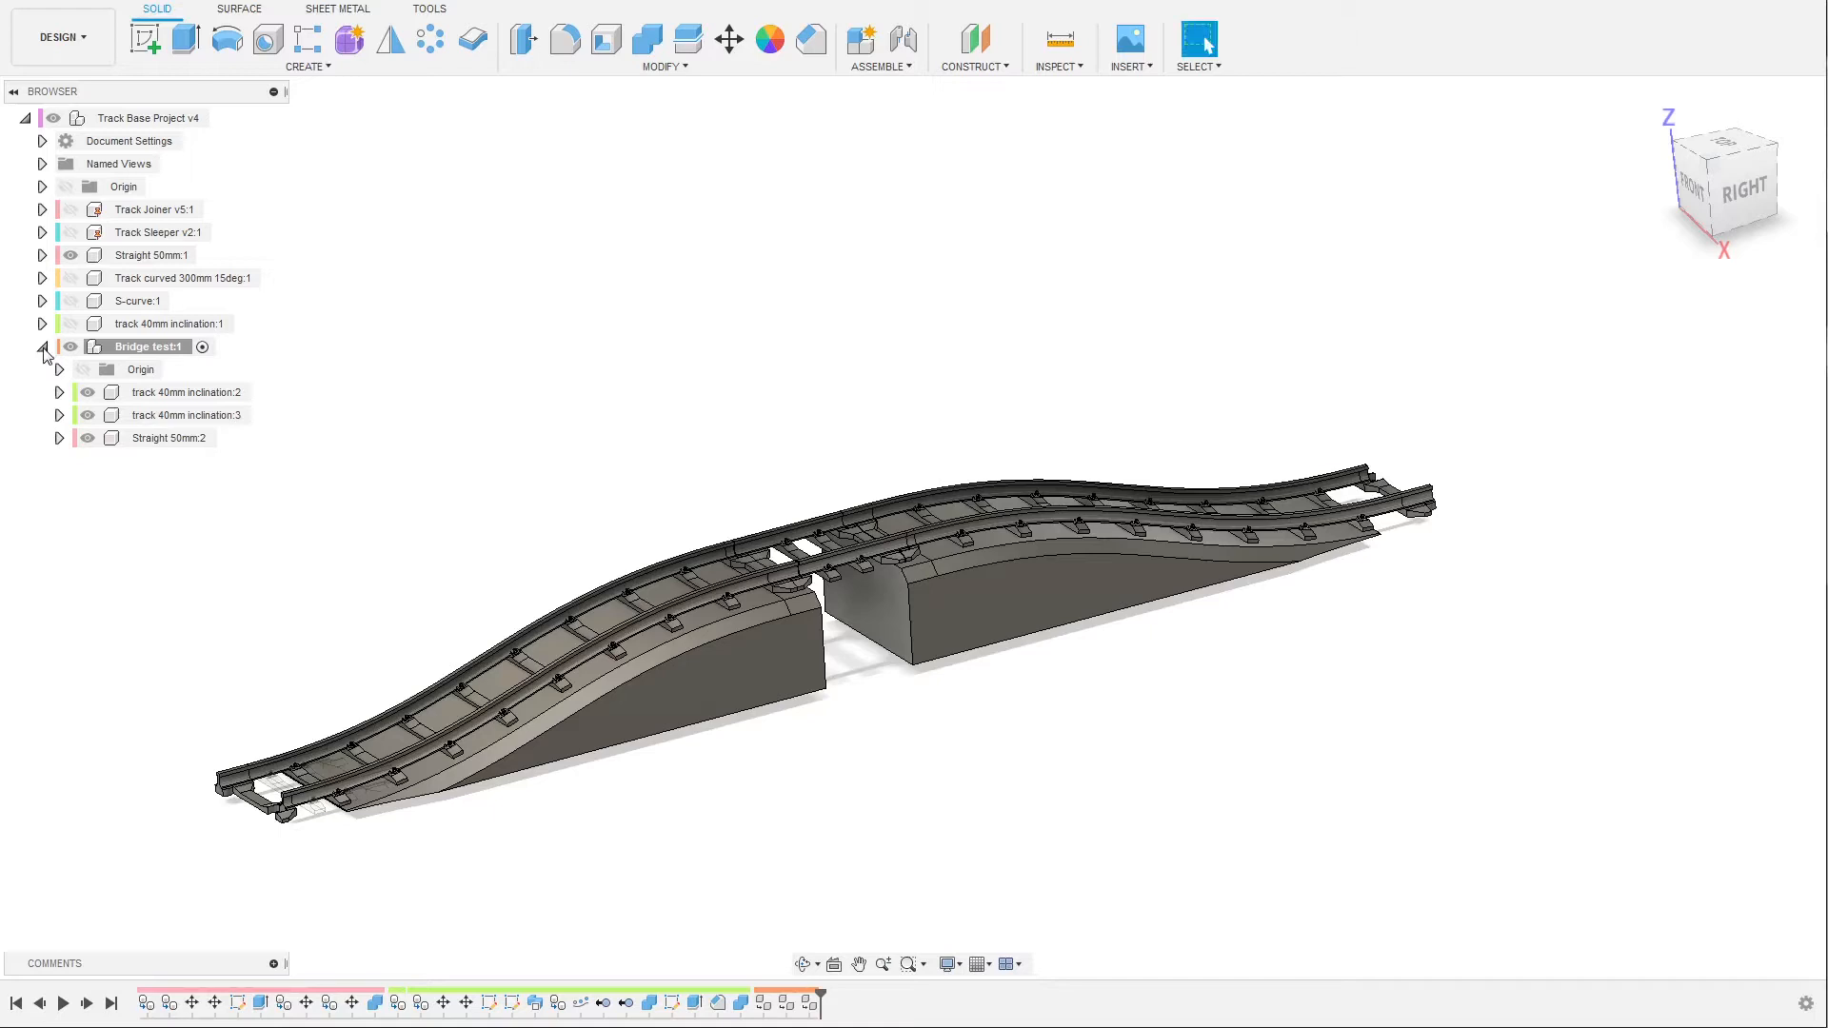
Collapse Bridge test and add a new project component named 'road crossing'.
left_click(43, 348)
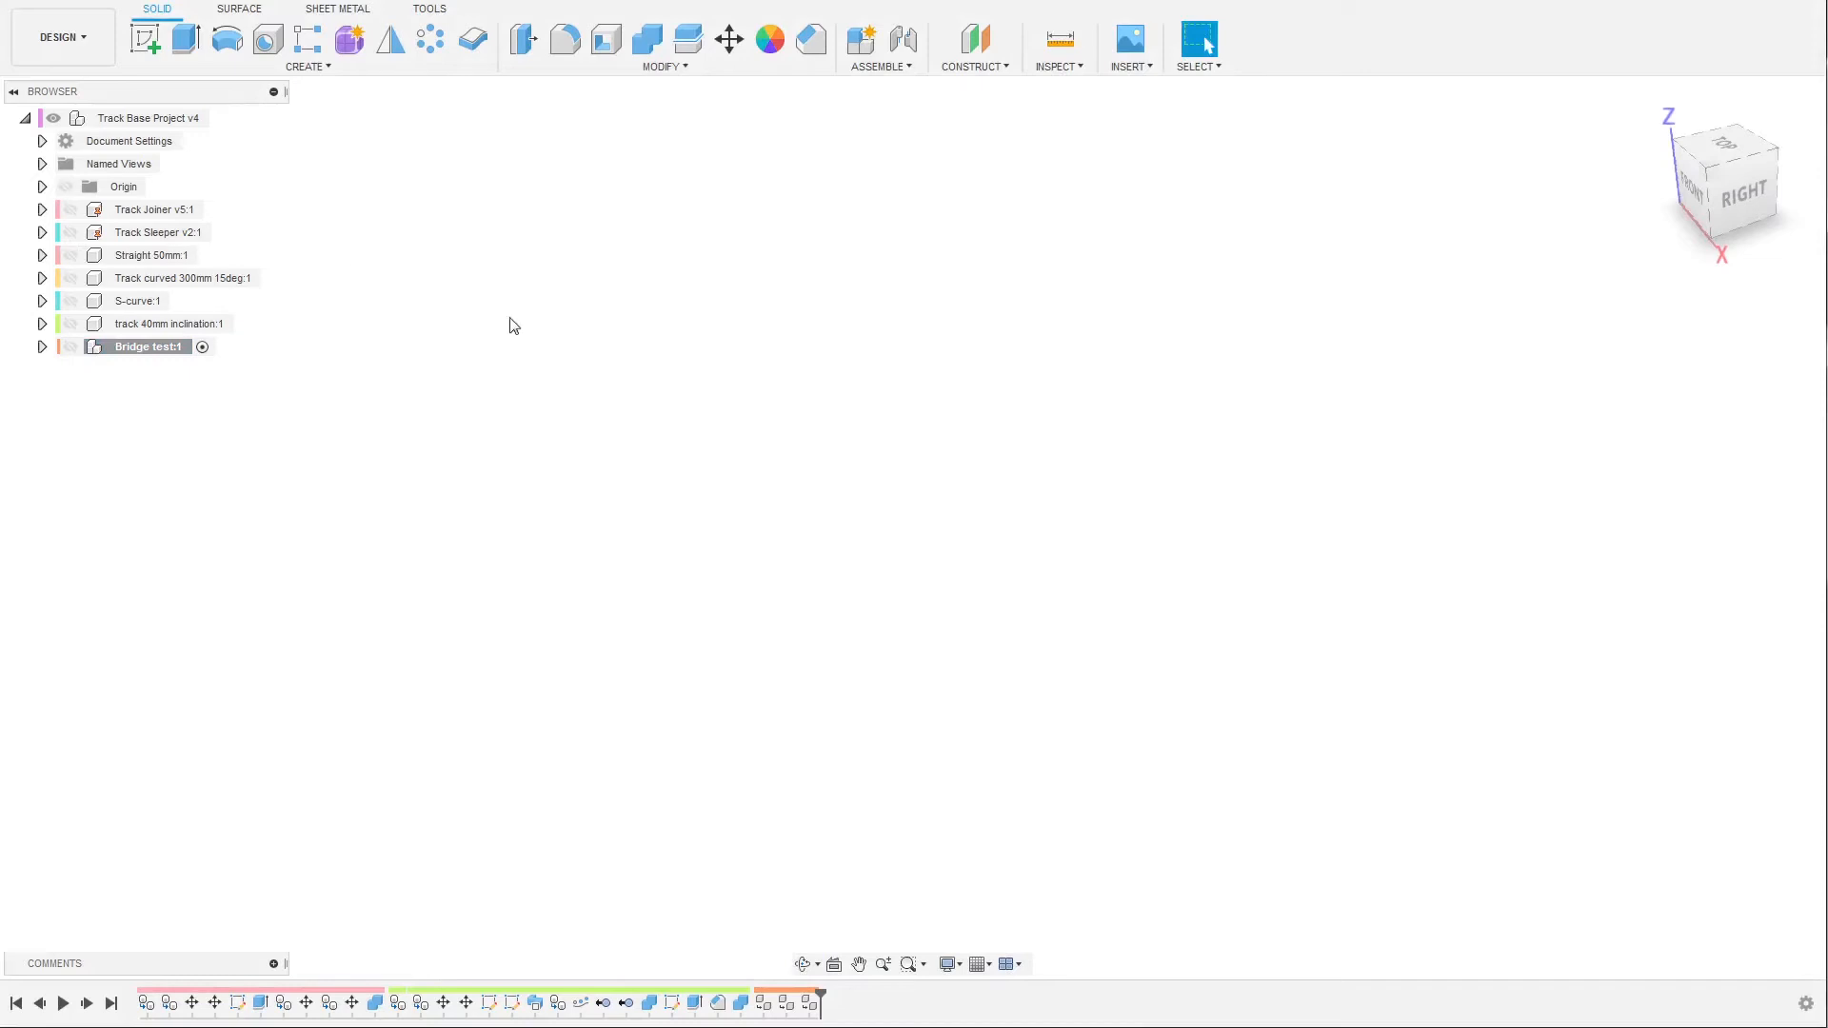
right_click(149, 118)
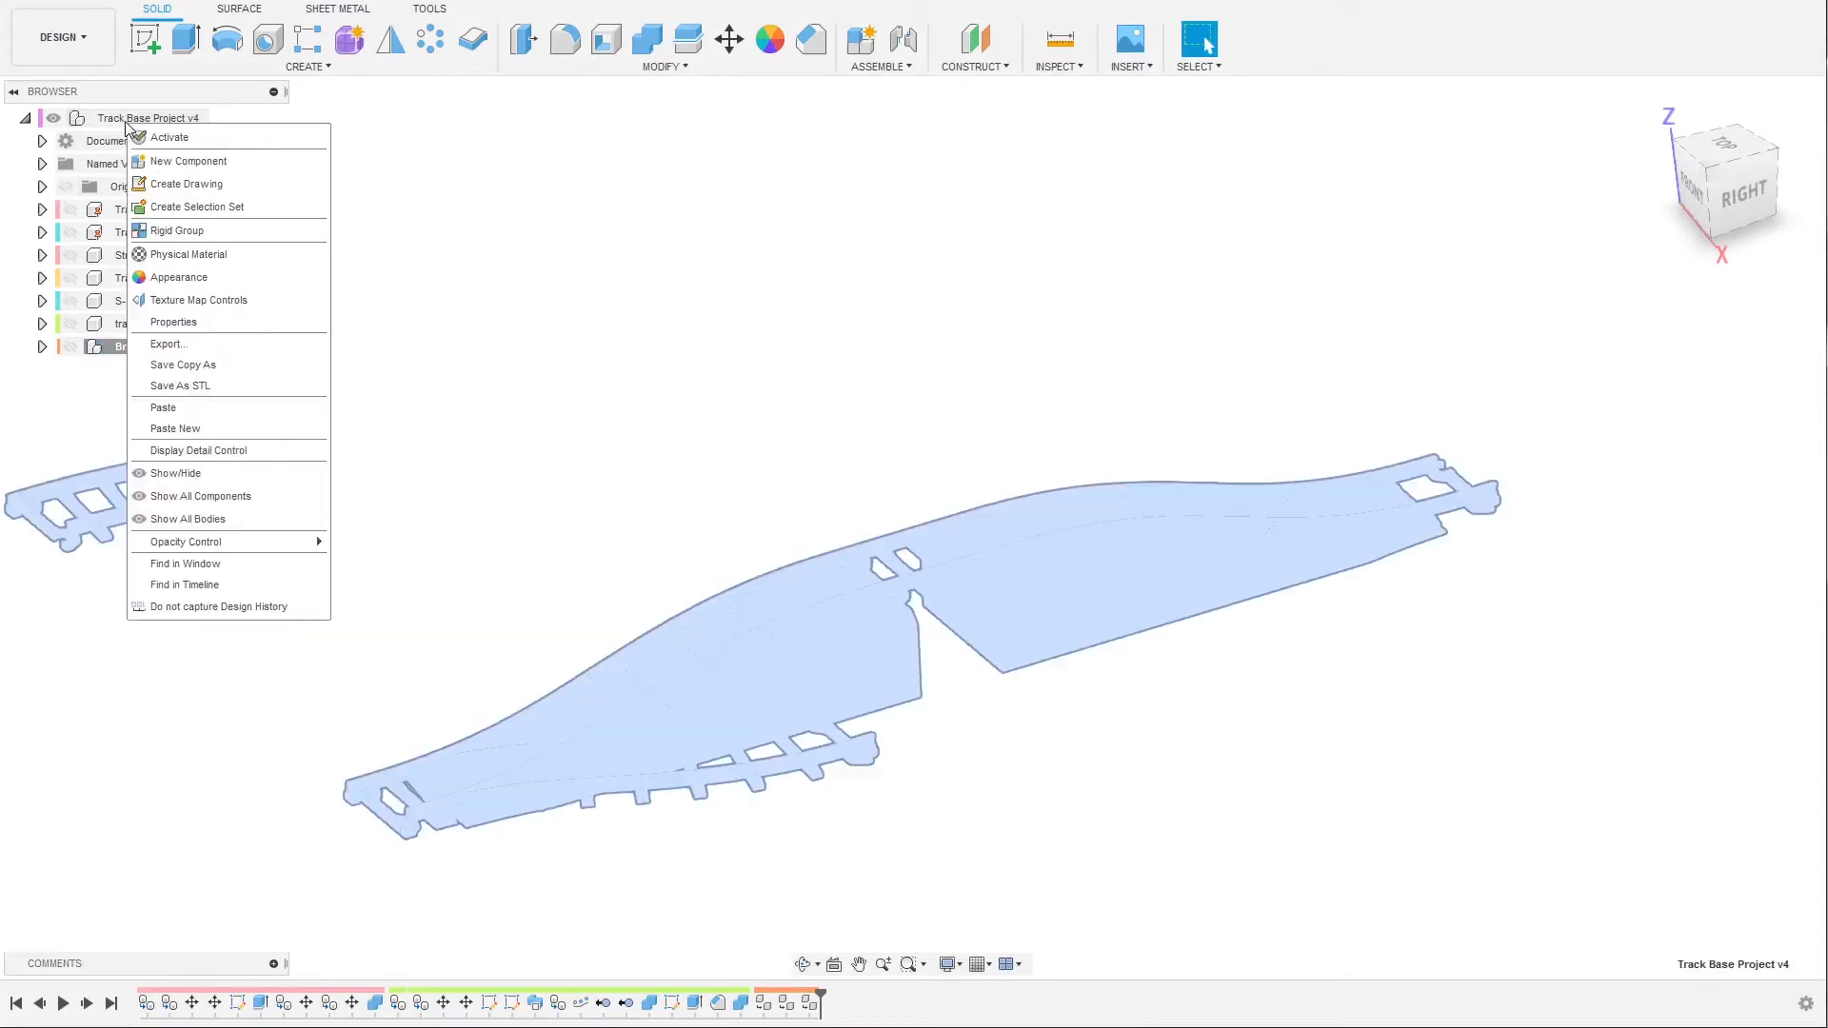
left_click(188, 161)
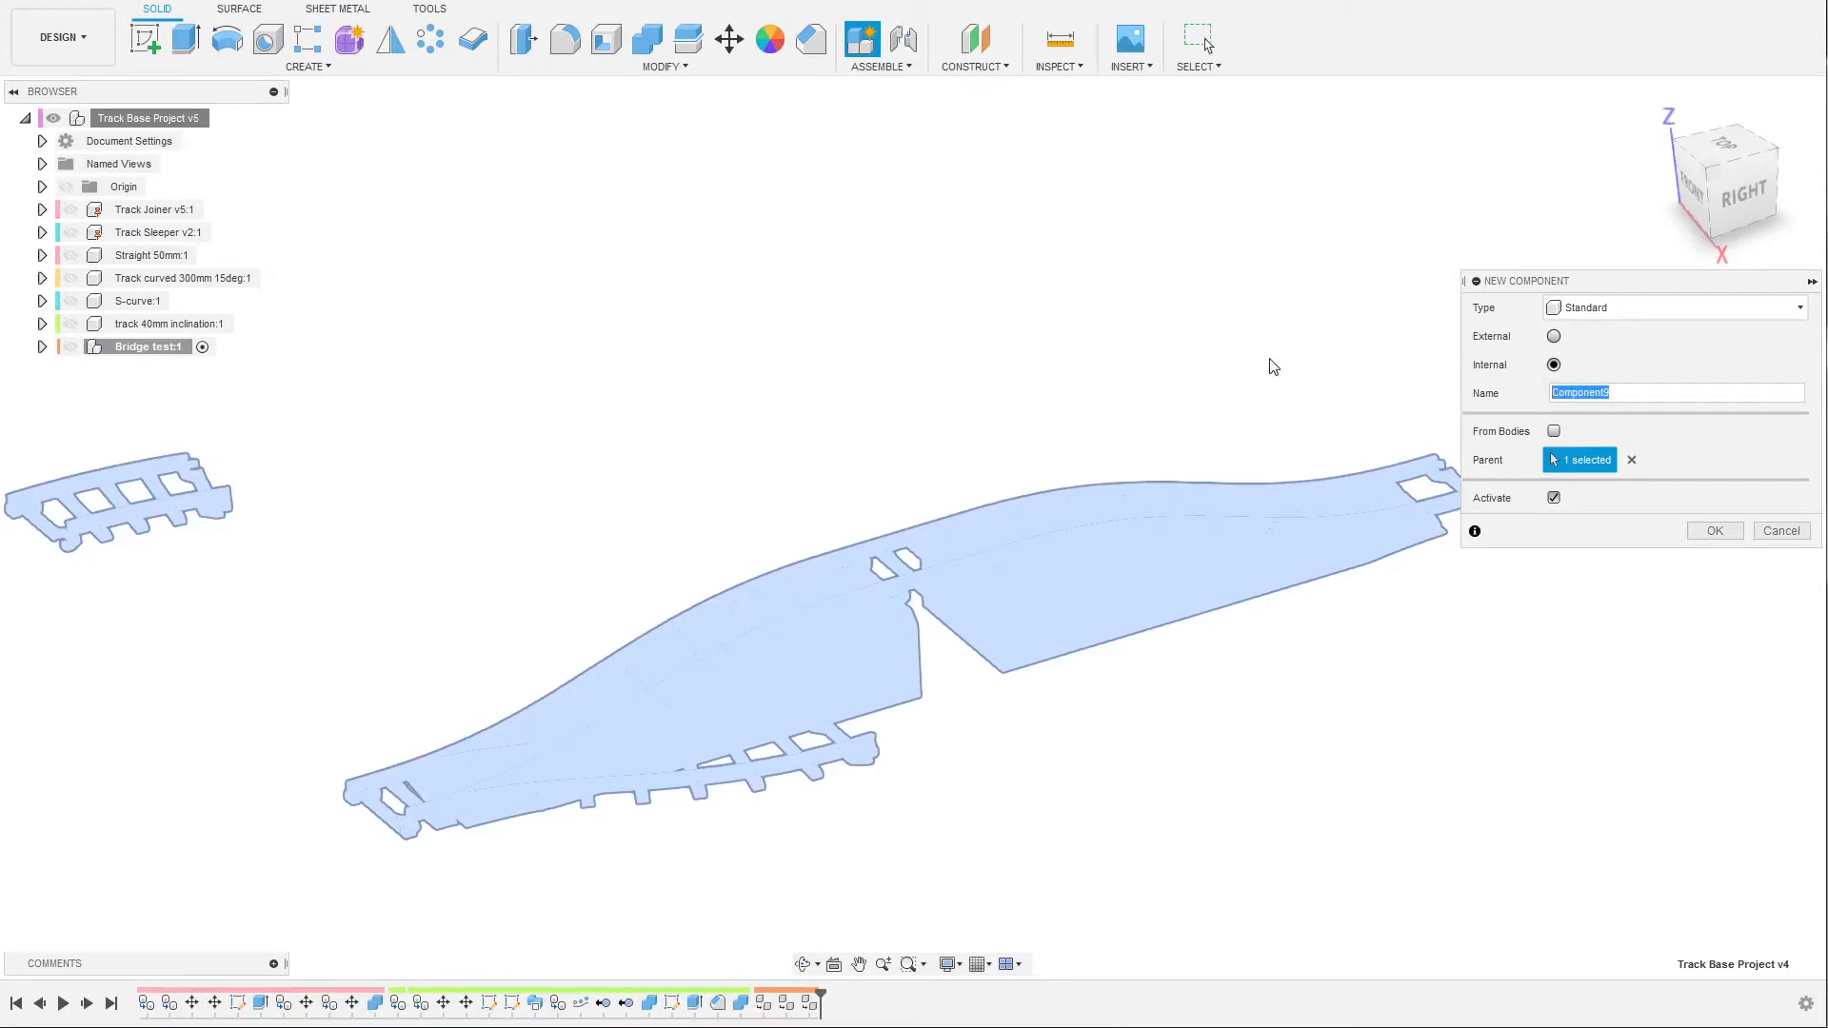
type("road cr")
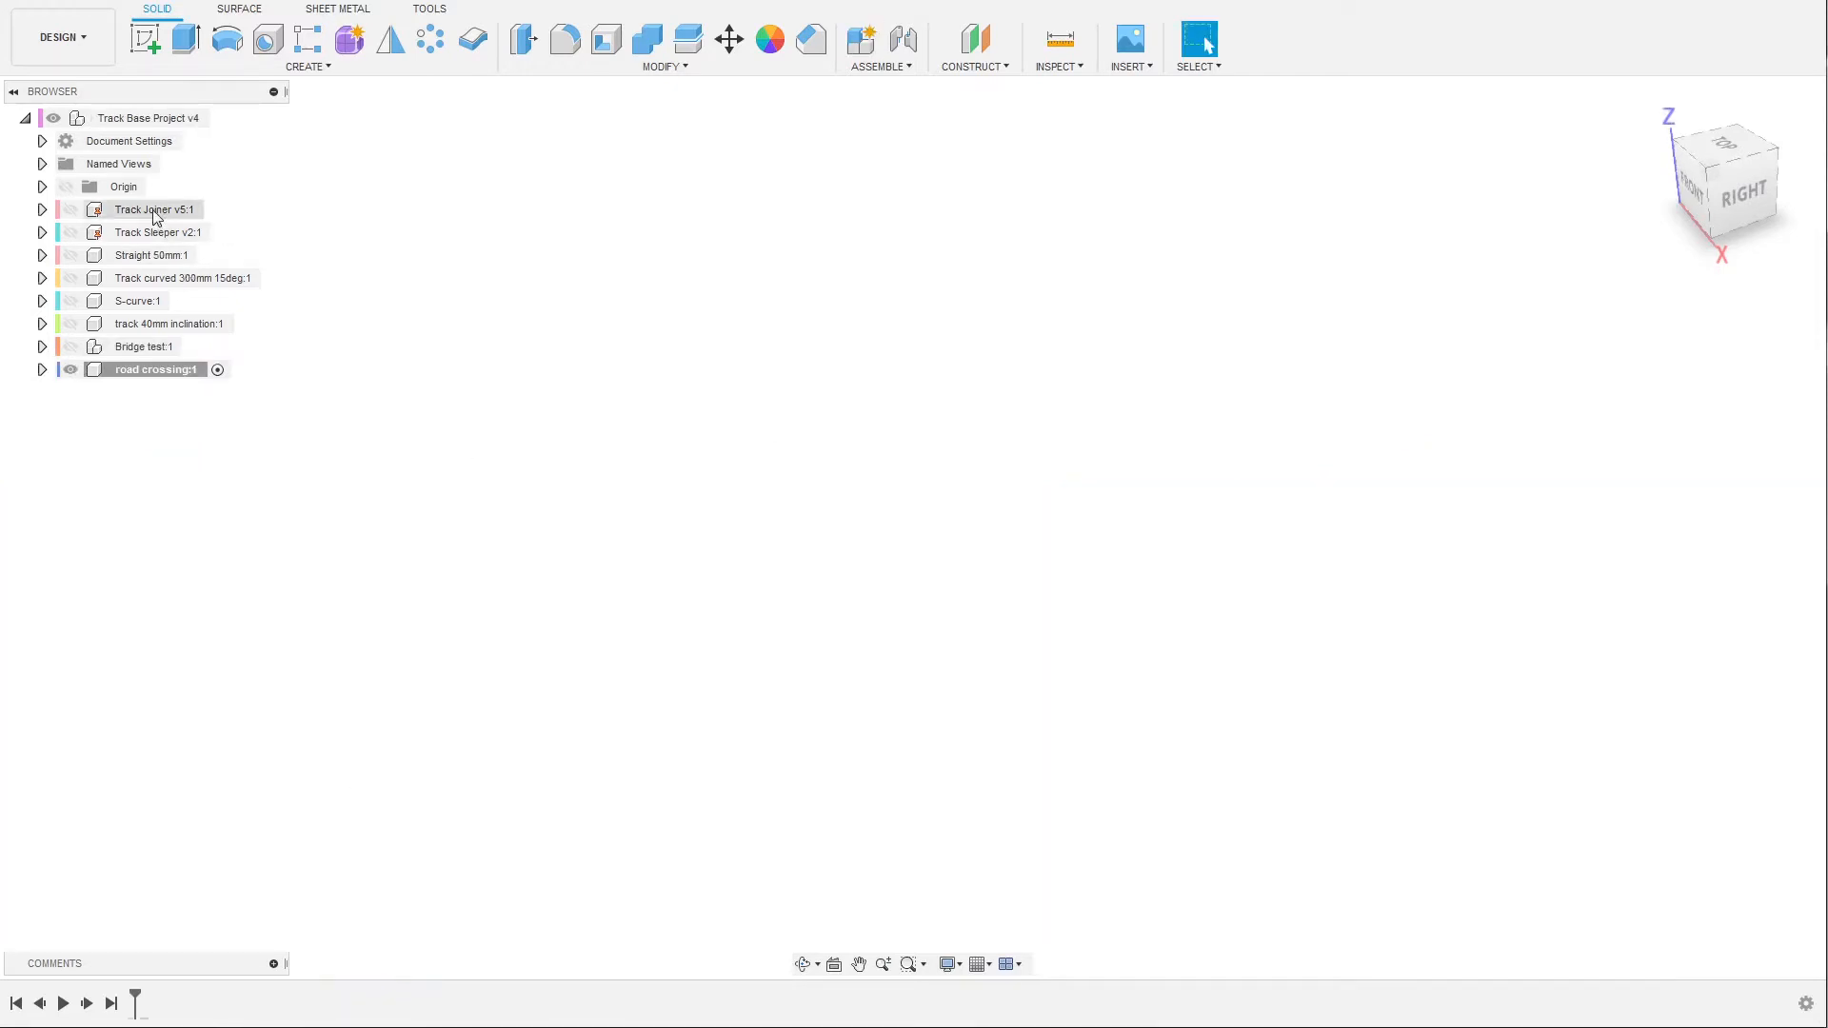
Create a new component named 'Base' inside the road crossing component.
left_click(41, 208)
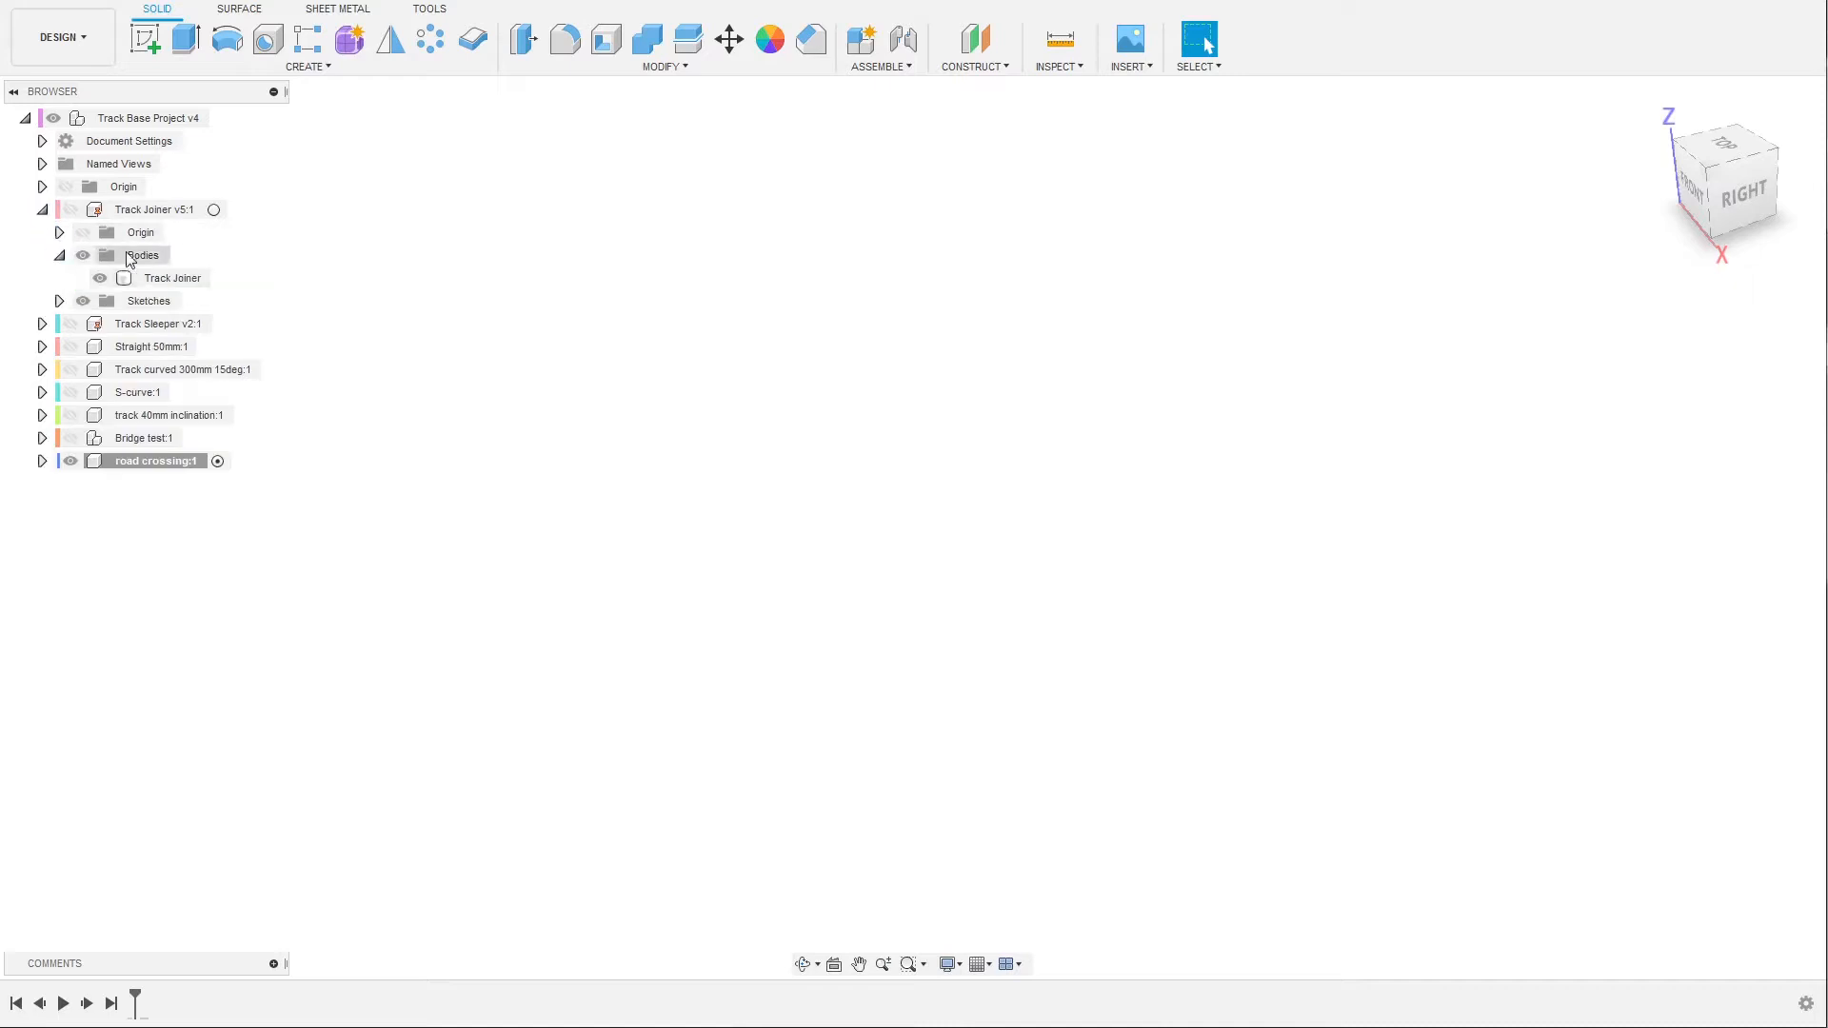
left_click(173, 277)
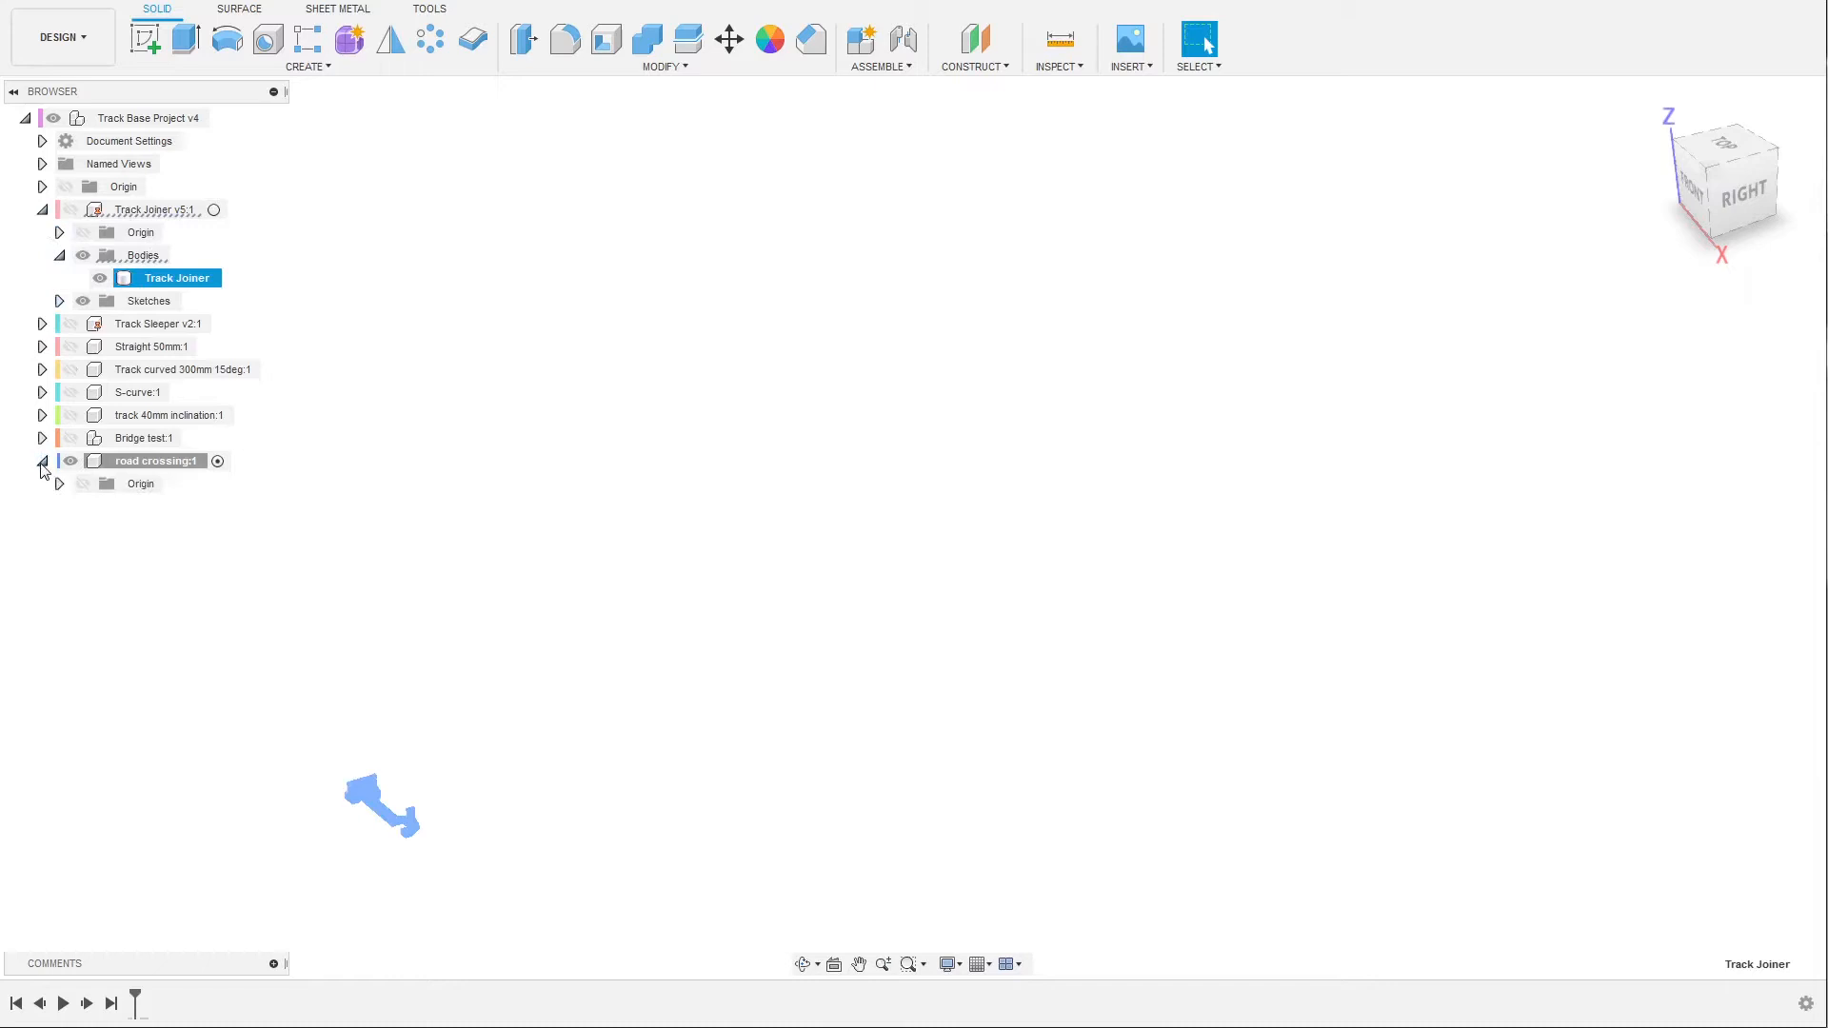
right_click(155, 460)
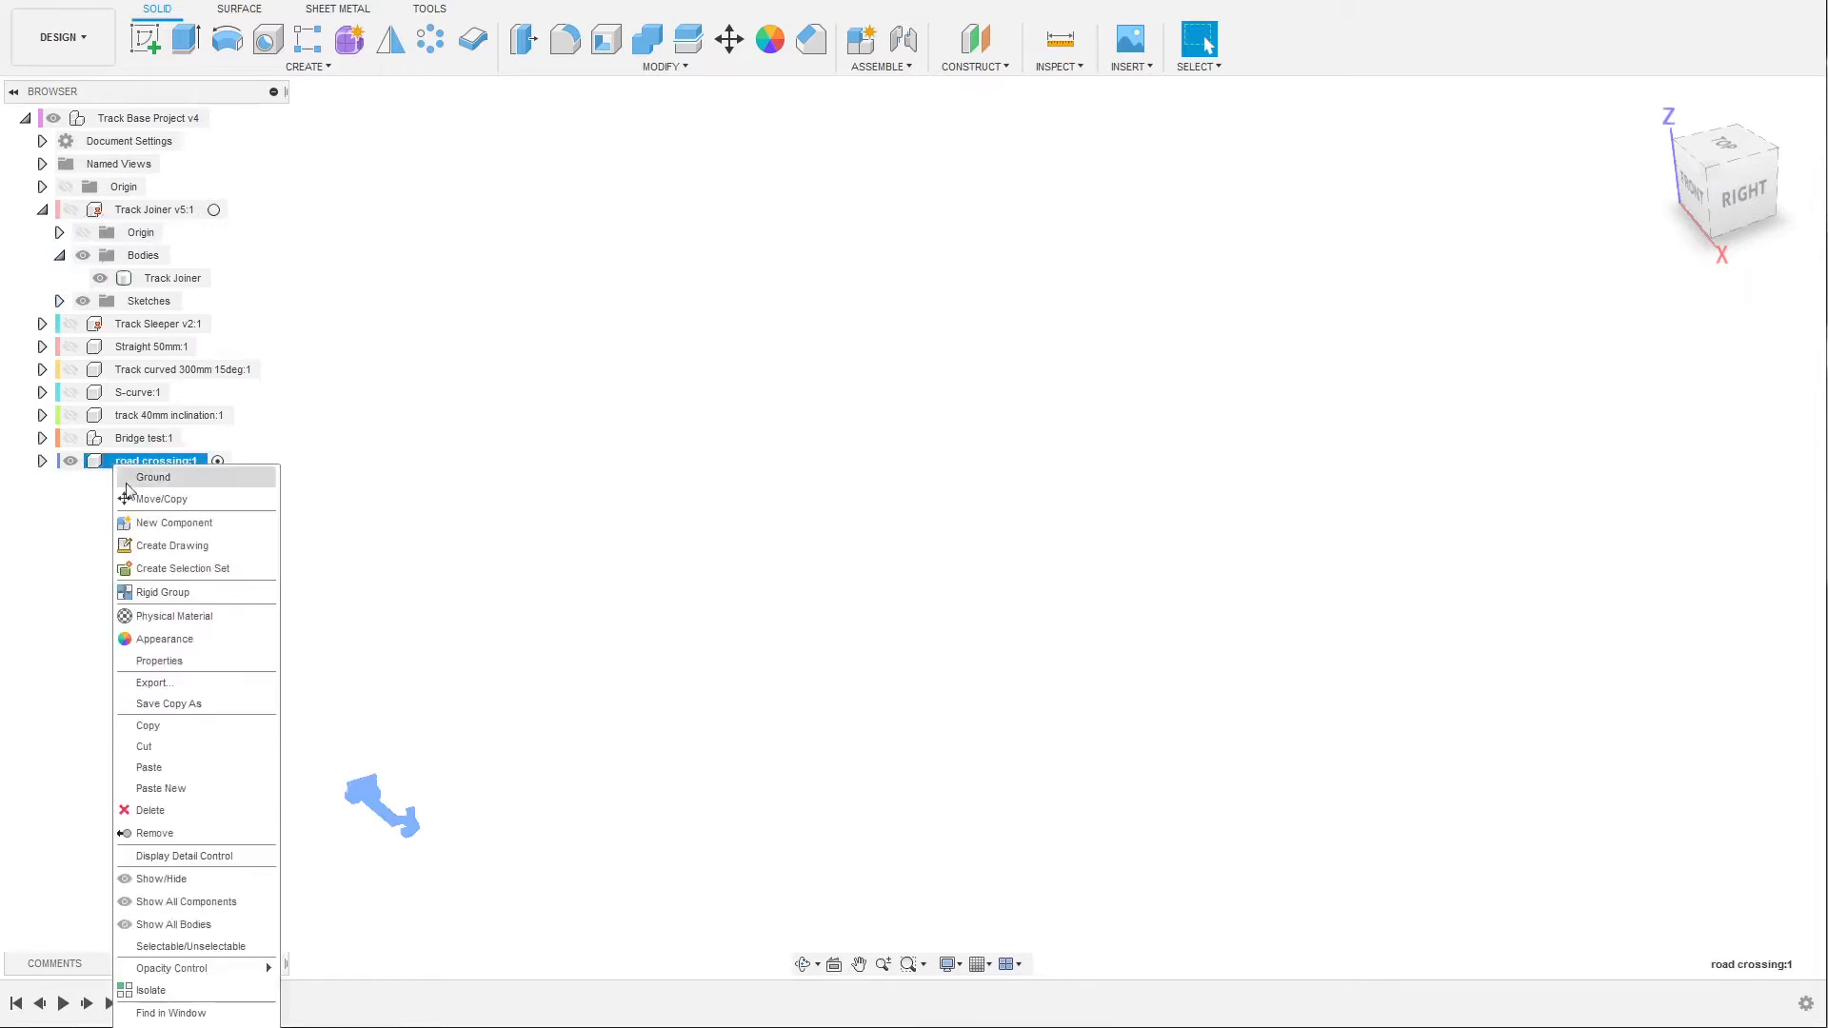
left_click(175, 523)
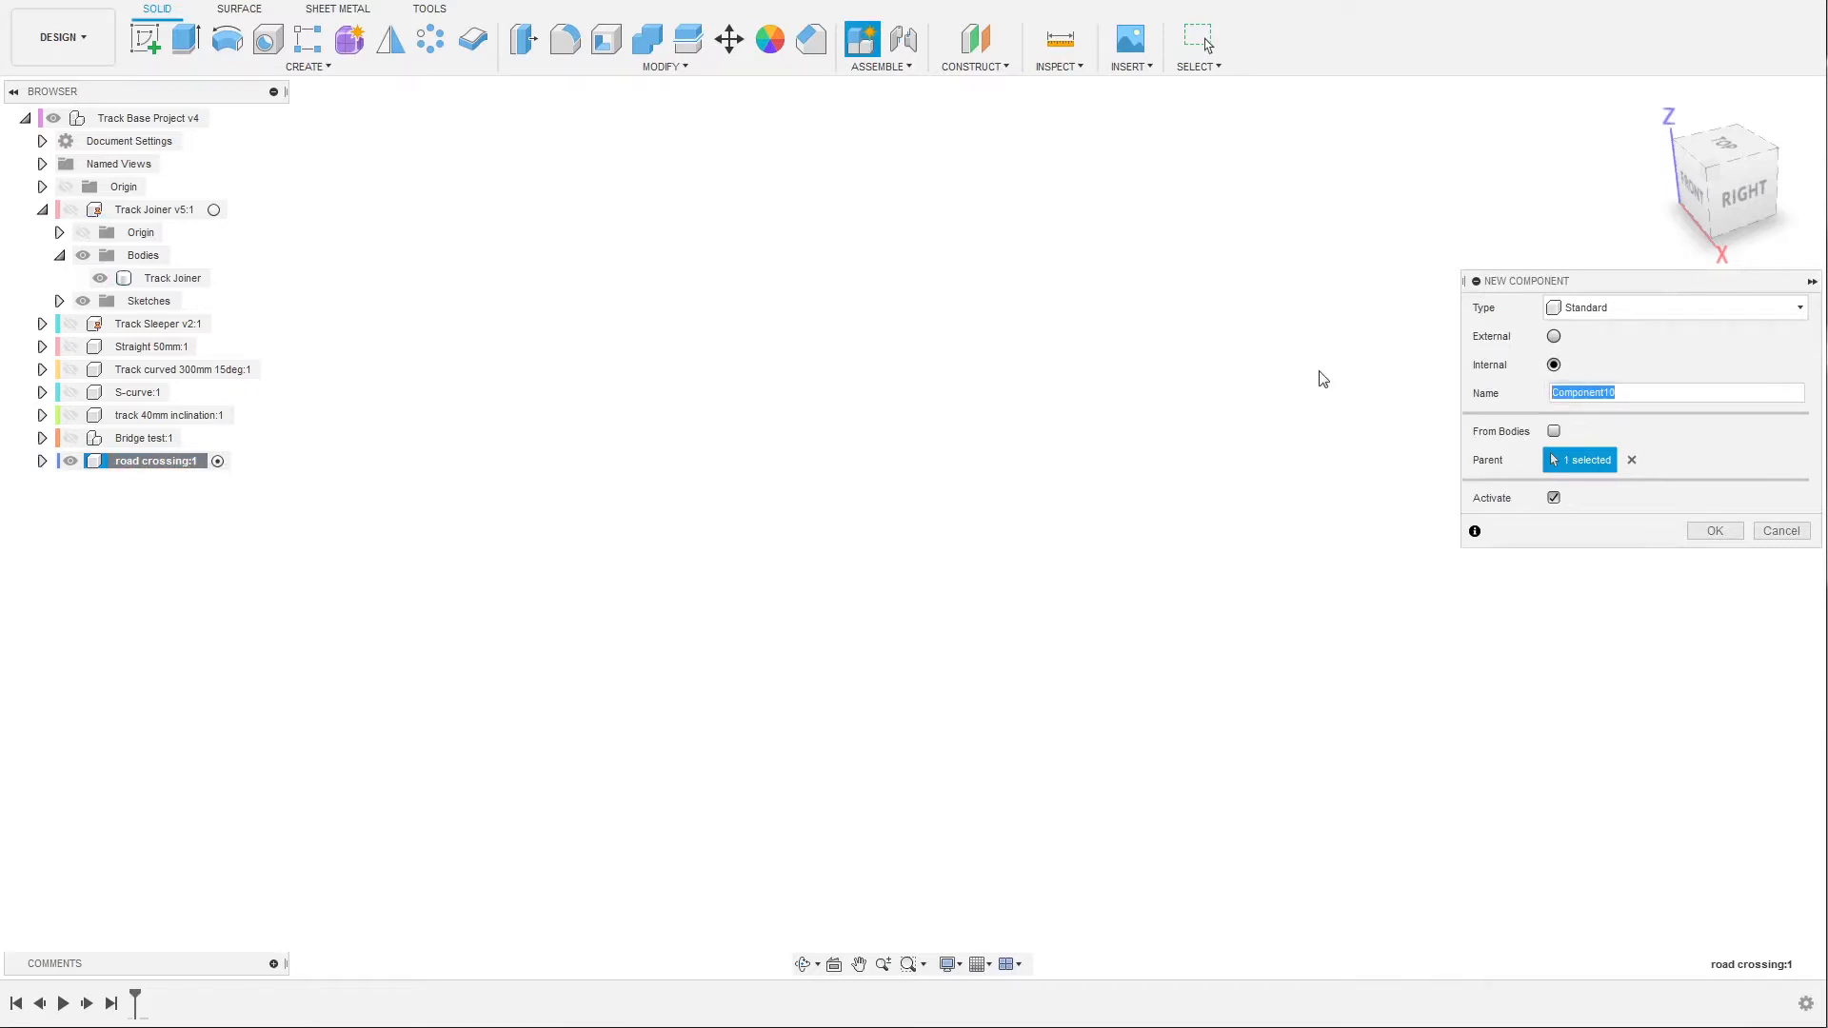
type("Base")
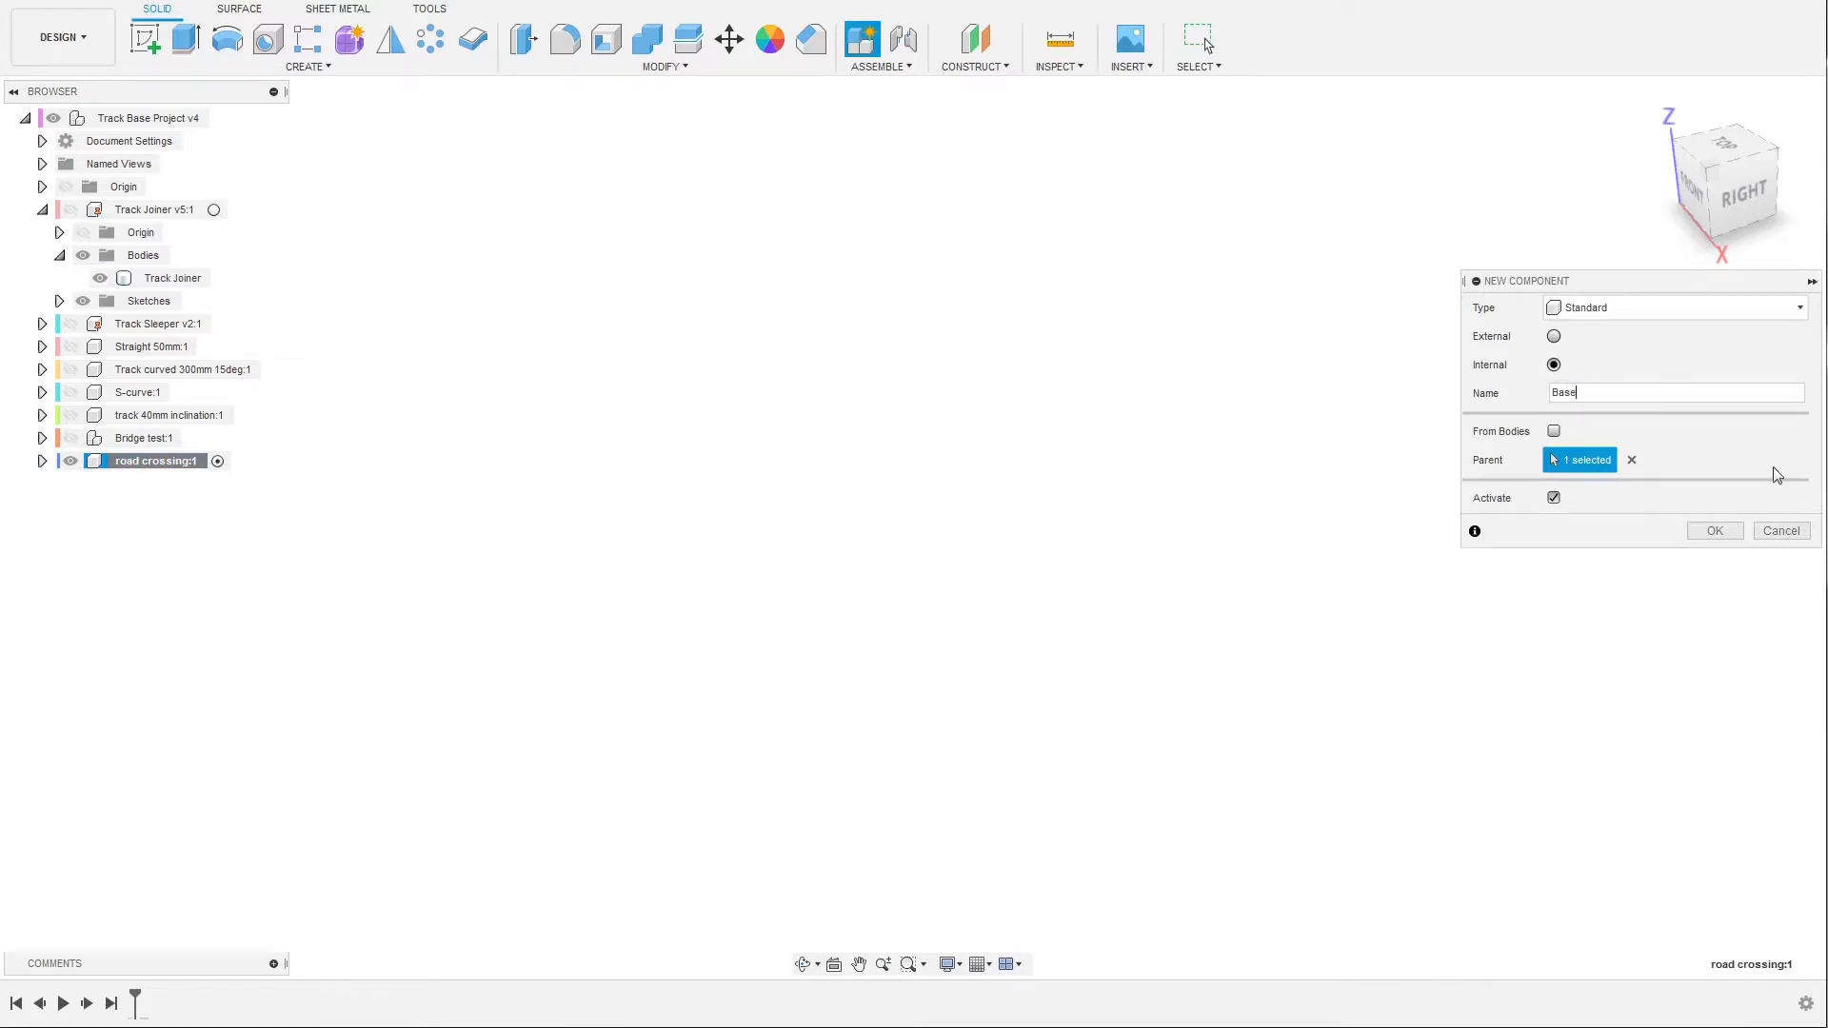
left_click(1714, 530)
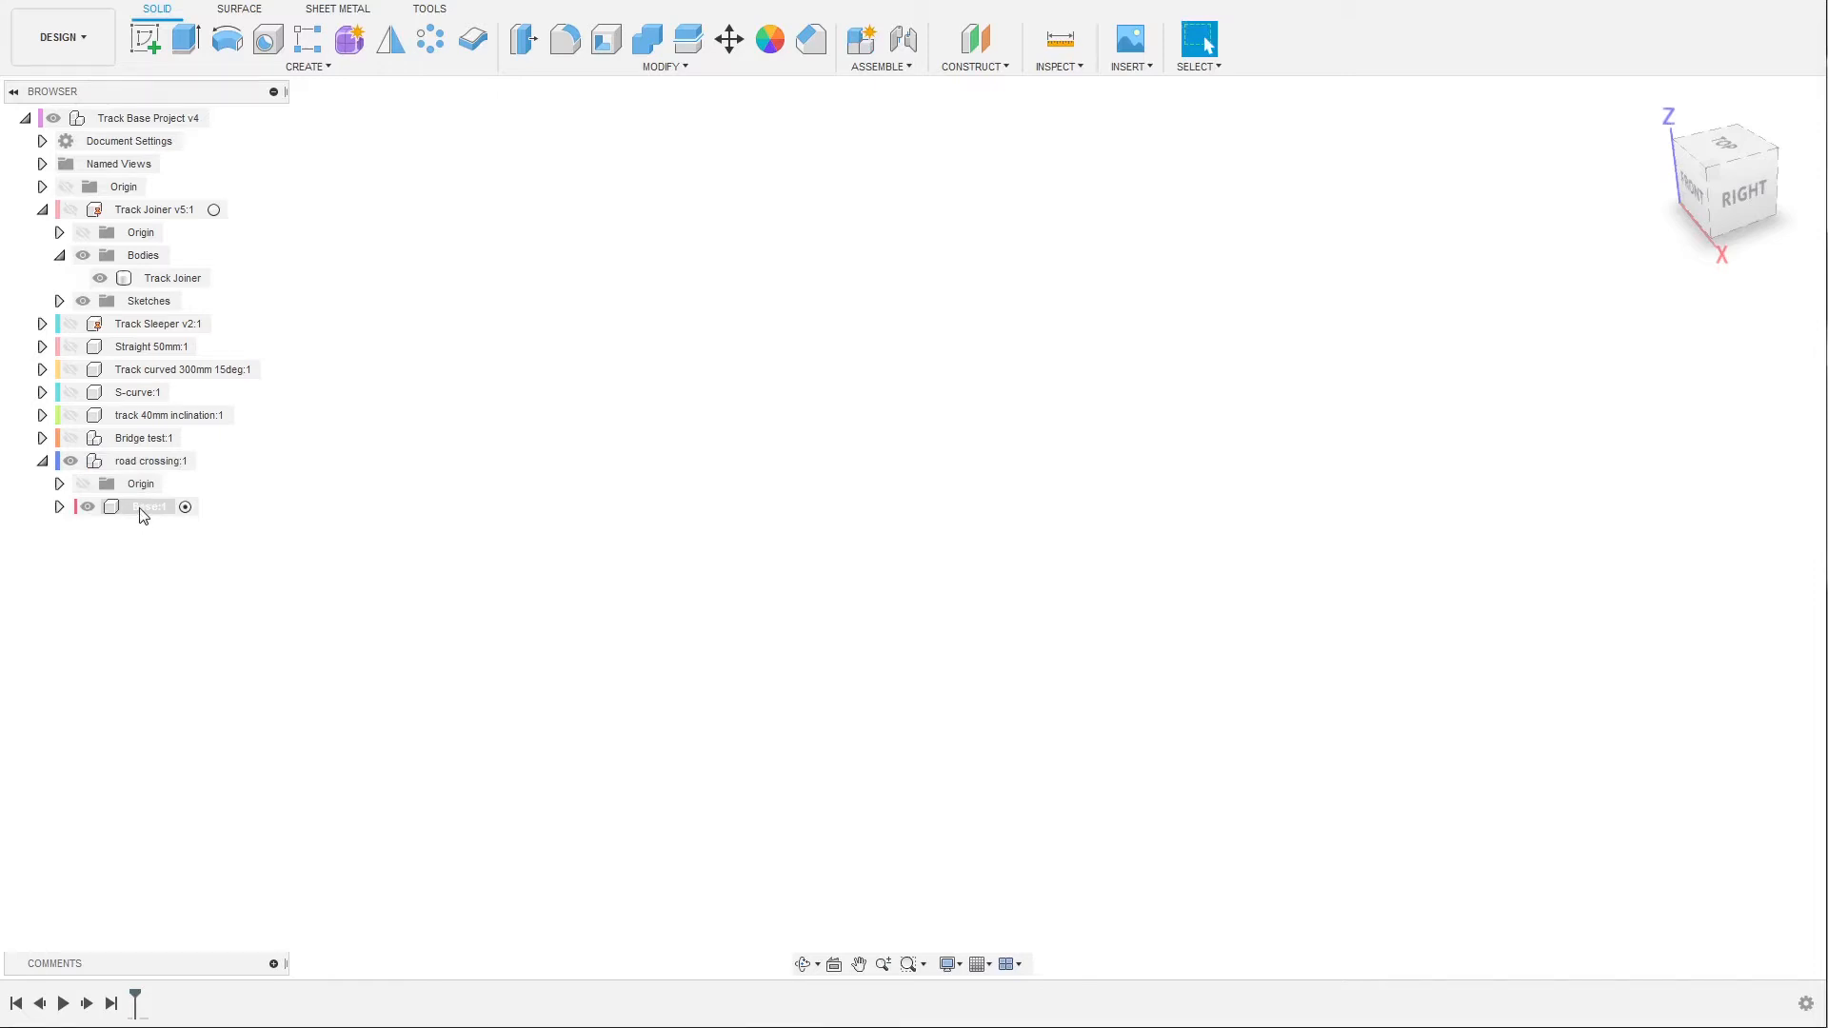
mouse_move(130, 514)
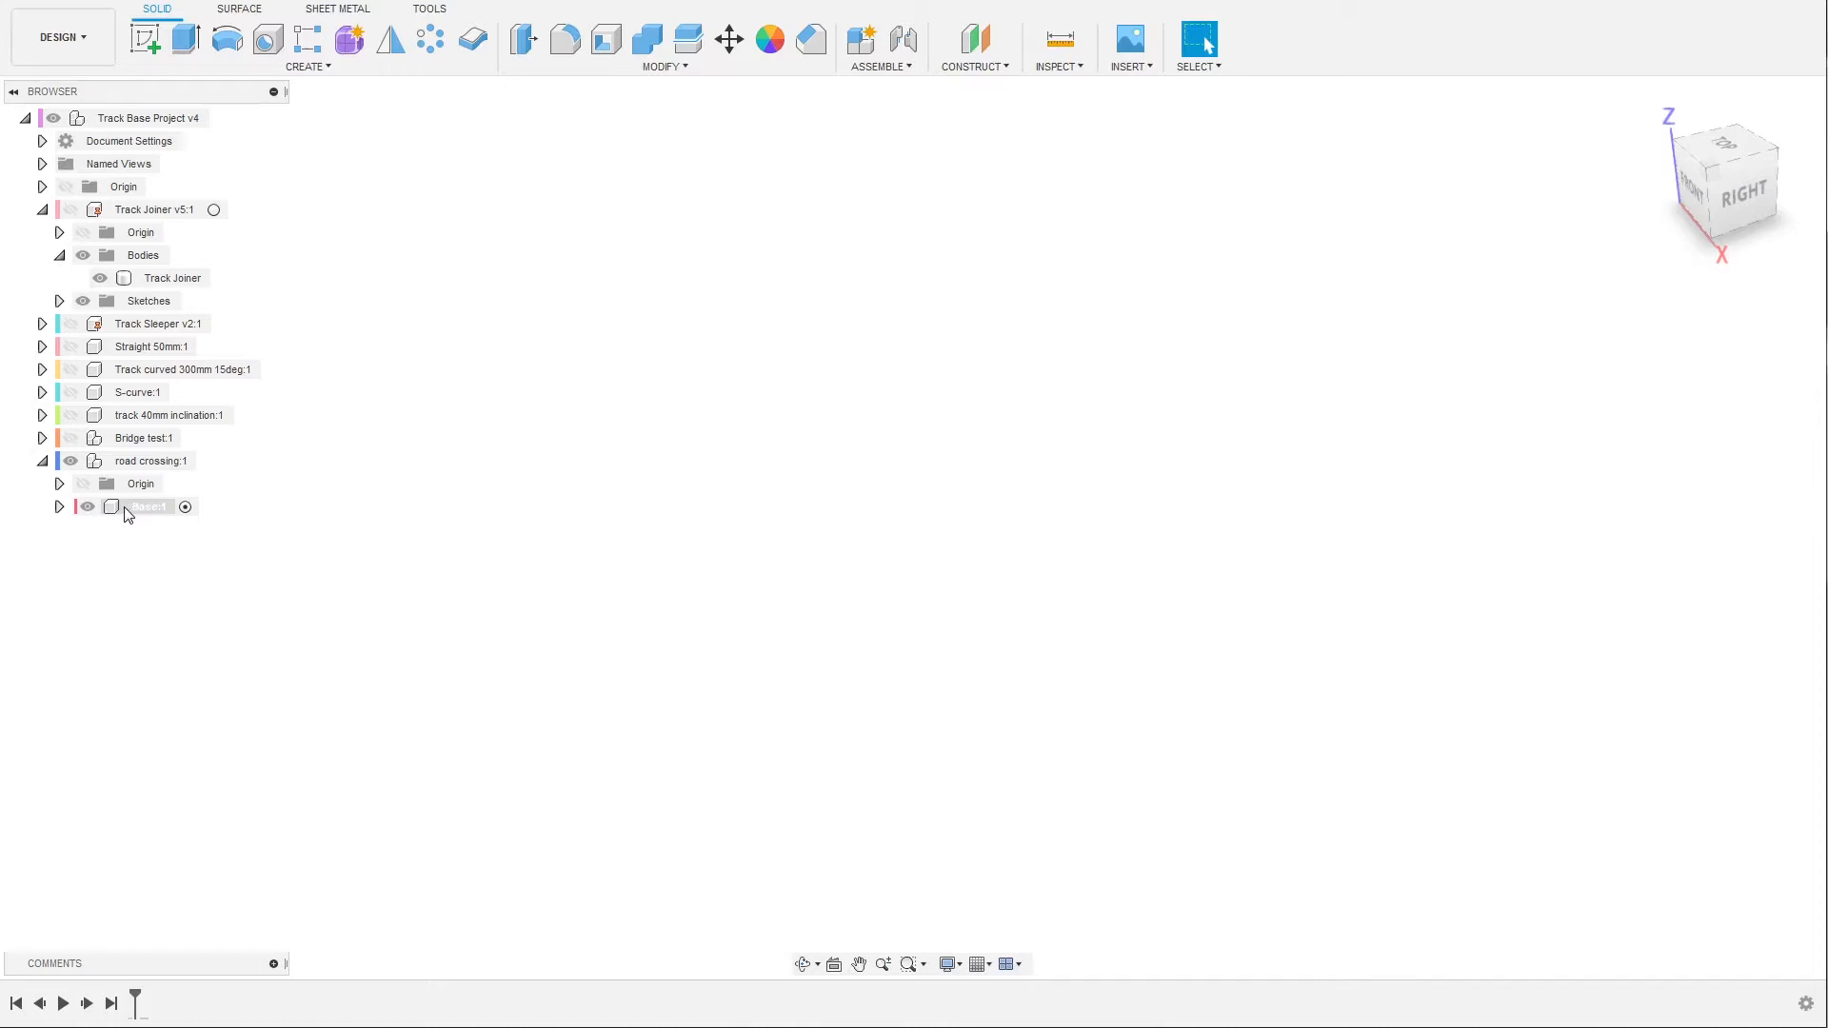
Select and activate the Base component.
left_click(150, 347)
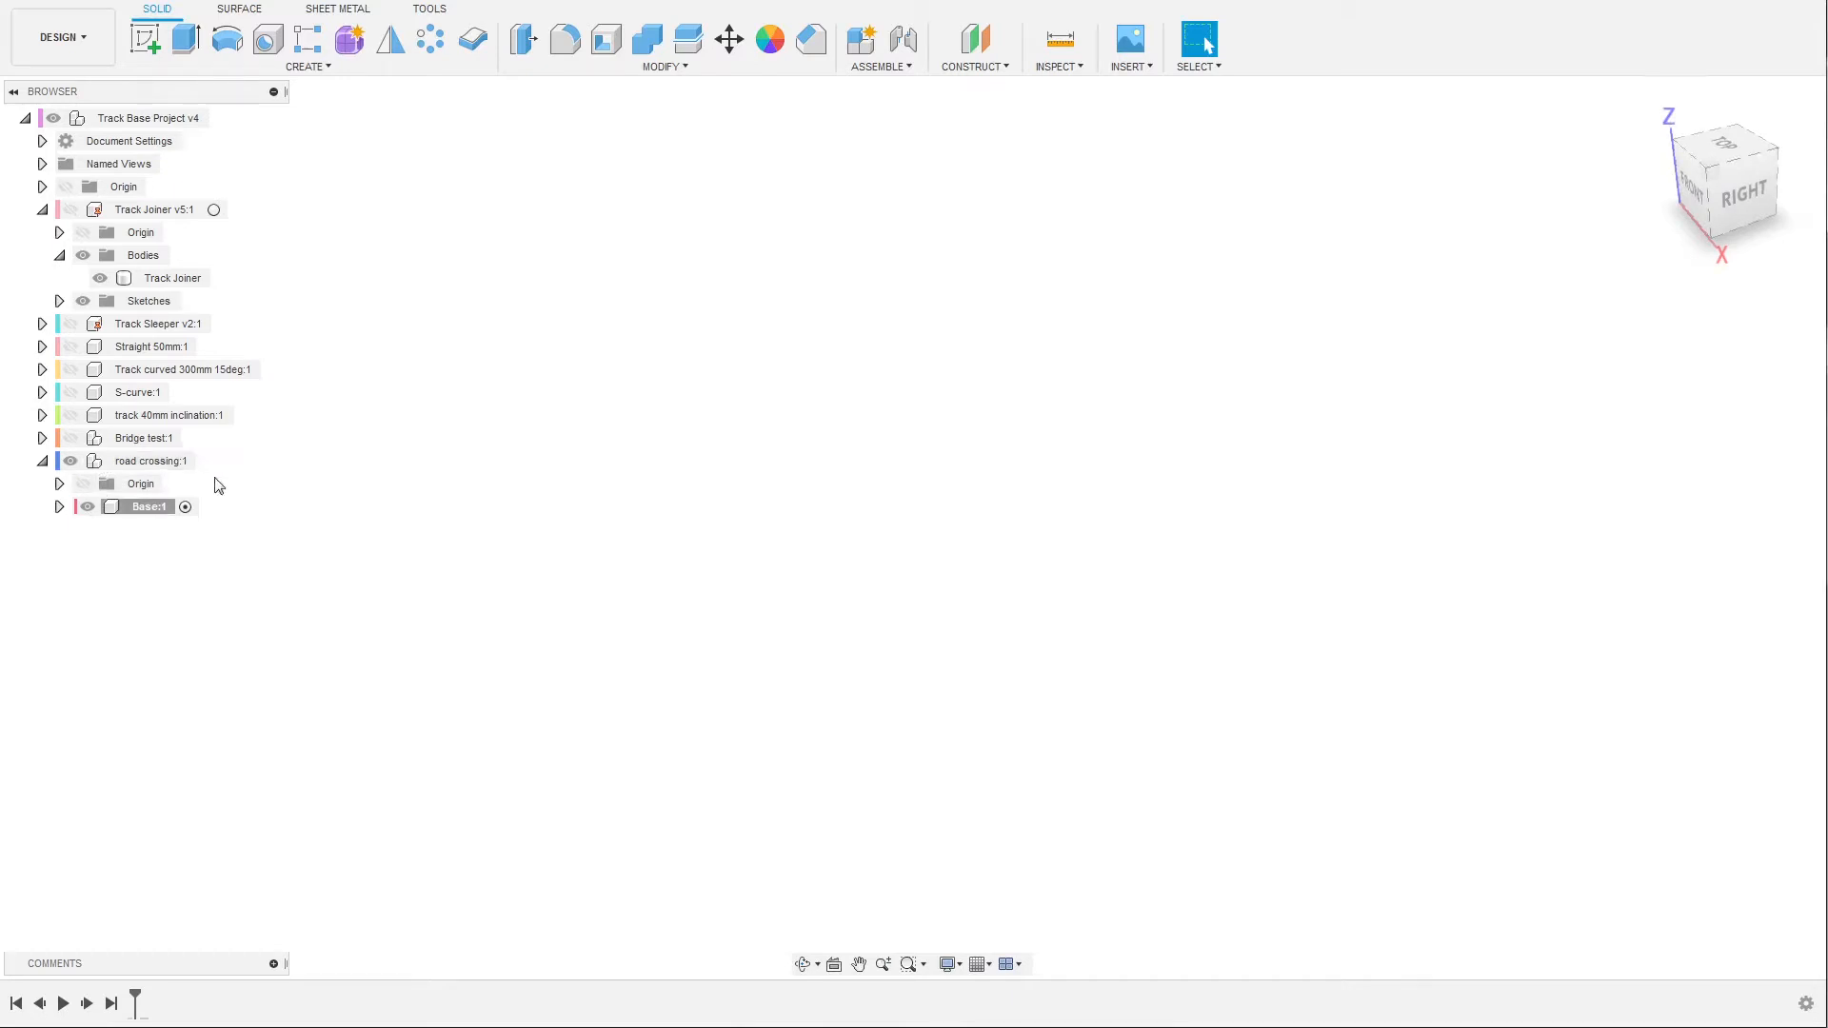
double_click(146, 506)
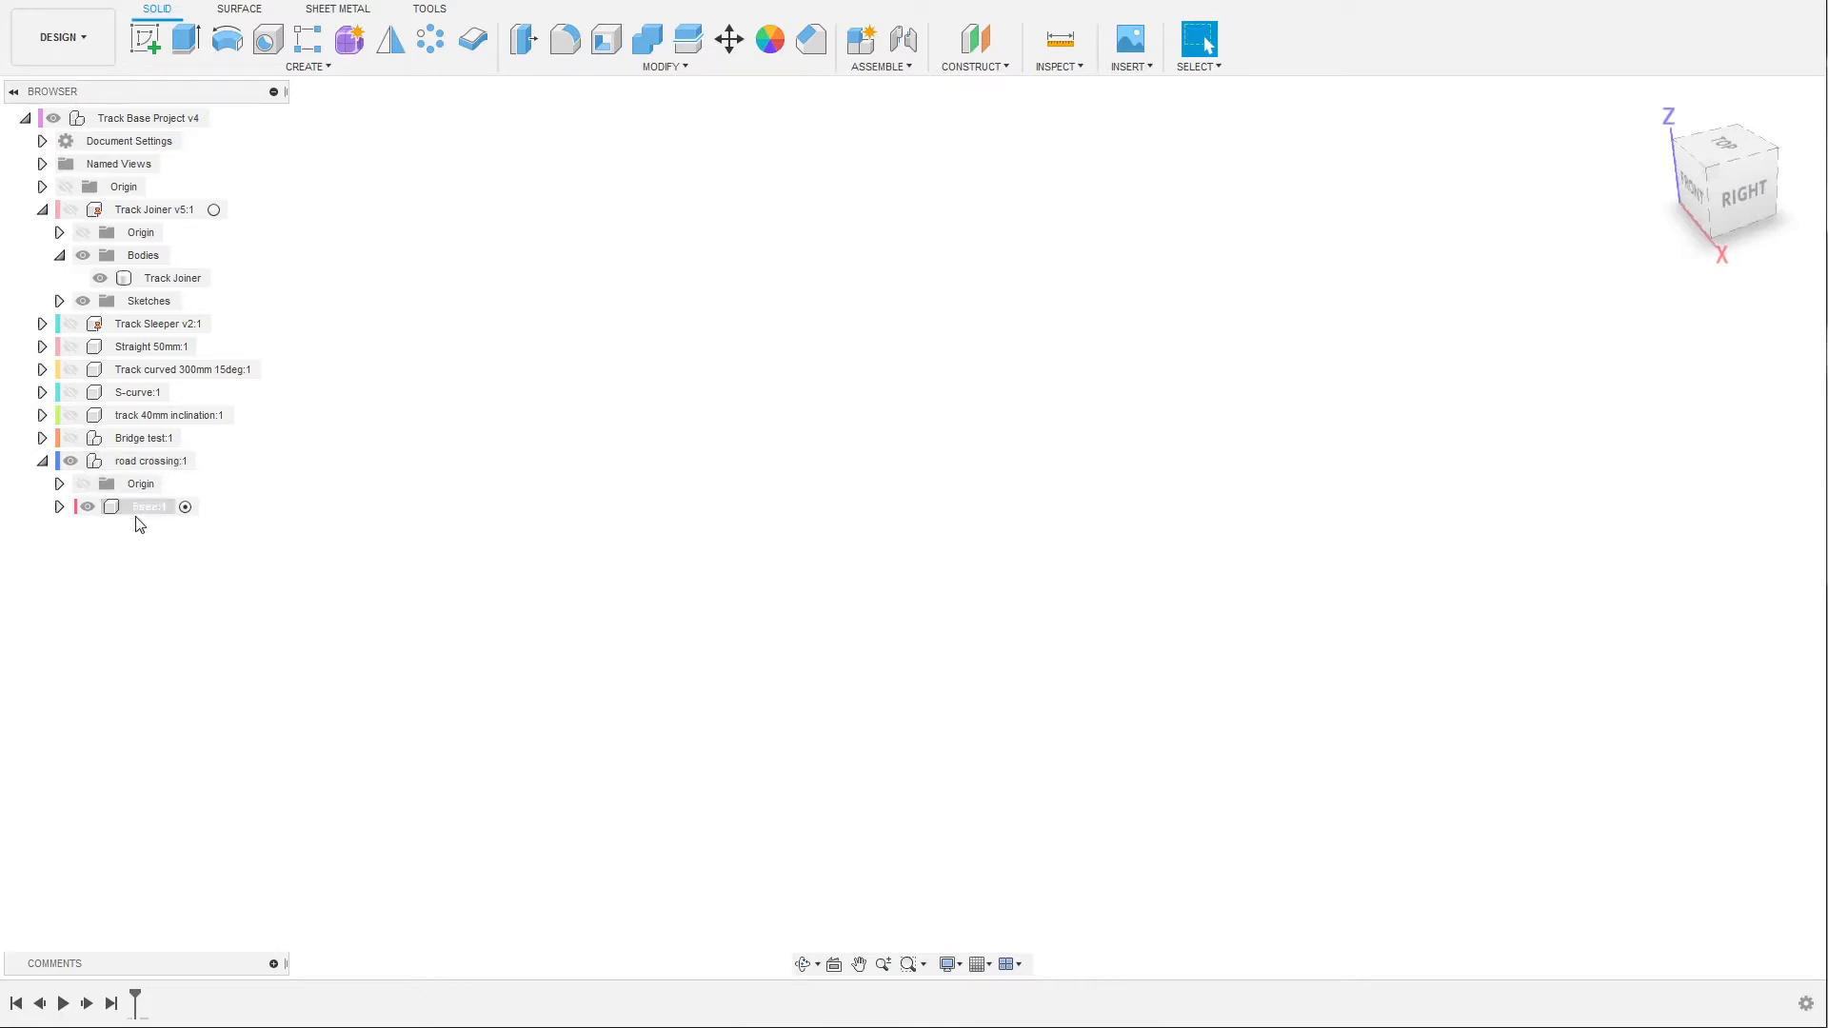
left_click(145, 505)
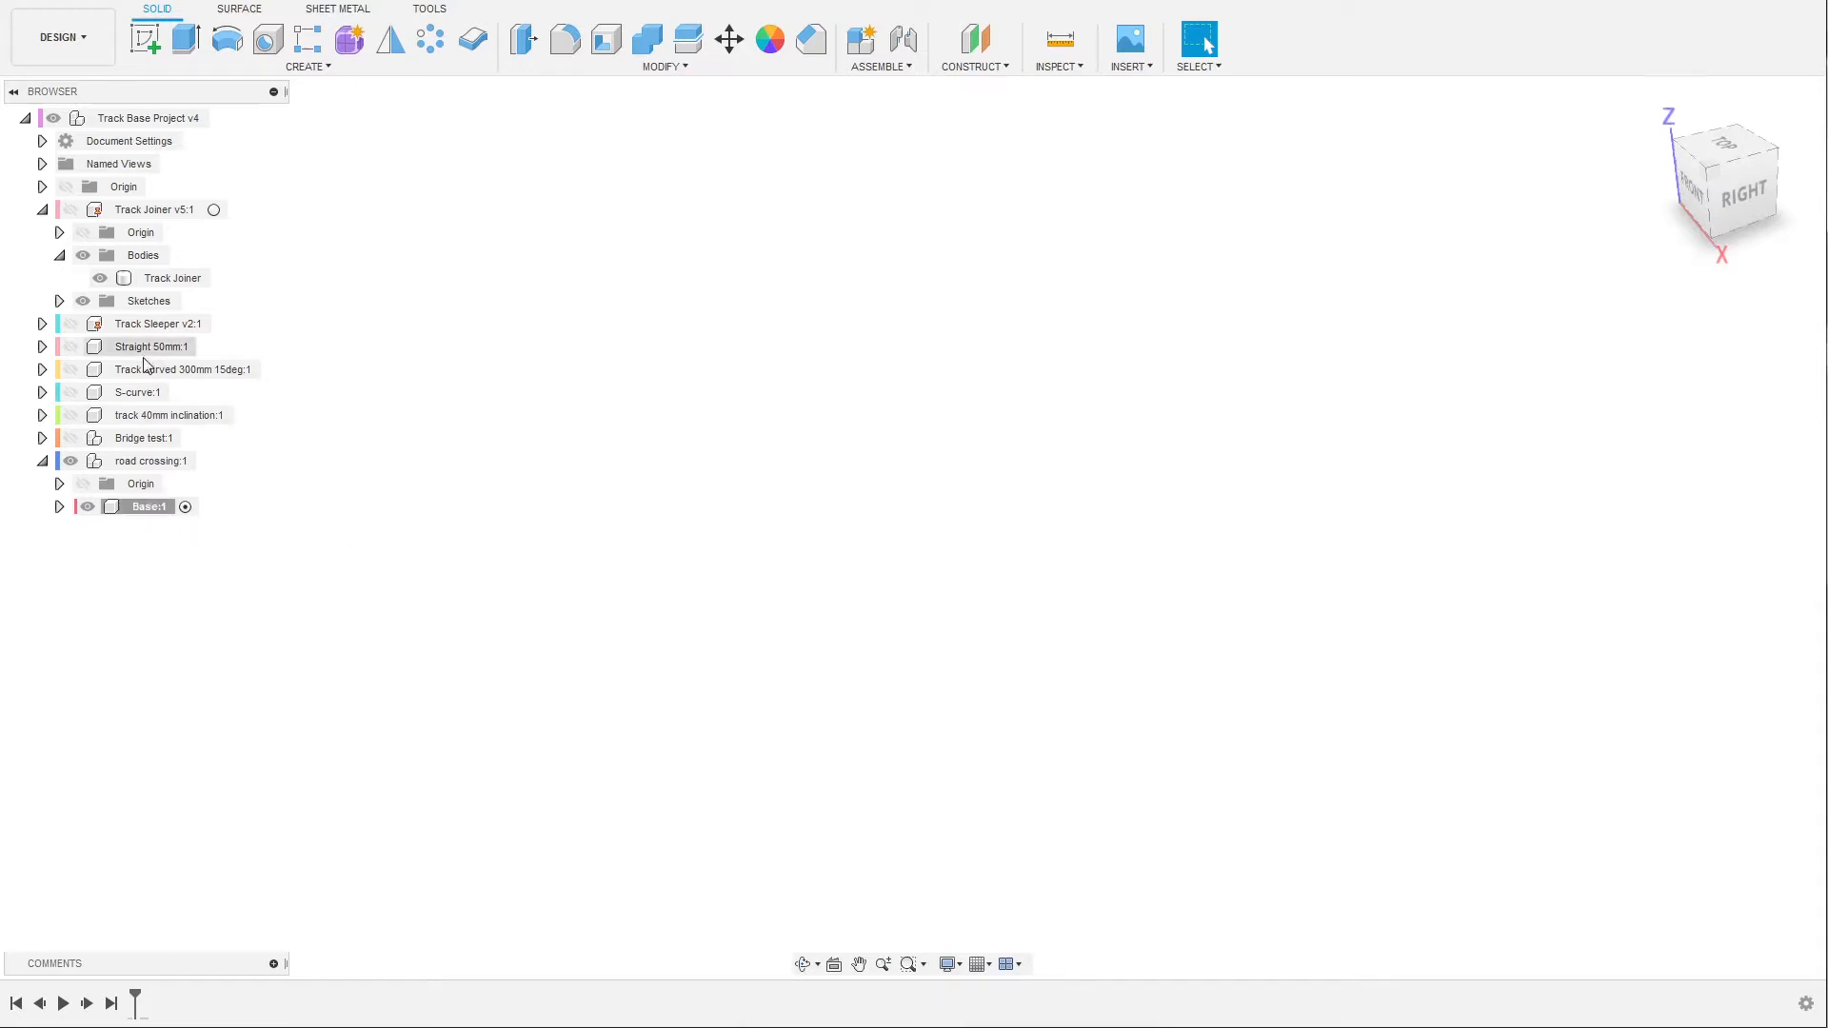
Paste a copy of the Track Joiner body into Base.
left_click(171, 277)
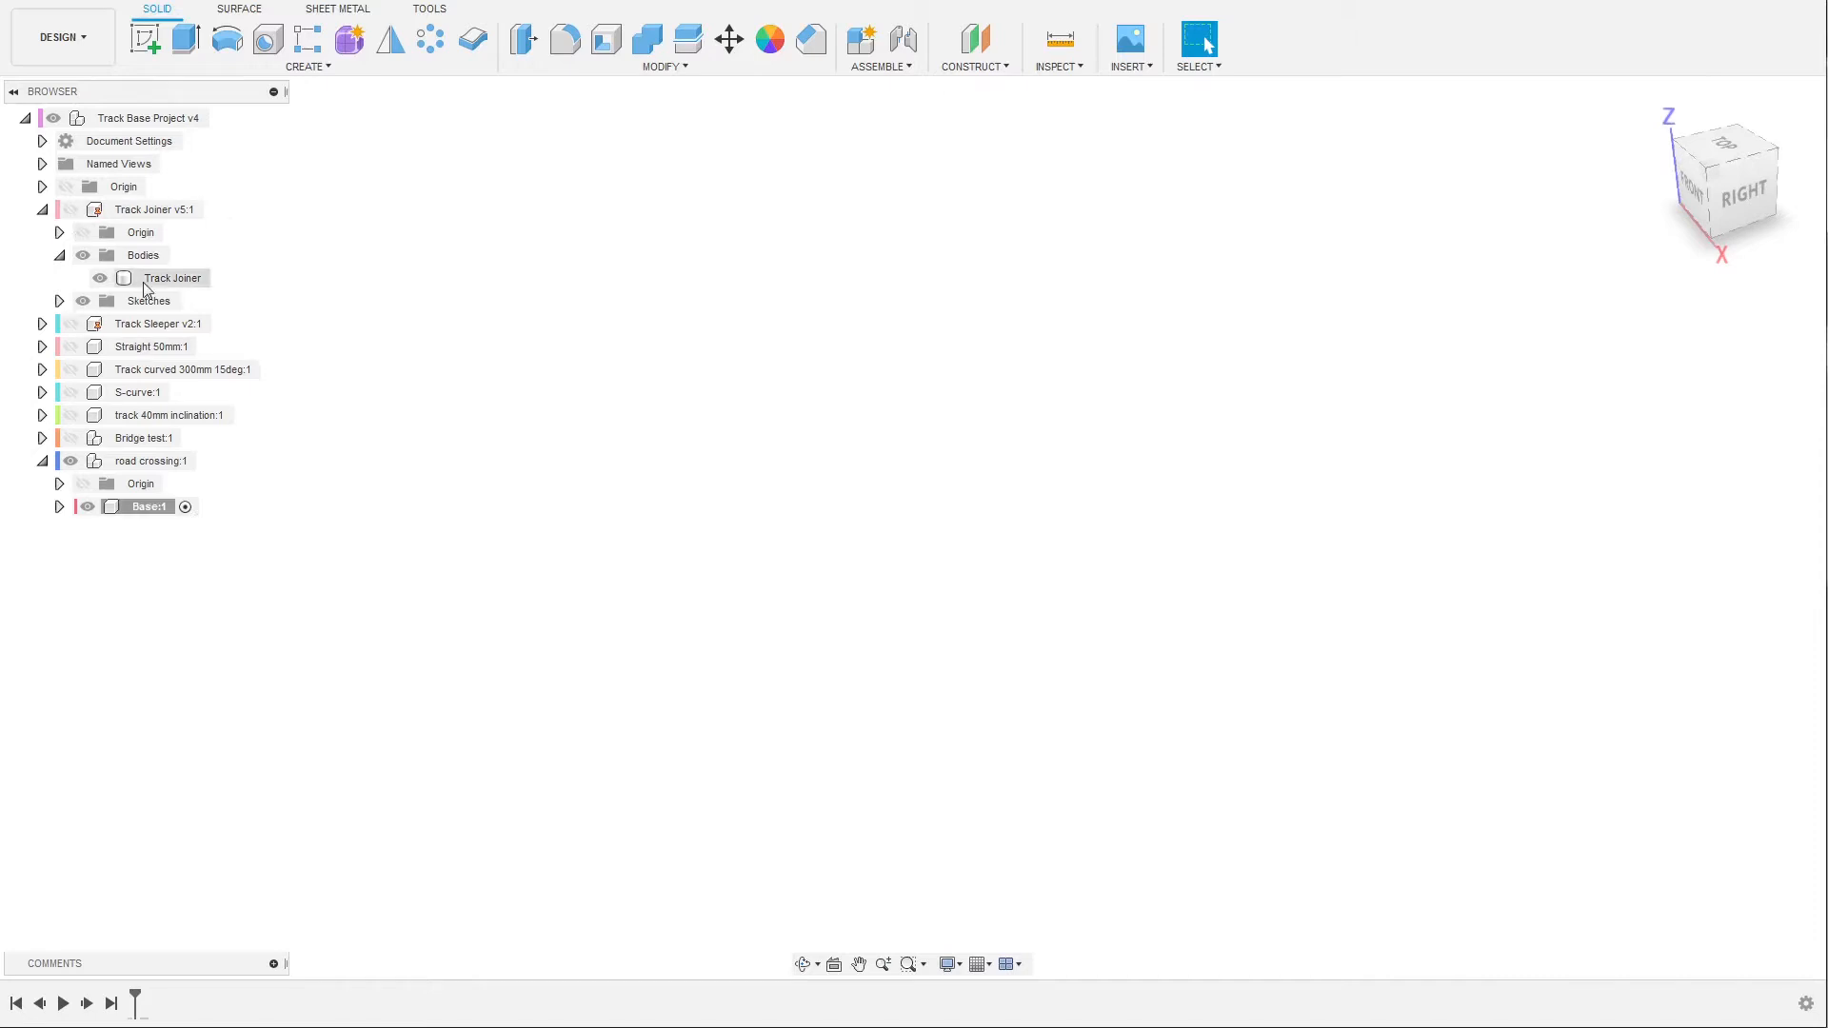
right_click(173, 277)
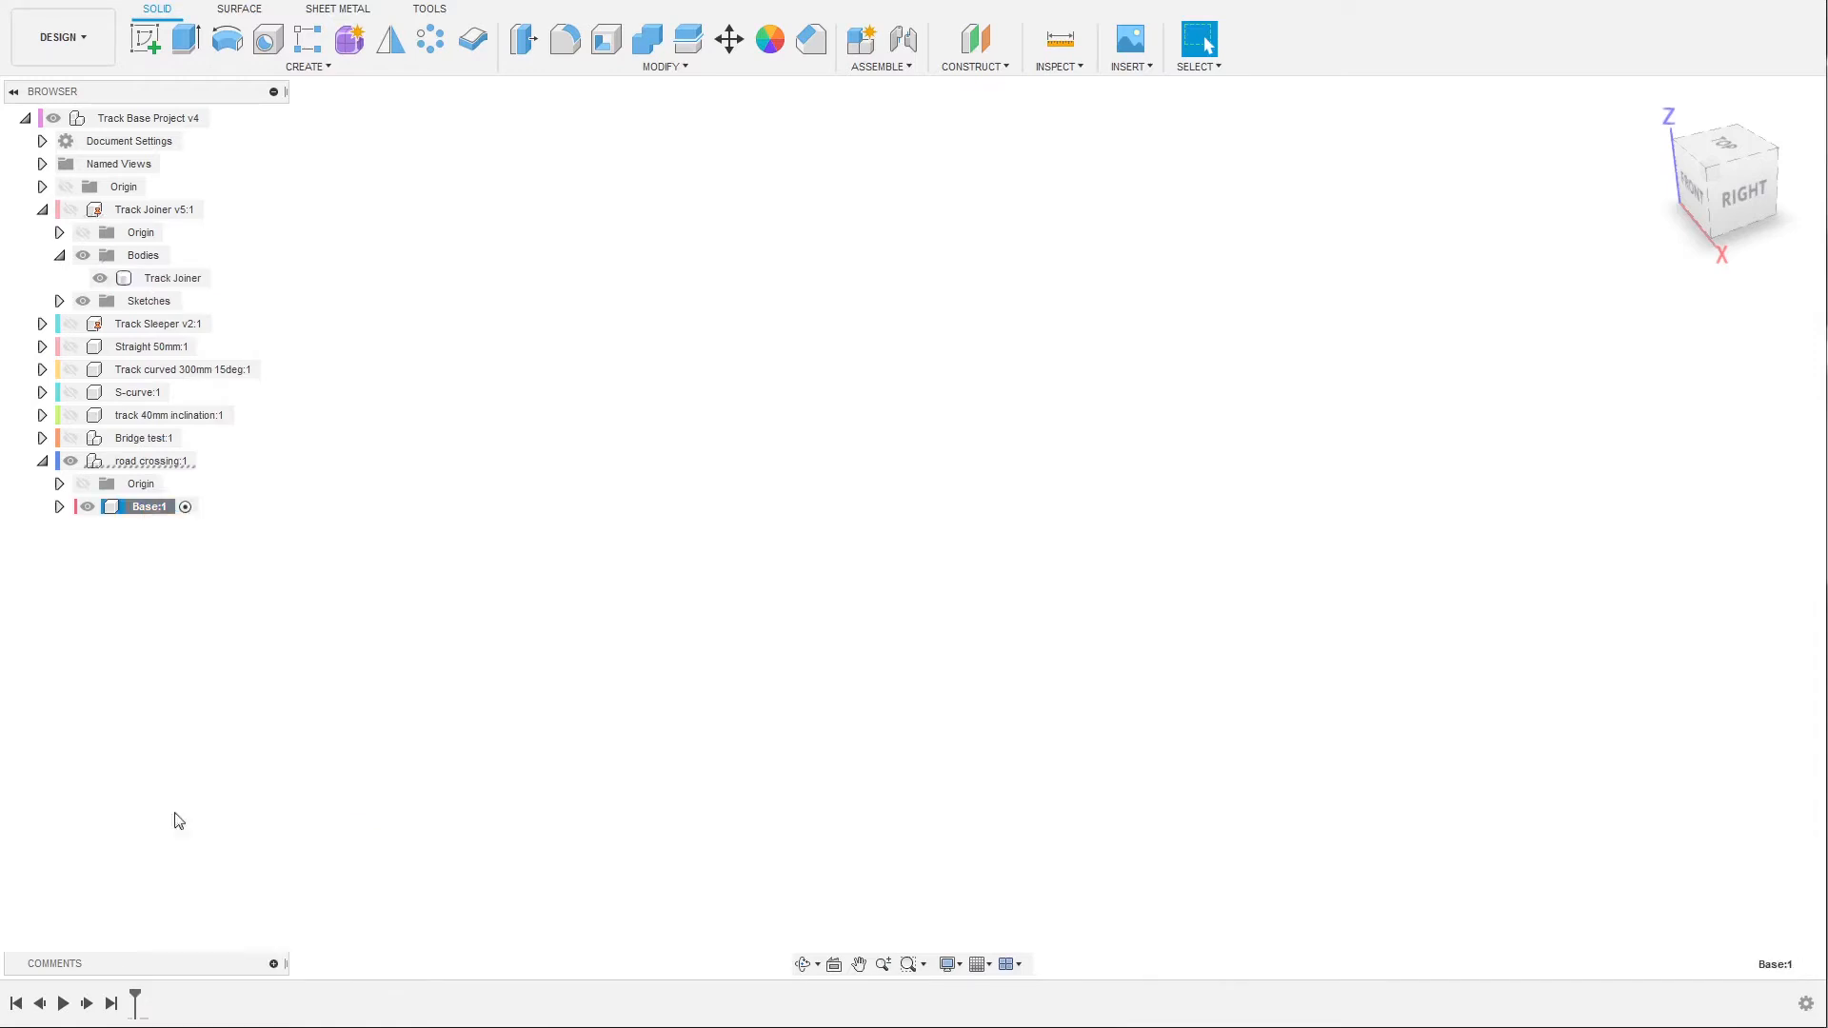
left_click(728, 38)
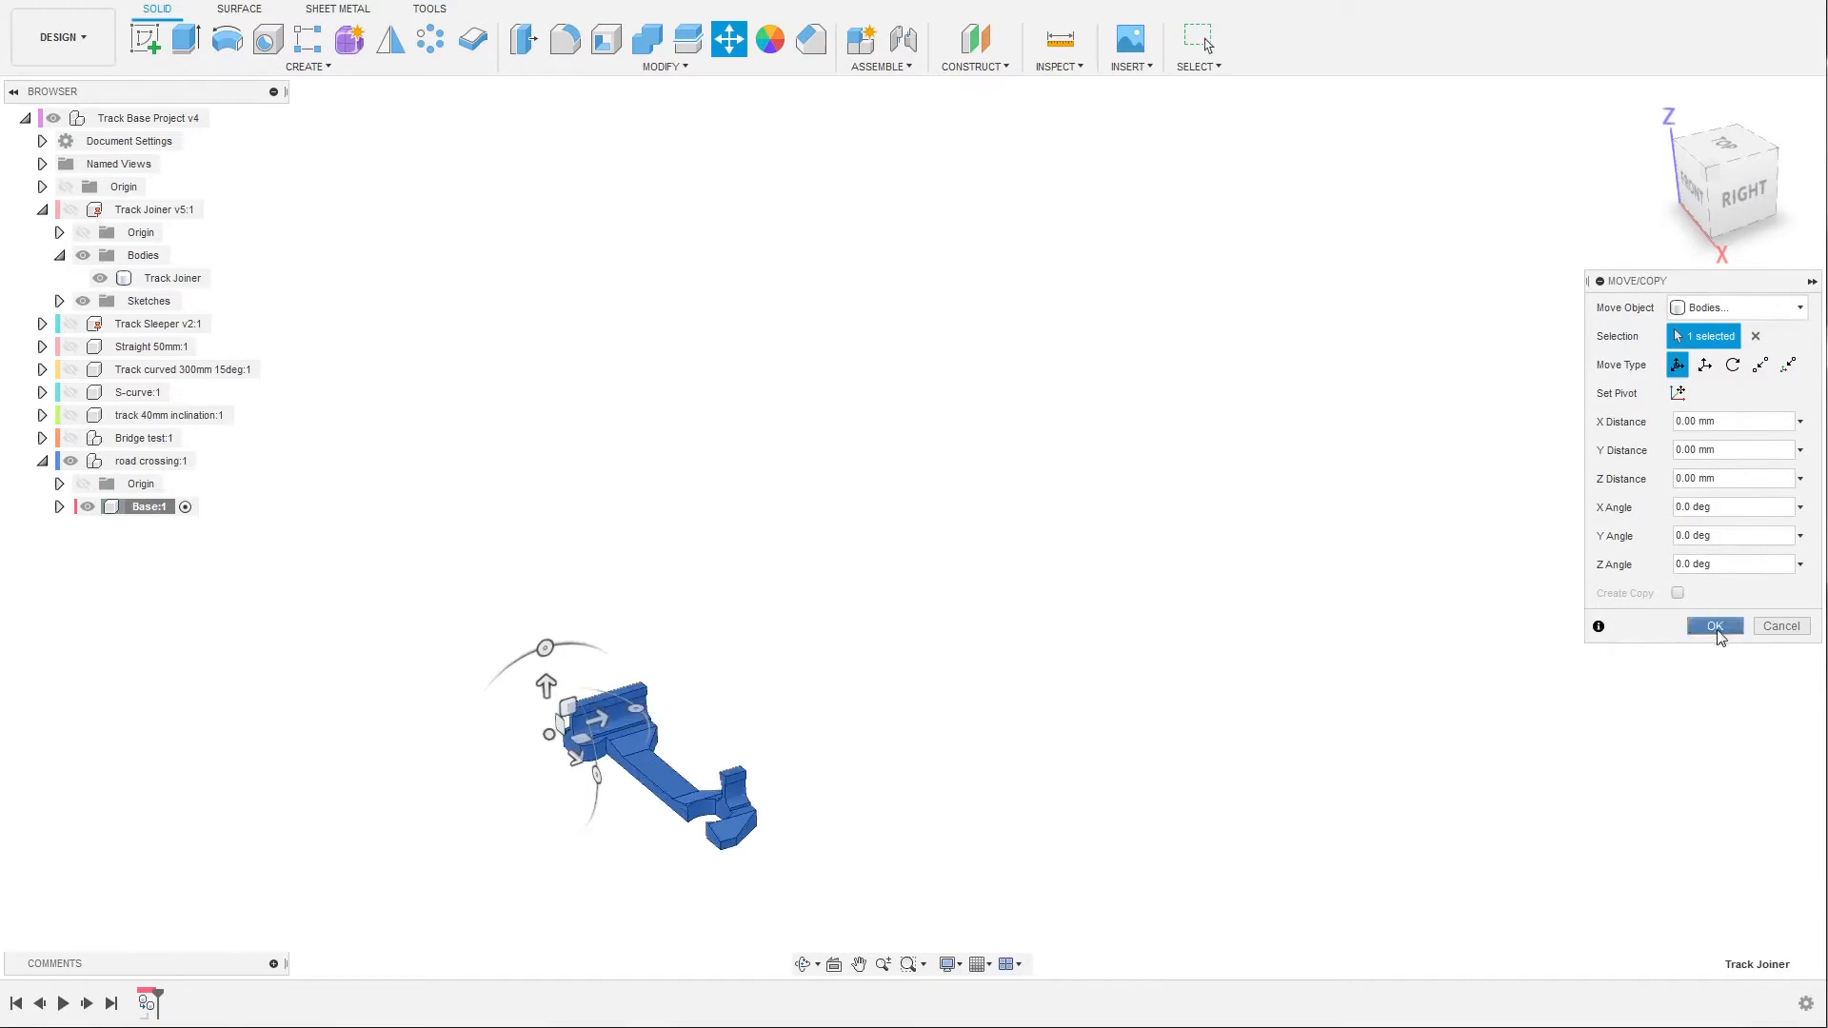
left_click(1714, 626)
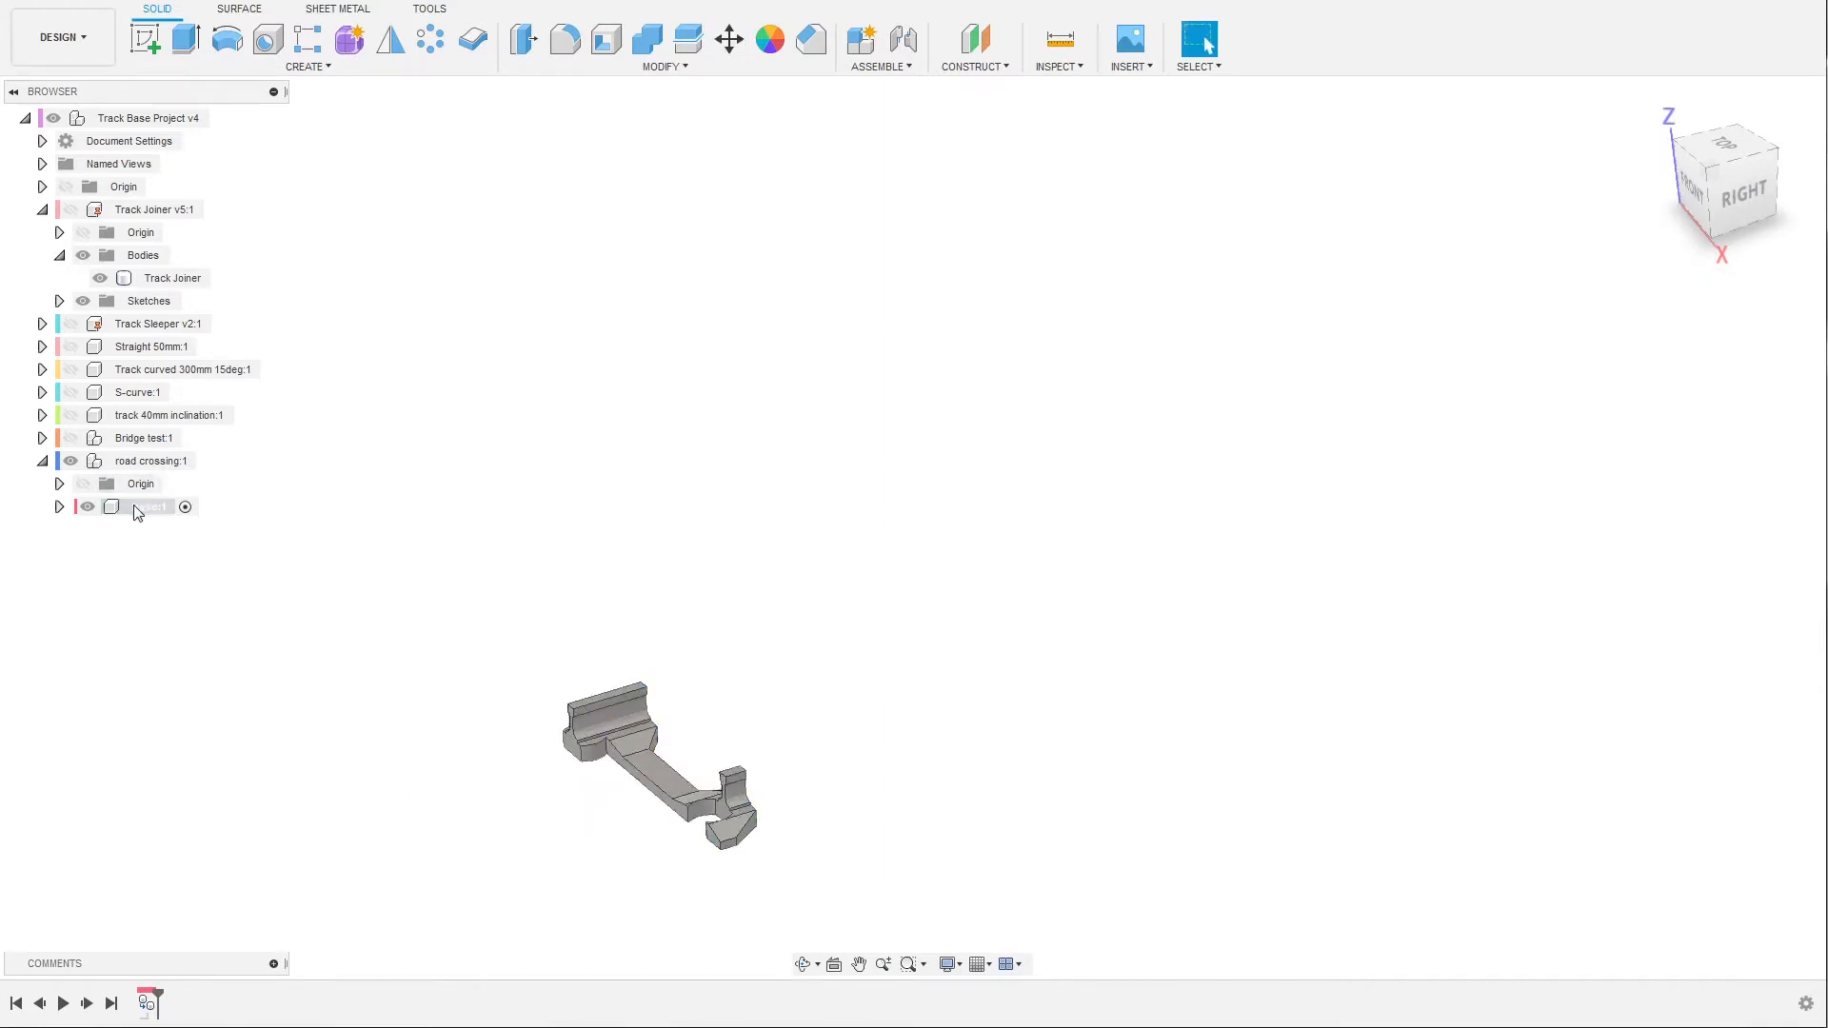
Paste a second joiner copy into Base and set its rotation pivot at the joiner's centre.
right_click(146, 506)
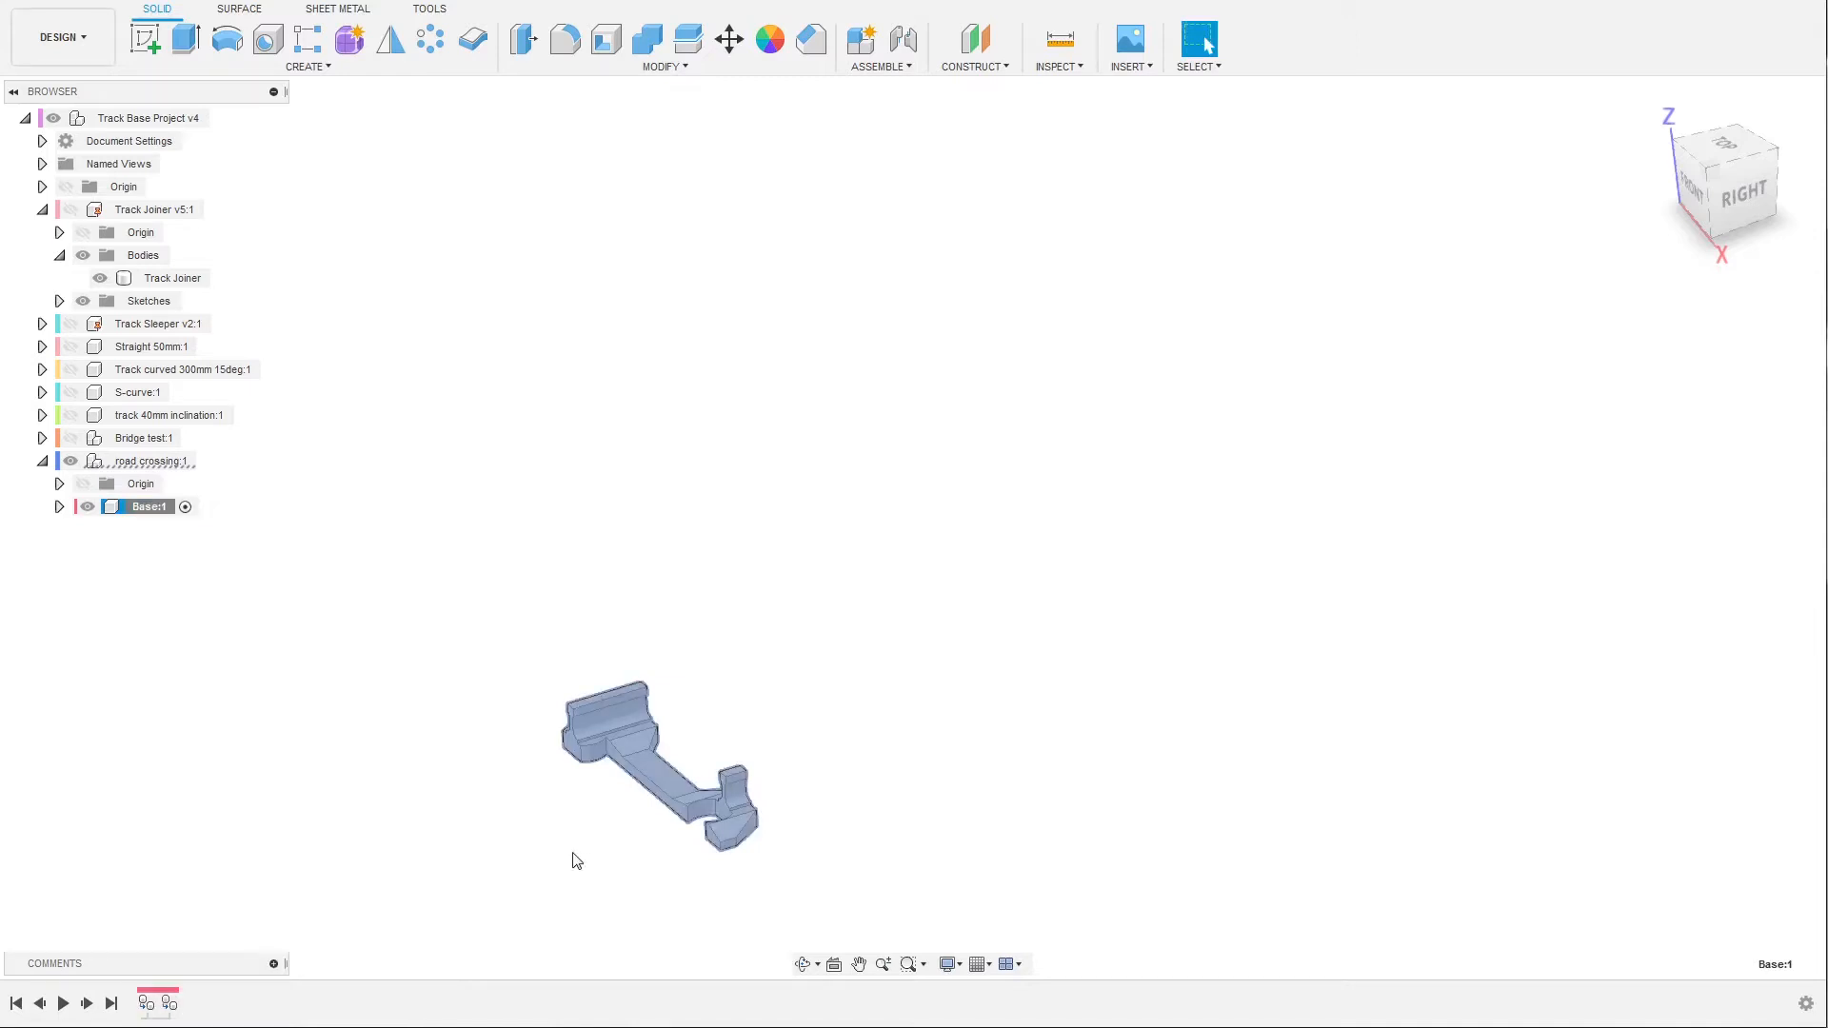
left_click(728, 38)
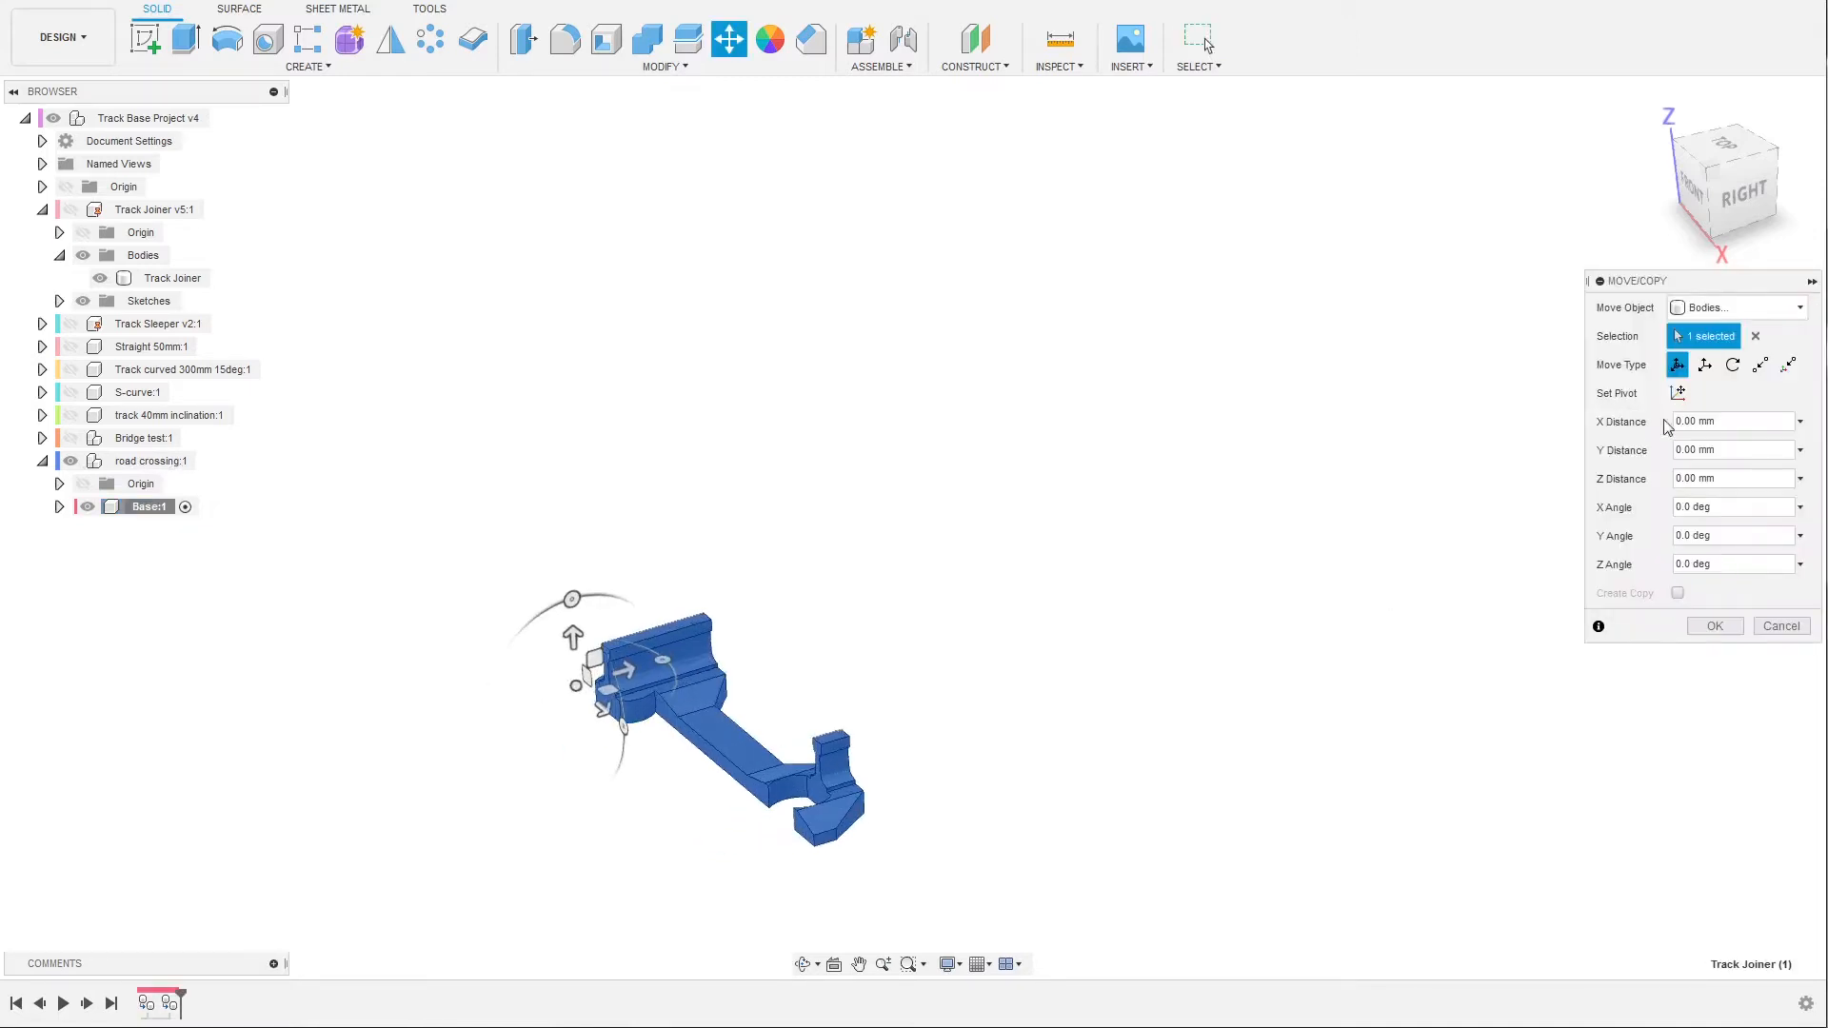
left_click(1677, 394)
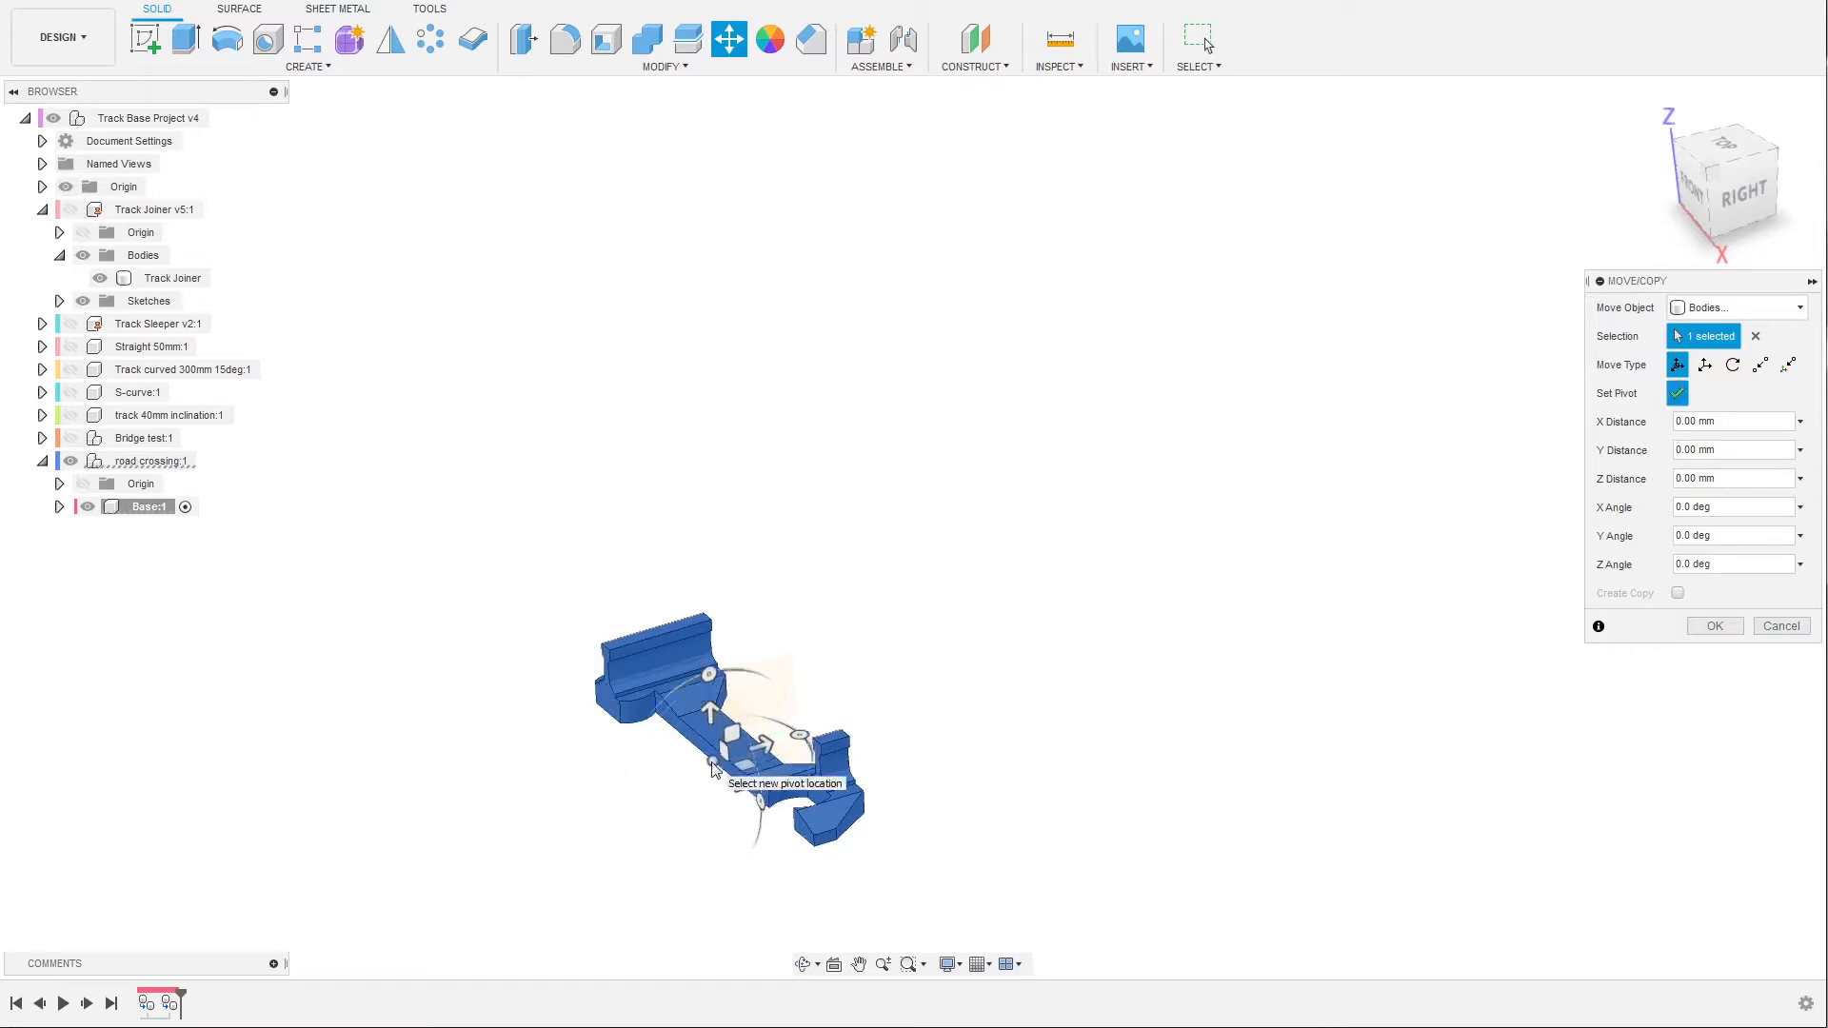
left_click(1678, 393)
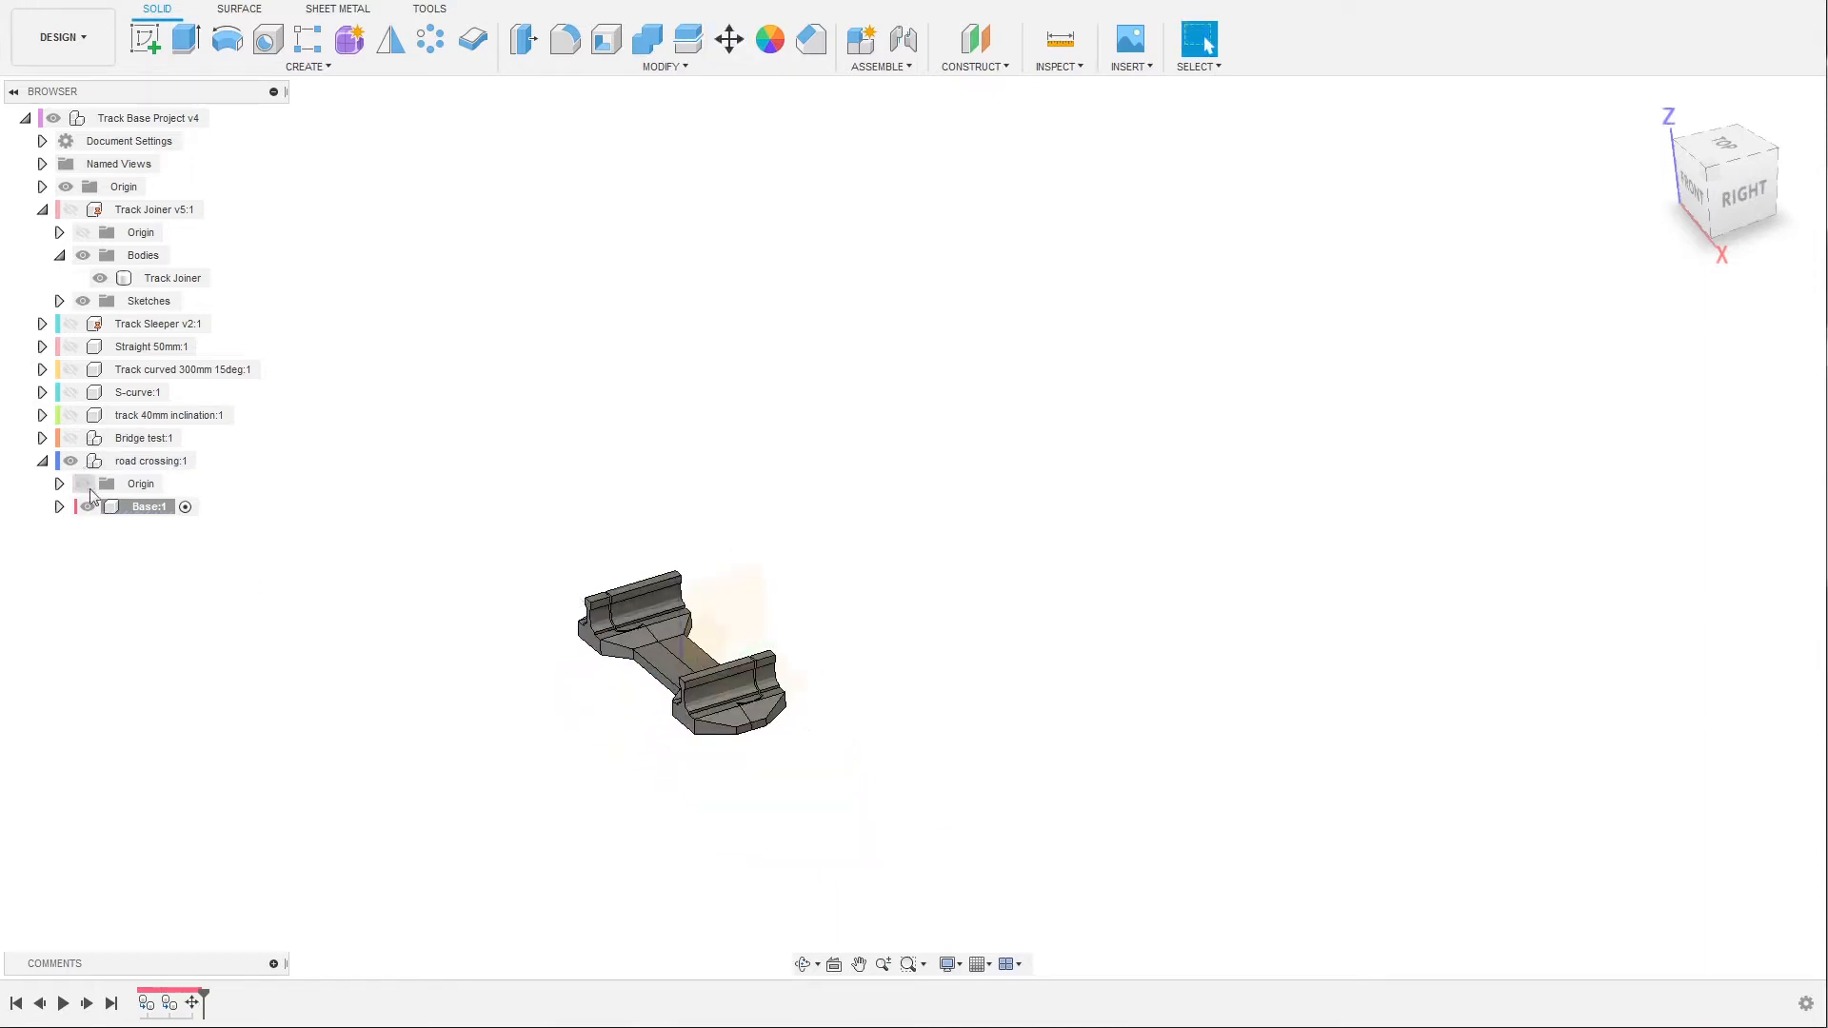
Move the second joiner body 200 mm away and cancel the two-face extrusion.
left_click(59, 506)
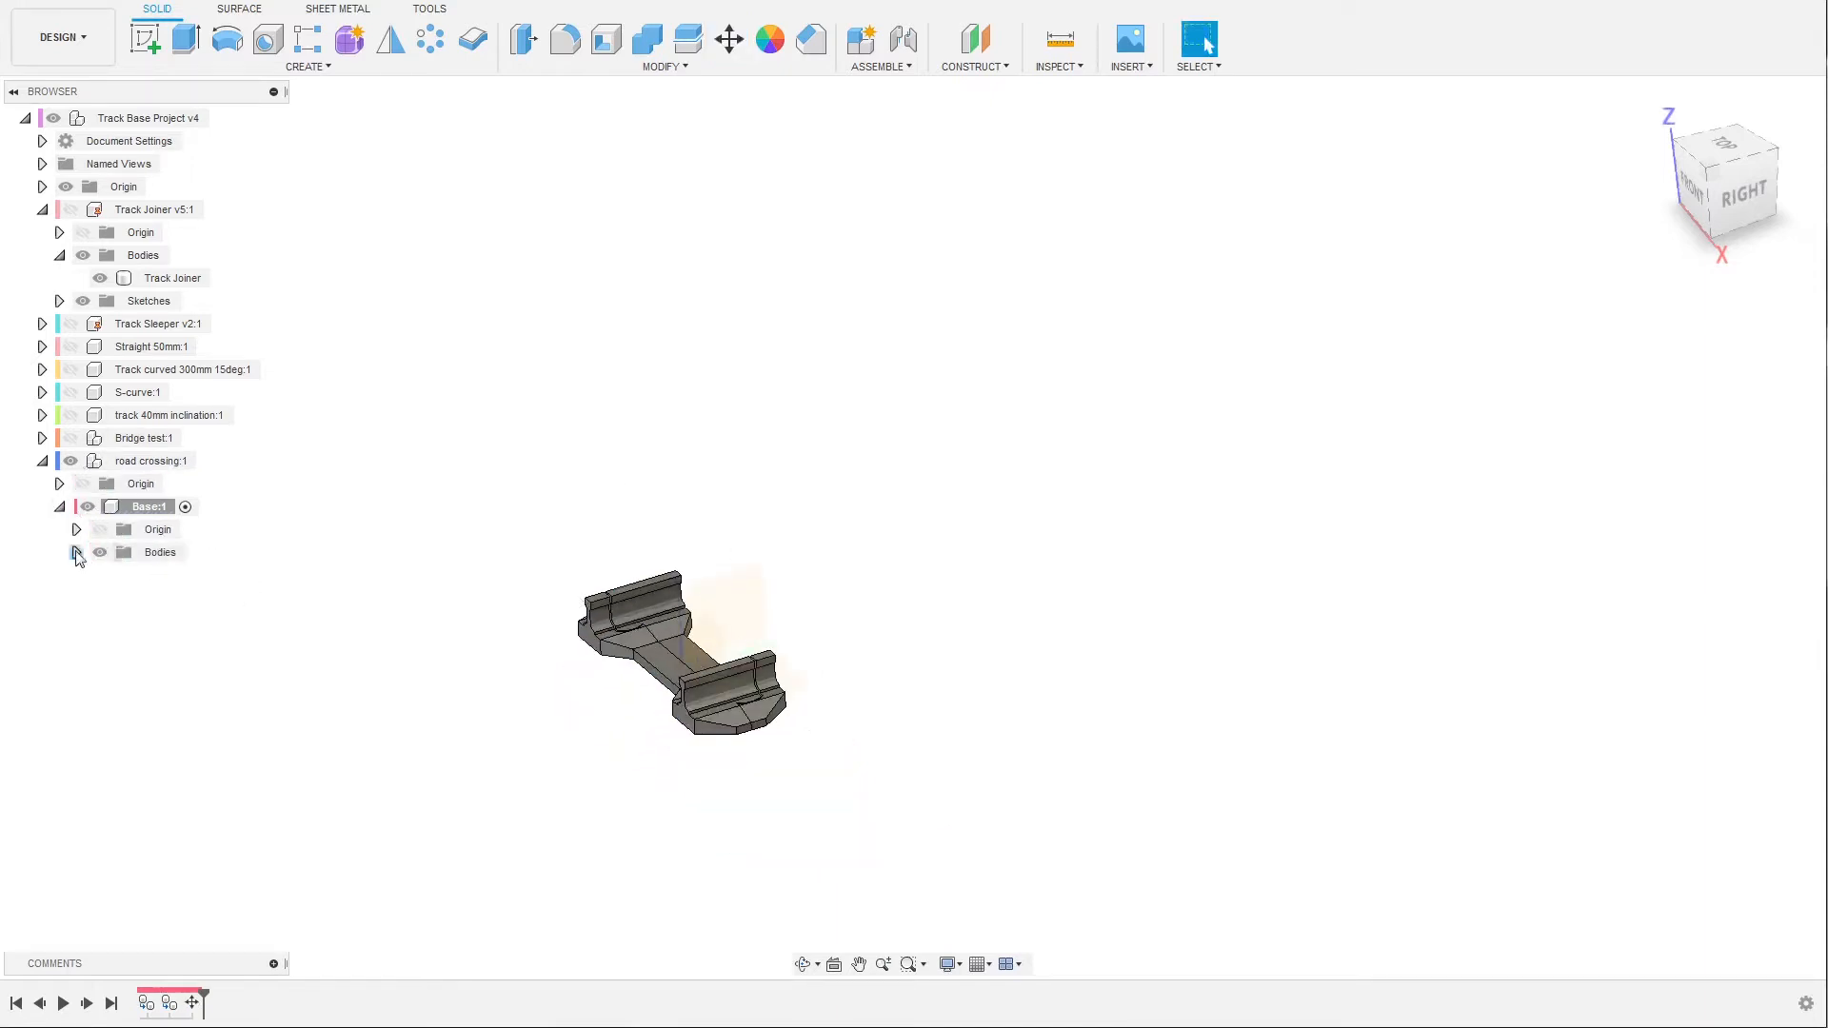
right_click(193, 598)
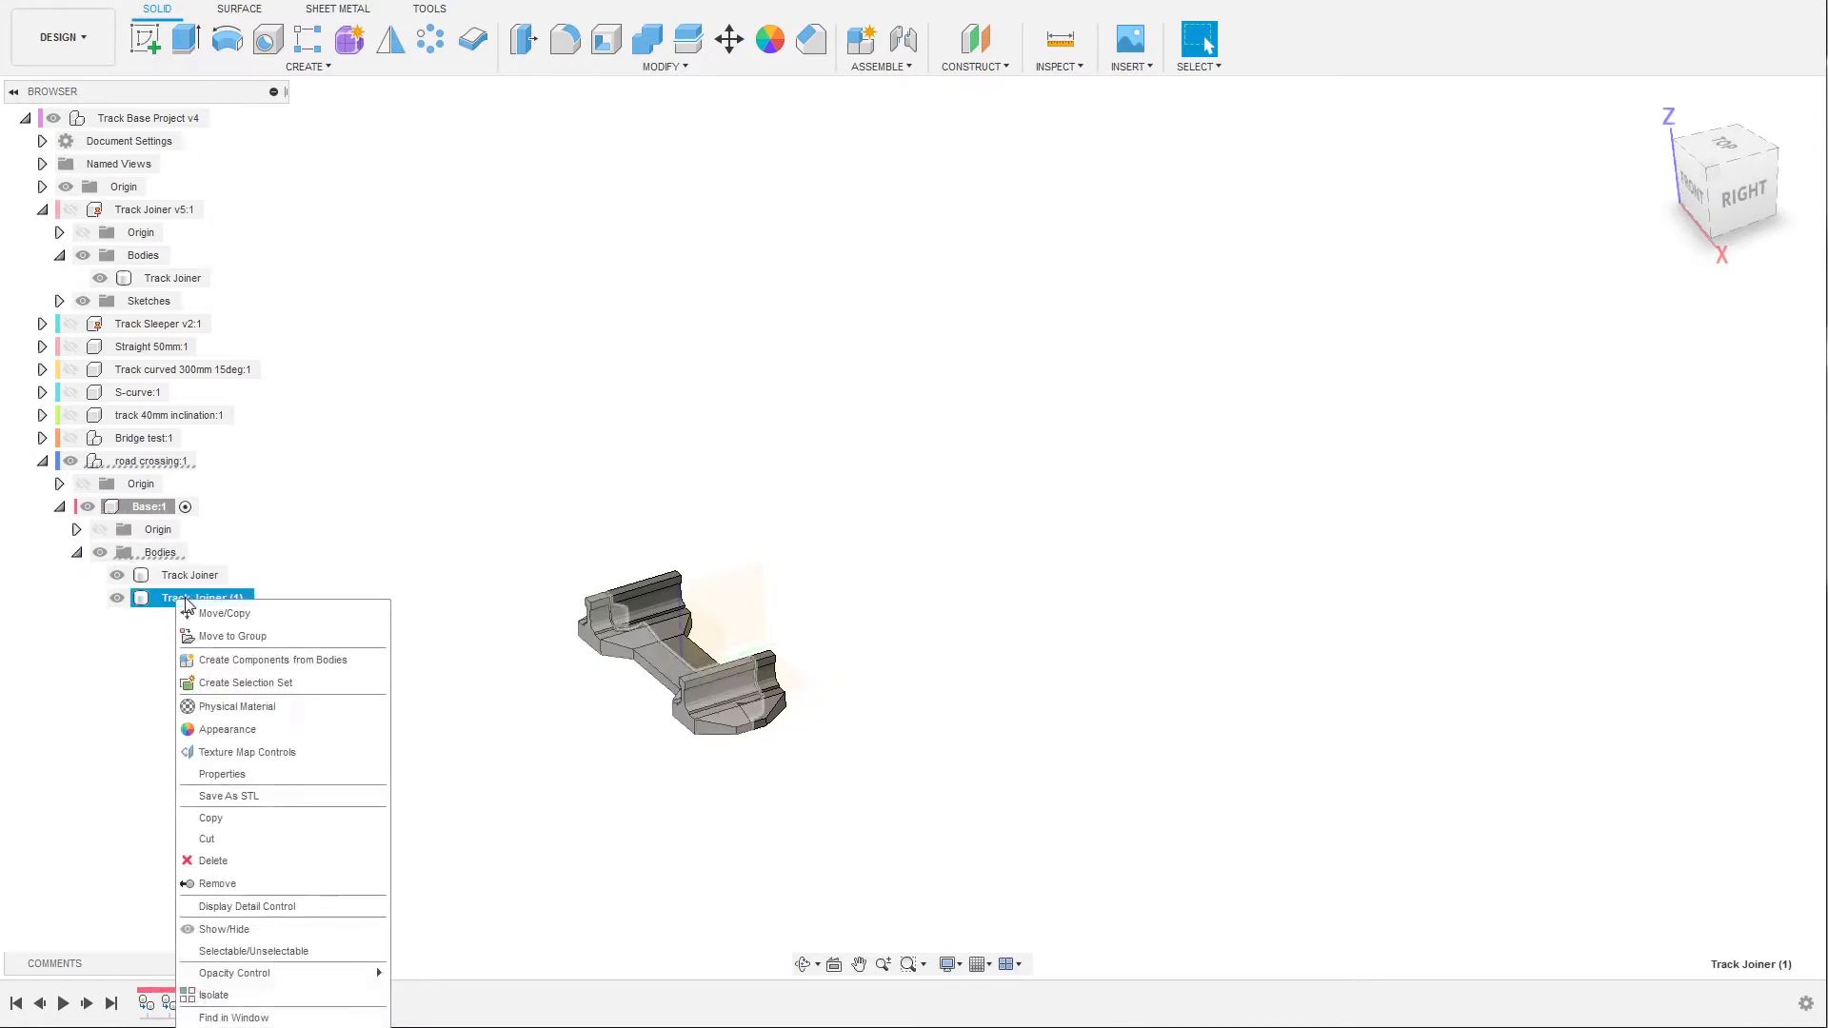
left_click(224, 612)
type("200")
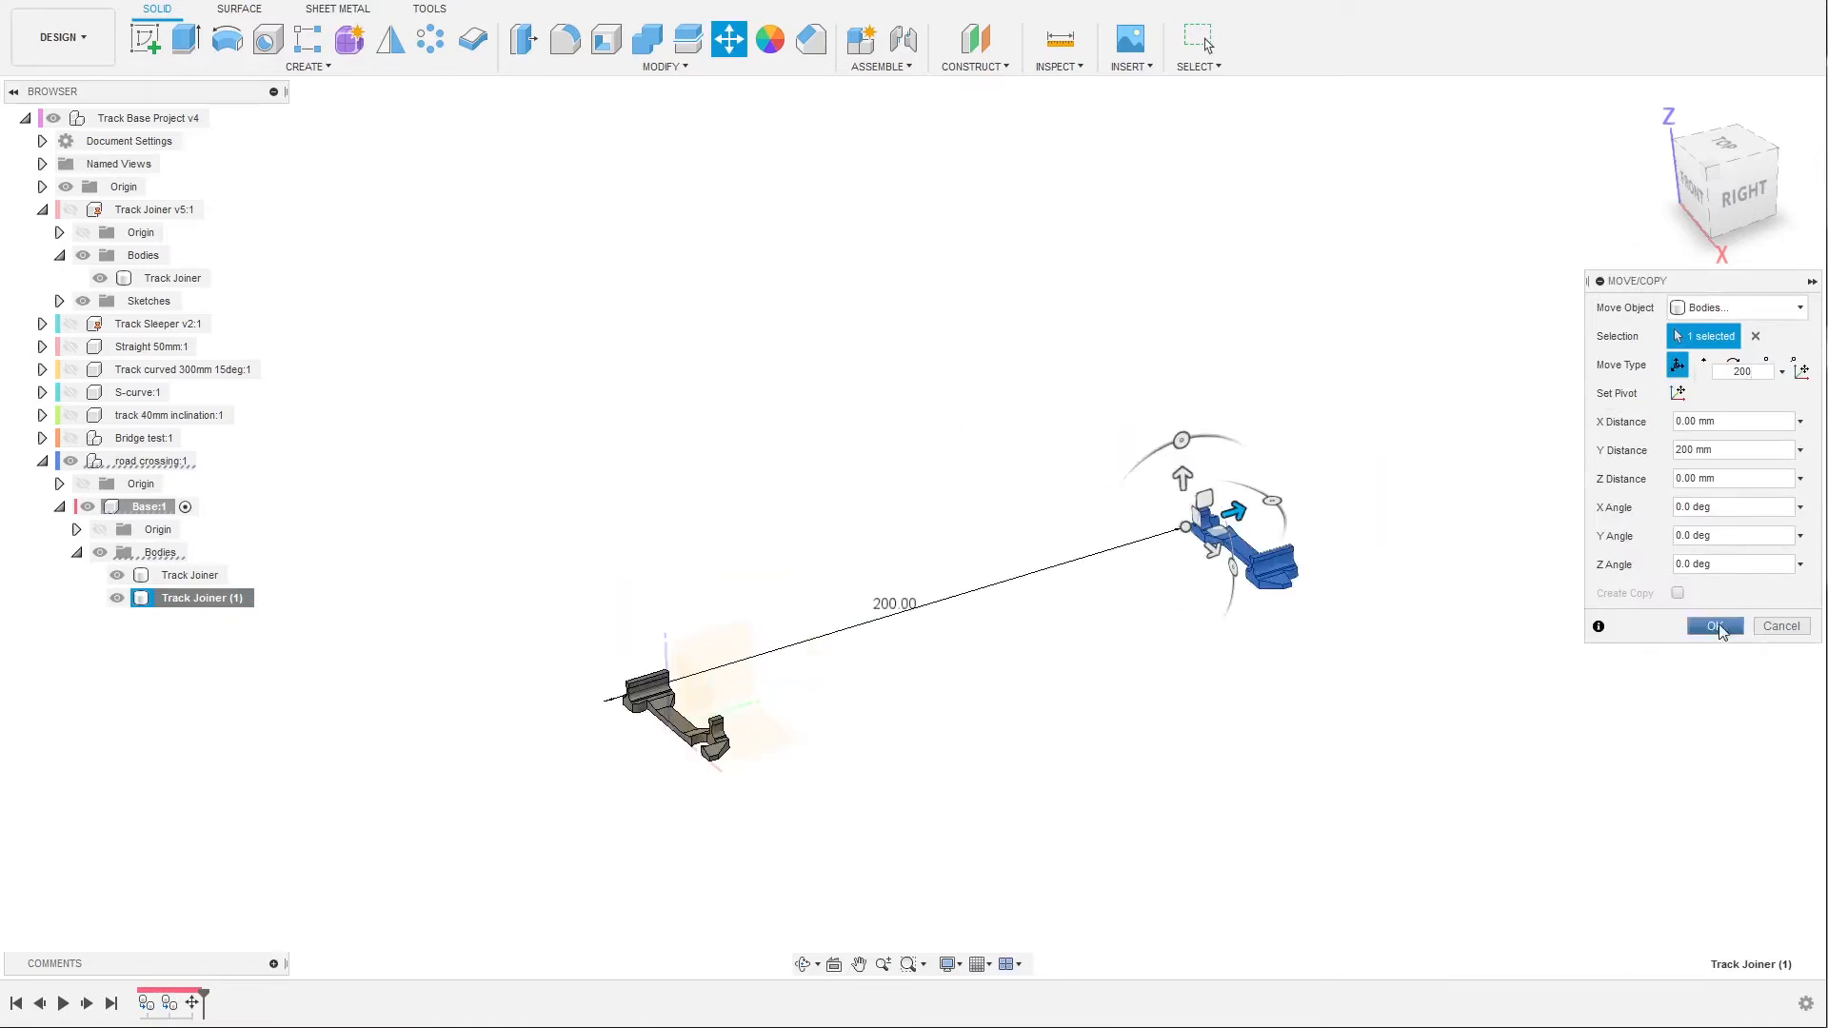
left_click(1714, 626)
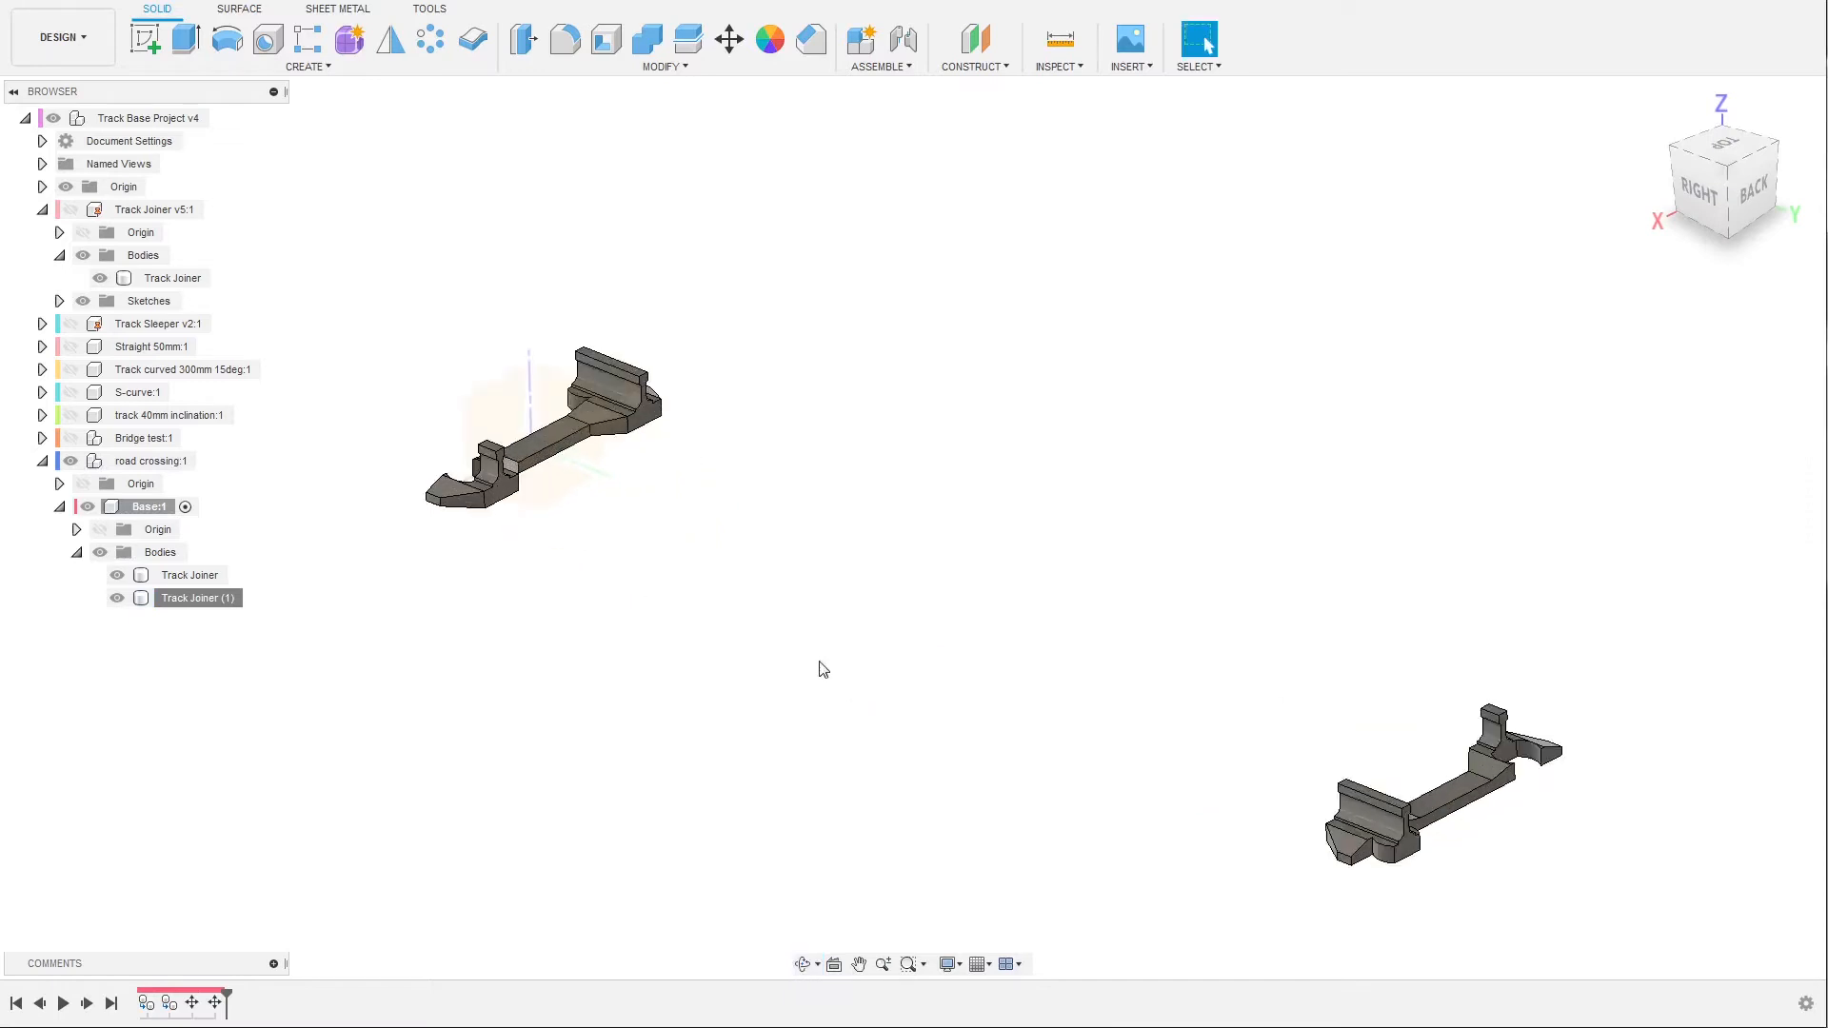
left_click(189, 573)
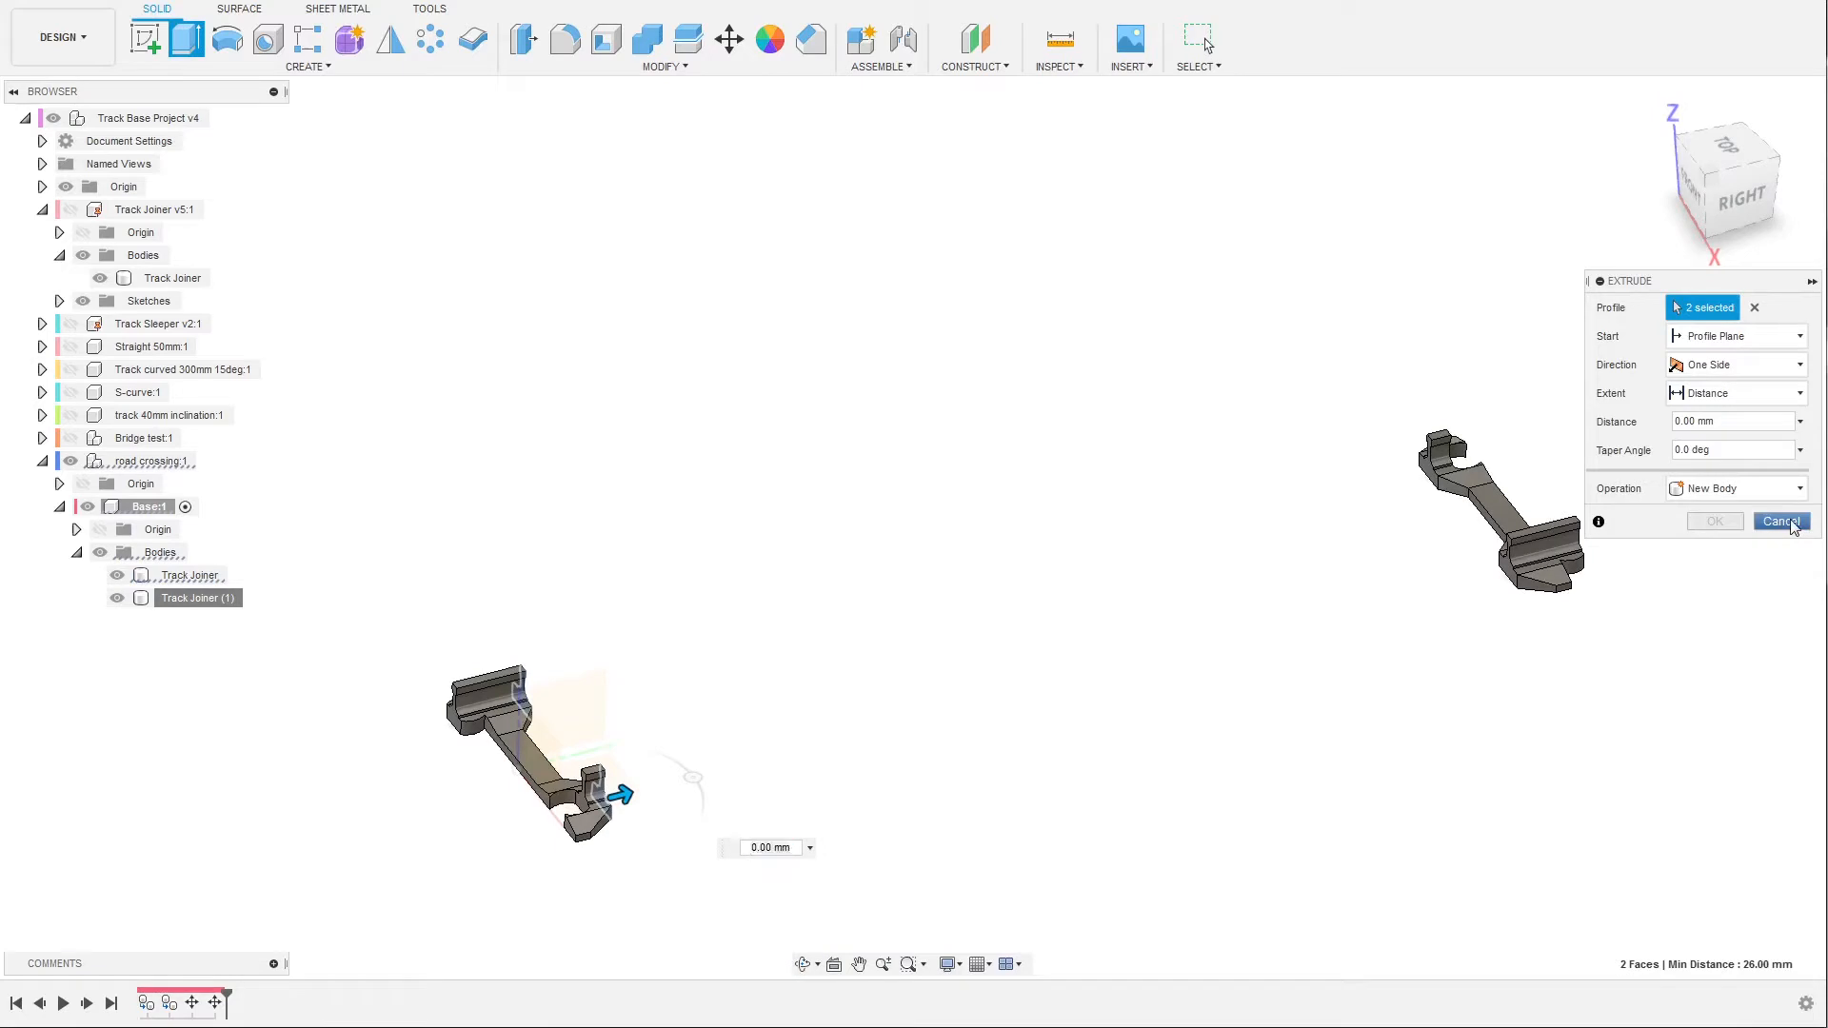
left_click(1781, 521)
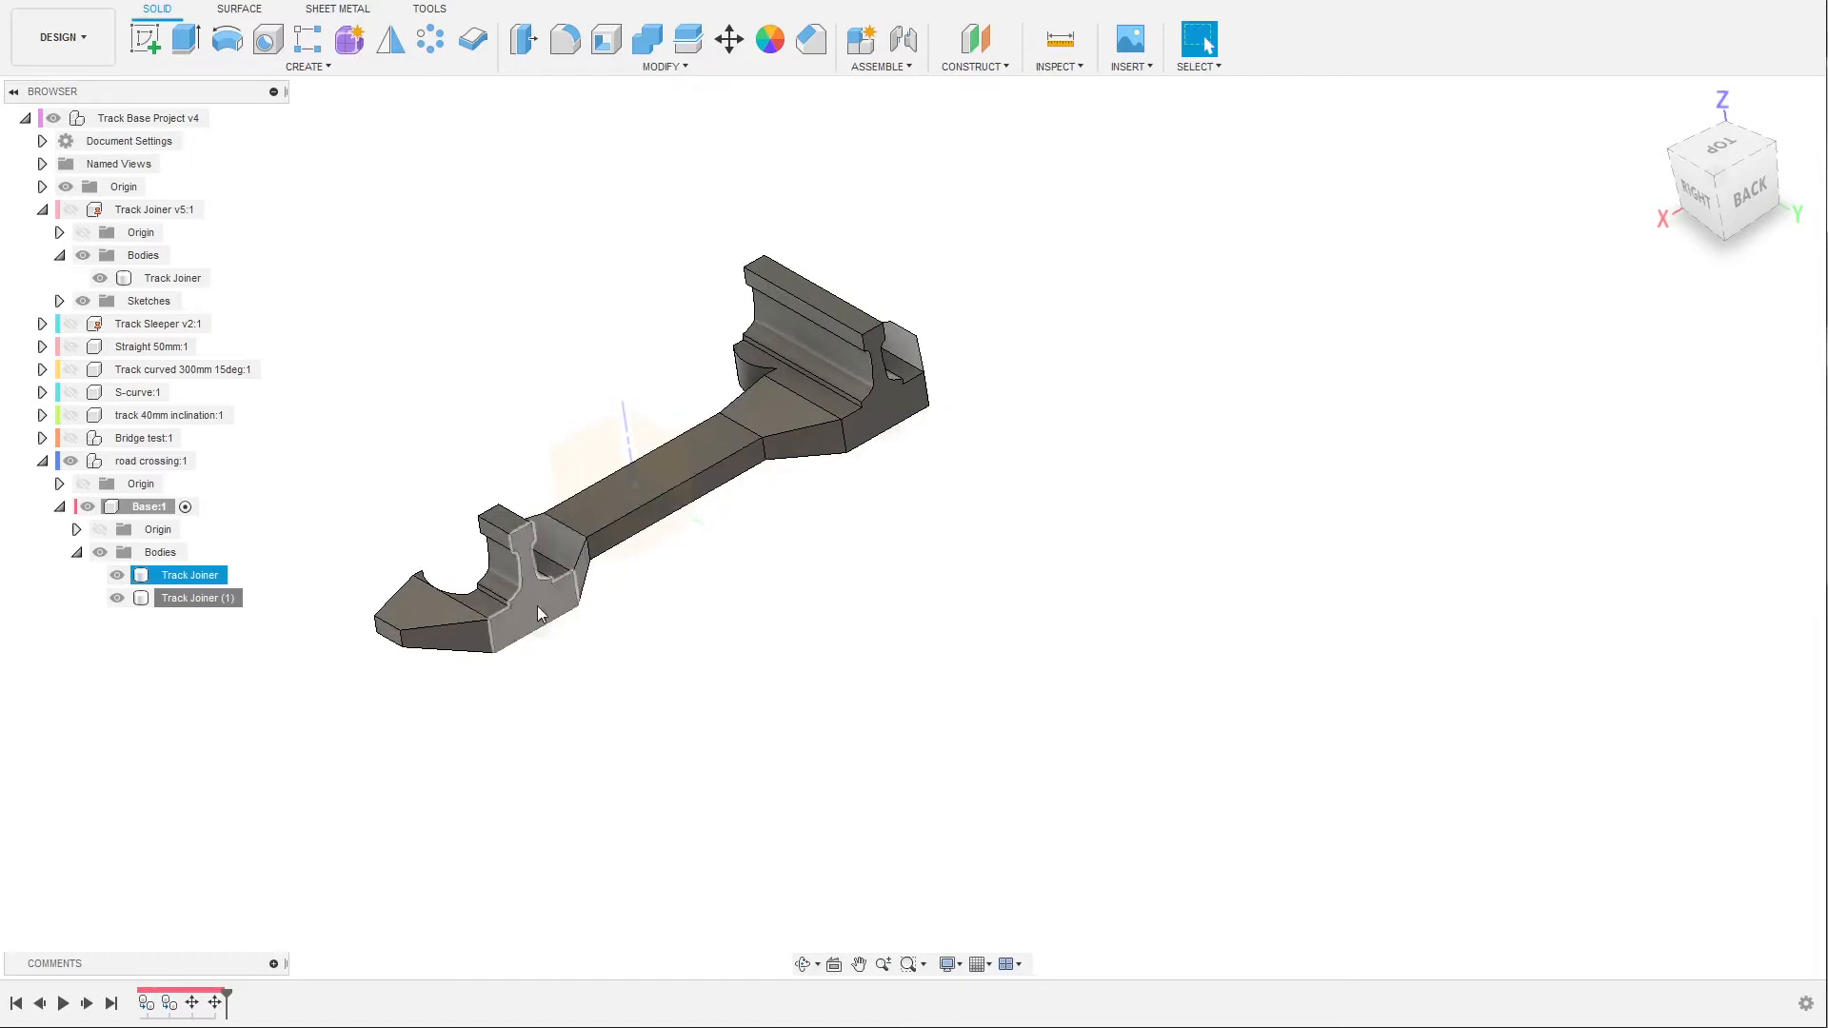
Sketch on the joiner's end face and project the joiner's rail outline into it.
left_click(536, 607)
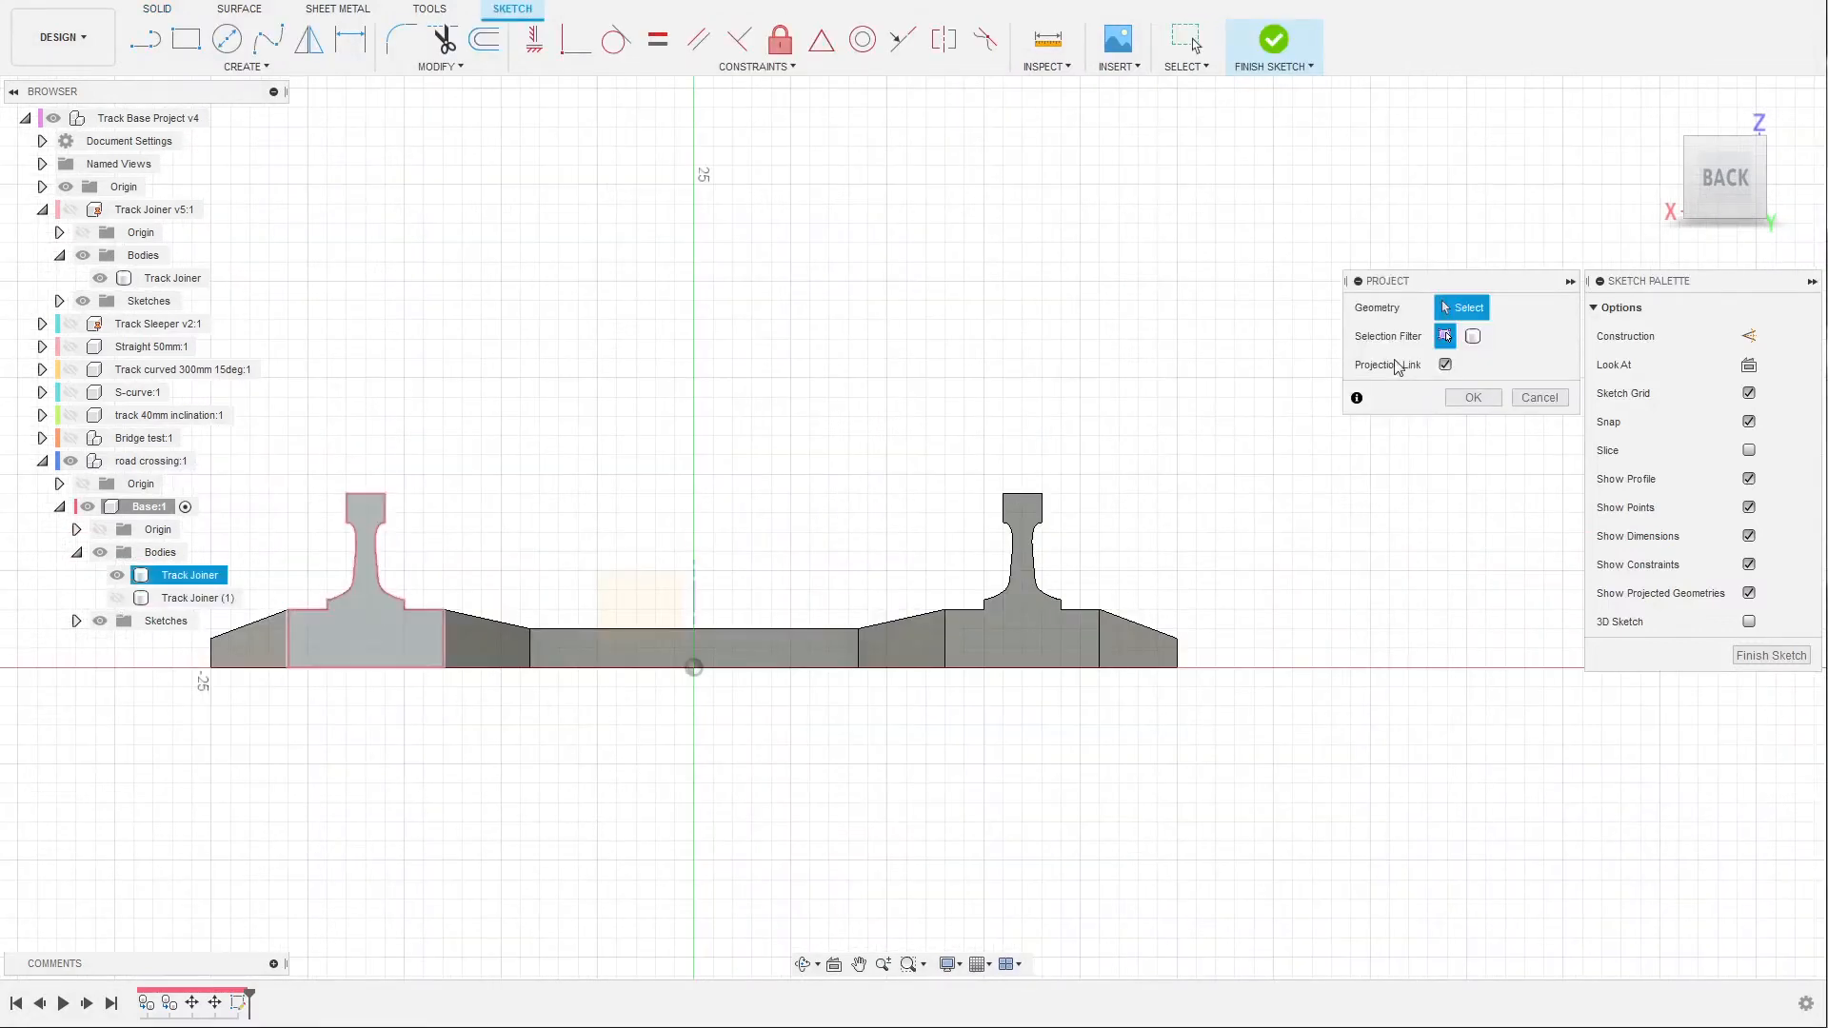
left_click(365, 571)
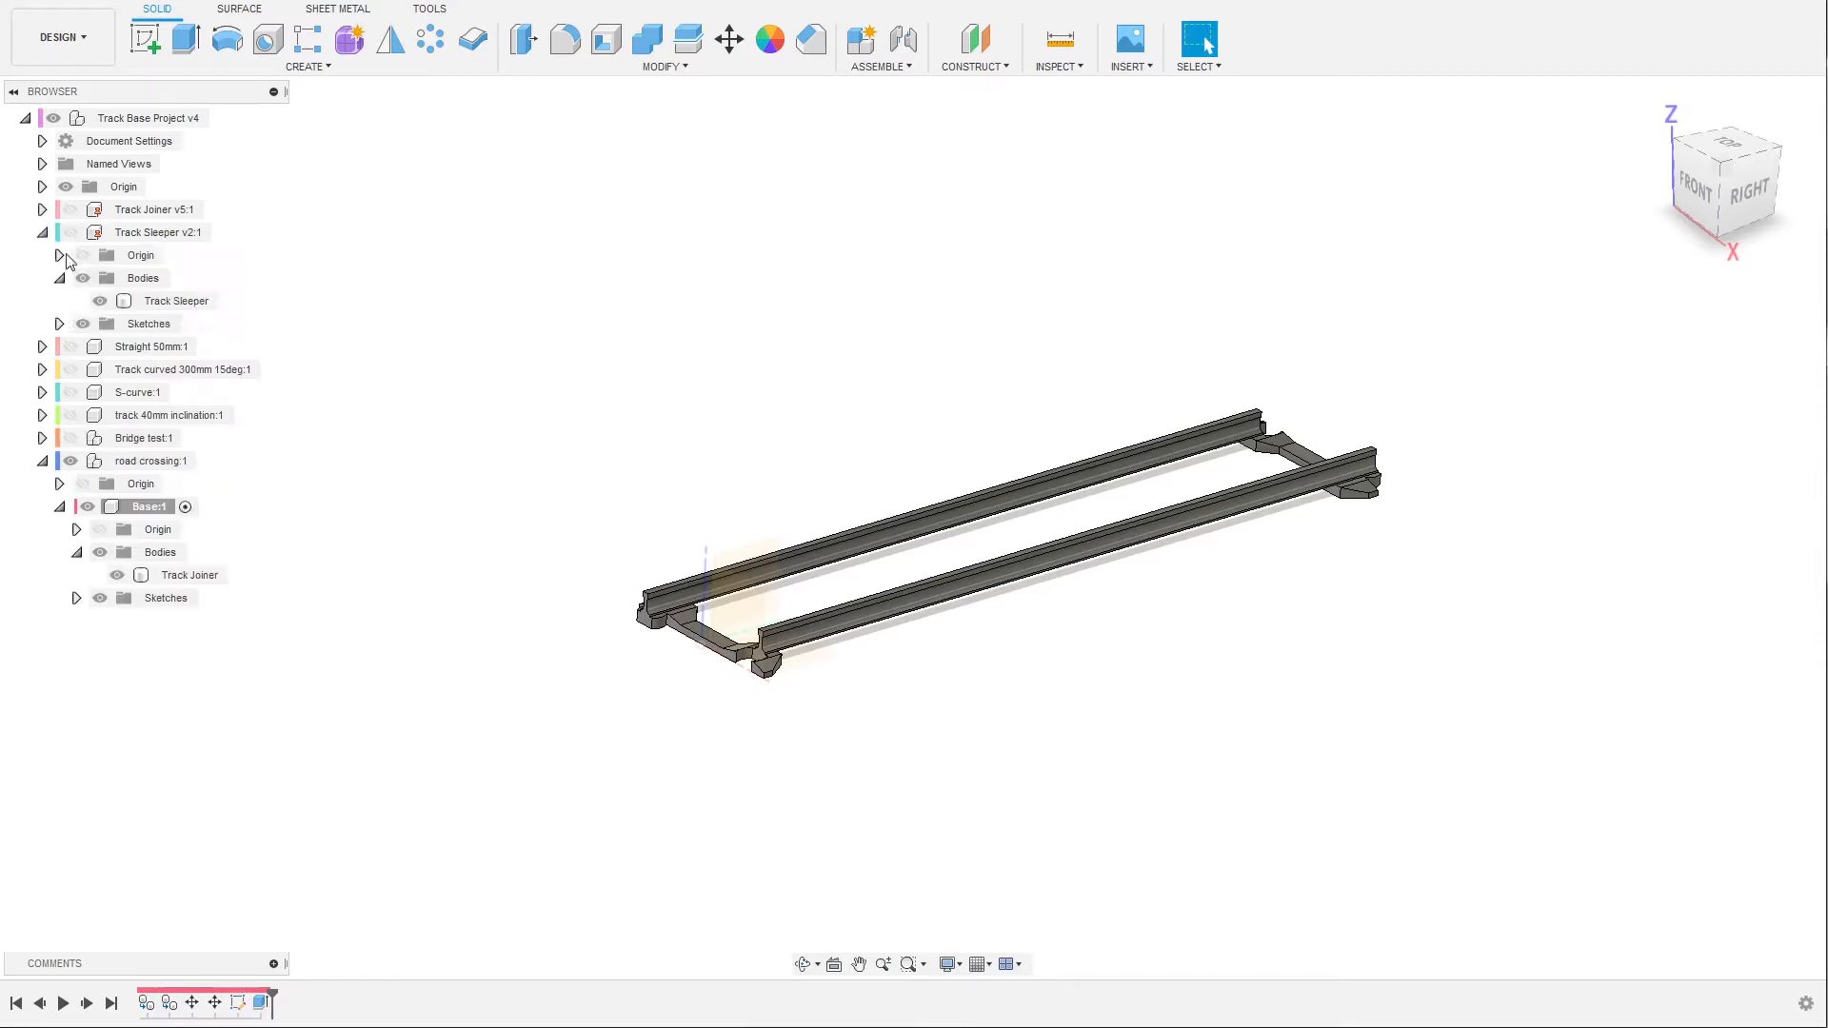
Paste the Track Sleeper into the crossing twice, moving the second copy 155 mm along the rails.
right_click(176, 301)
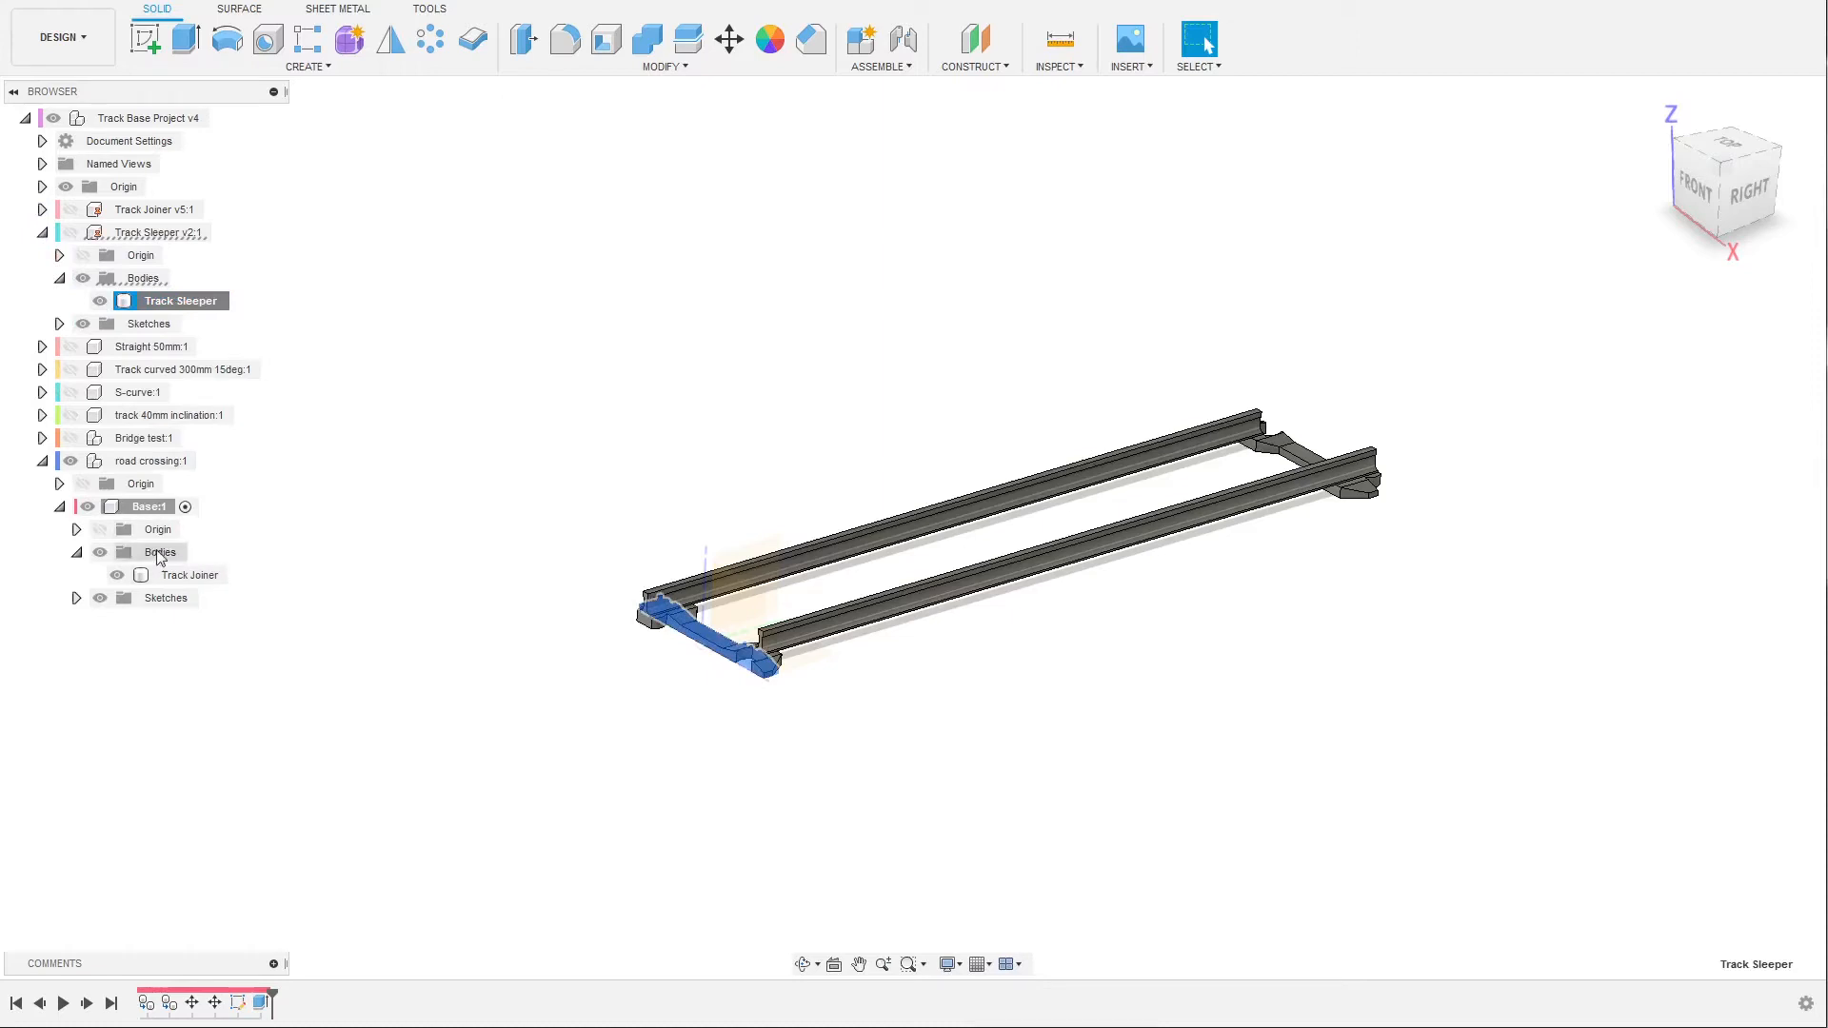
left_click(162, 551)
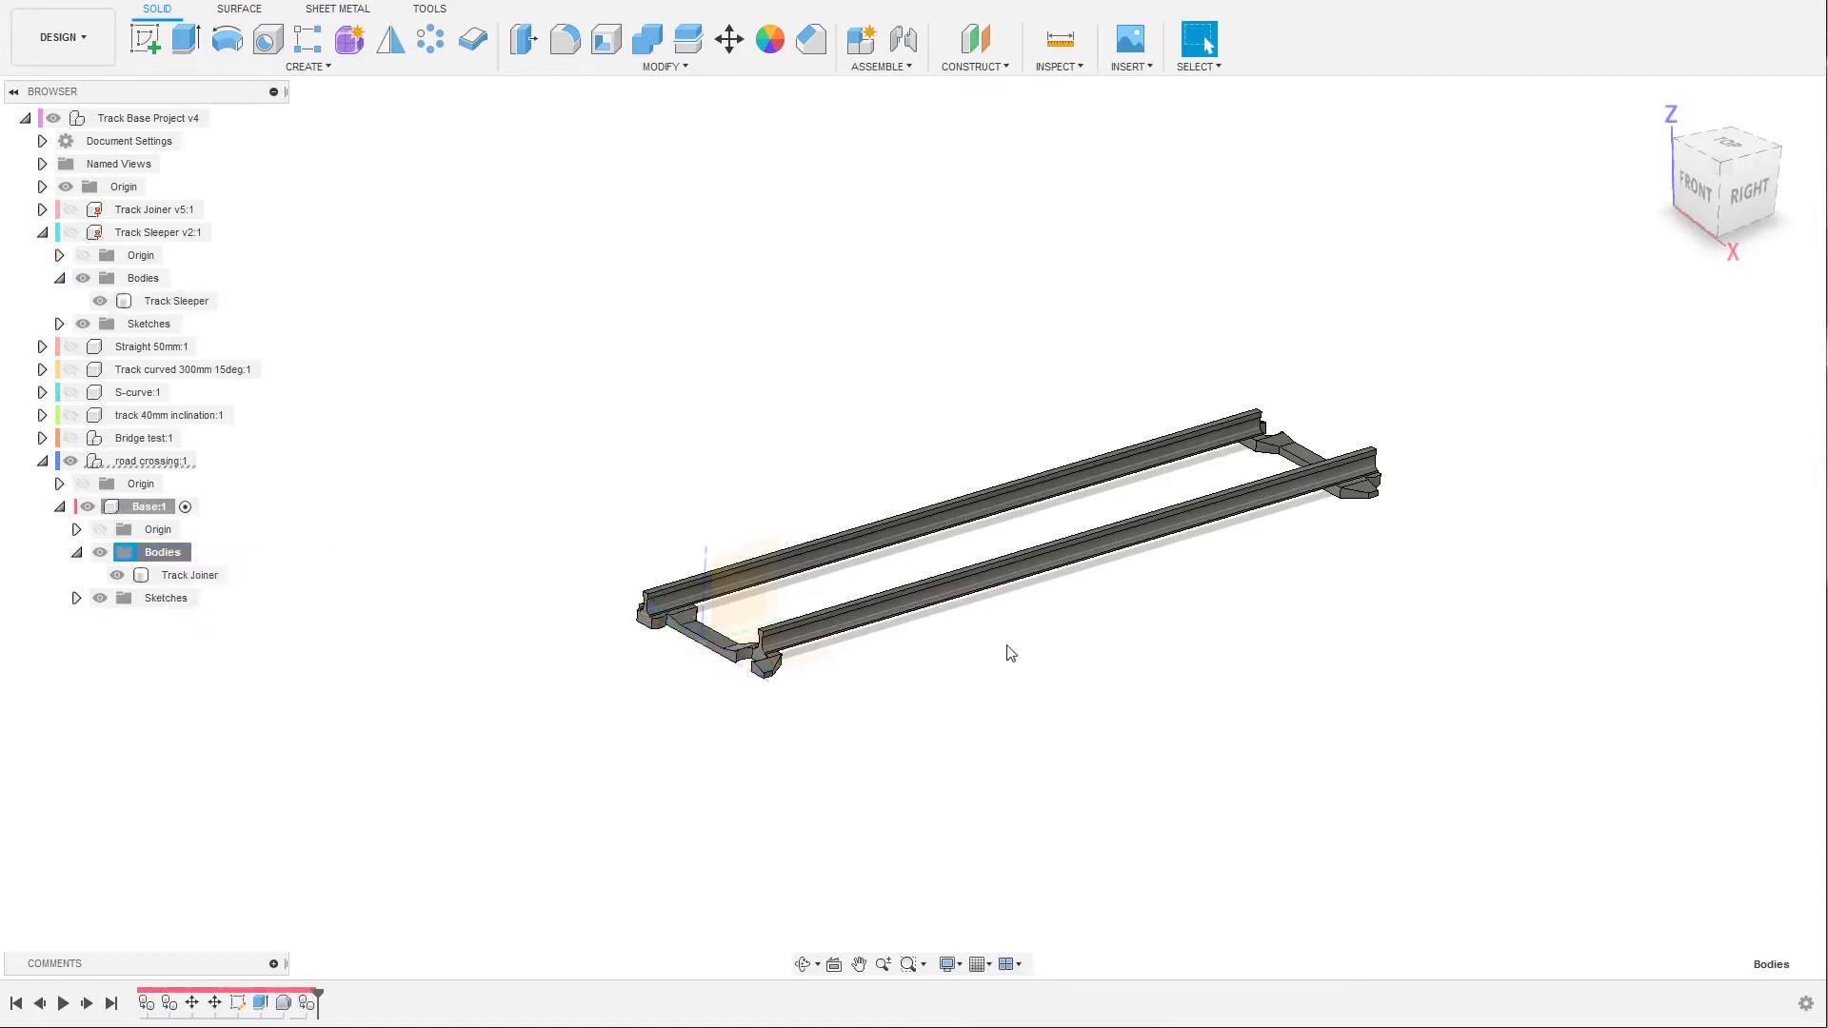
left_click(728, 38)
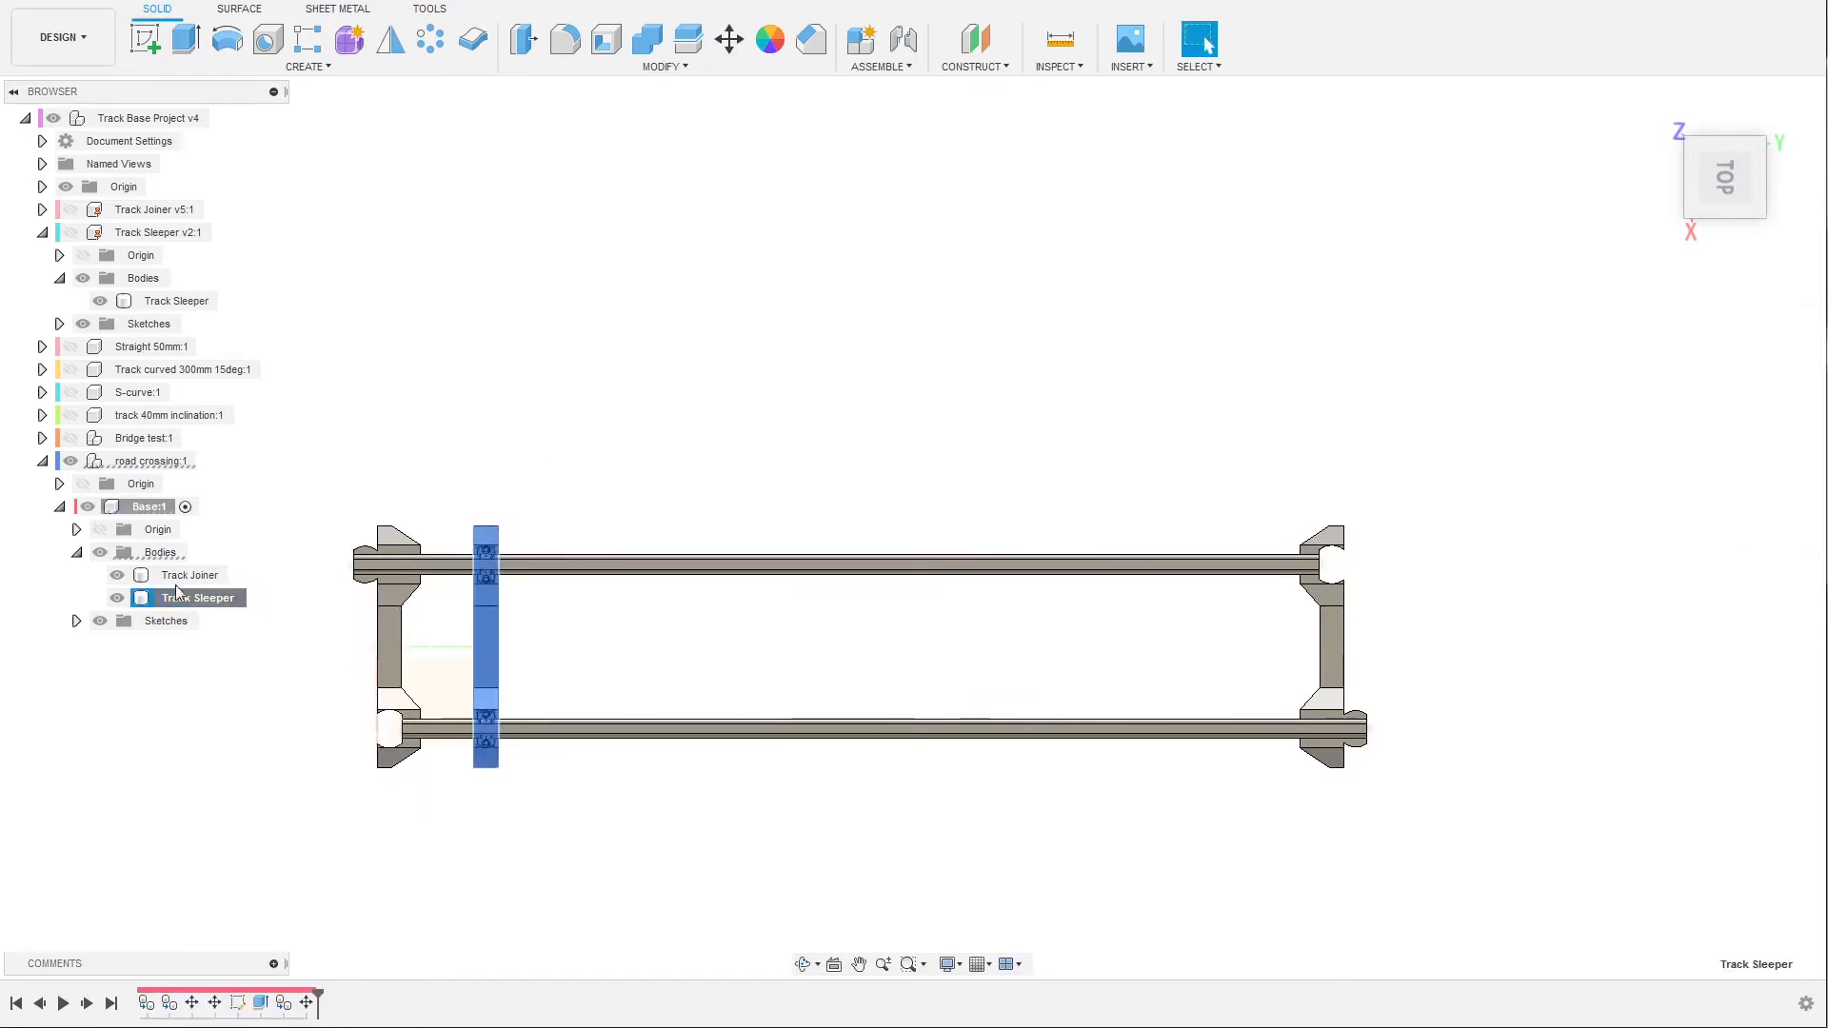
left_click(160, 552)
type("165")
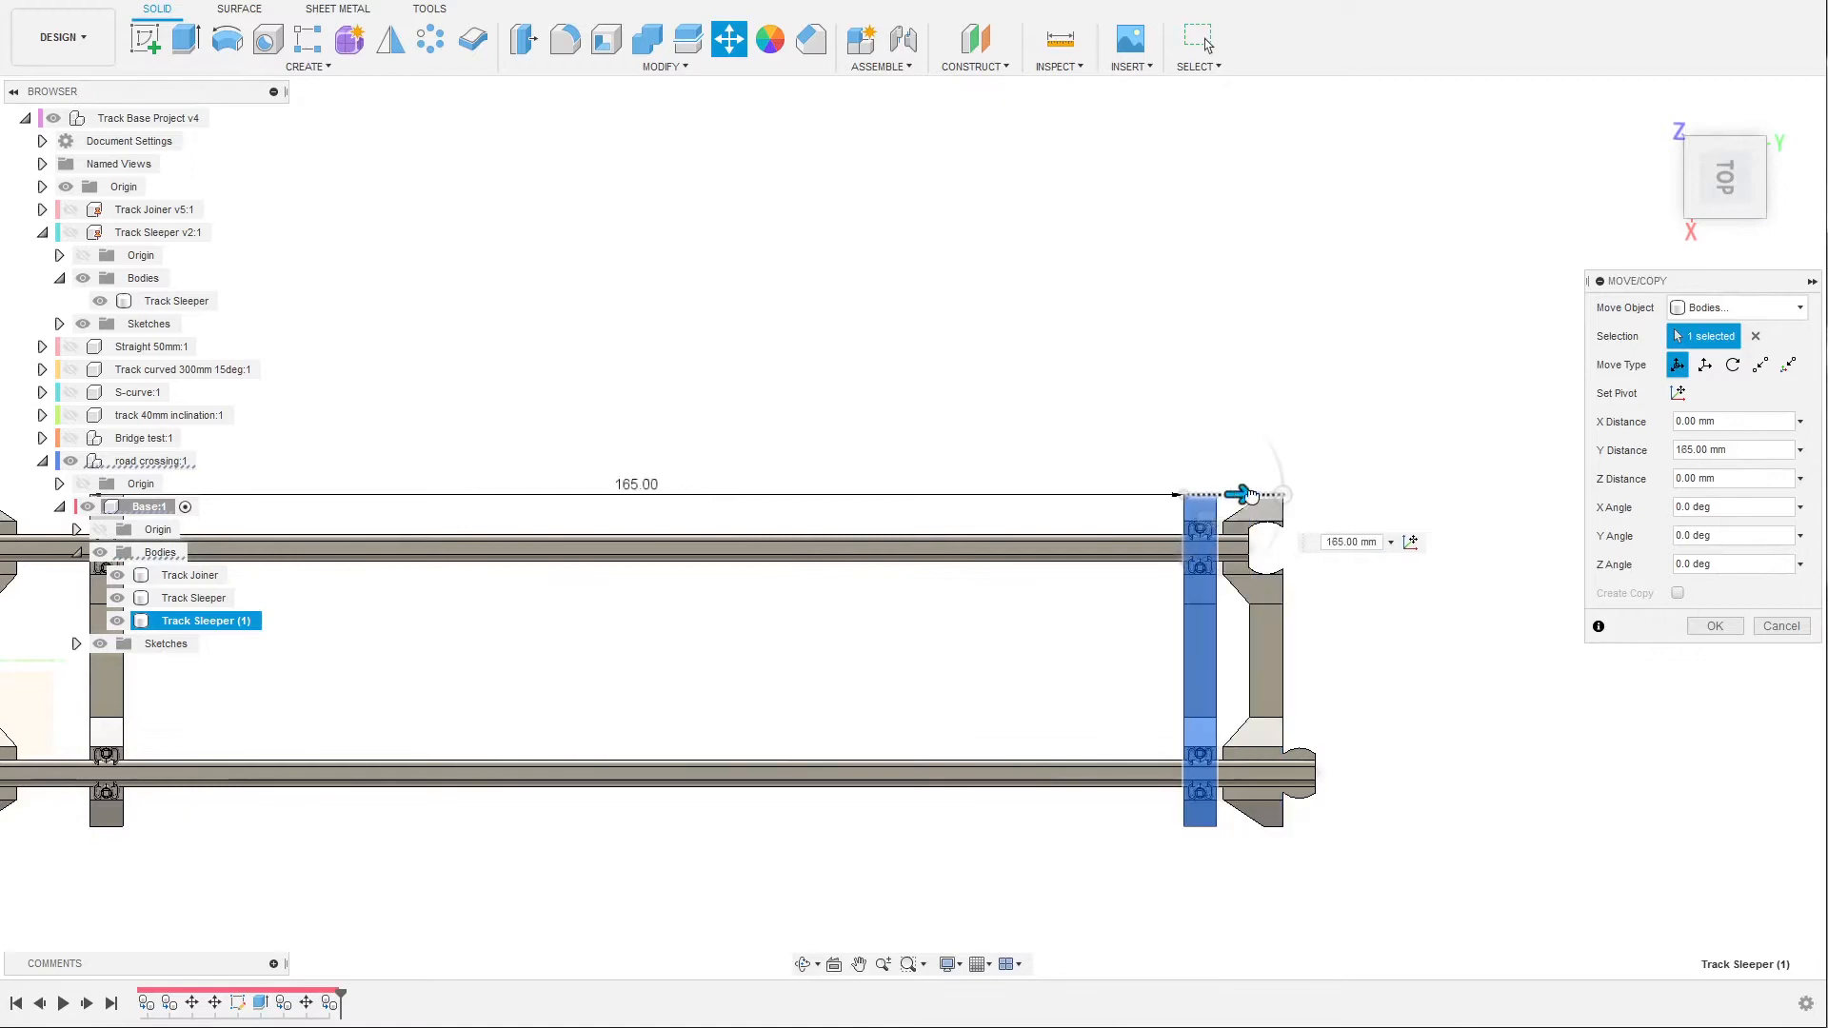
left_click_drag(1242, 494, 1175, 493)
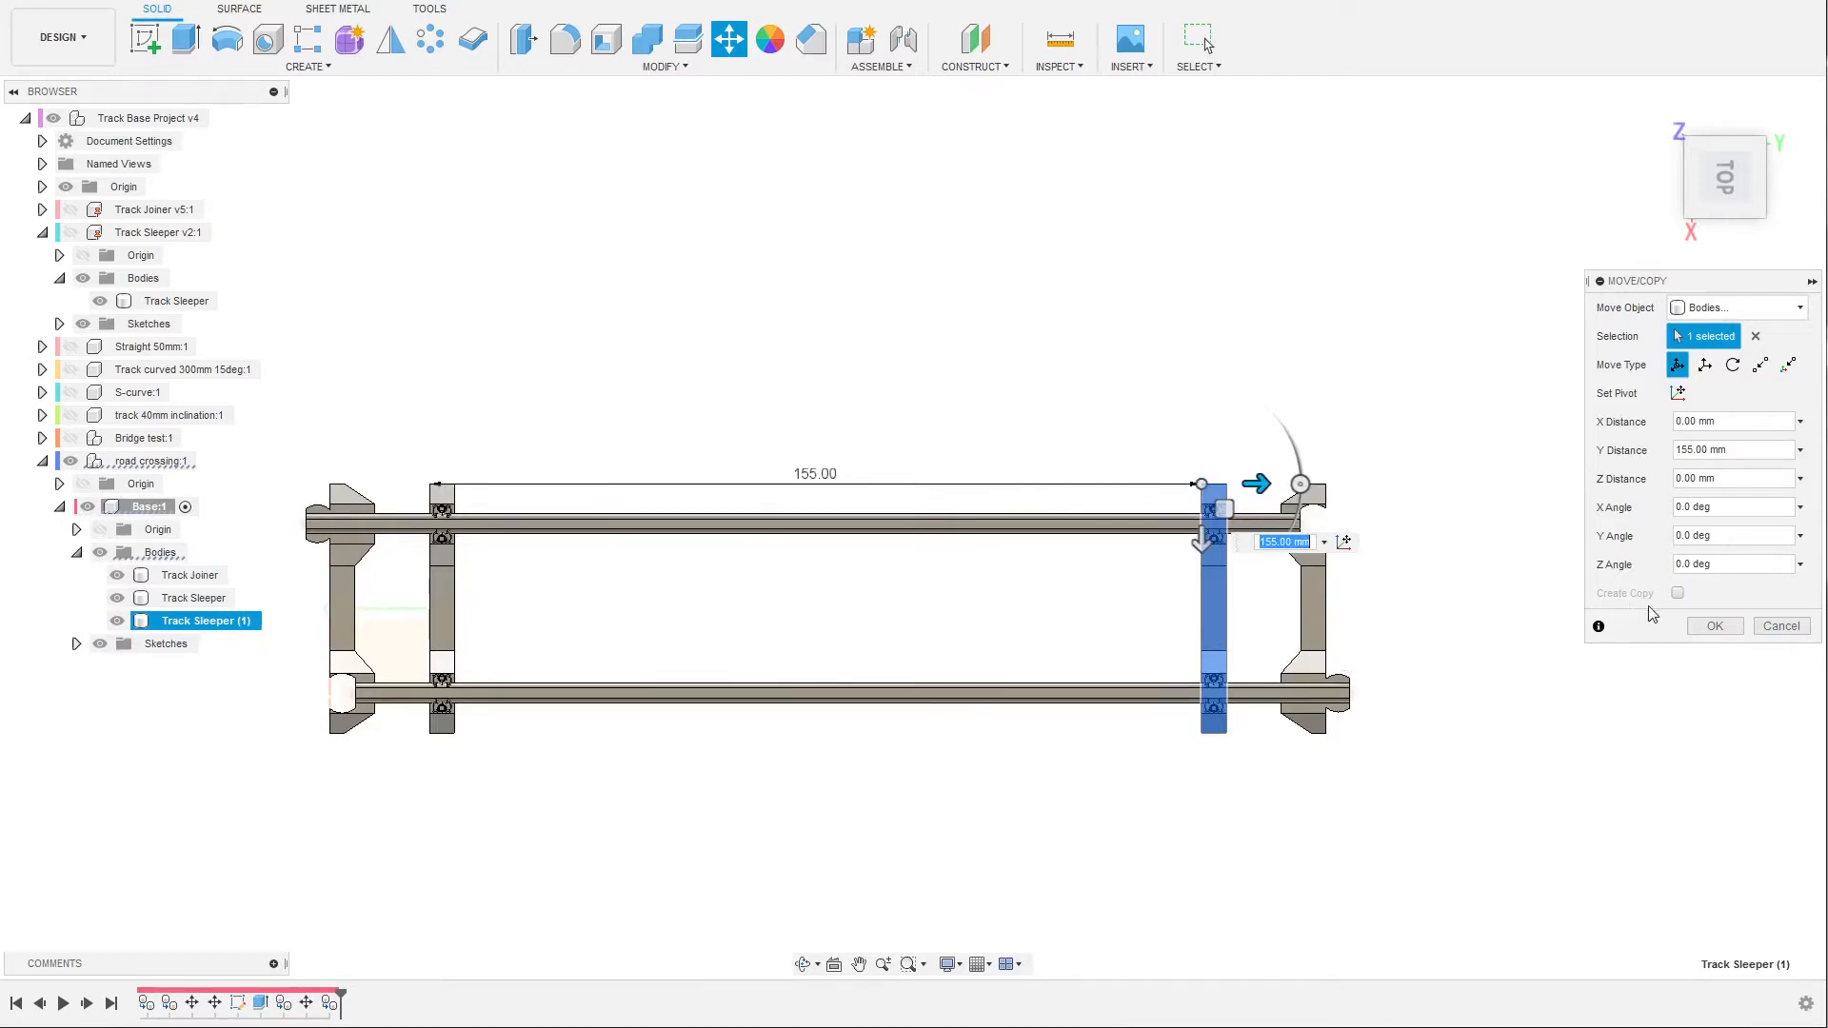
left_click(1714, 627)
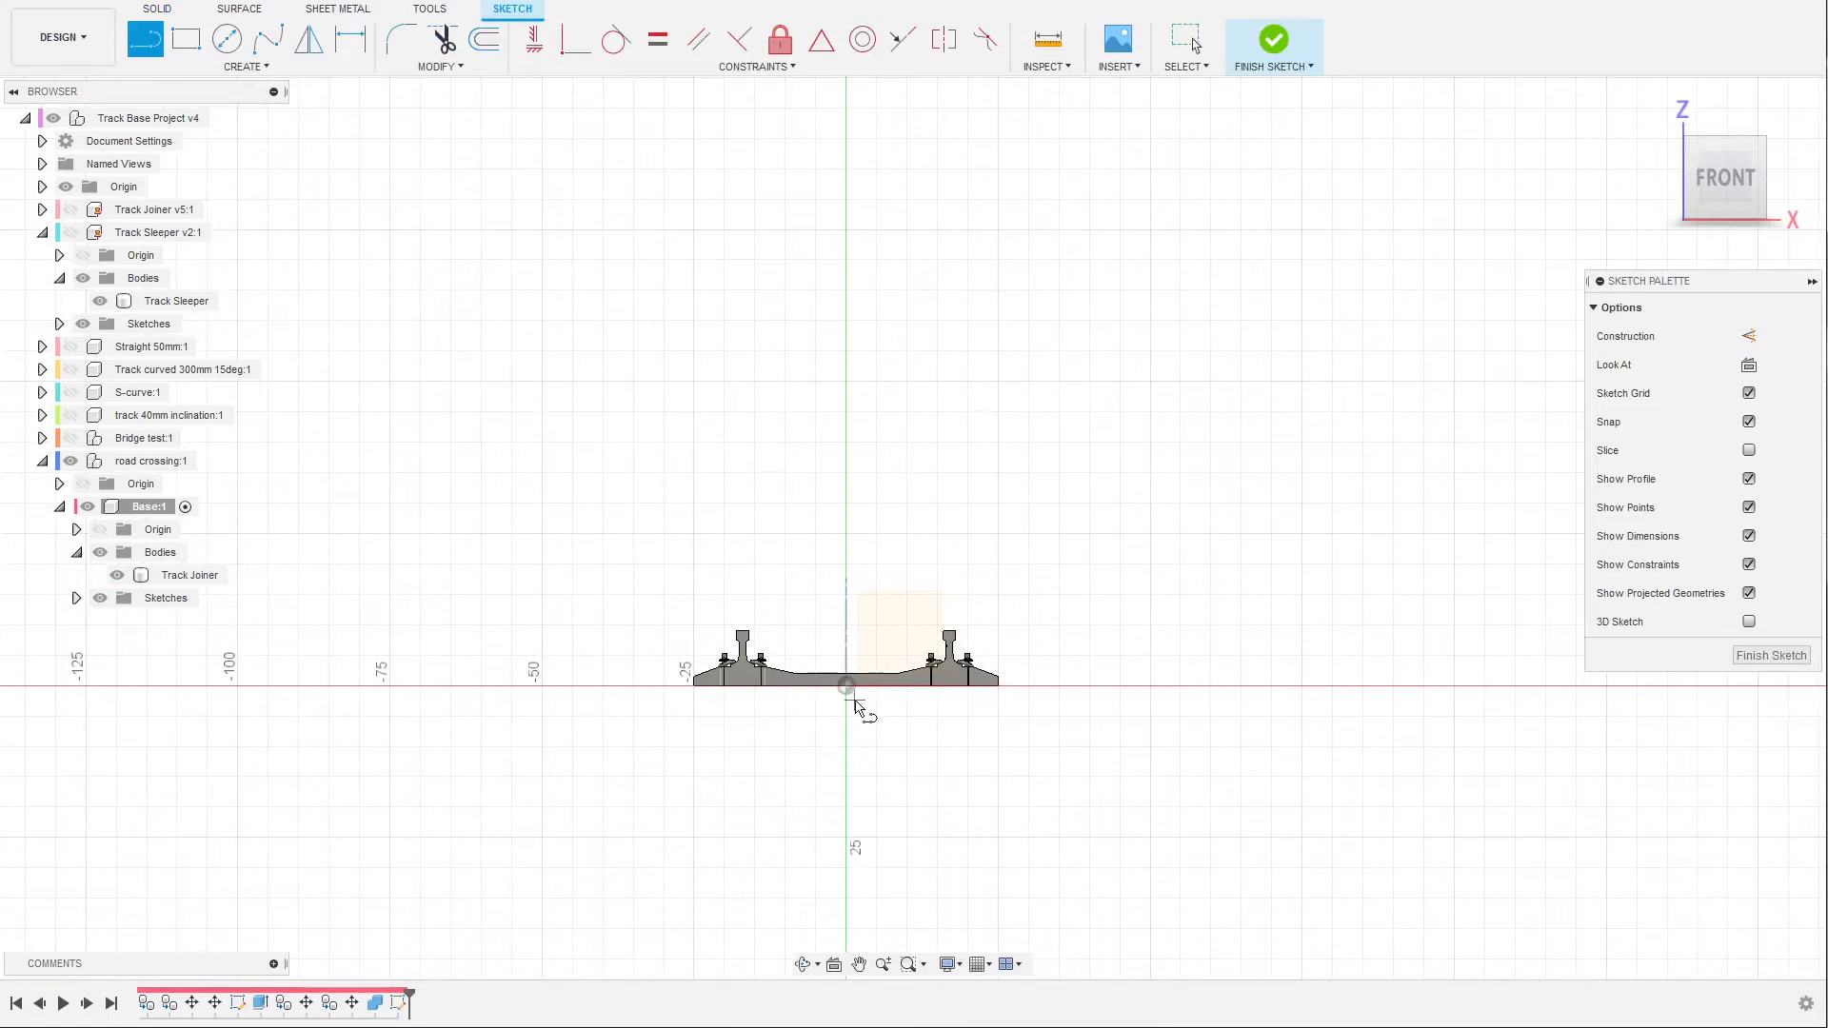
Draw a horizontal ground line from the sketch origin out to the right.
left_click_drag(848, 687, 1303, 688)
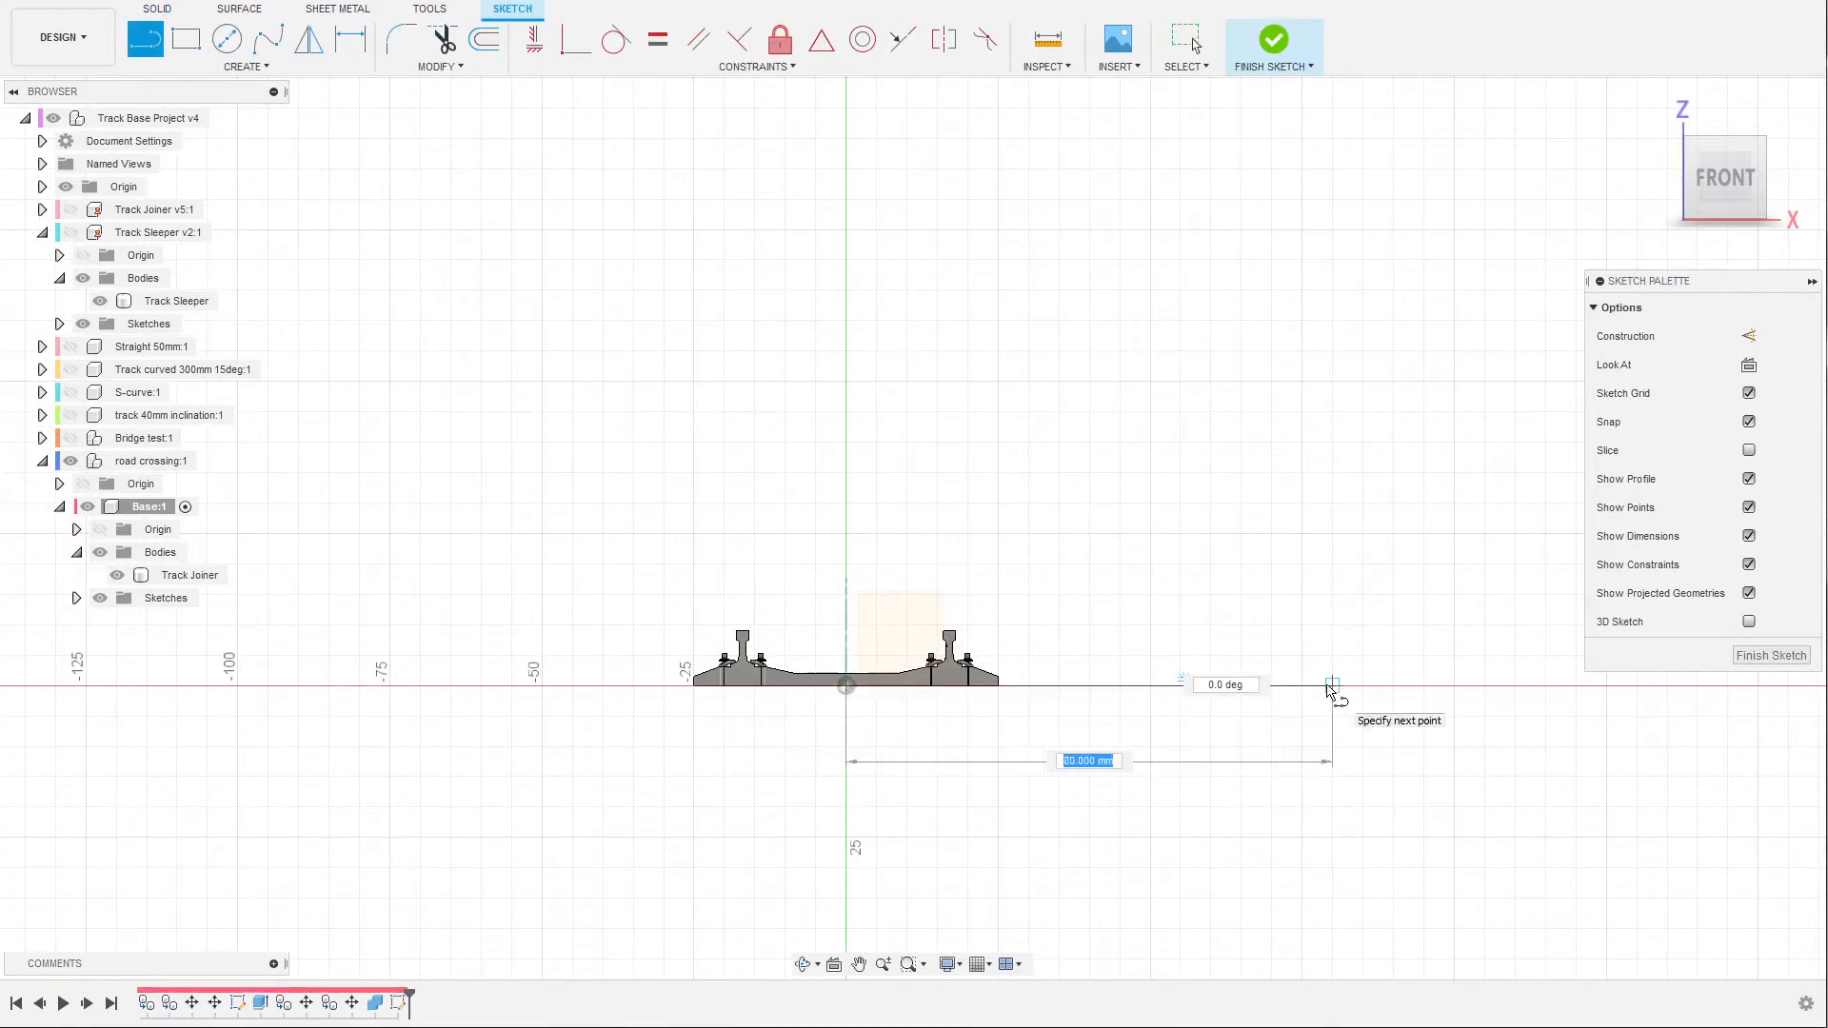
left_click(1333, 685)
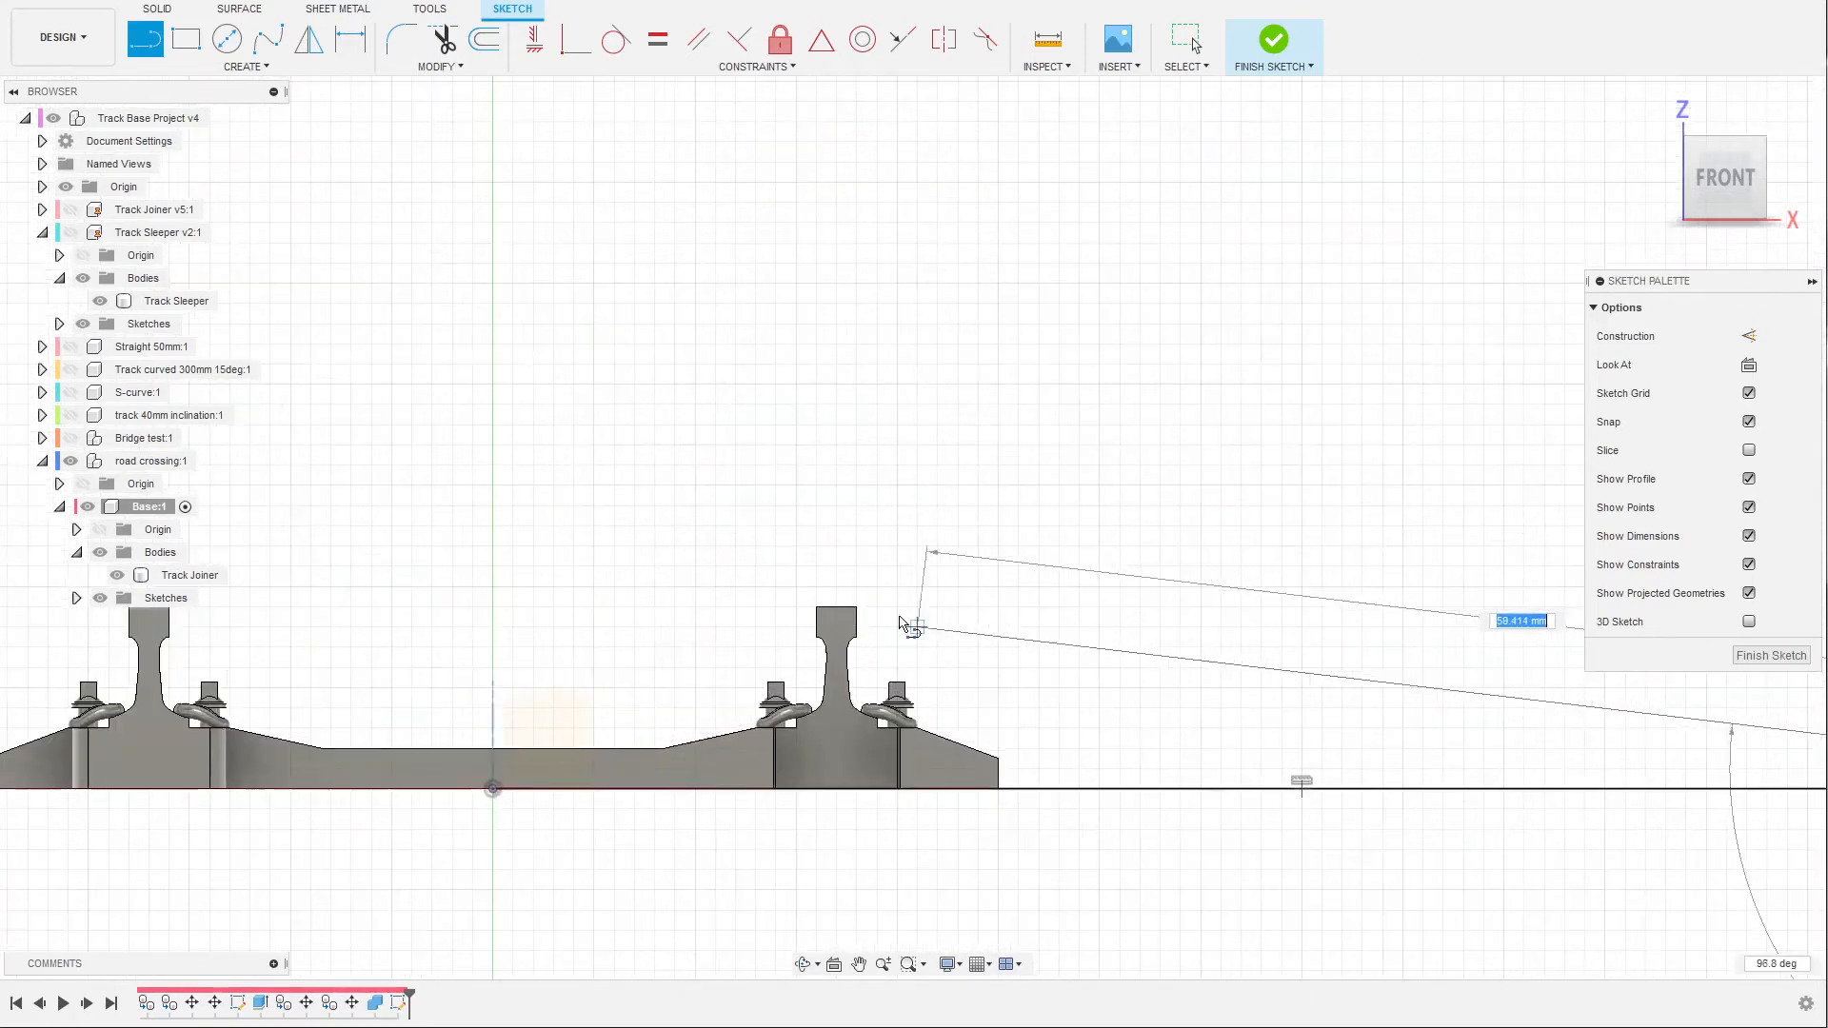
scroll("down", 3)
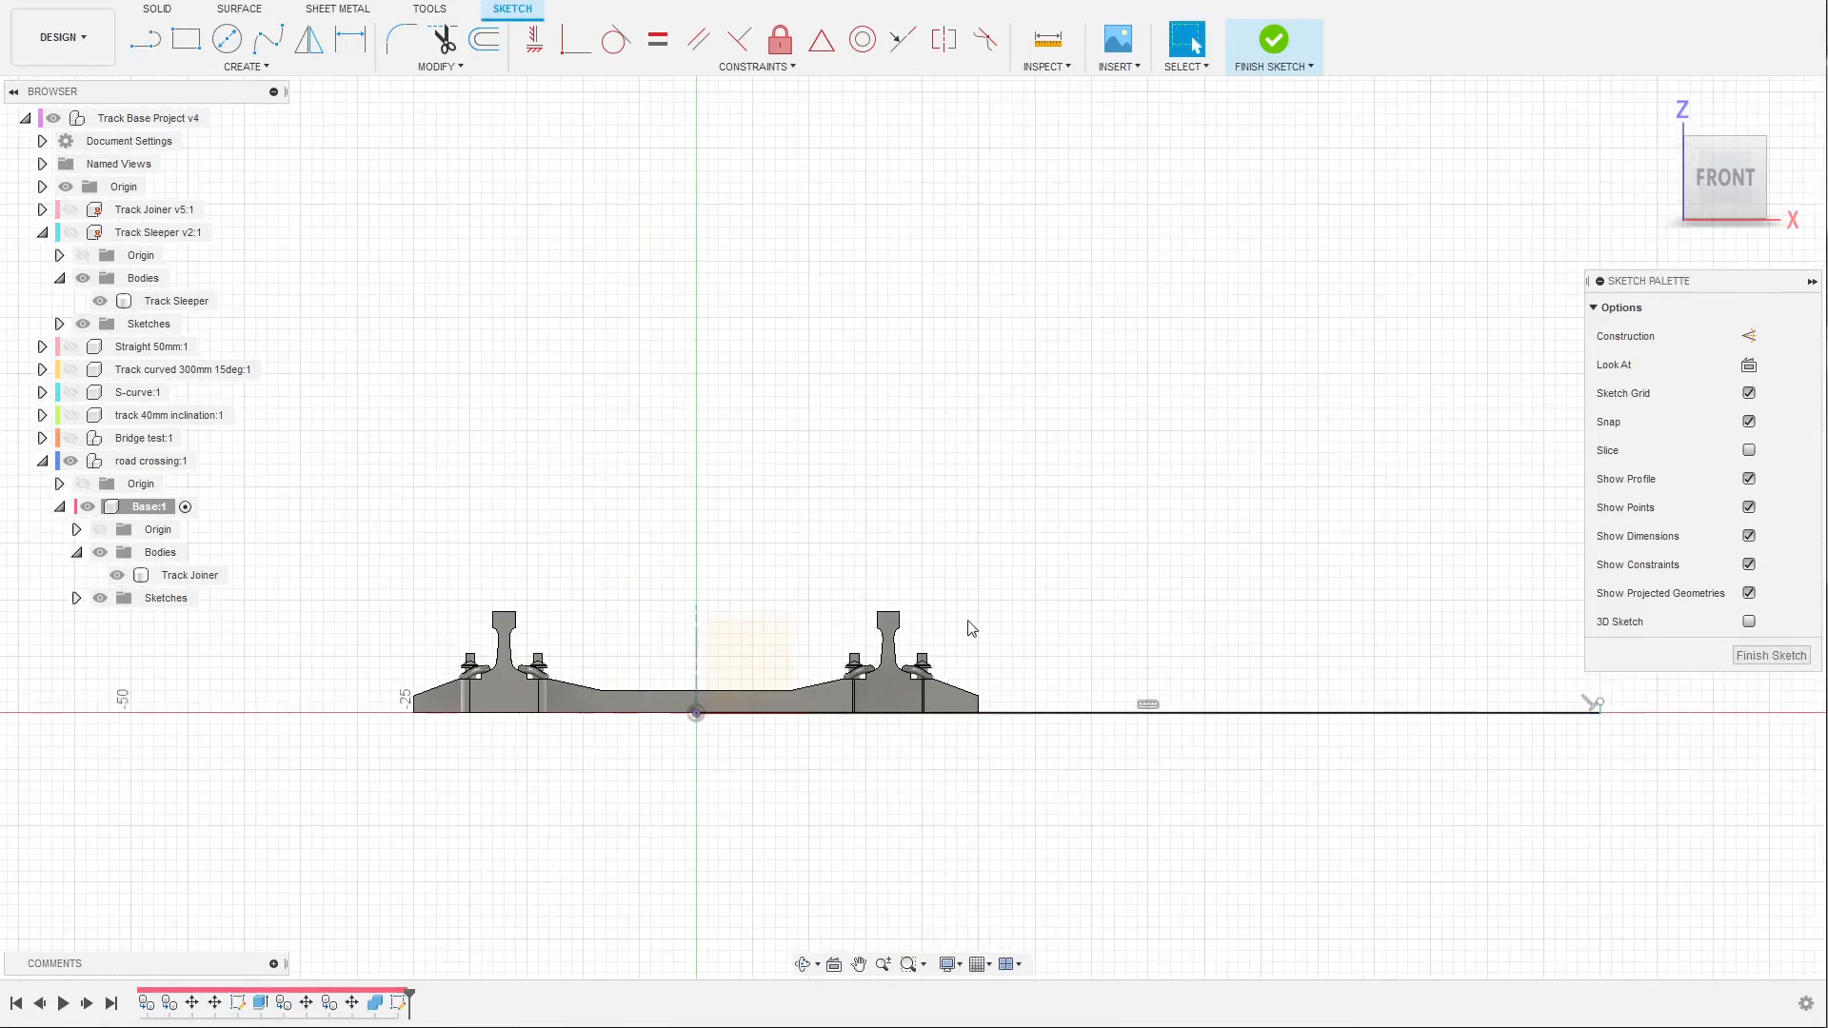
mouse_move(245, 103)
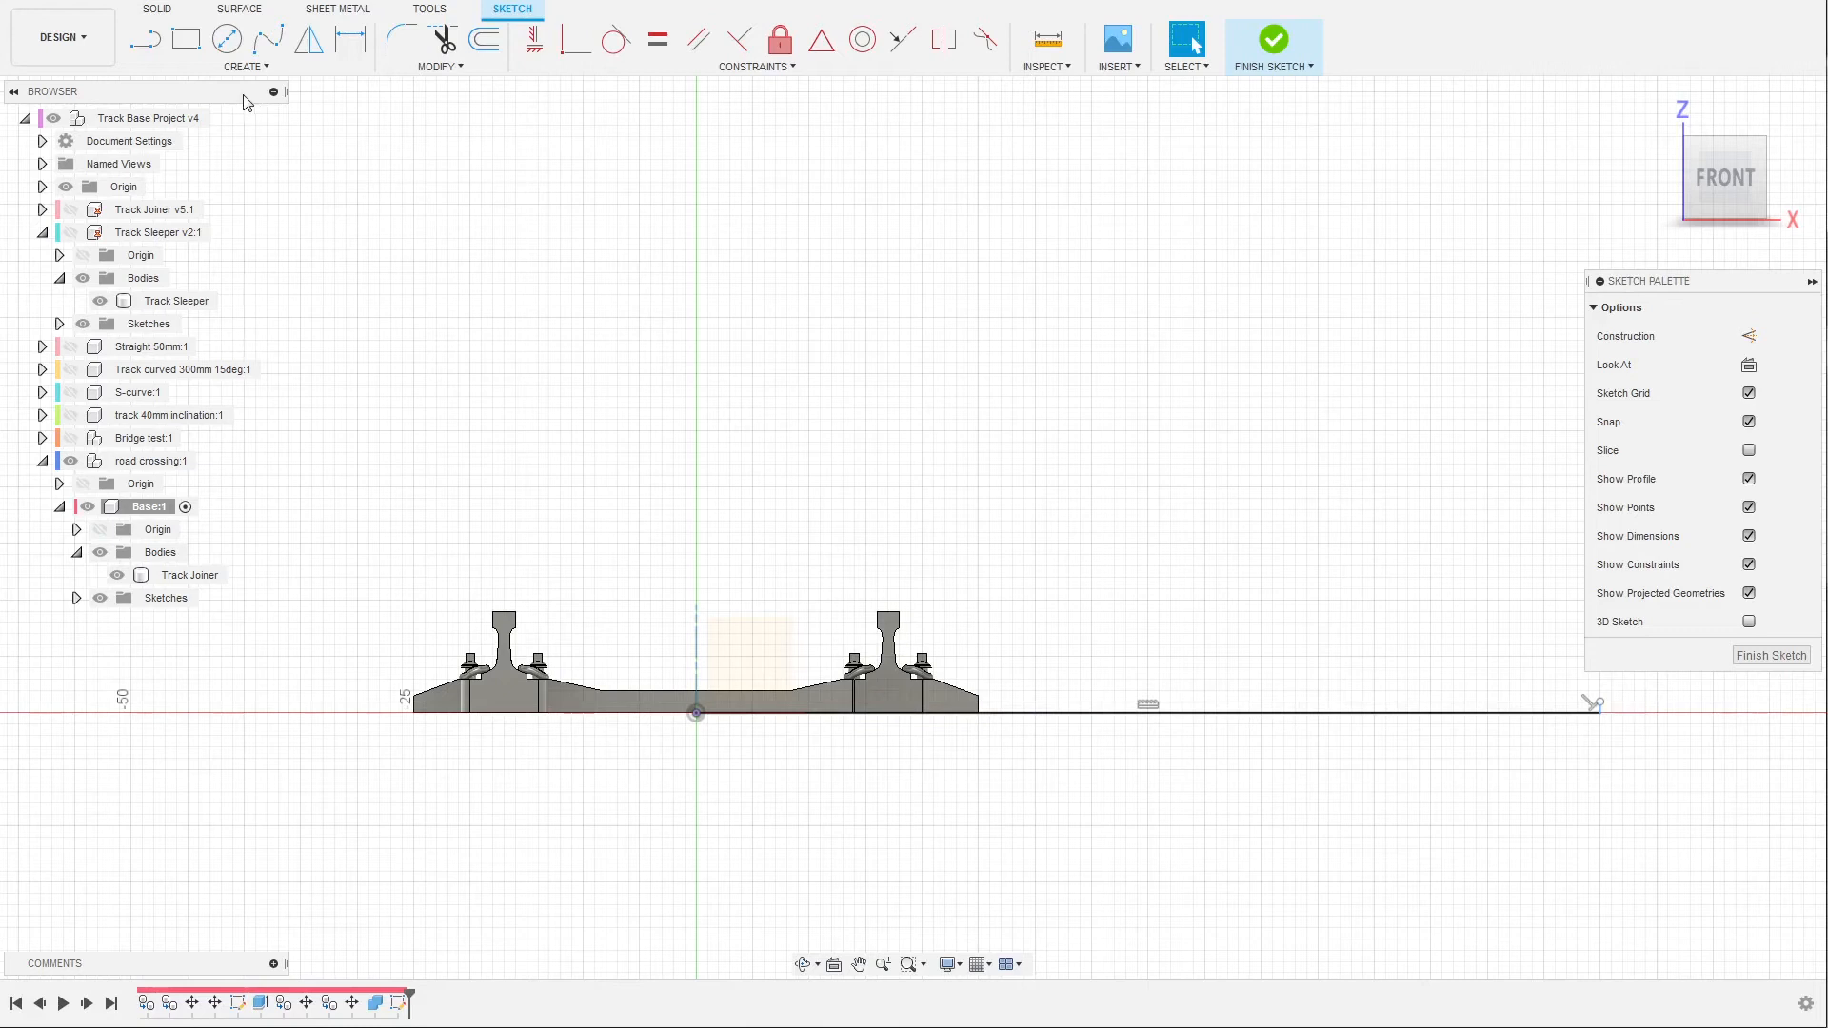
Draw a spline from the ground line end to the rail top, flattening it near the ground.
left_click(269, 38)
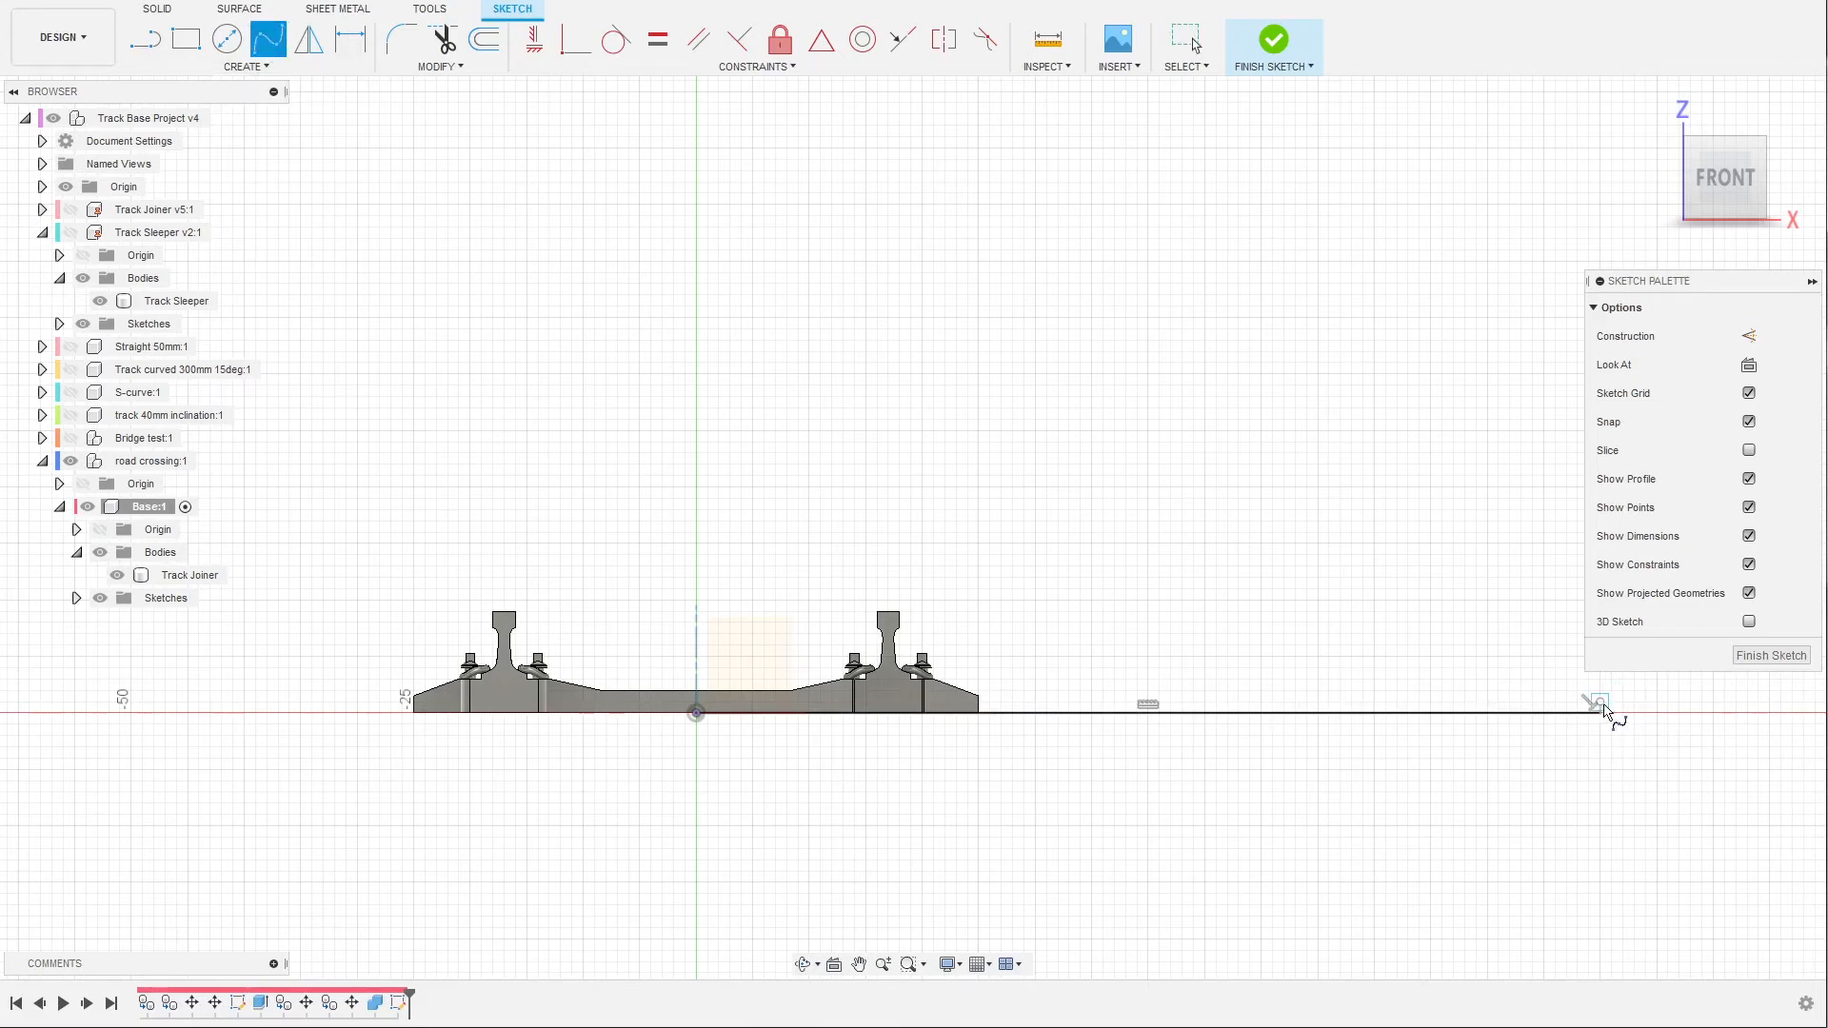
left_click_drag(1599, 702, 899, 578)
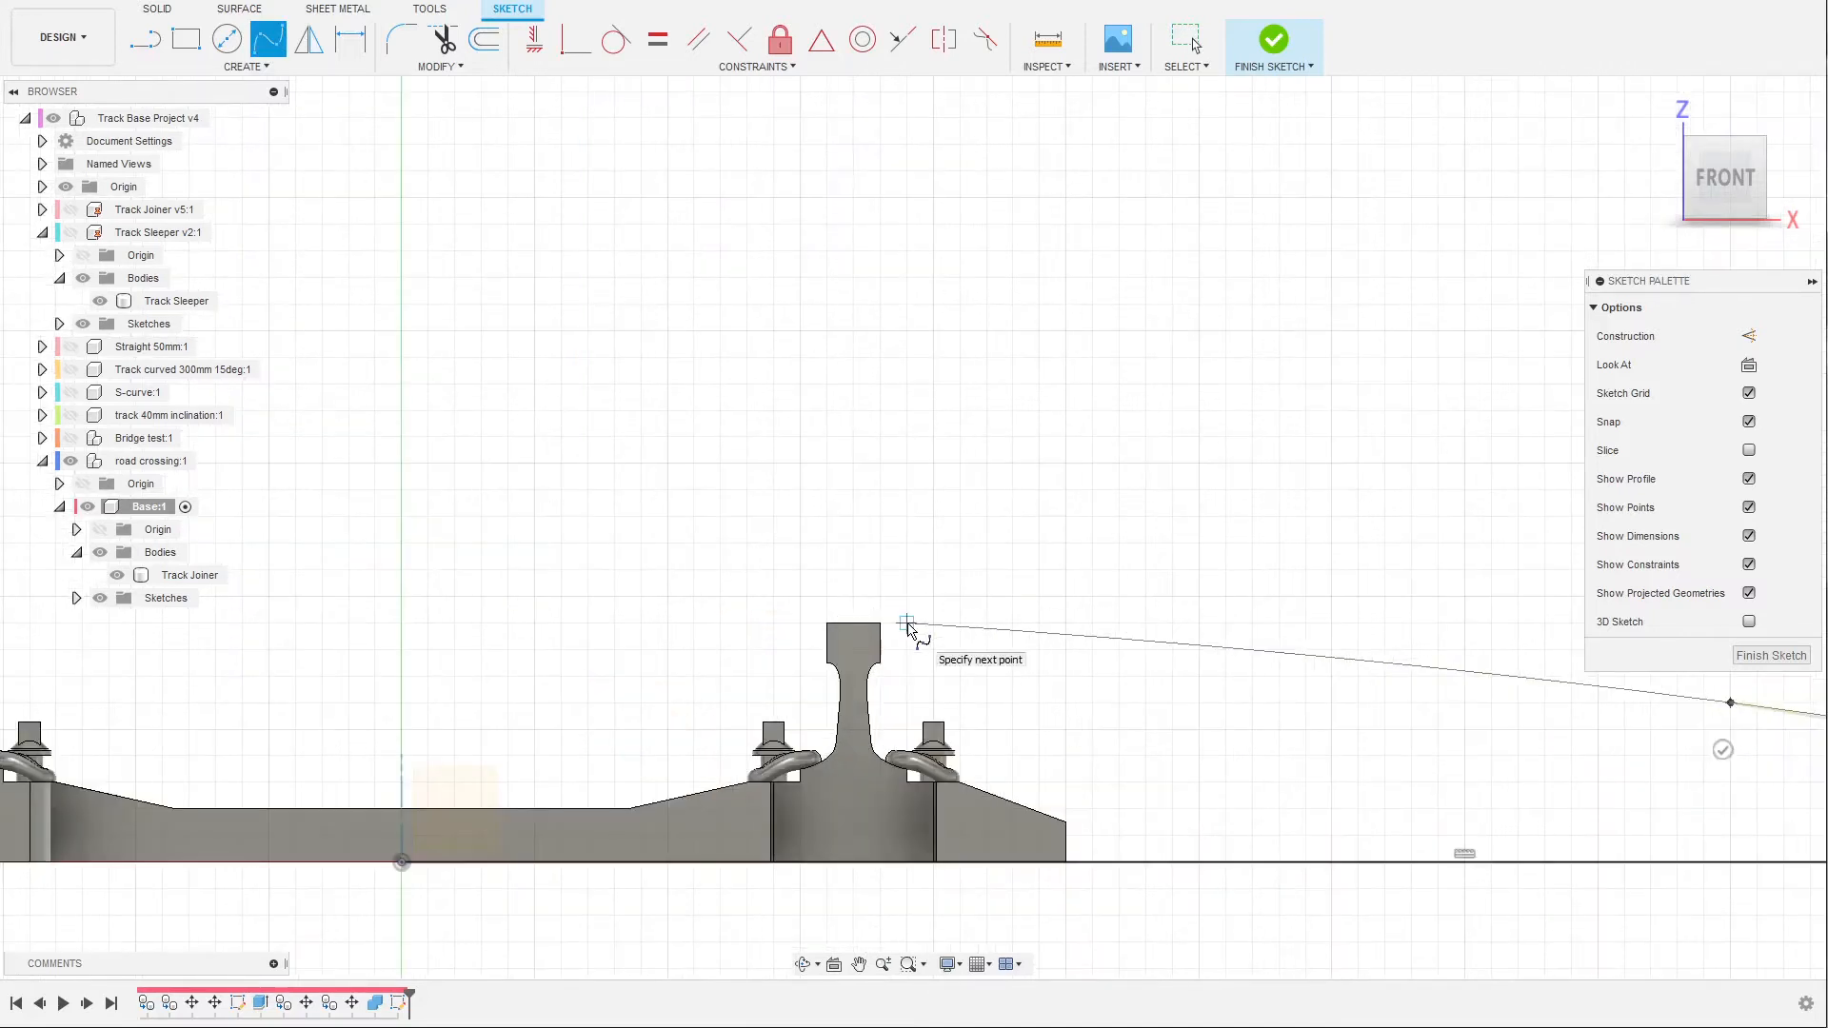
left_click(908, 622)
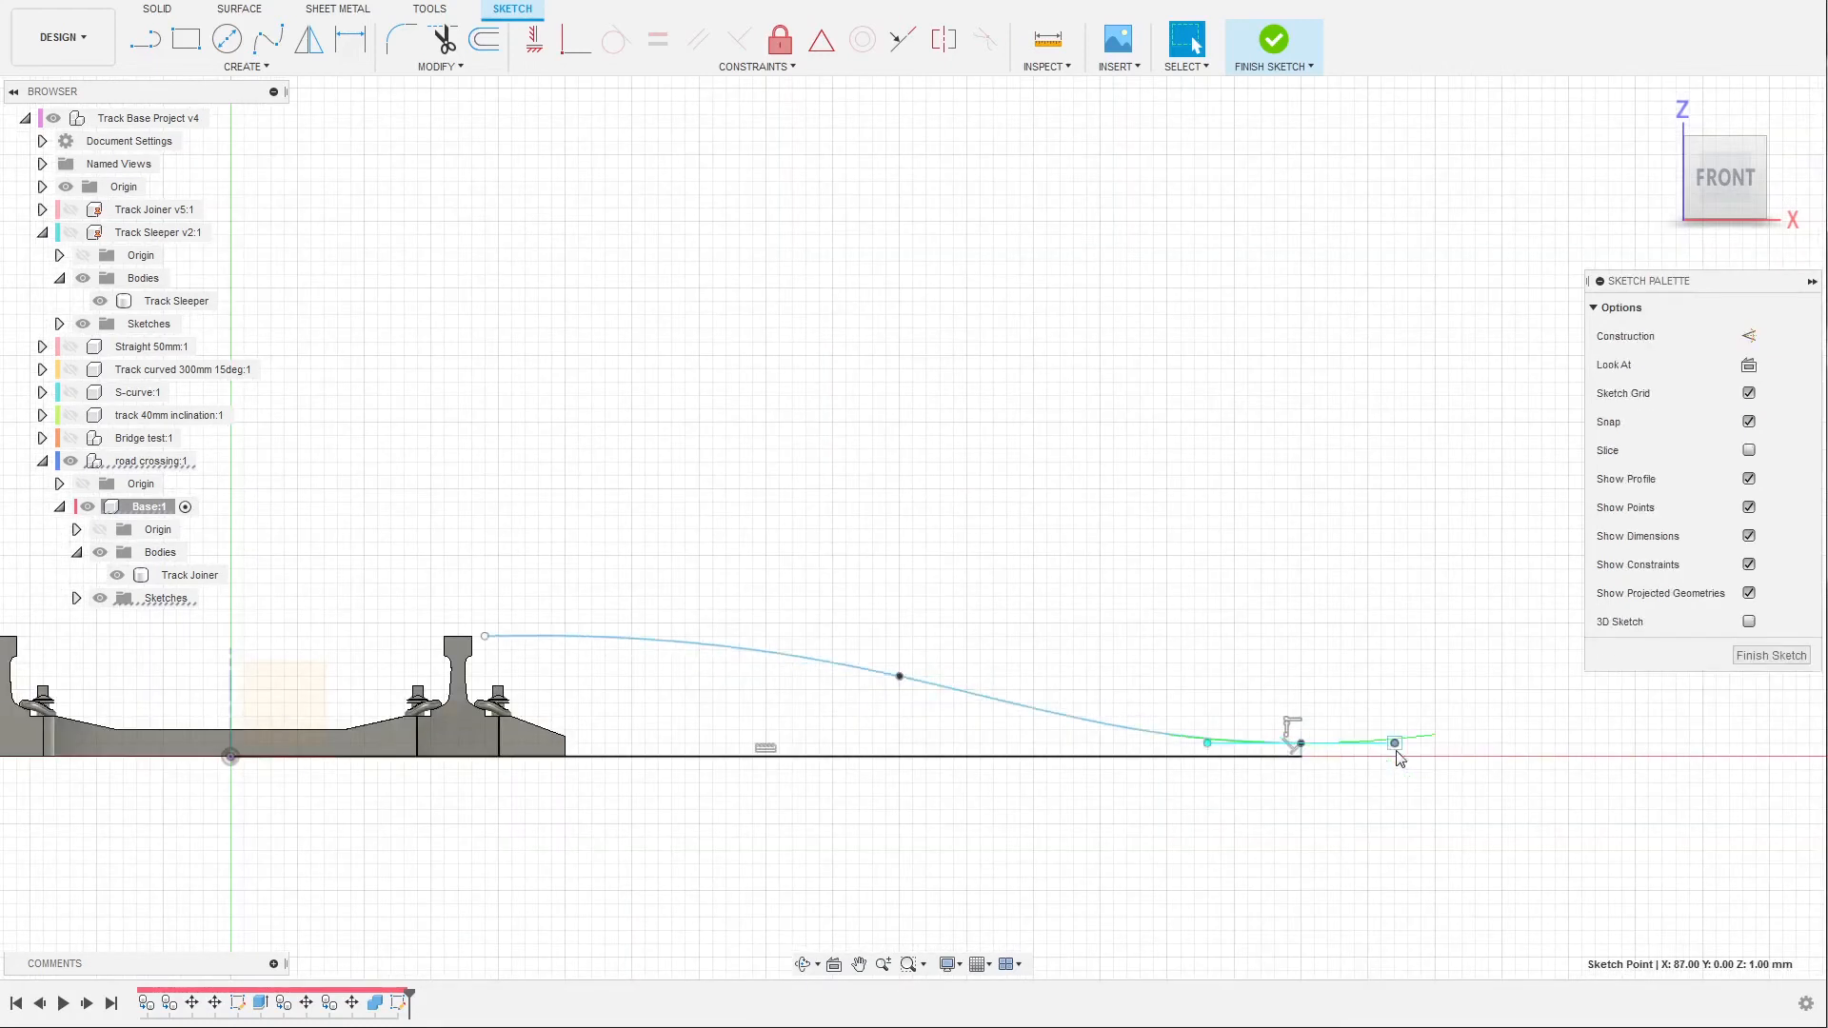
left_click_drag(1394, 742, 1381, 743)
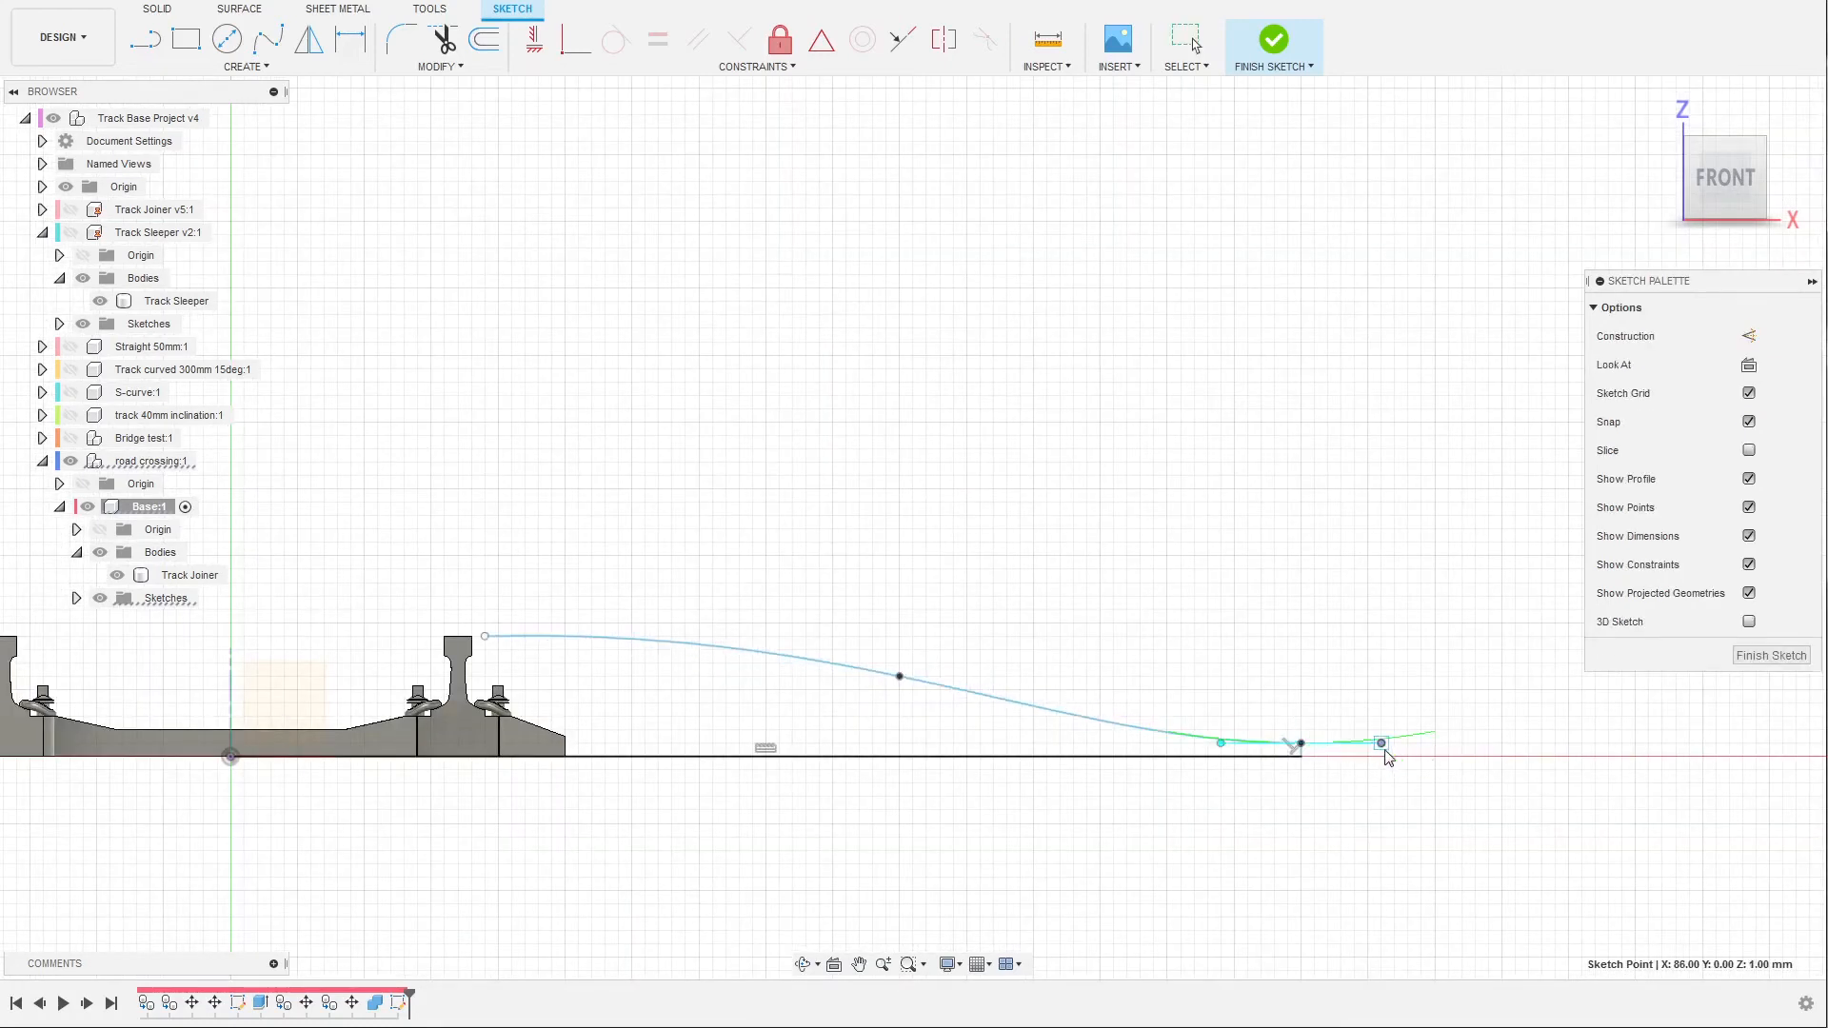
left_click_drag(1382, 743, 1458, 769)
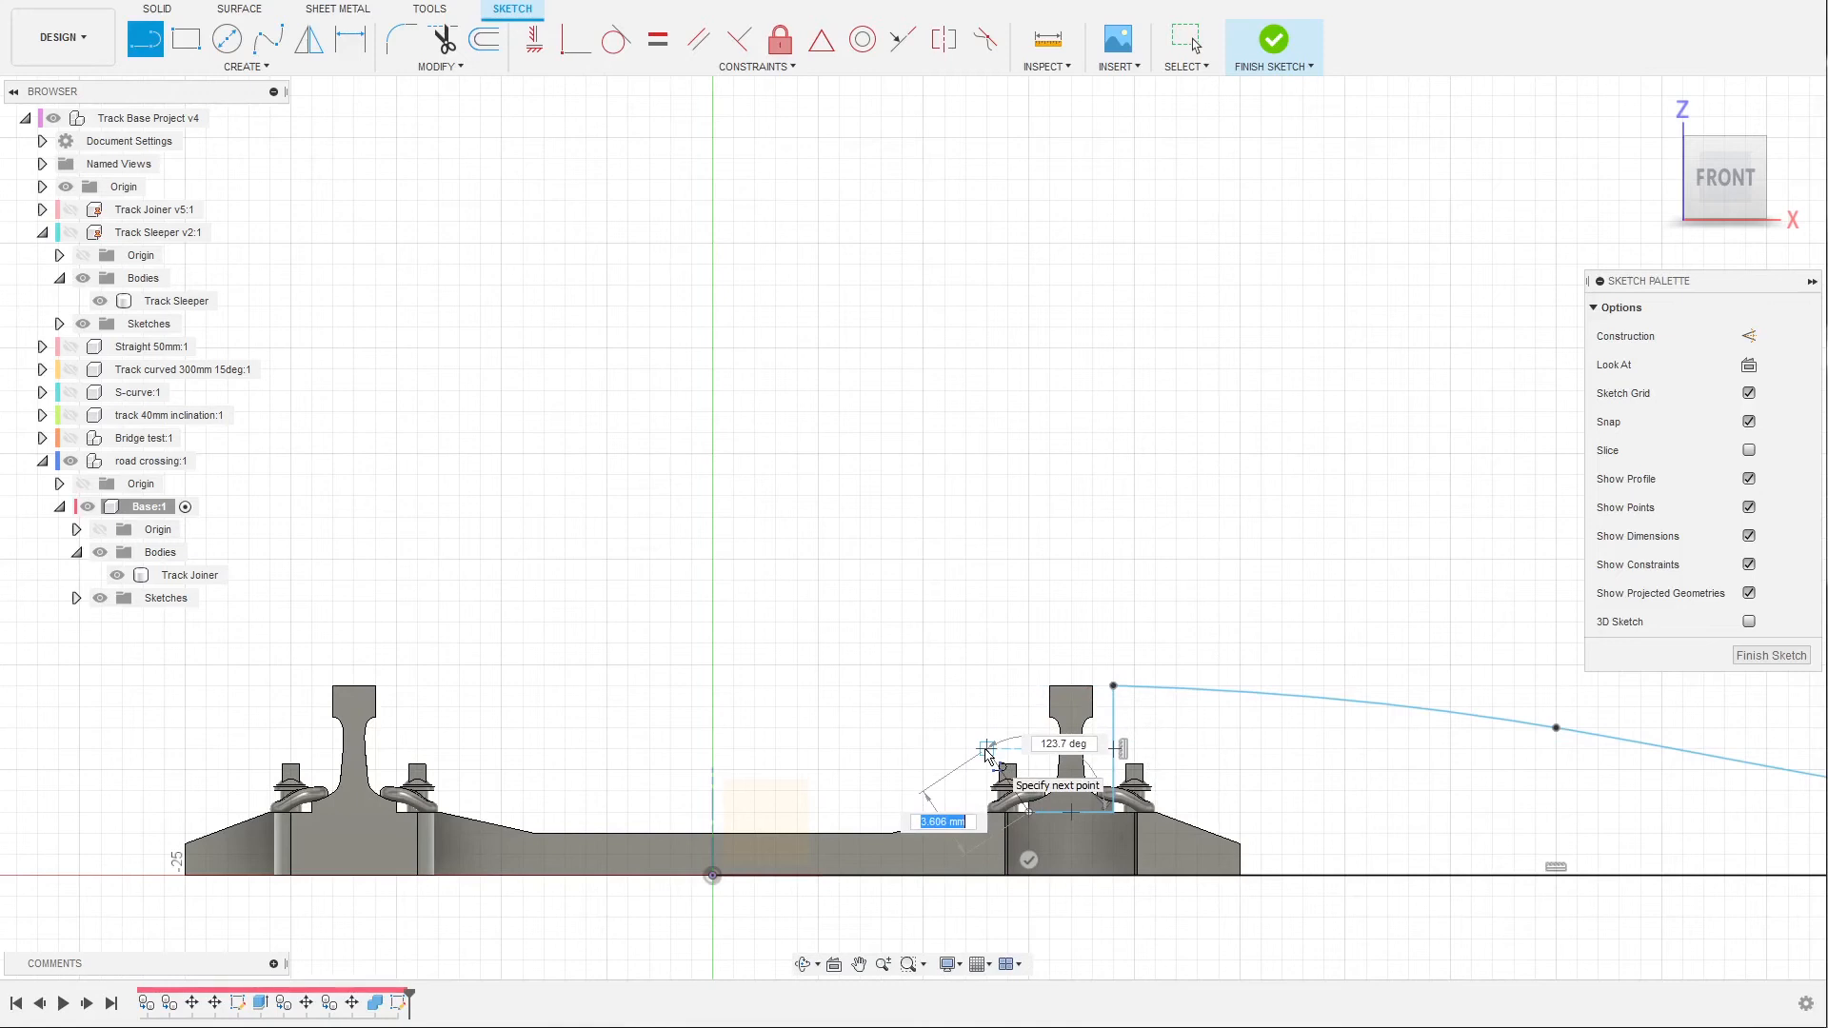
mouse_move(992, 716)
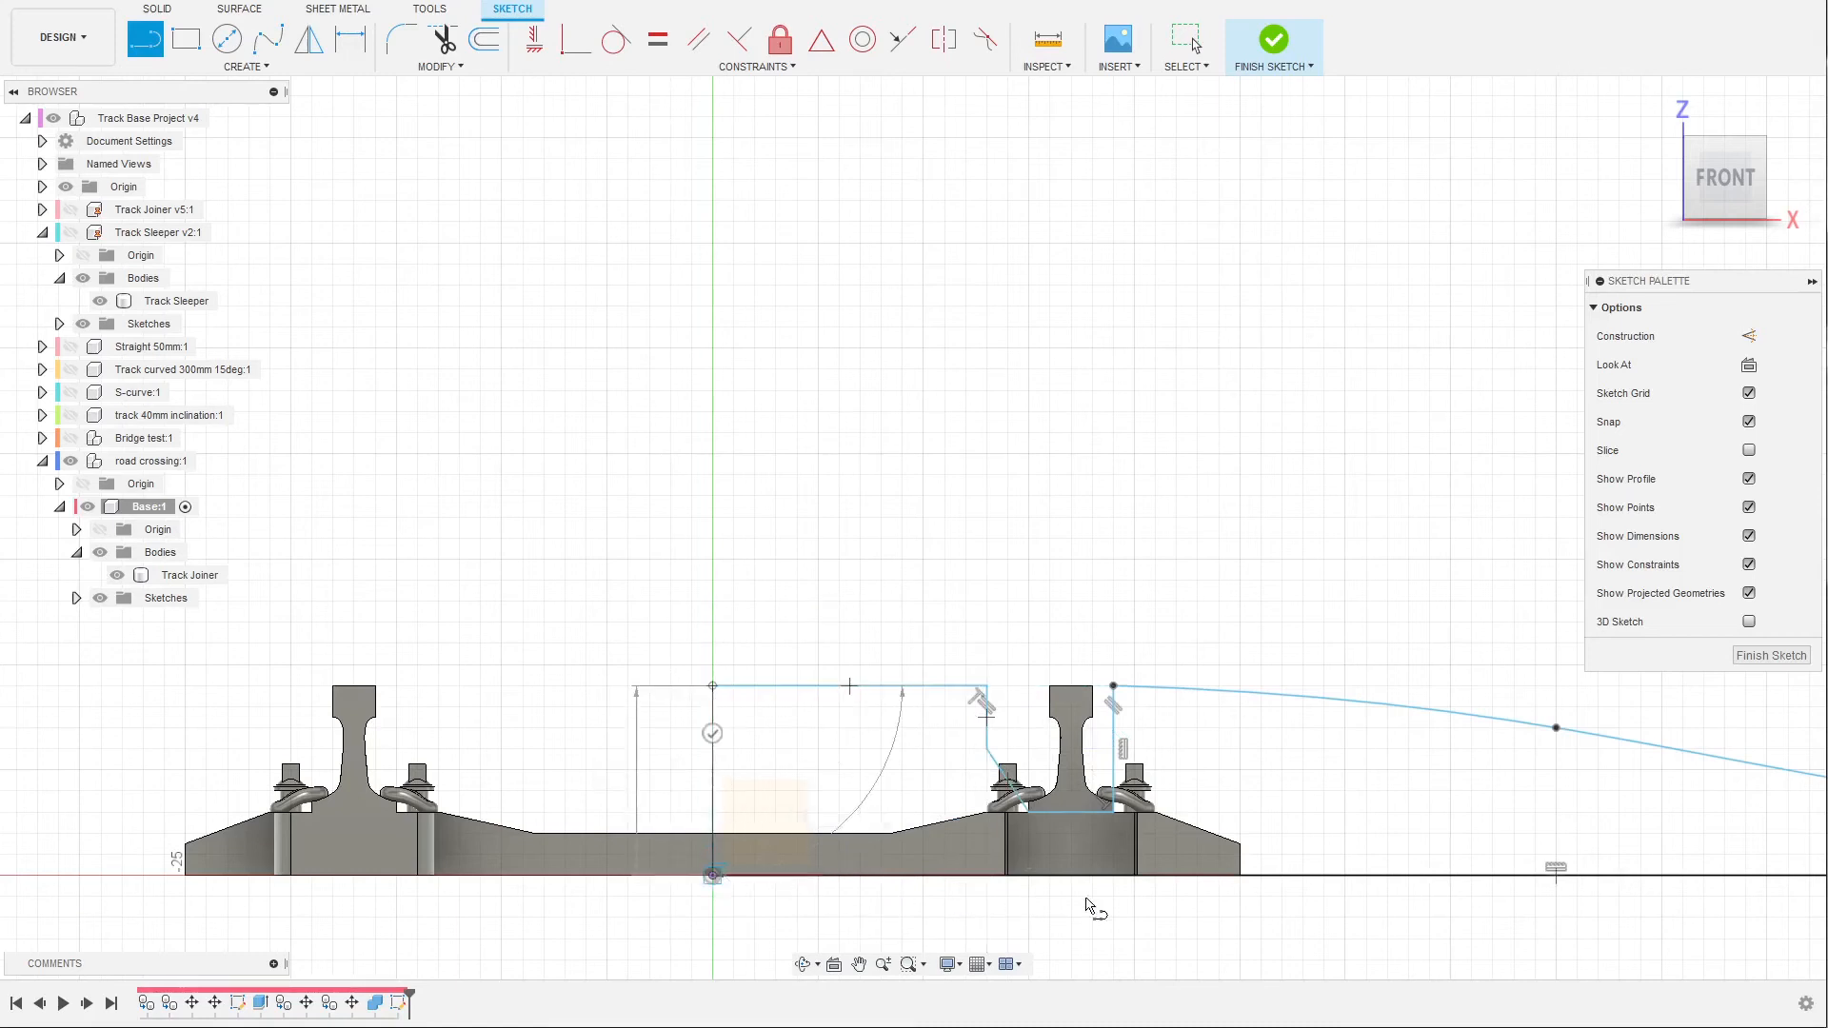
Finish the closing line of the road outline at the origin.
left_click(857, 716)
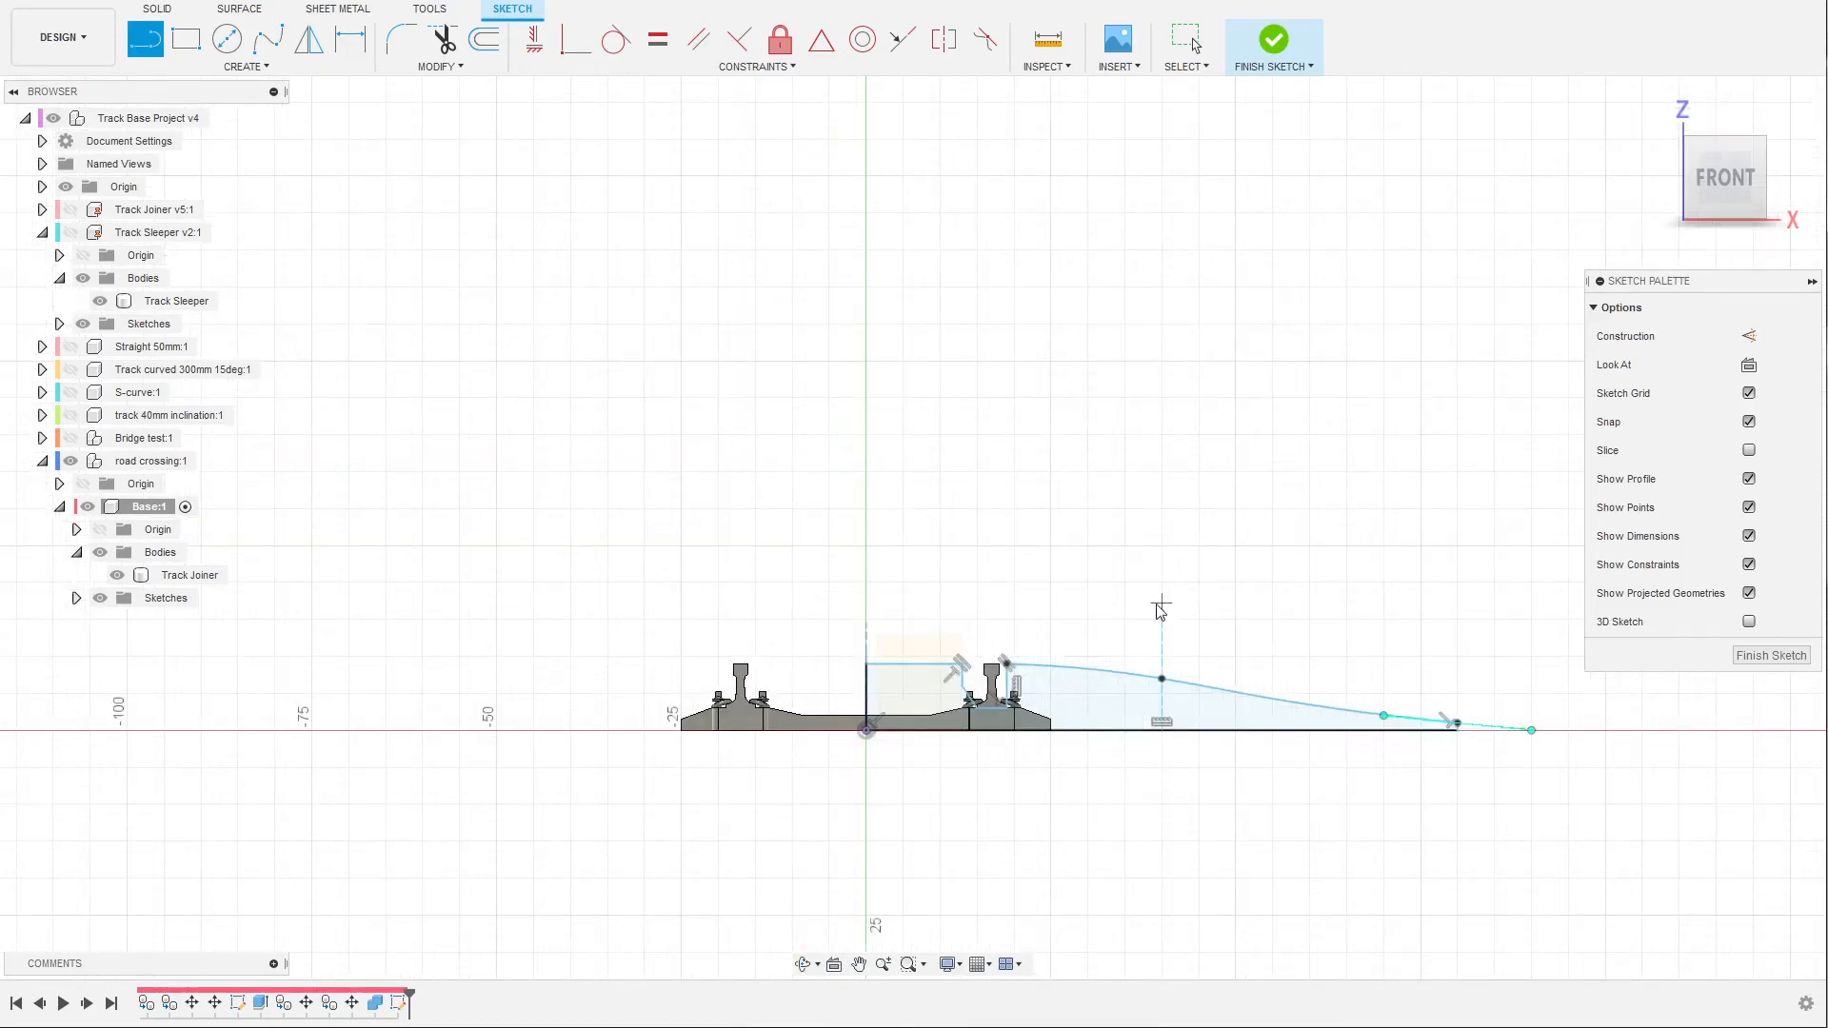
Extrude the road profile as a new body, dragging the distance to 40 mm.
left_click(1274, 40)
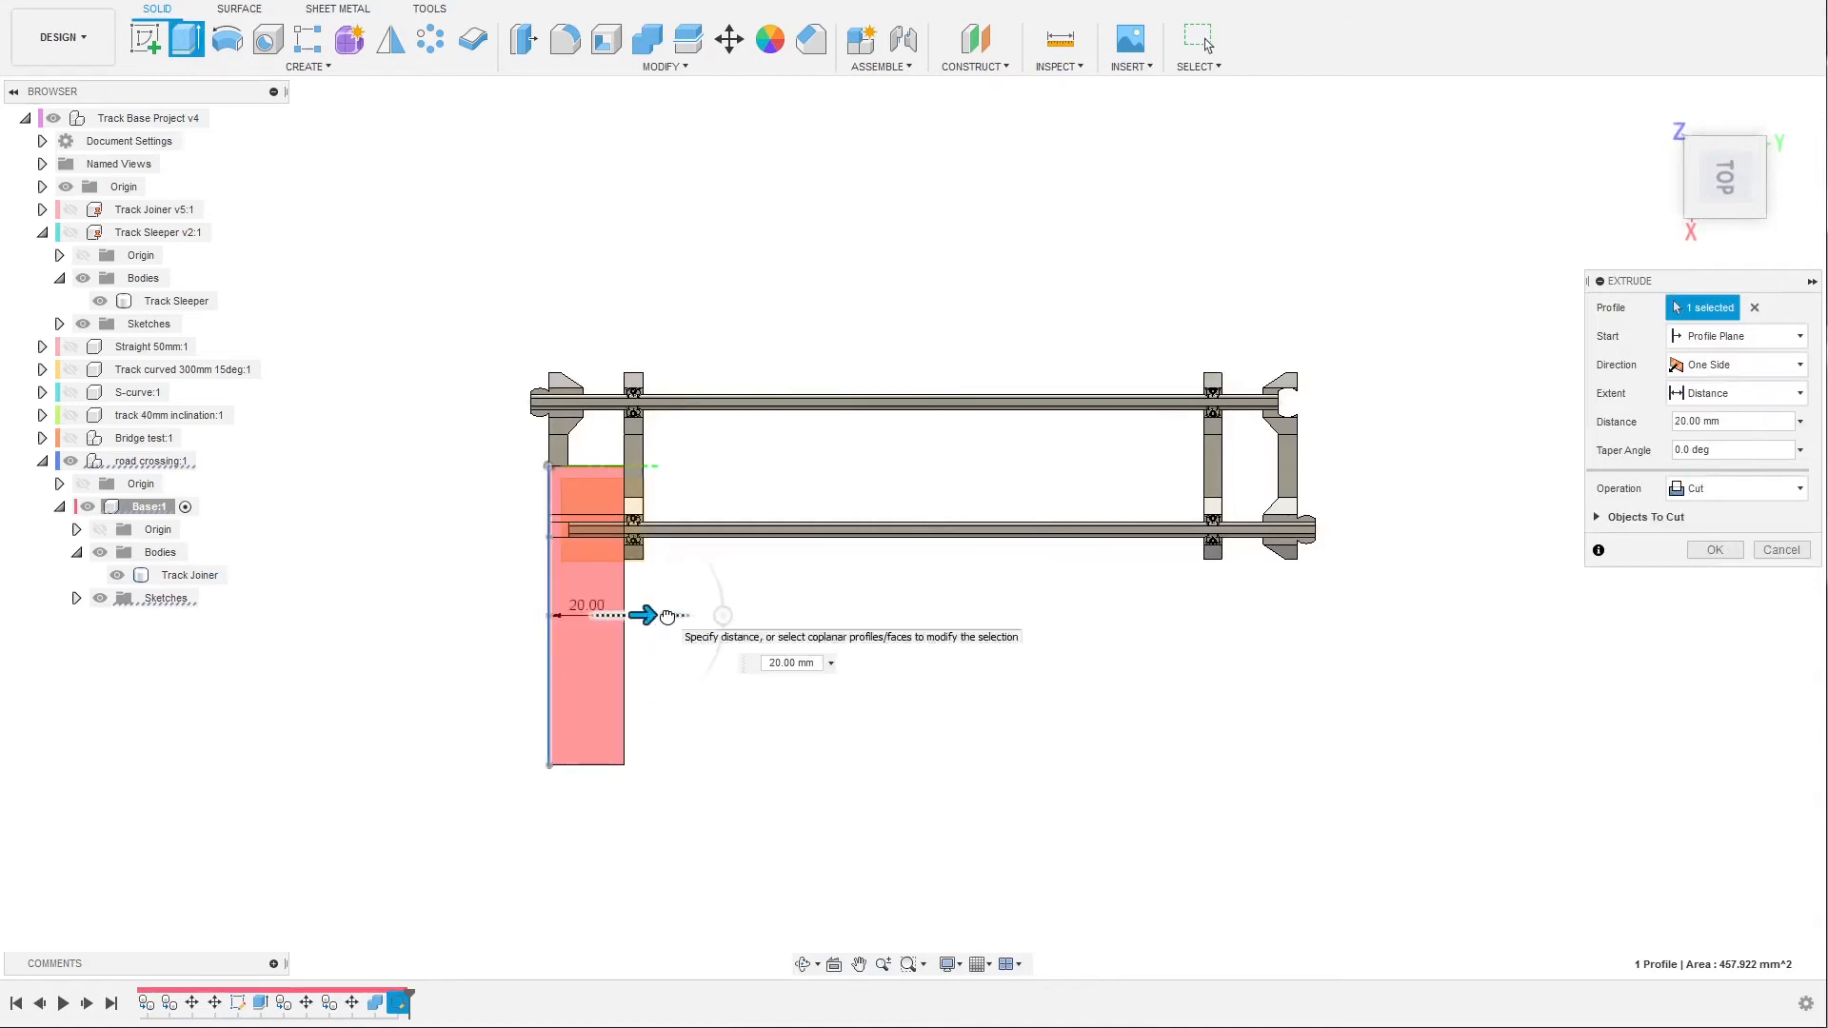
left_click_drag(644, 616, 682, 616)
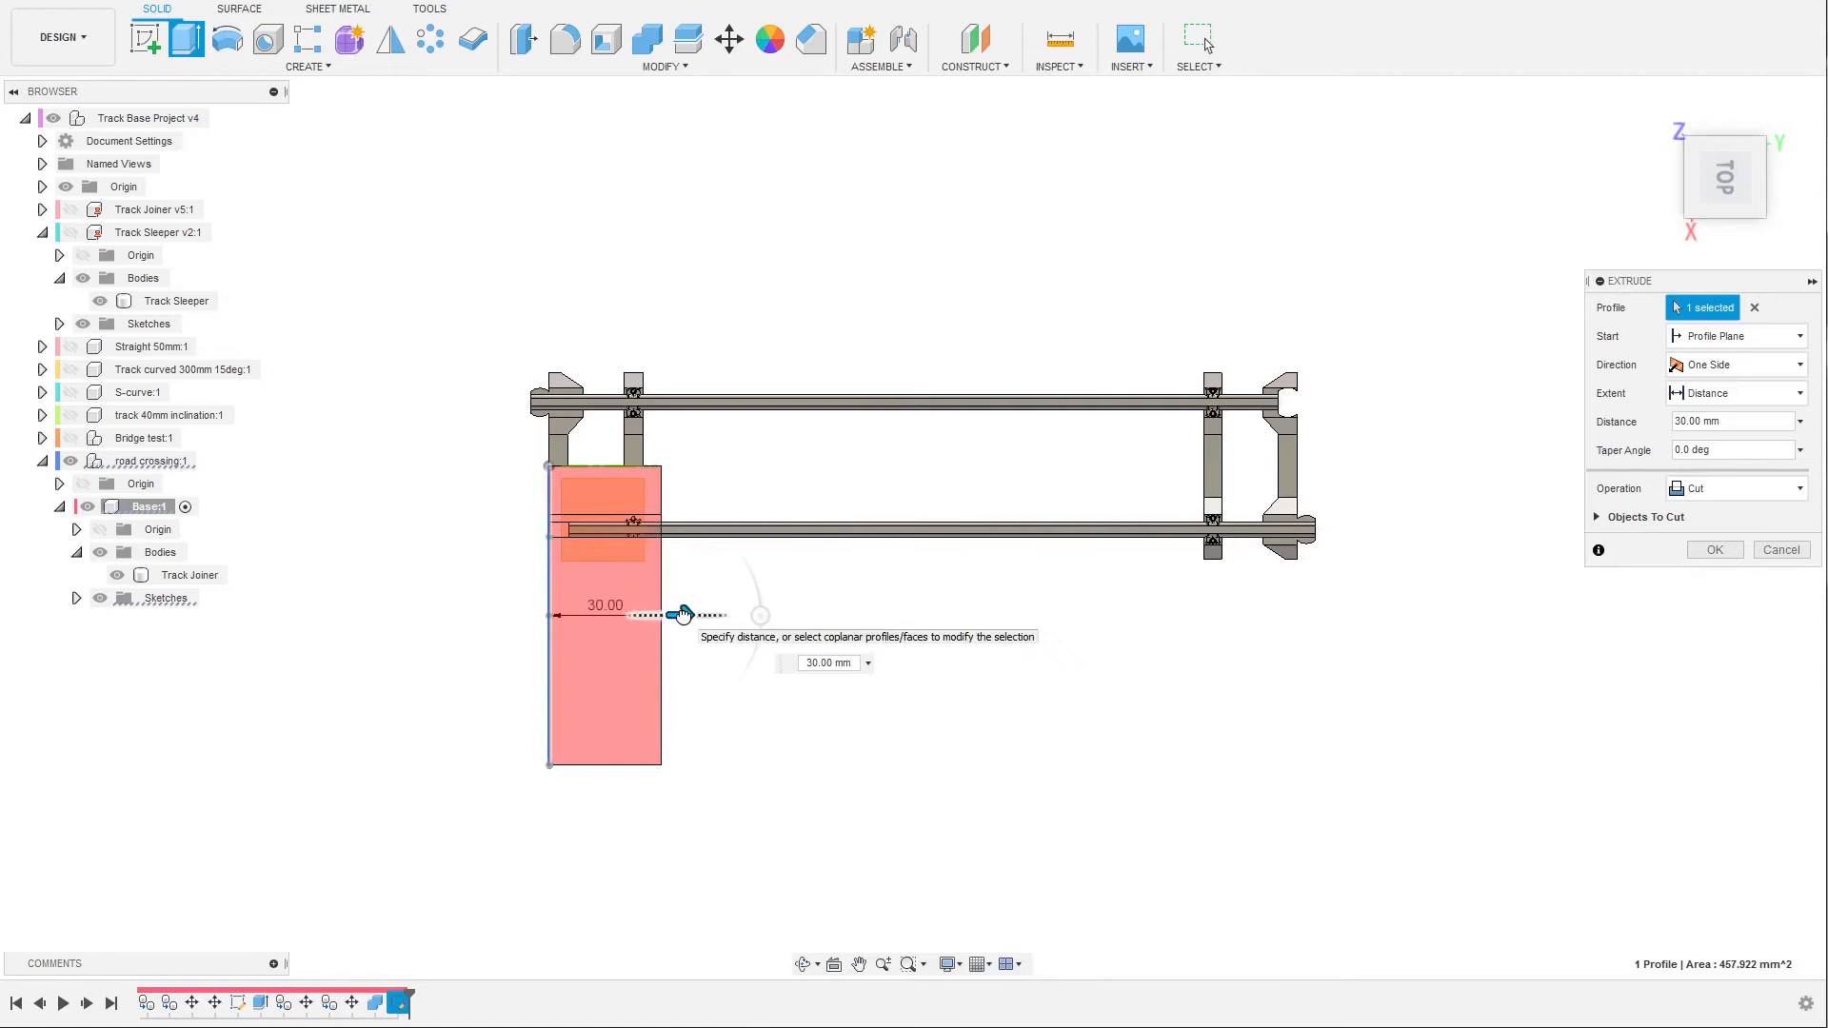
left_click_drag(682, 615, 720, 614)
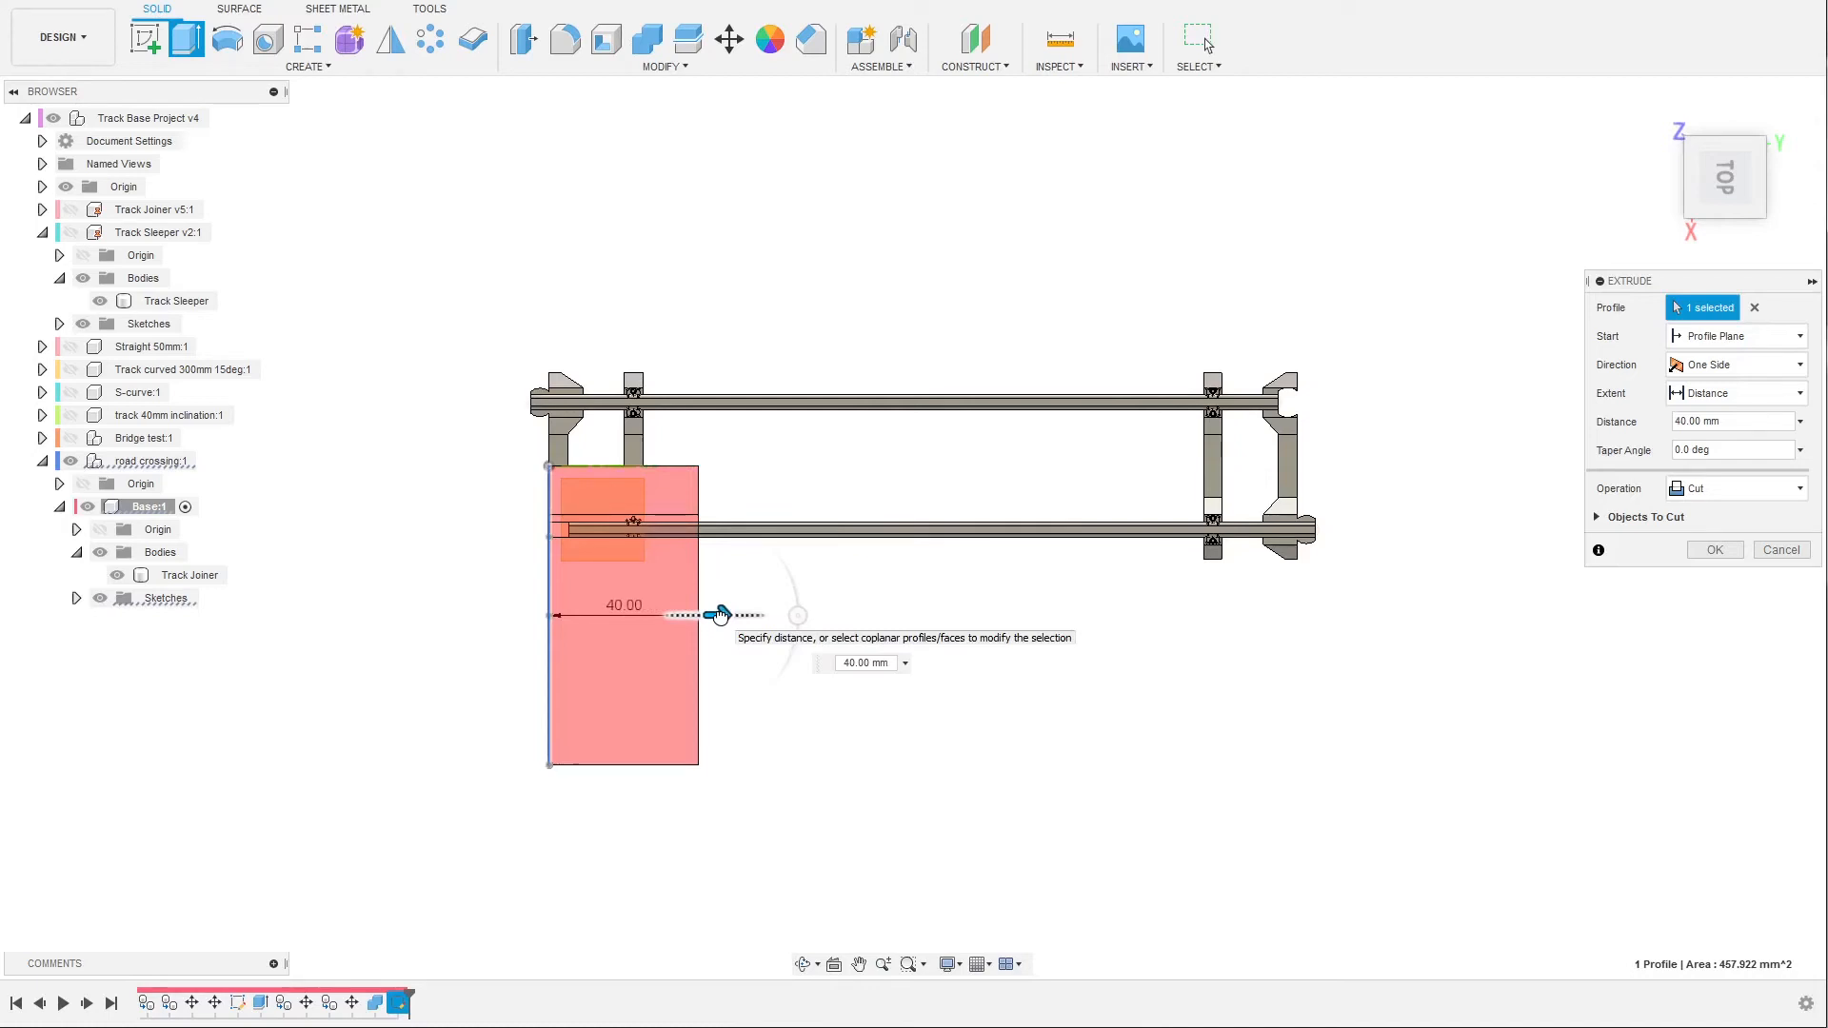
left_click(859, 663)
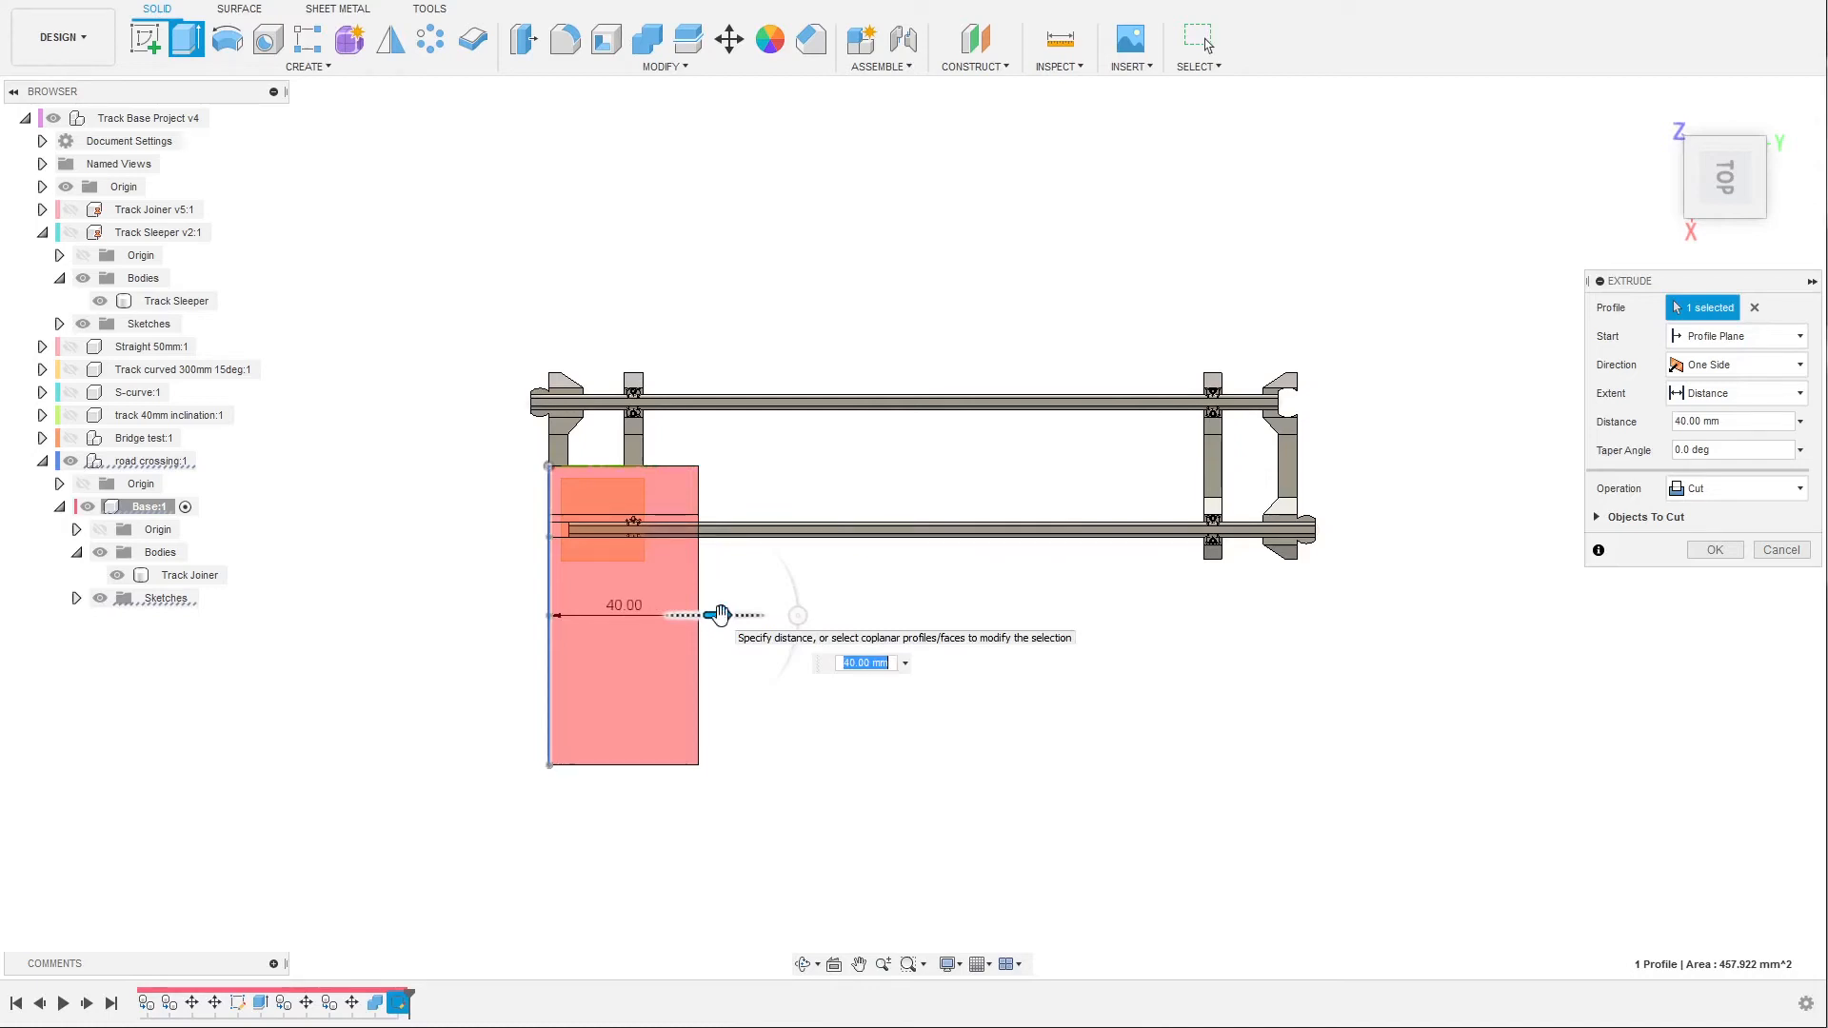
left_click(1734, 488)
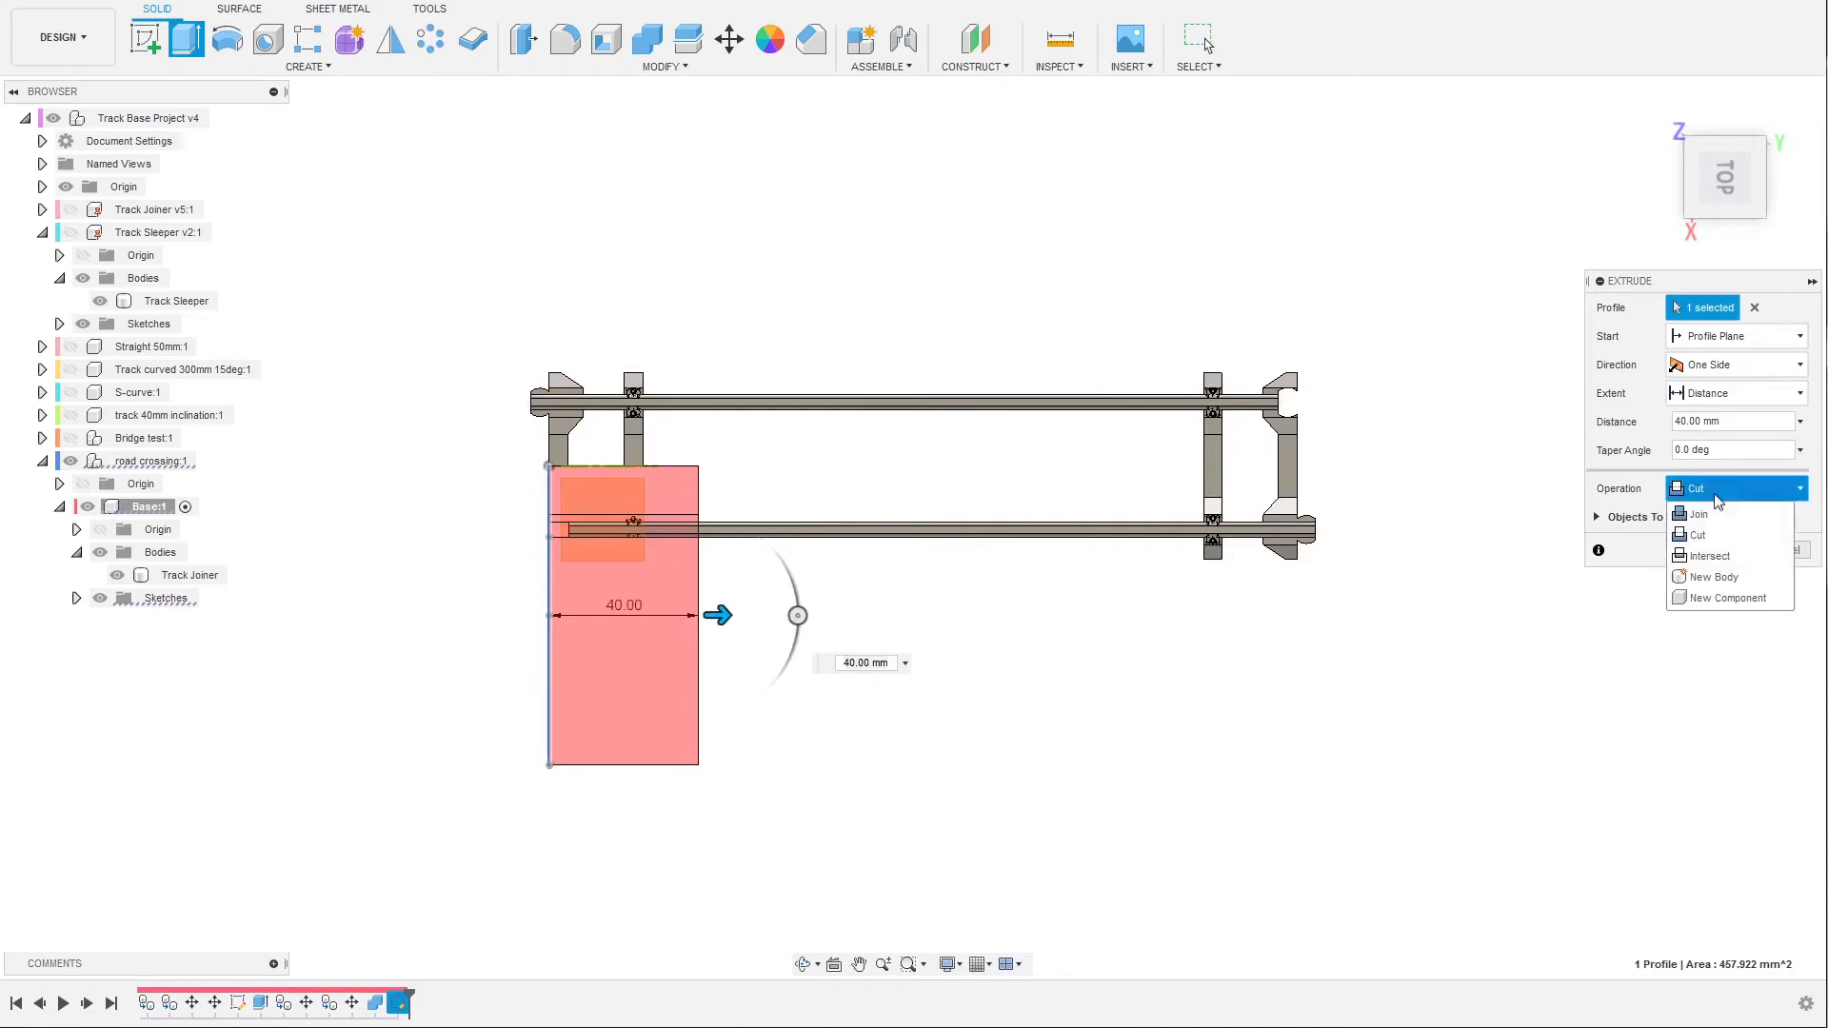
left_click(1714, 577)
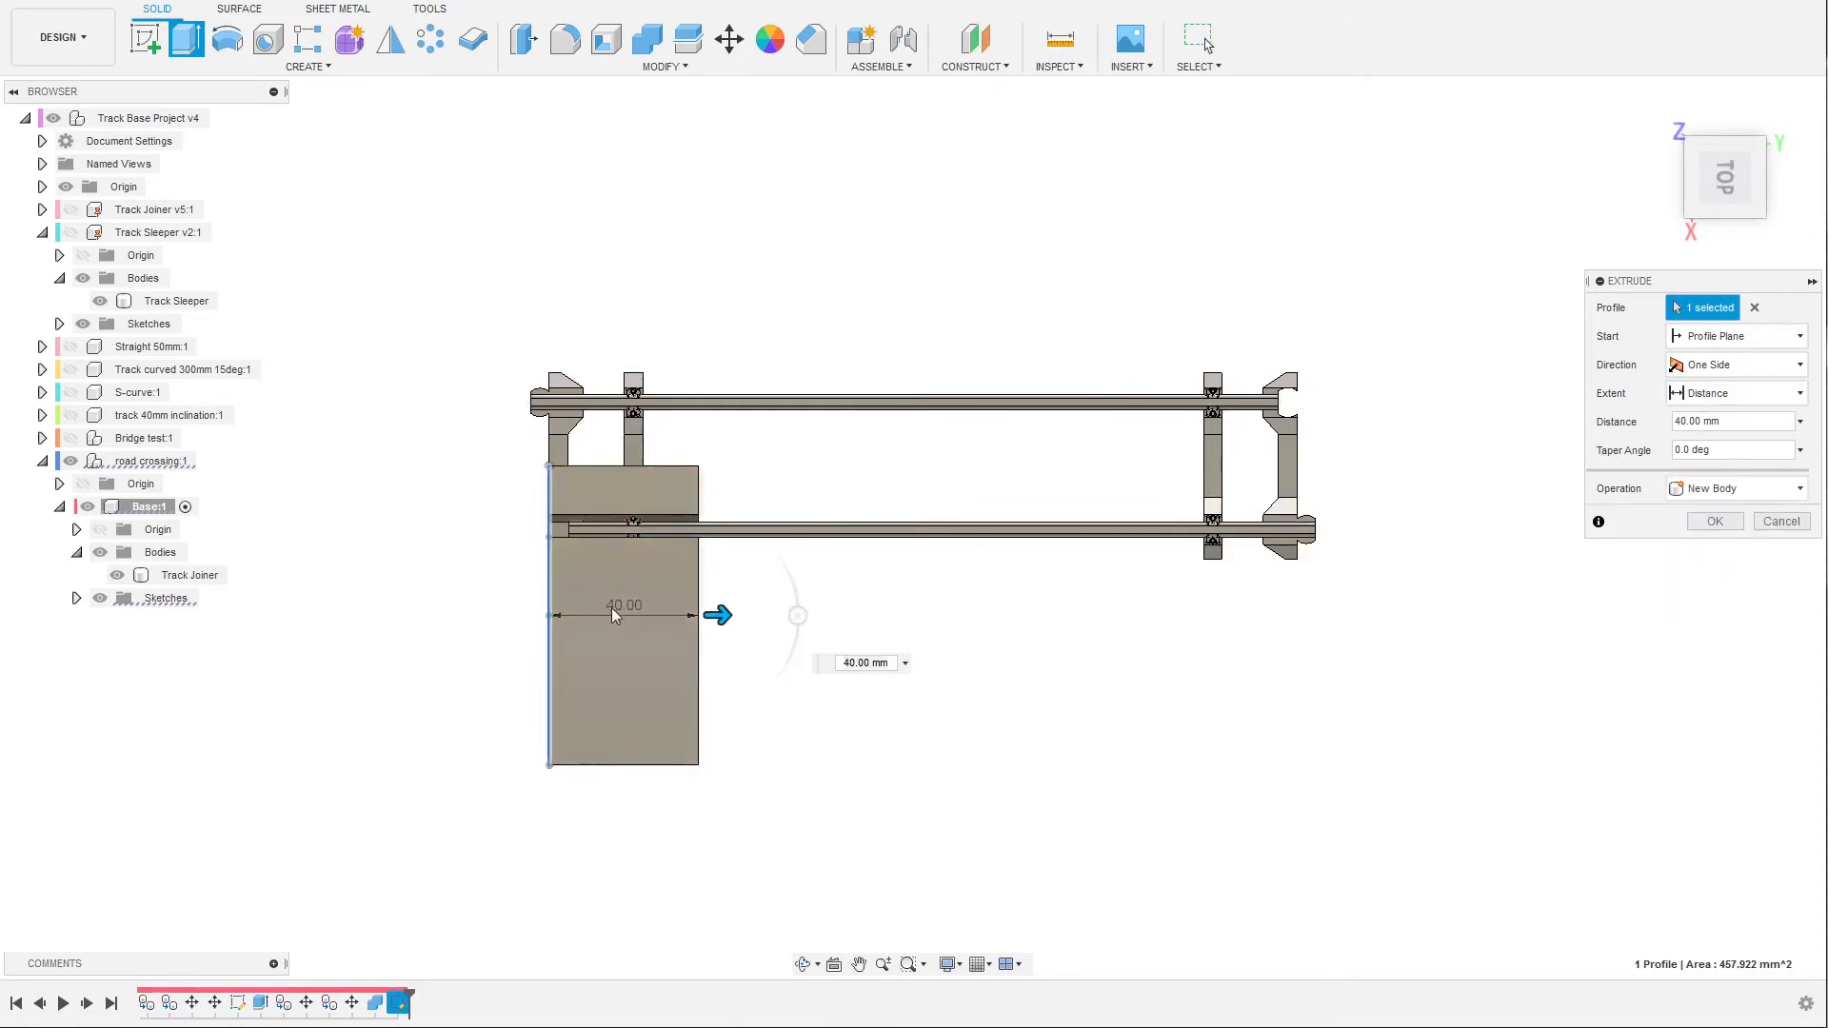
mouse_move(658, 599)
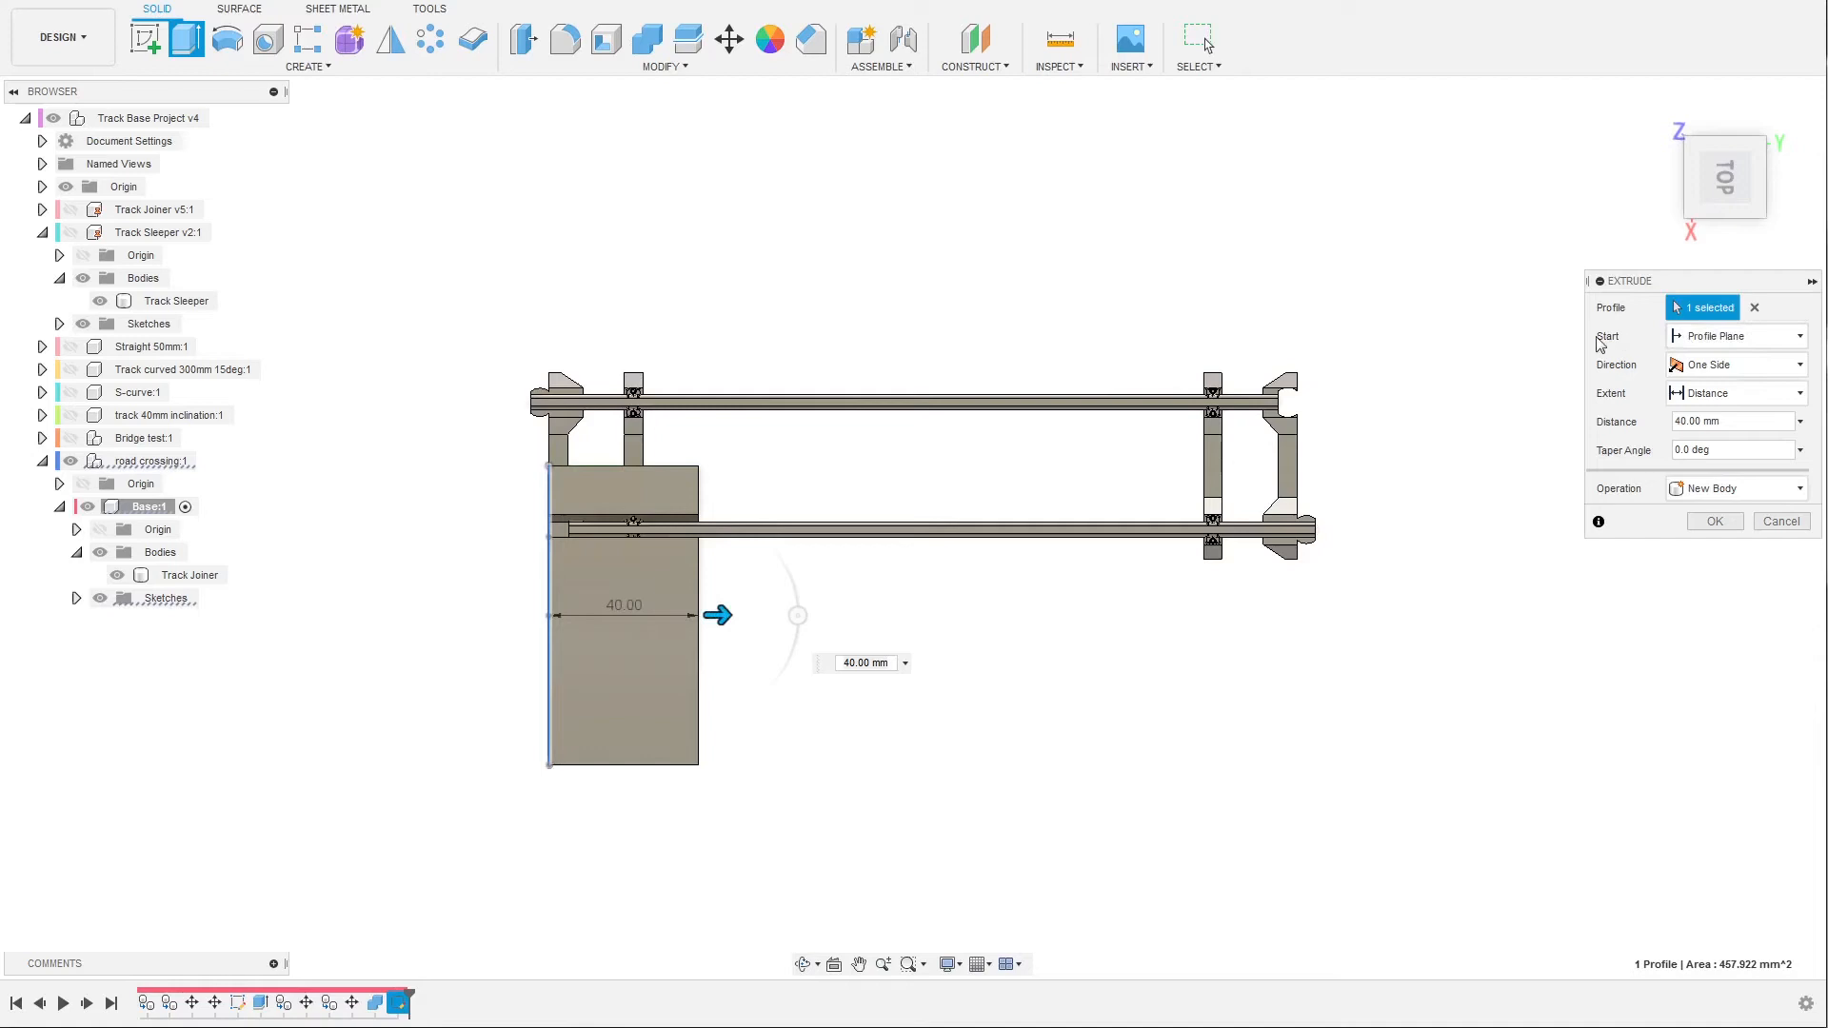
Set the extrusion start to Offset Plane and the distance to 120 mm.
left_click(1734, 336)
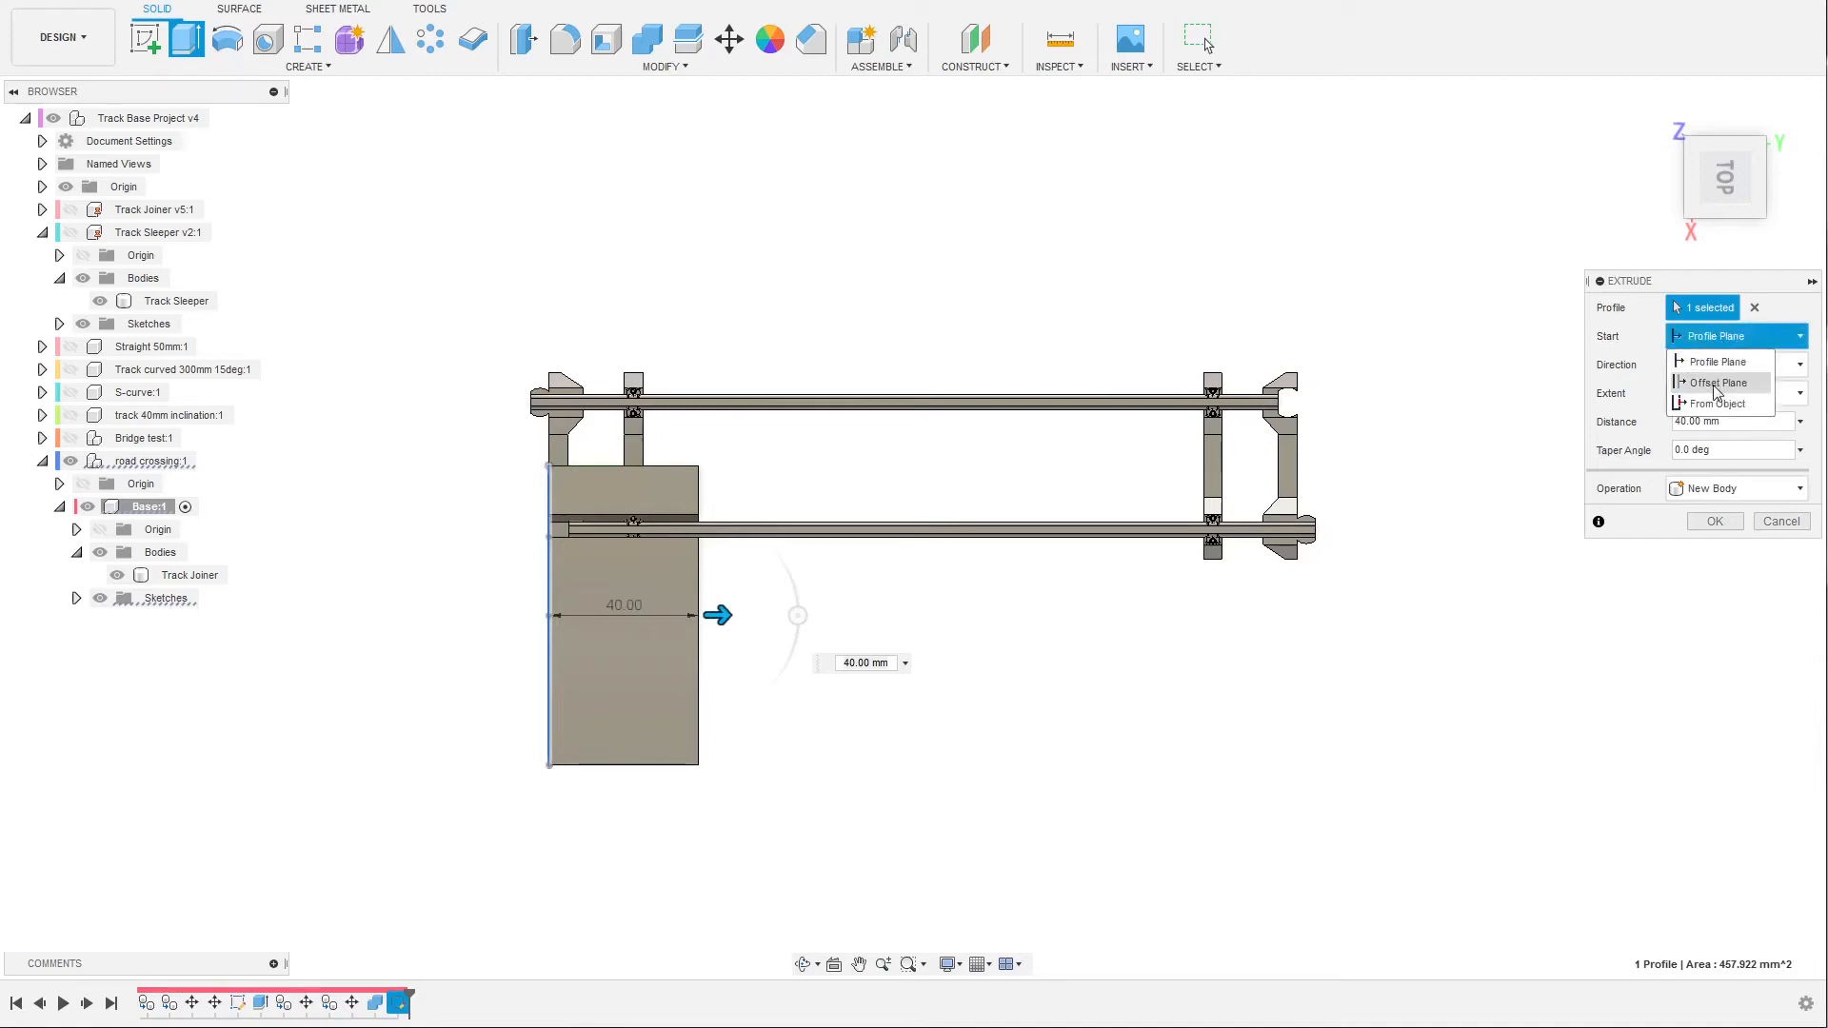
left_click(1716, 383)
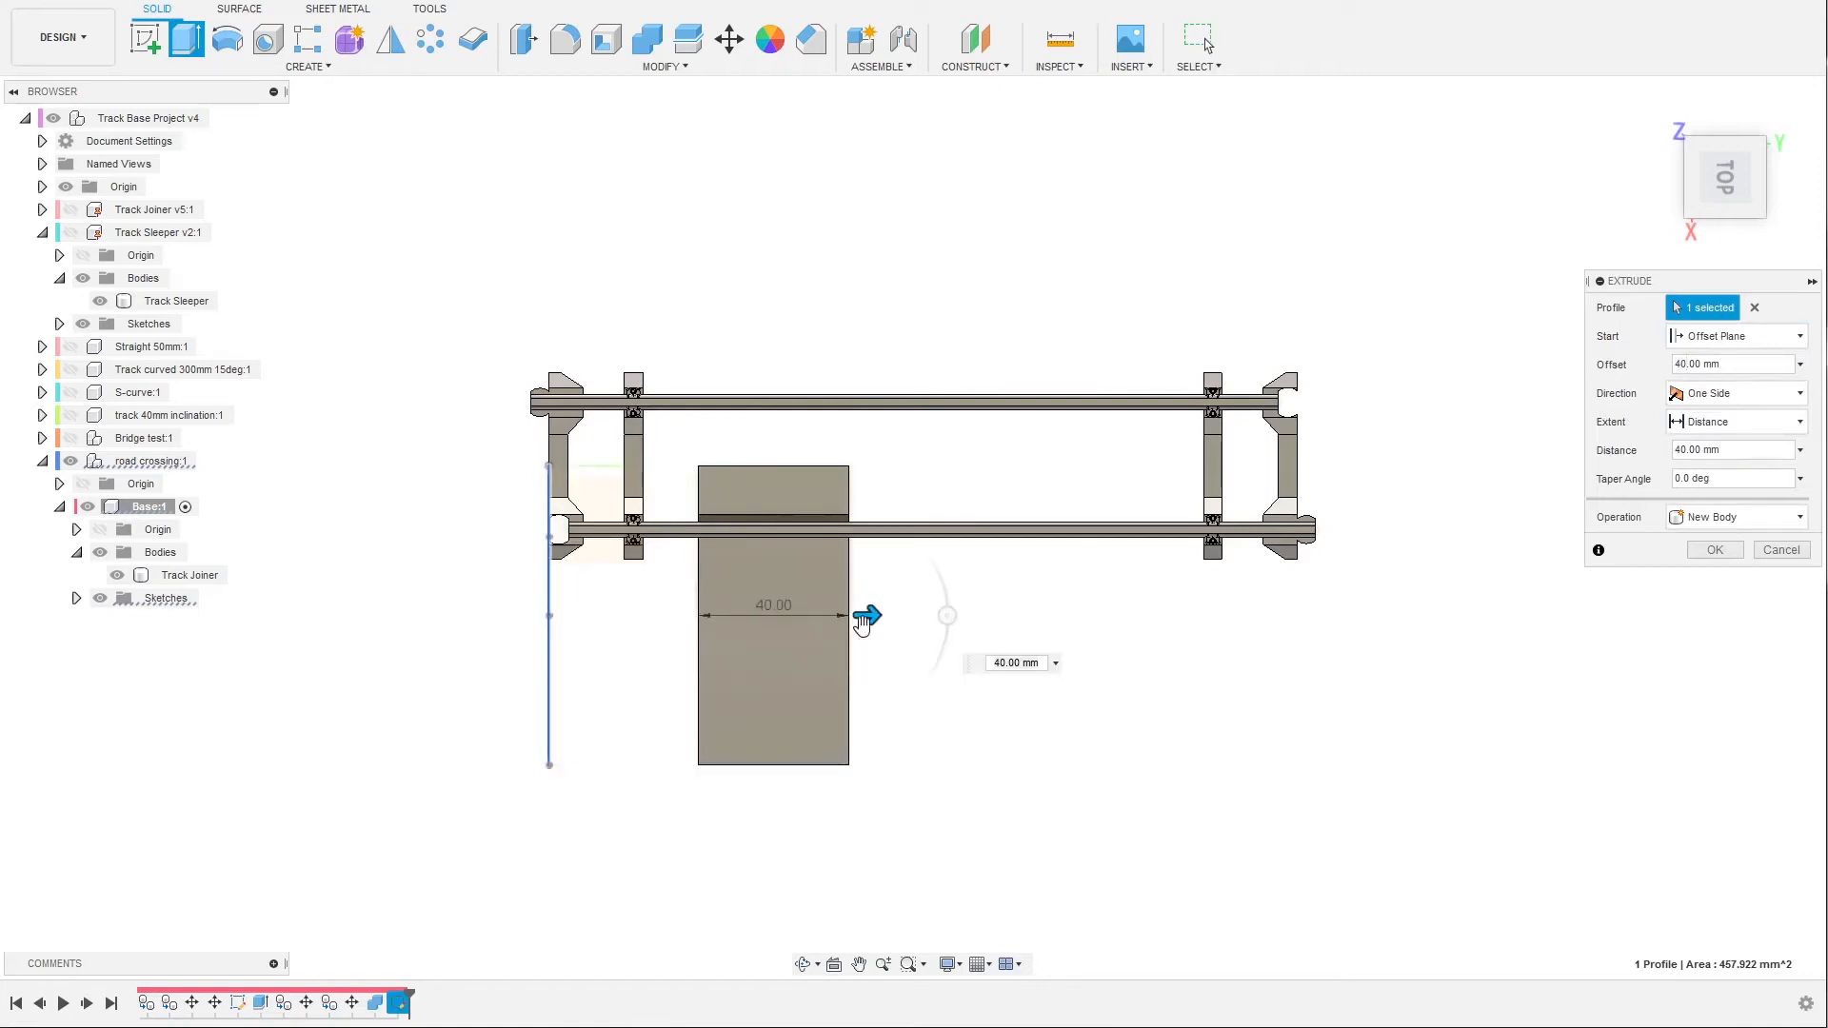
left_click_drag(867, 616, 1125, 616)
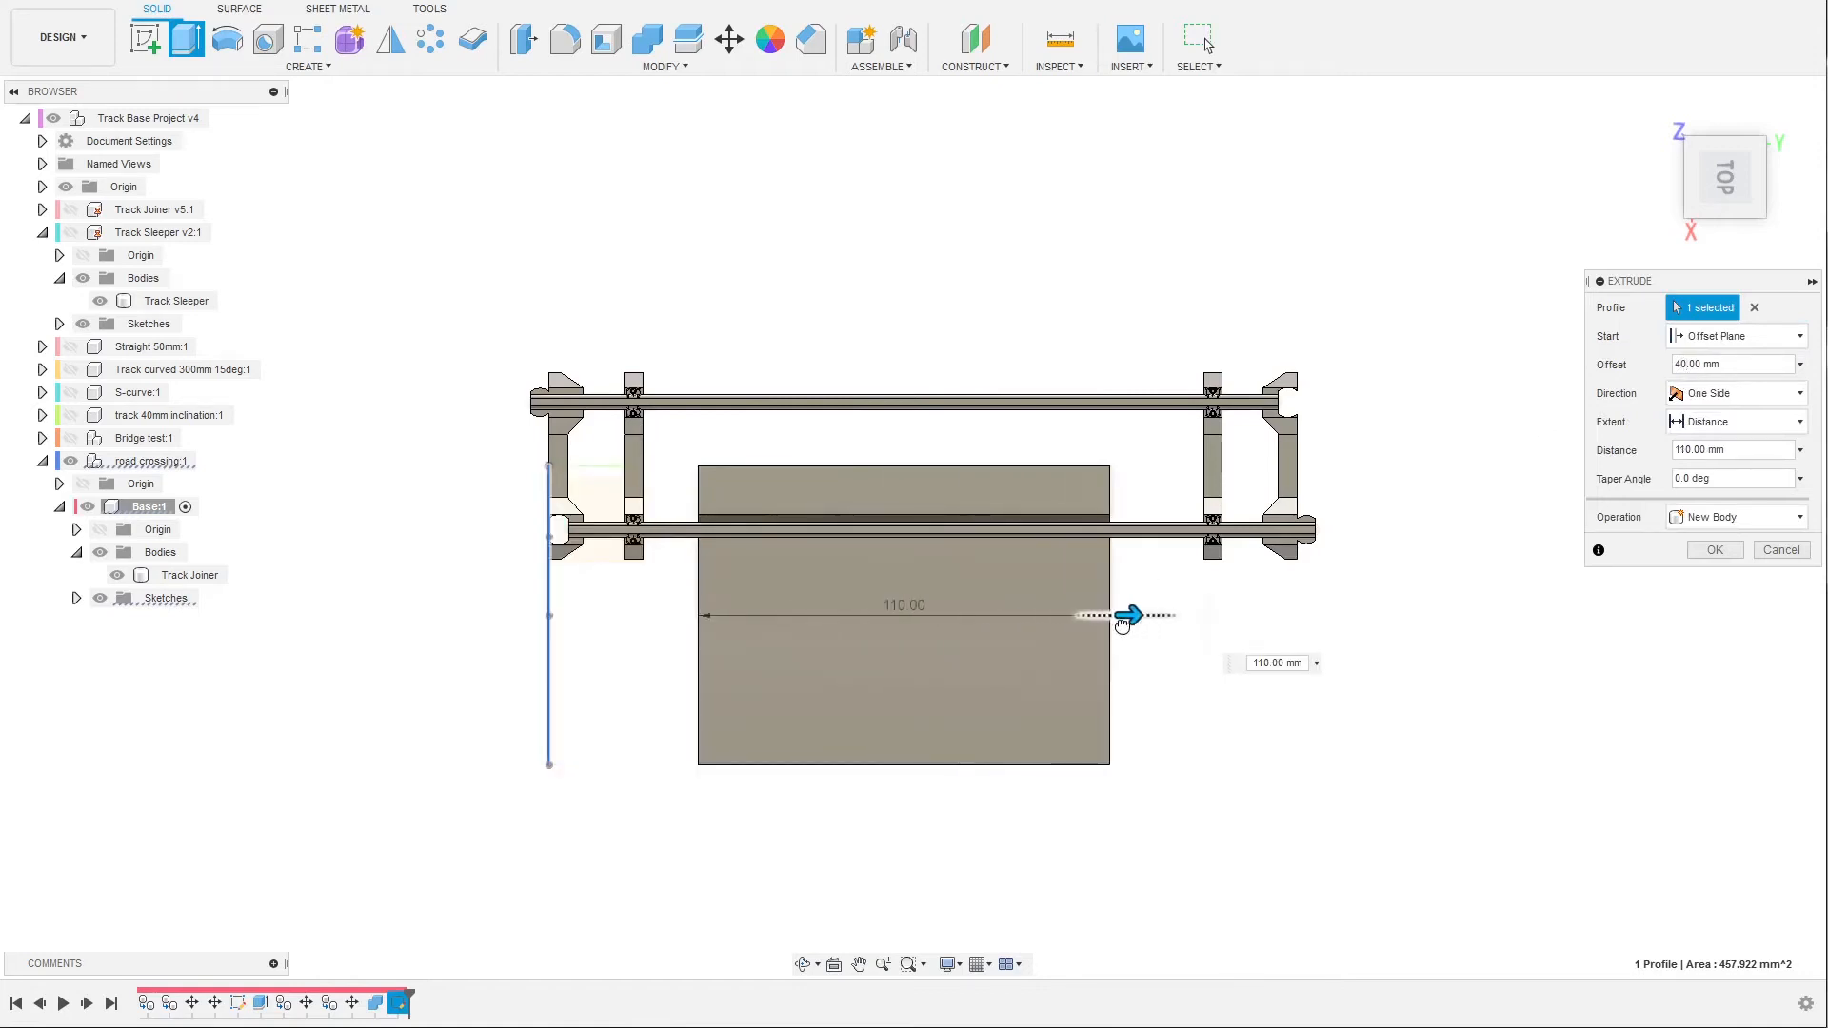
left_click_drag(1123, 616, 1166, 616)
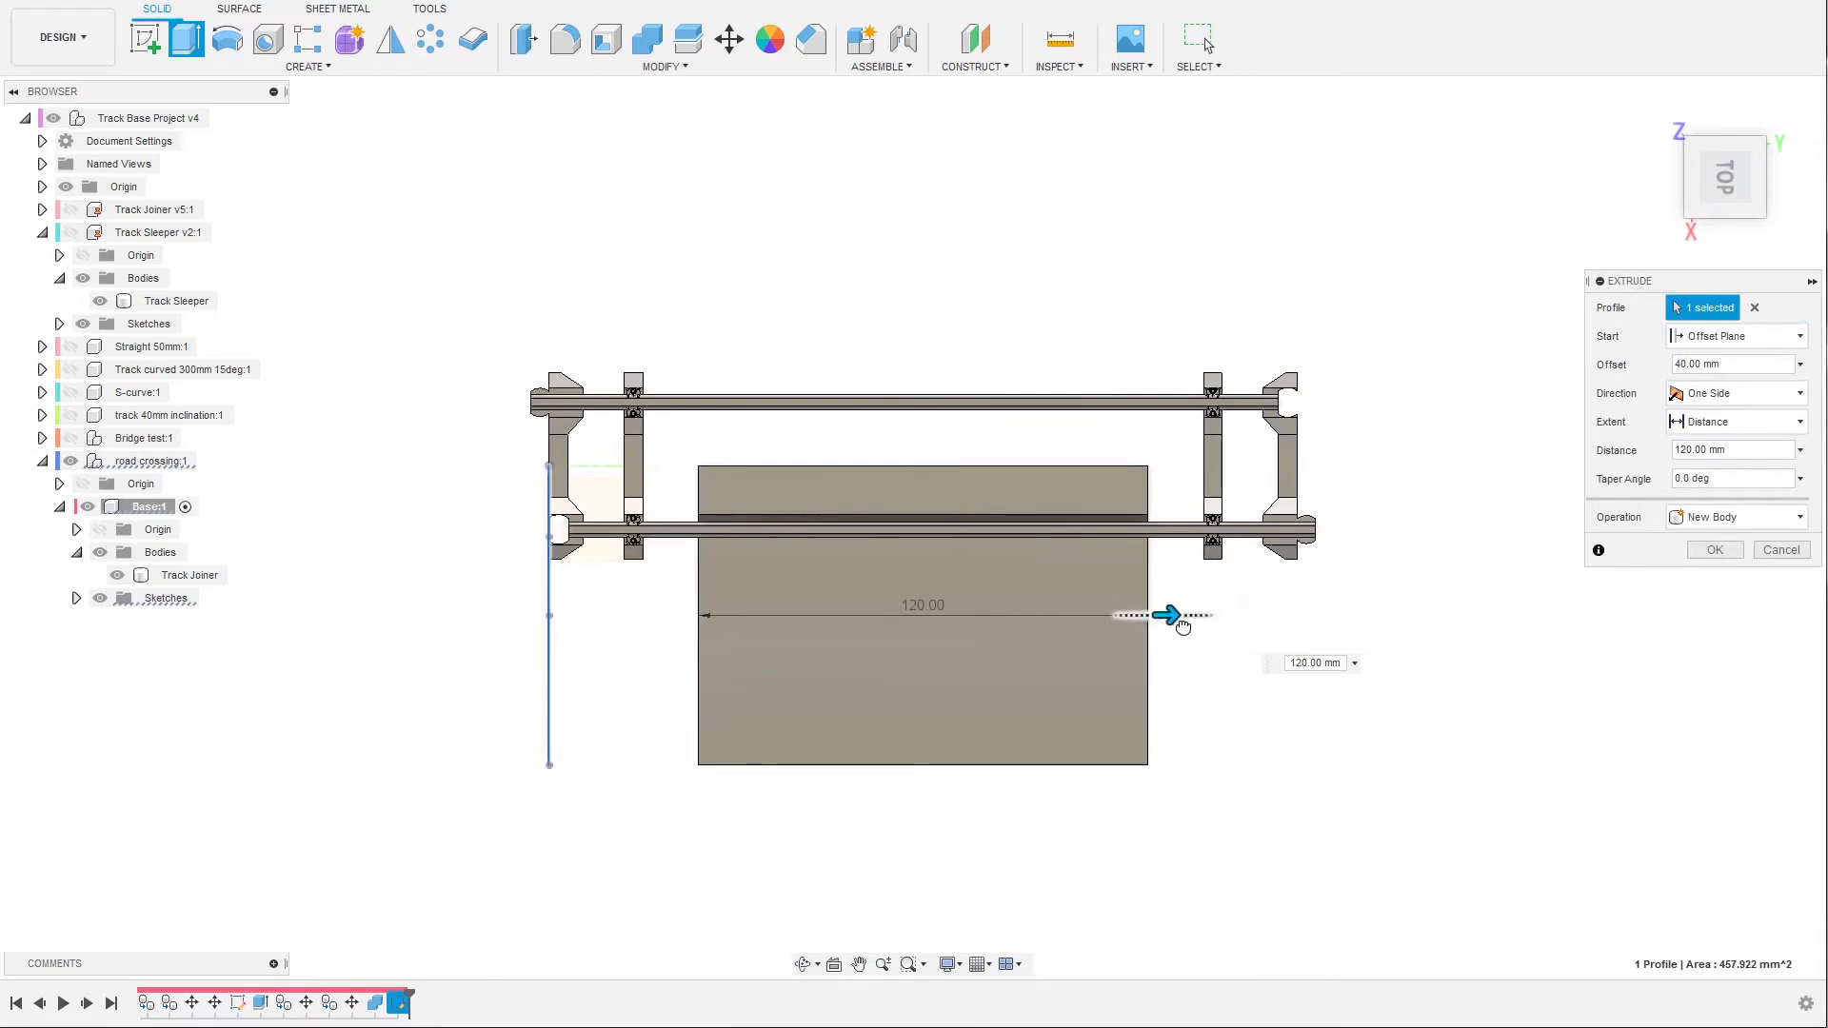
left_click_drag(1166, 614, 1318, 614)
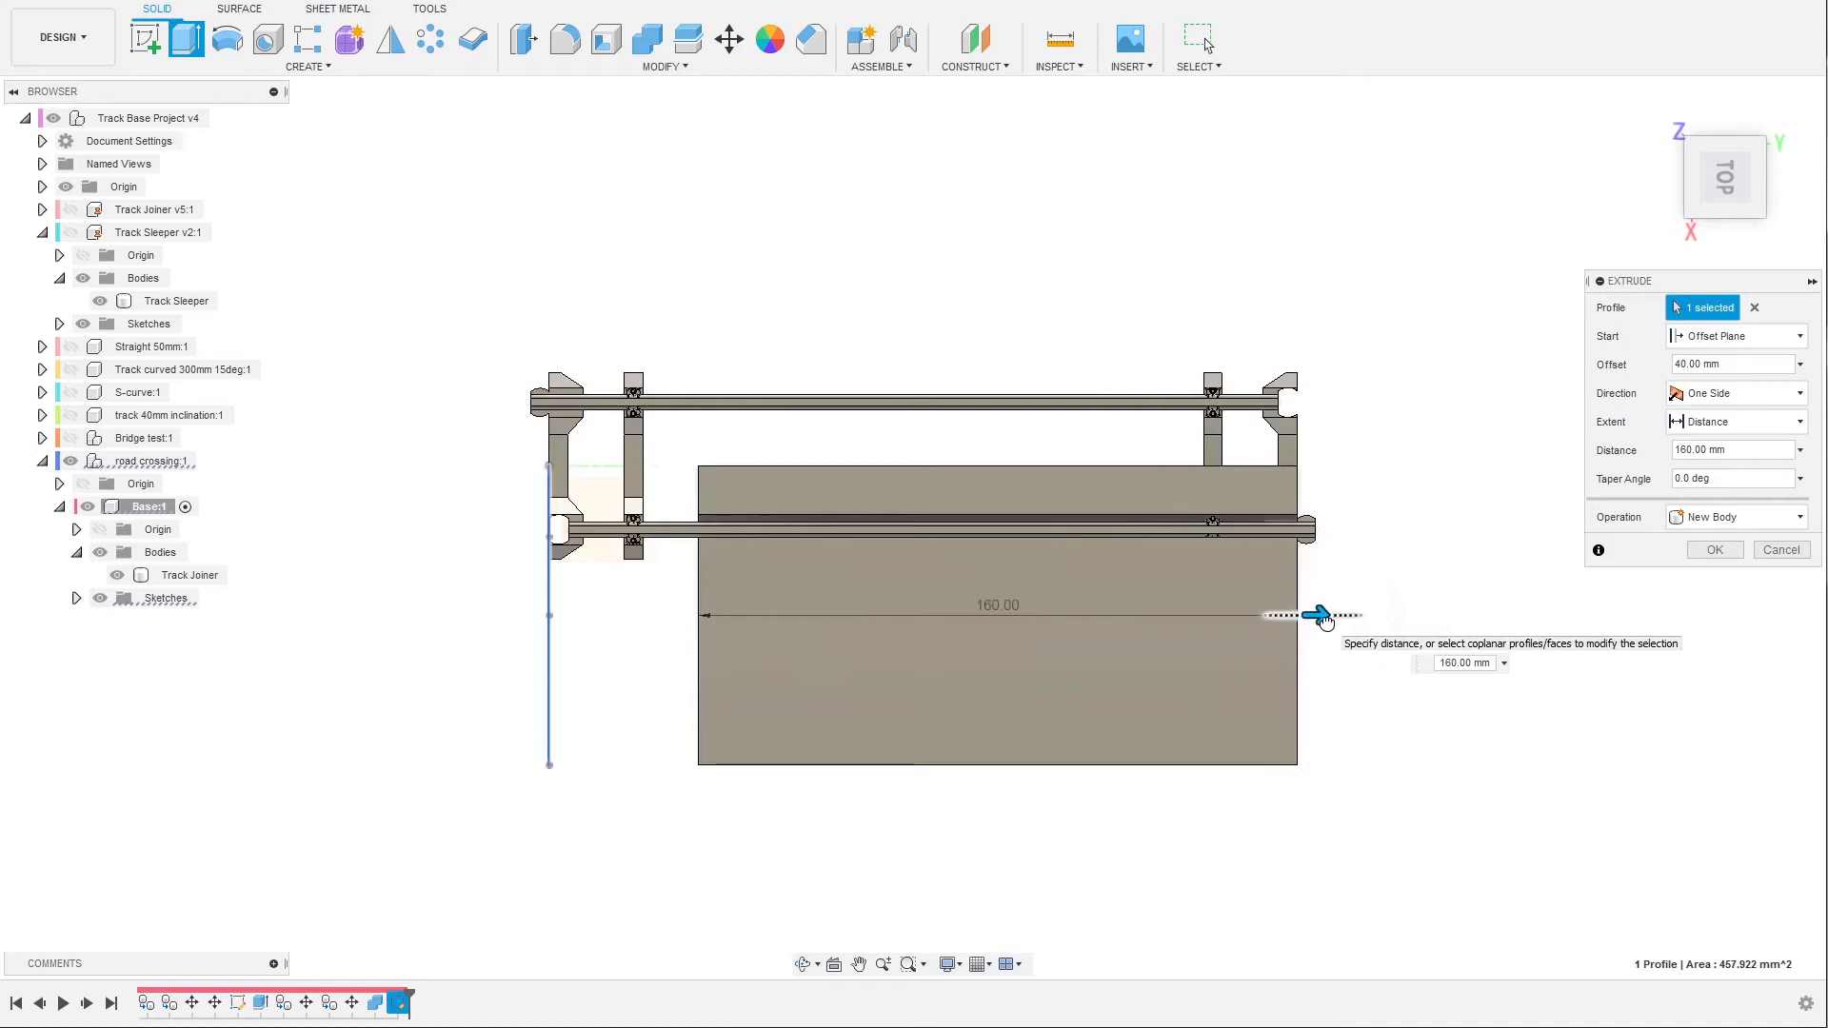
left_click_drag(1315, 617, 1216, 617)
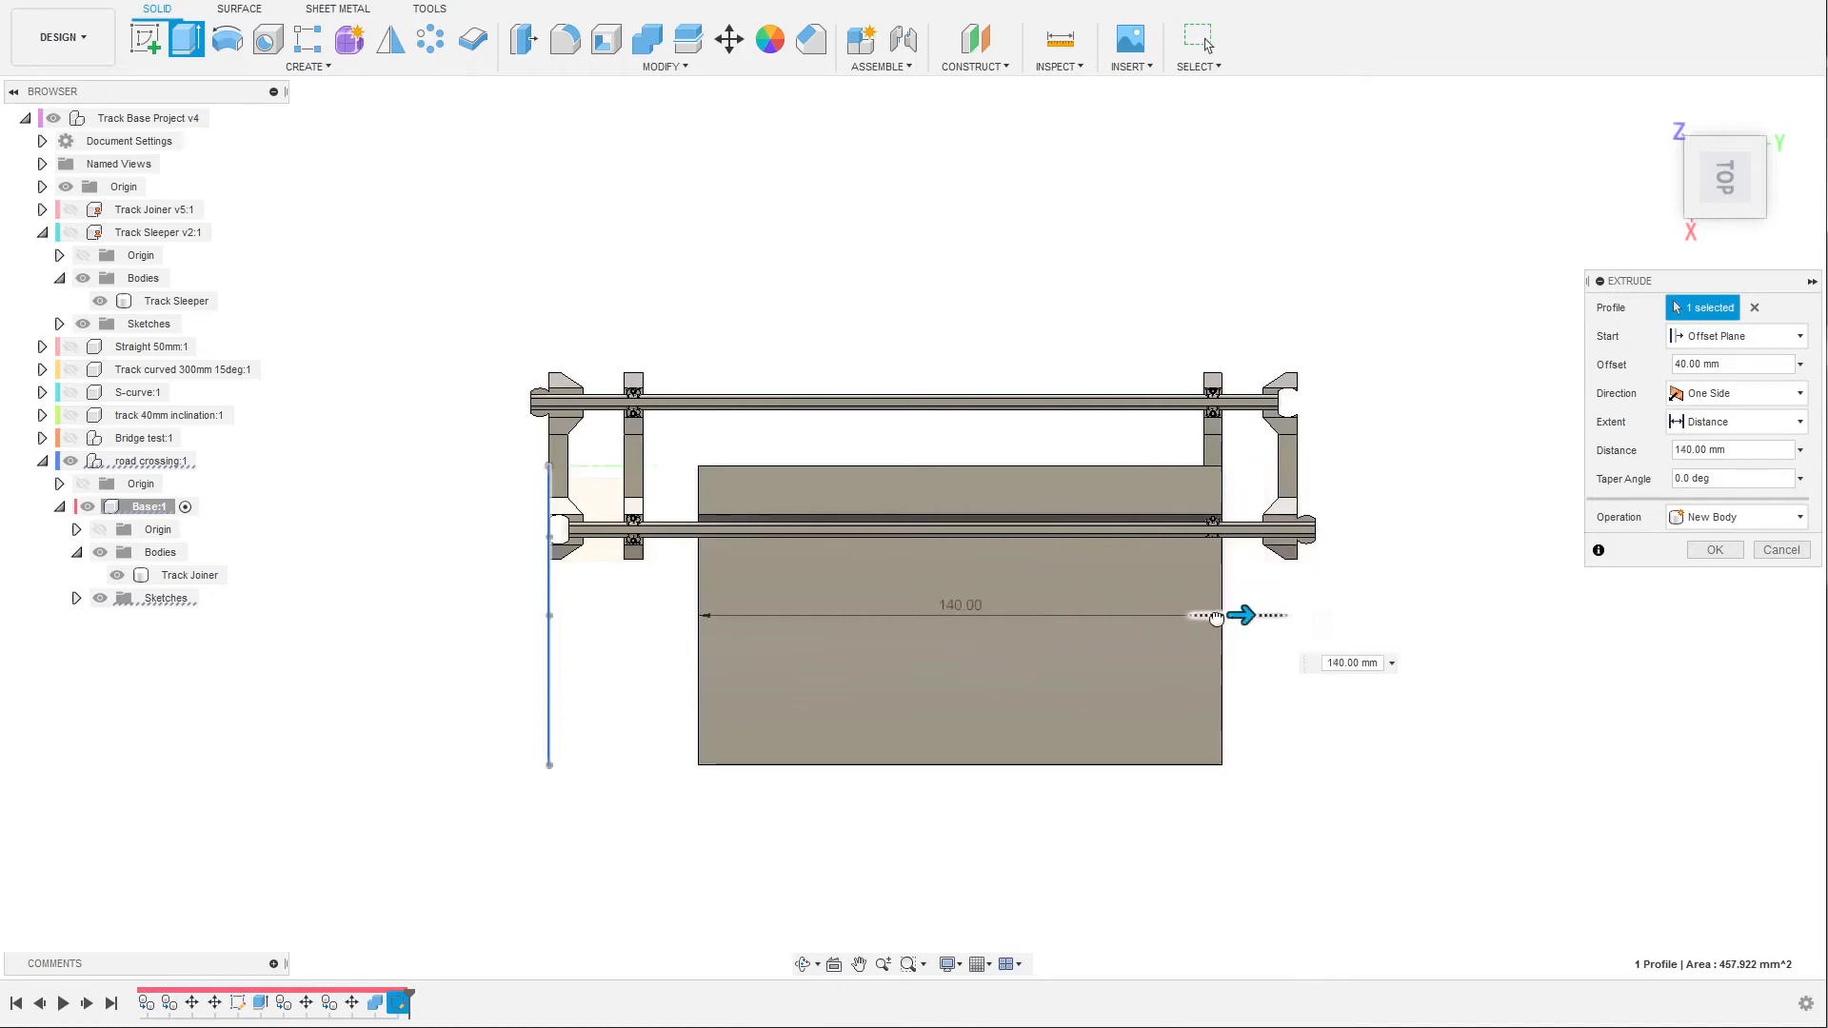
left_click_drag(1241, 616, 1166, 616)
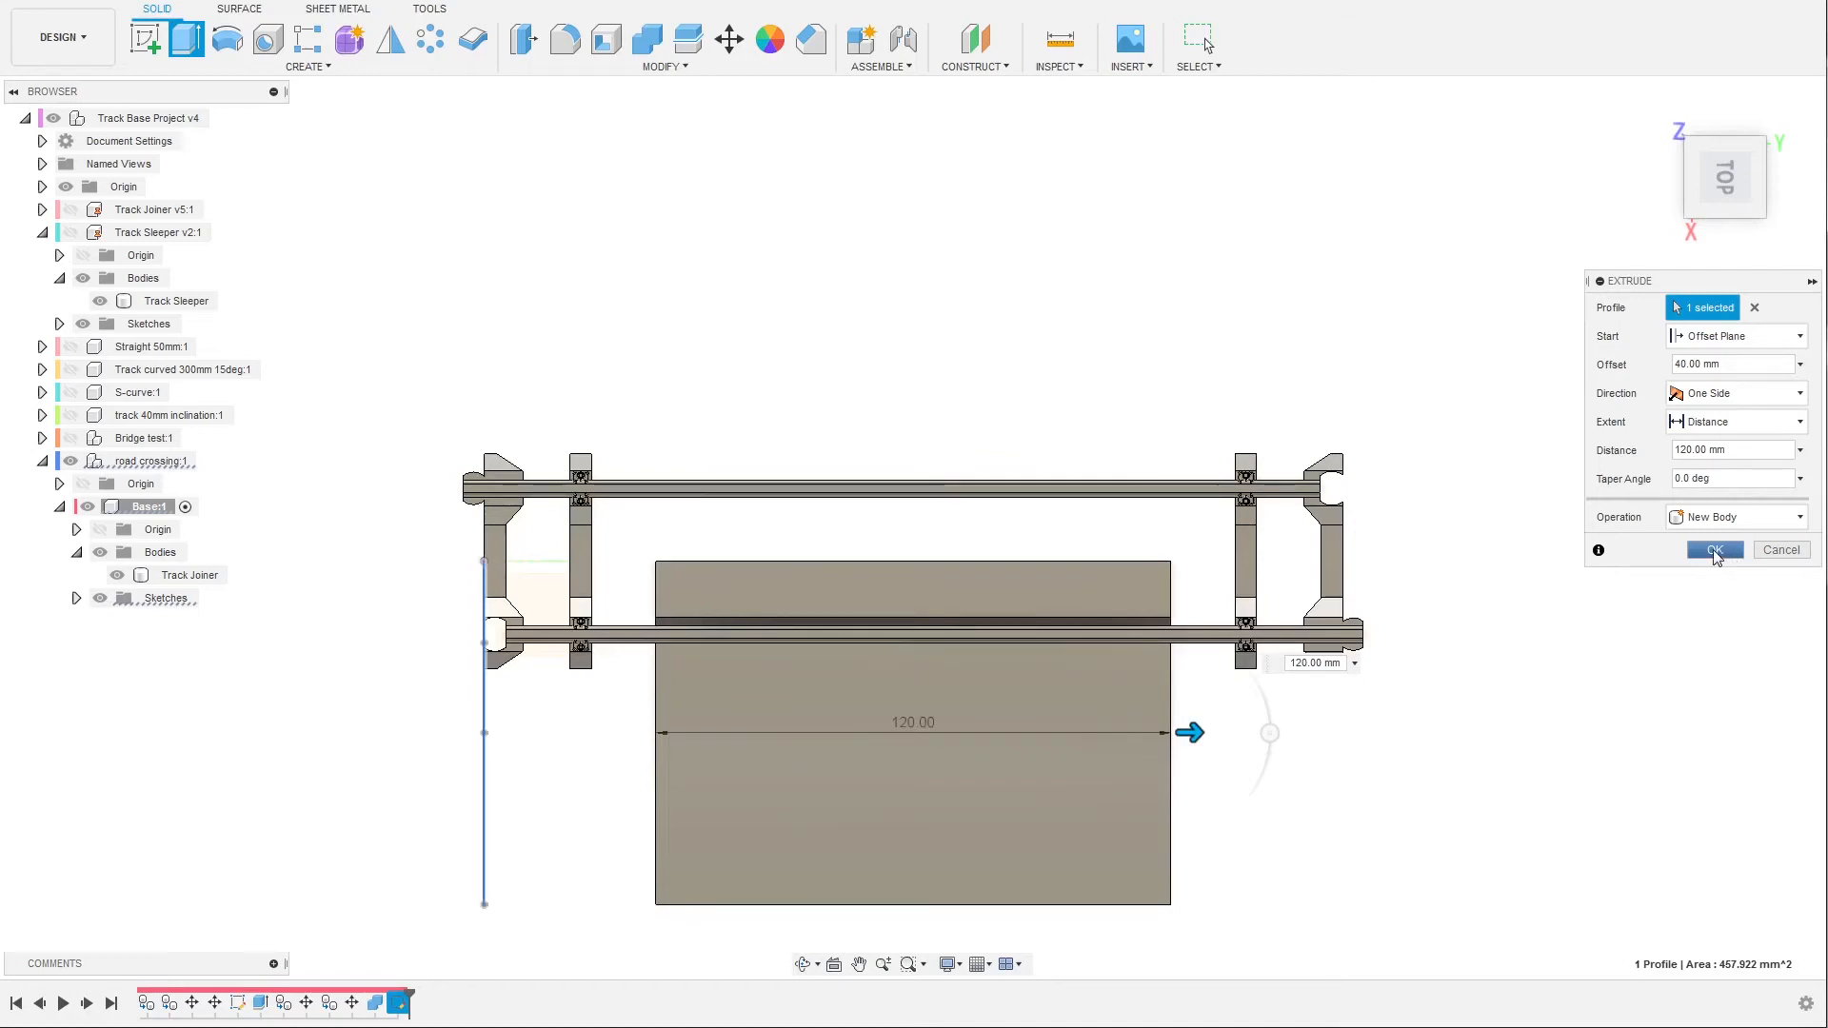
Confirm the 120 mm sloped road extrusion and select the new Body5.
left_click(1714, 550)
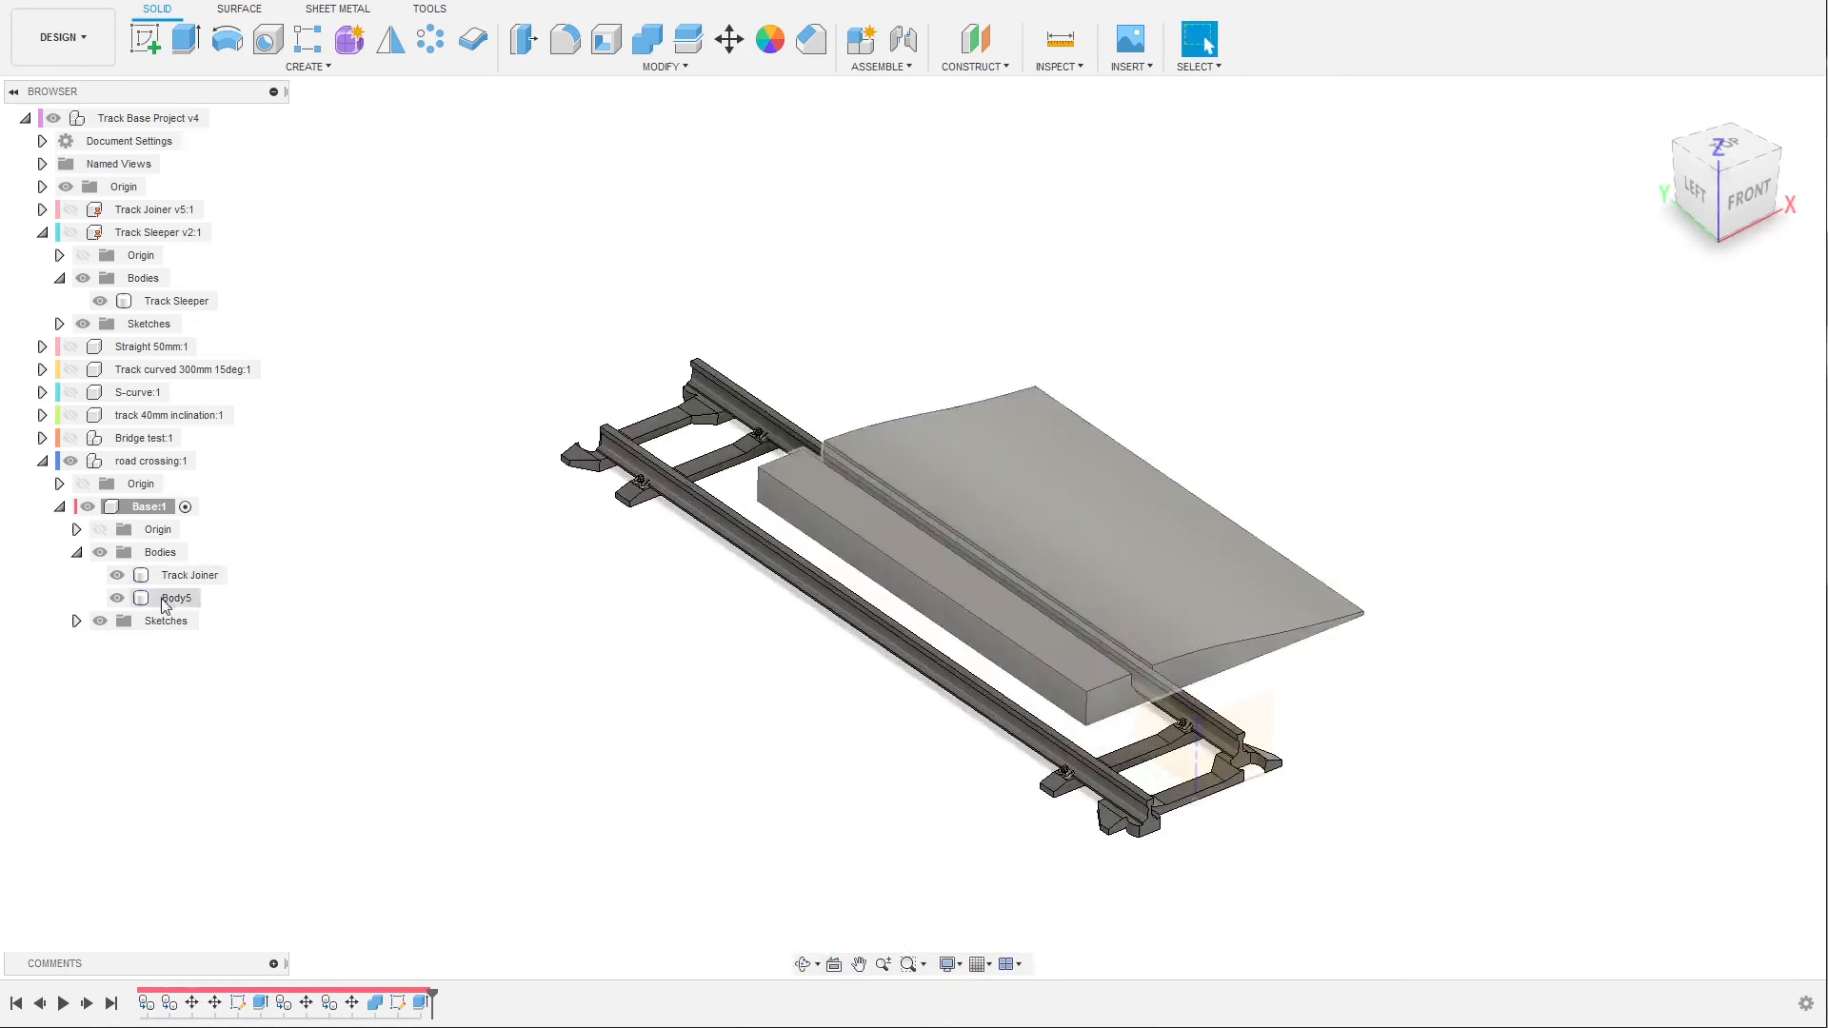
left_click(176, 597)
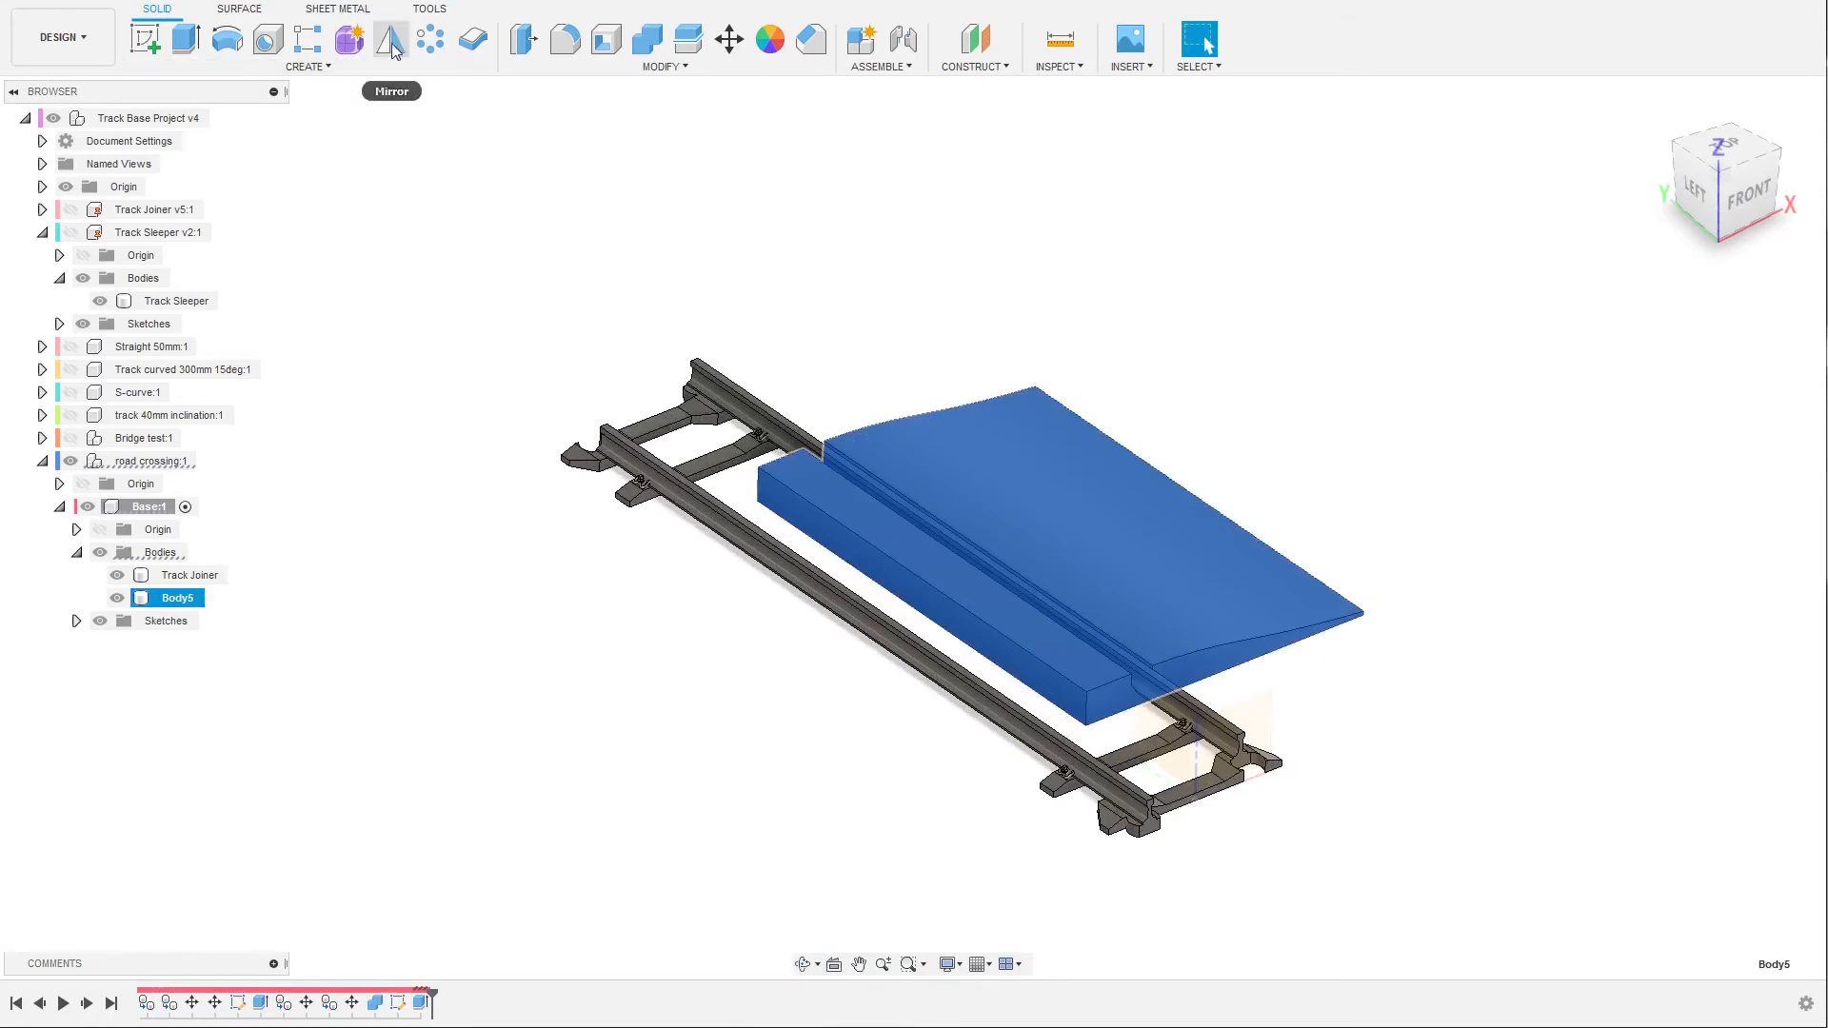
left_click(390, 38)
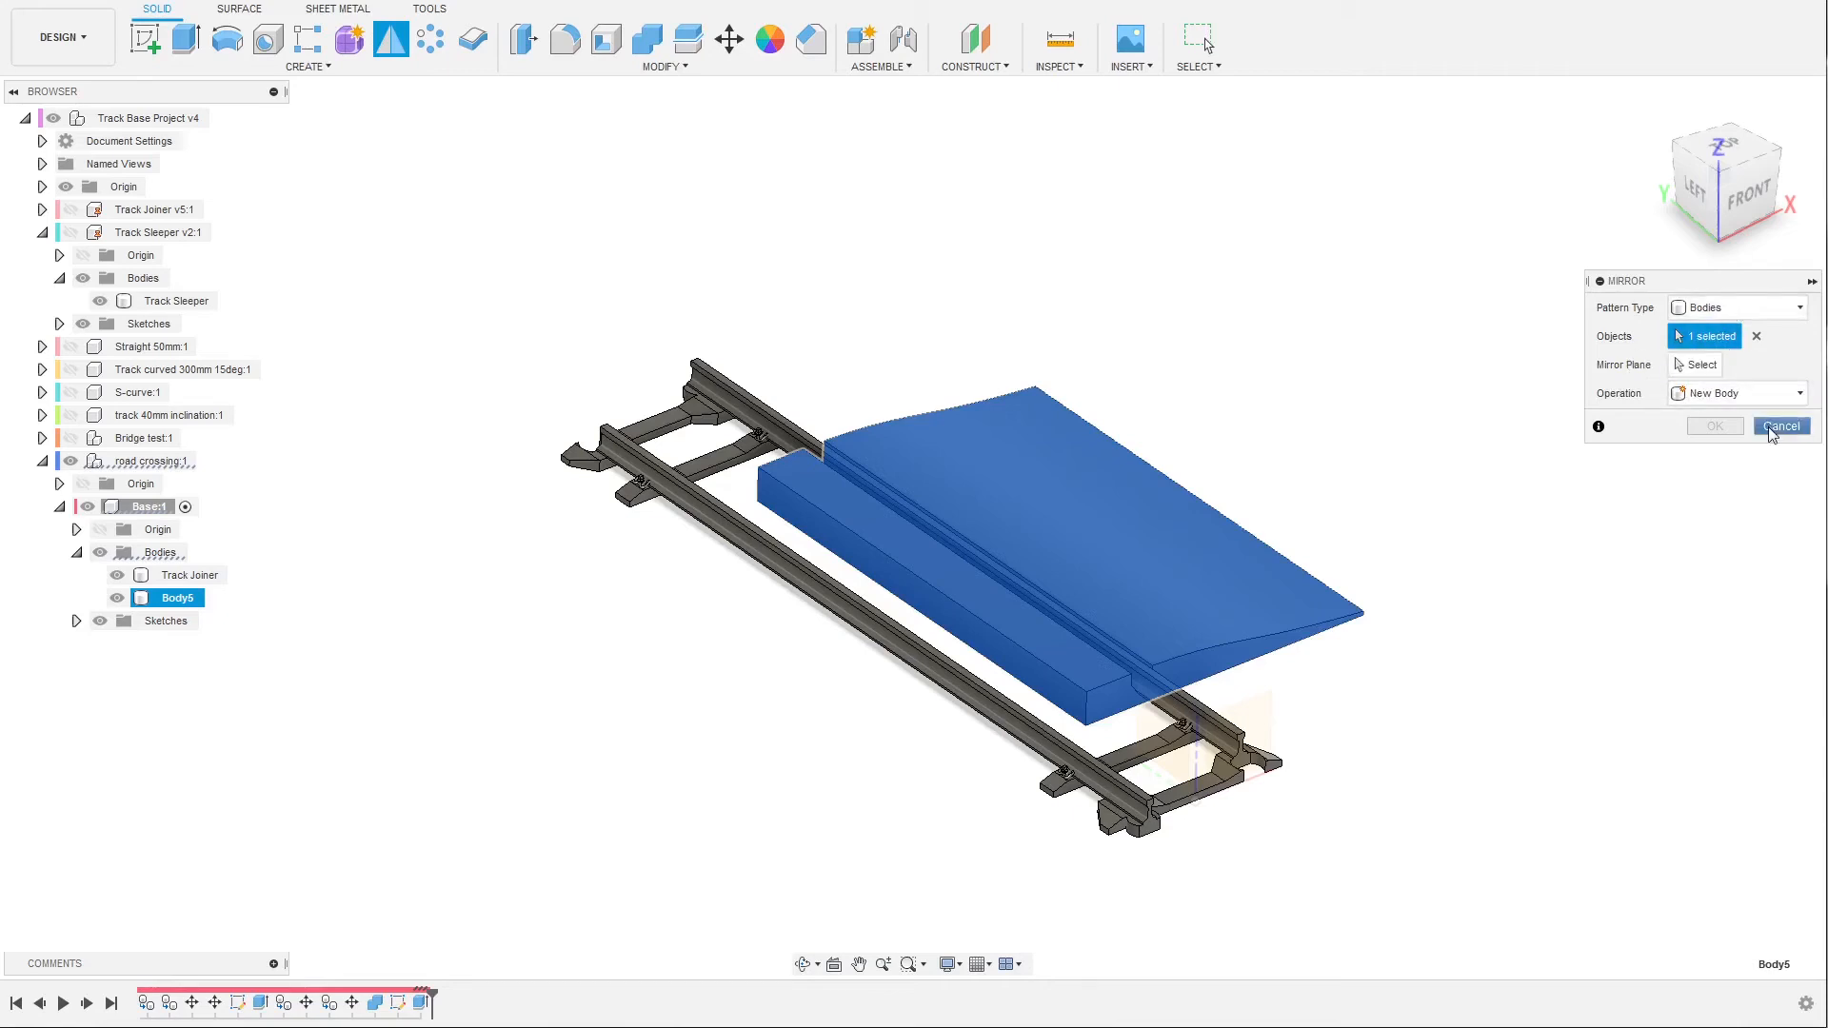
left_click(1780, 426)
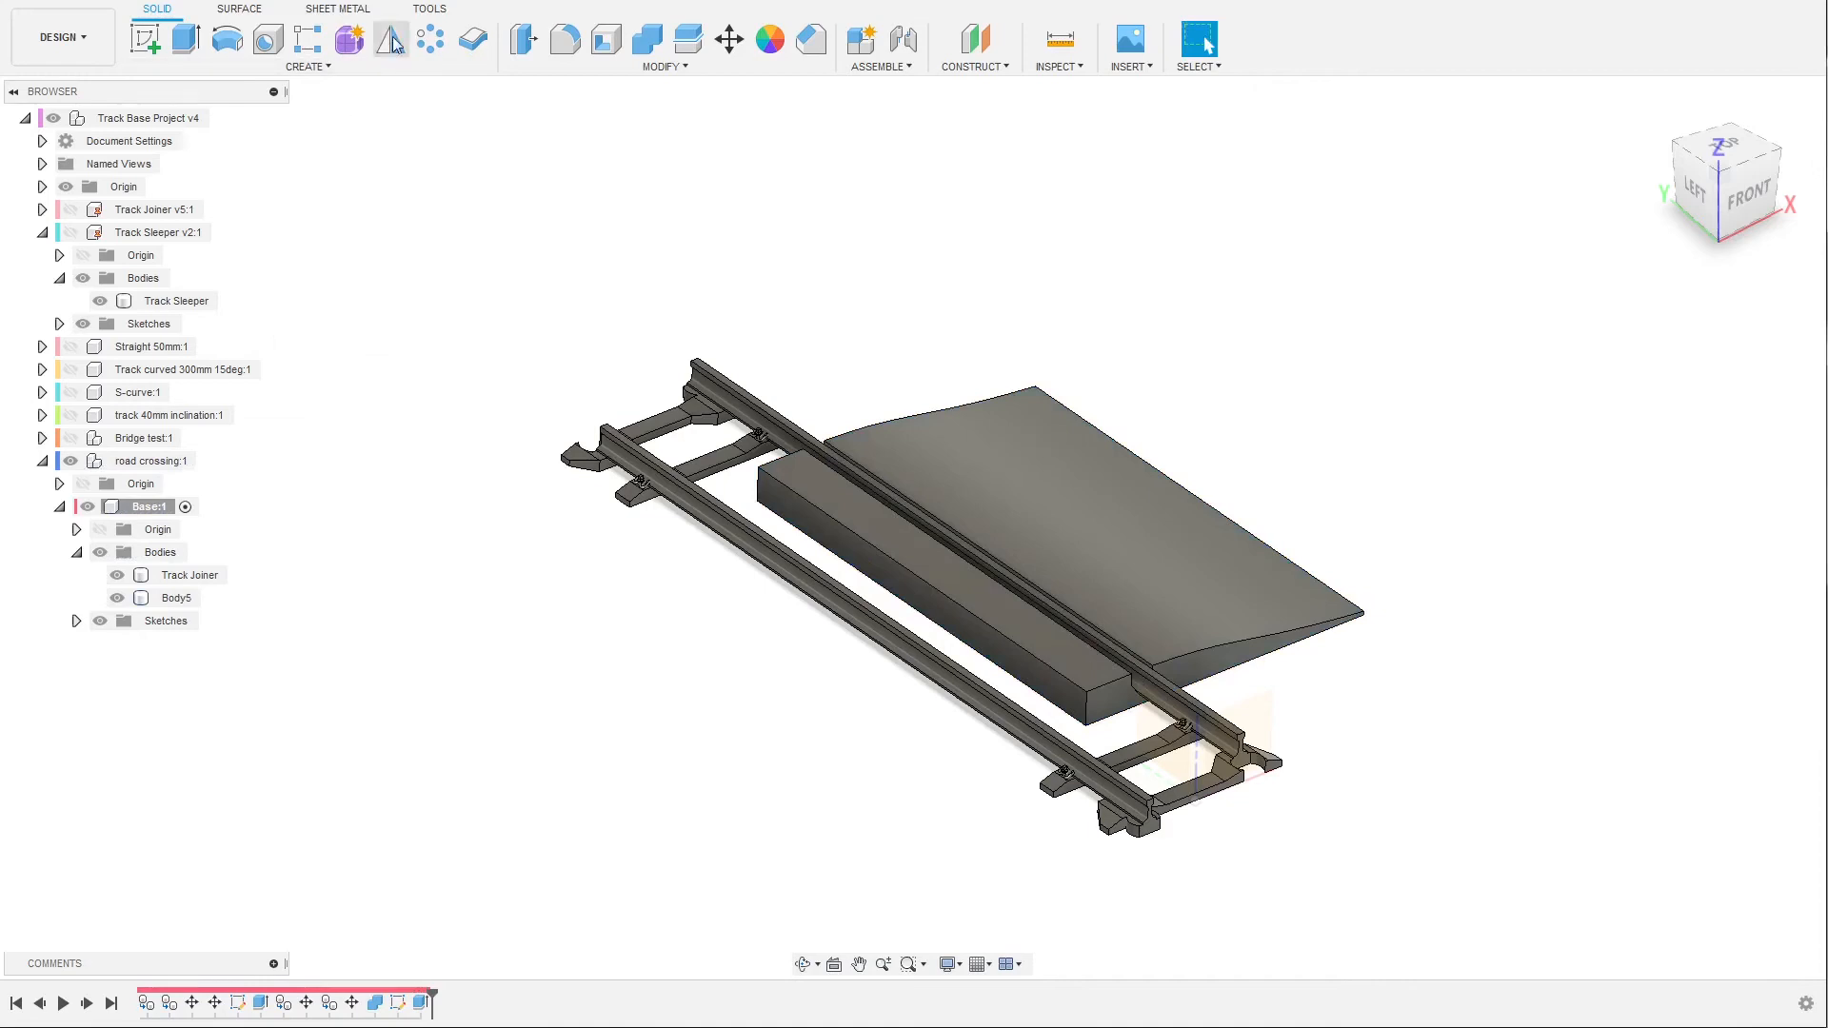
Mirror Body5 as a body across the track's centre plane.
left_click(390, 38)
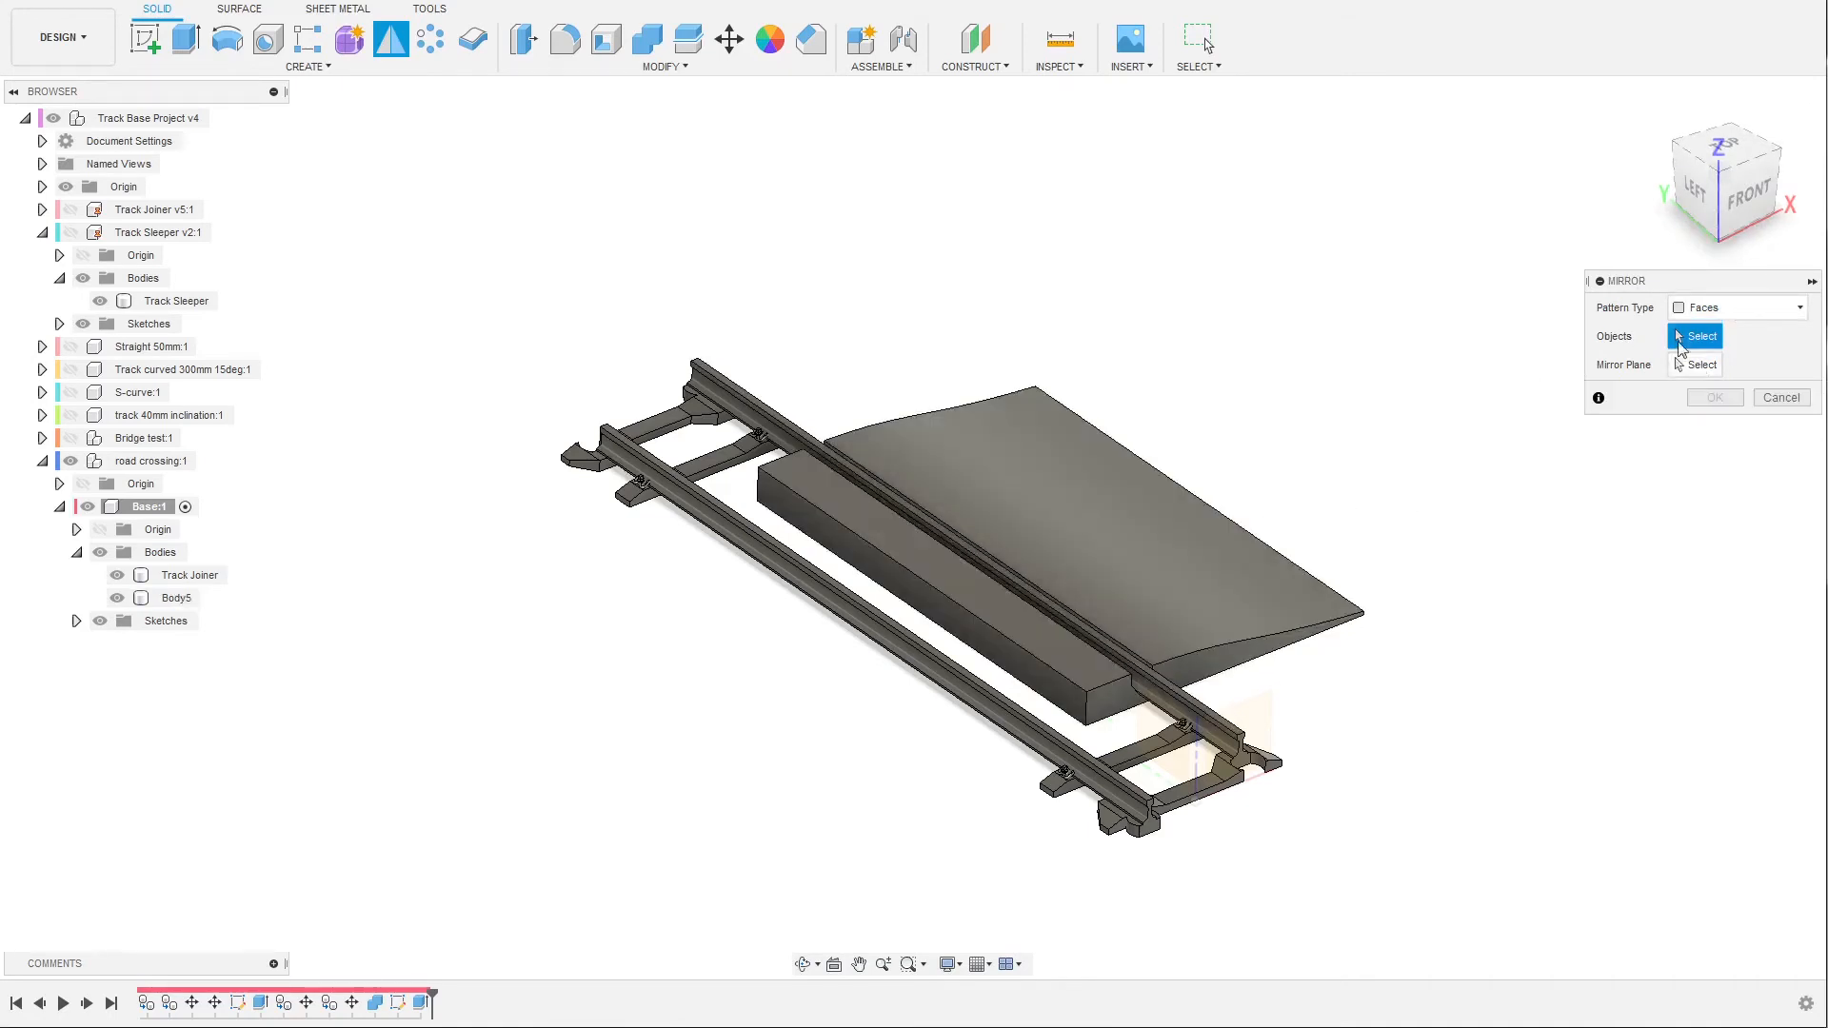
left_click(1737, 307)
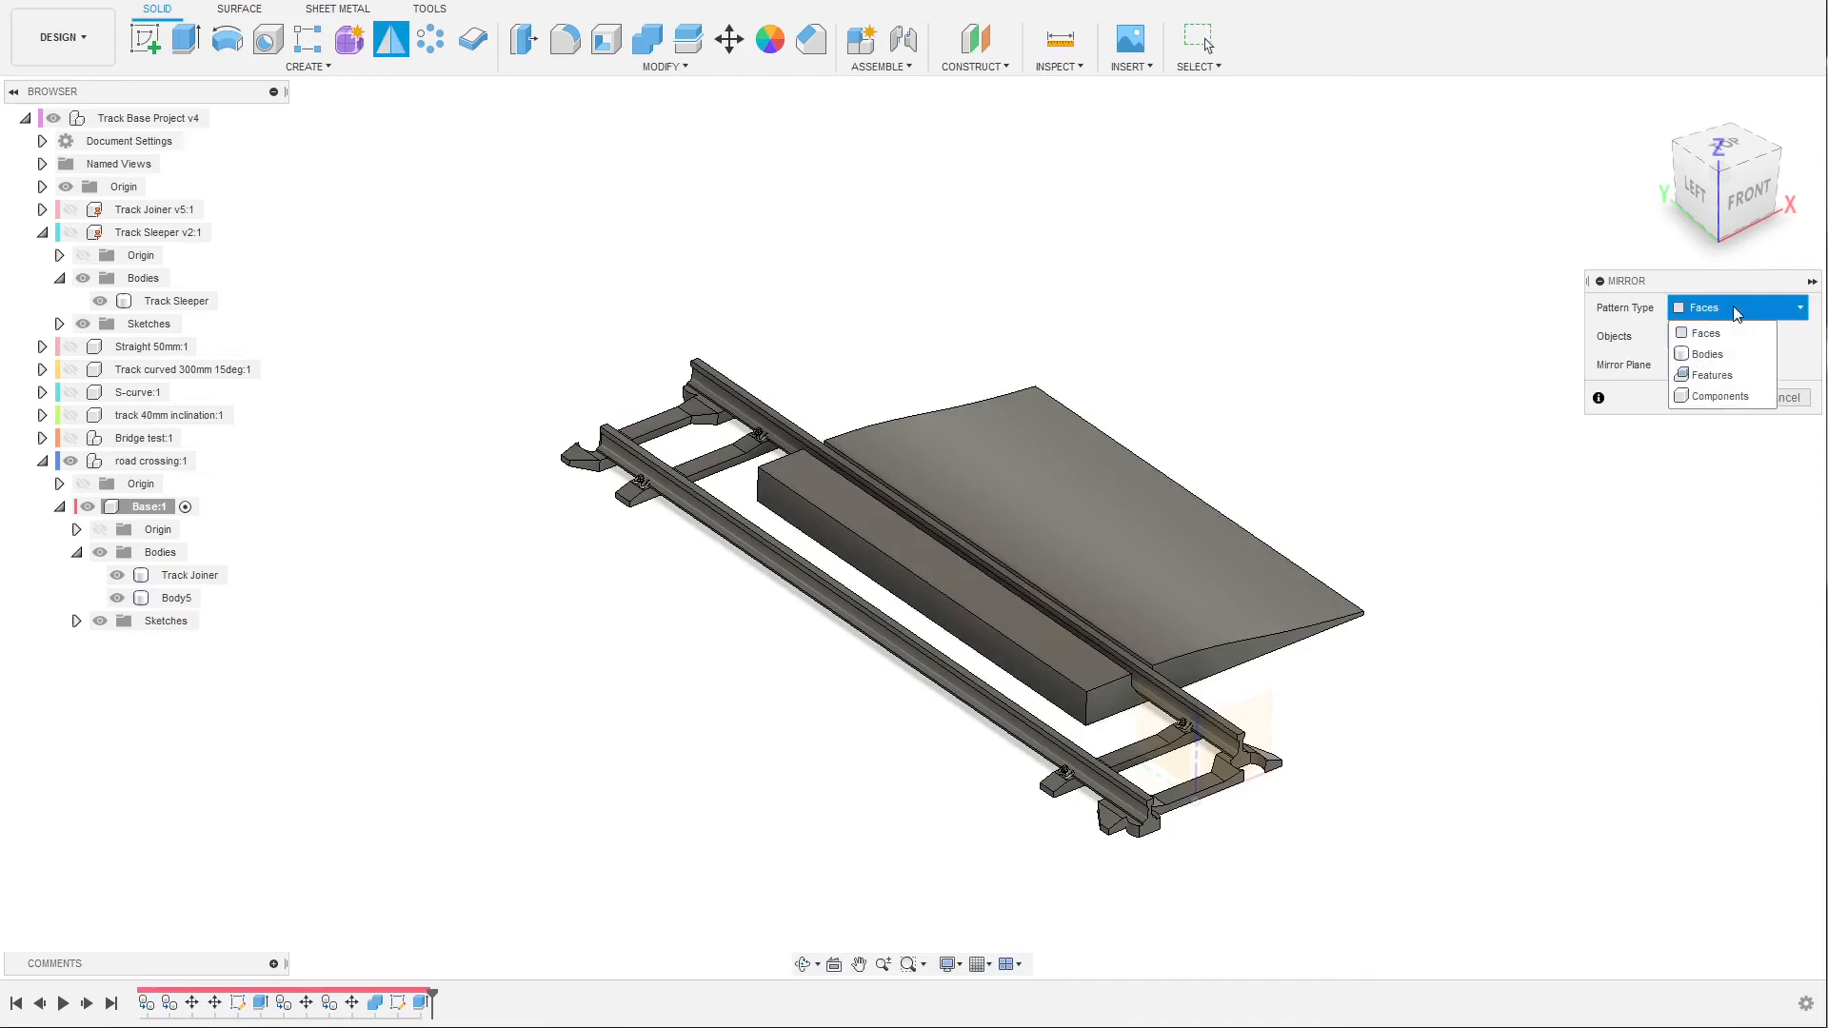
left_click(1702, 353)
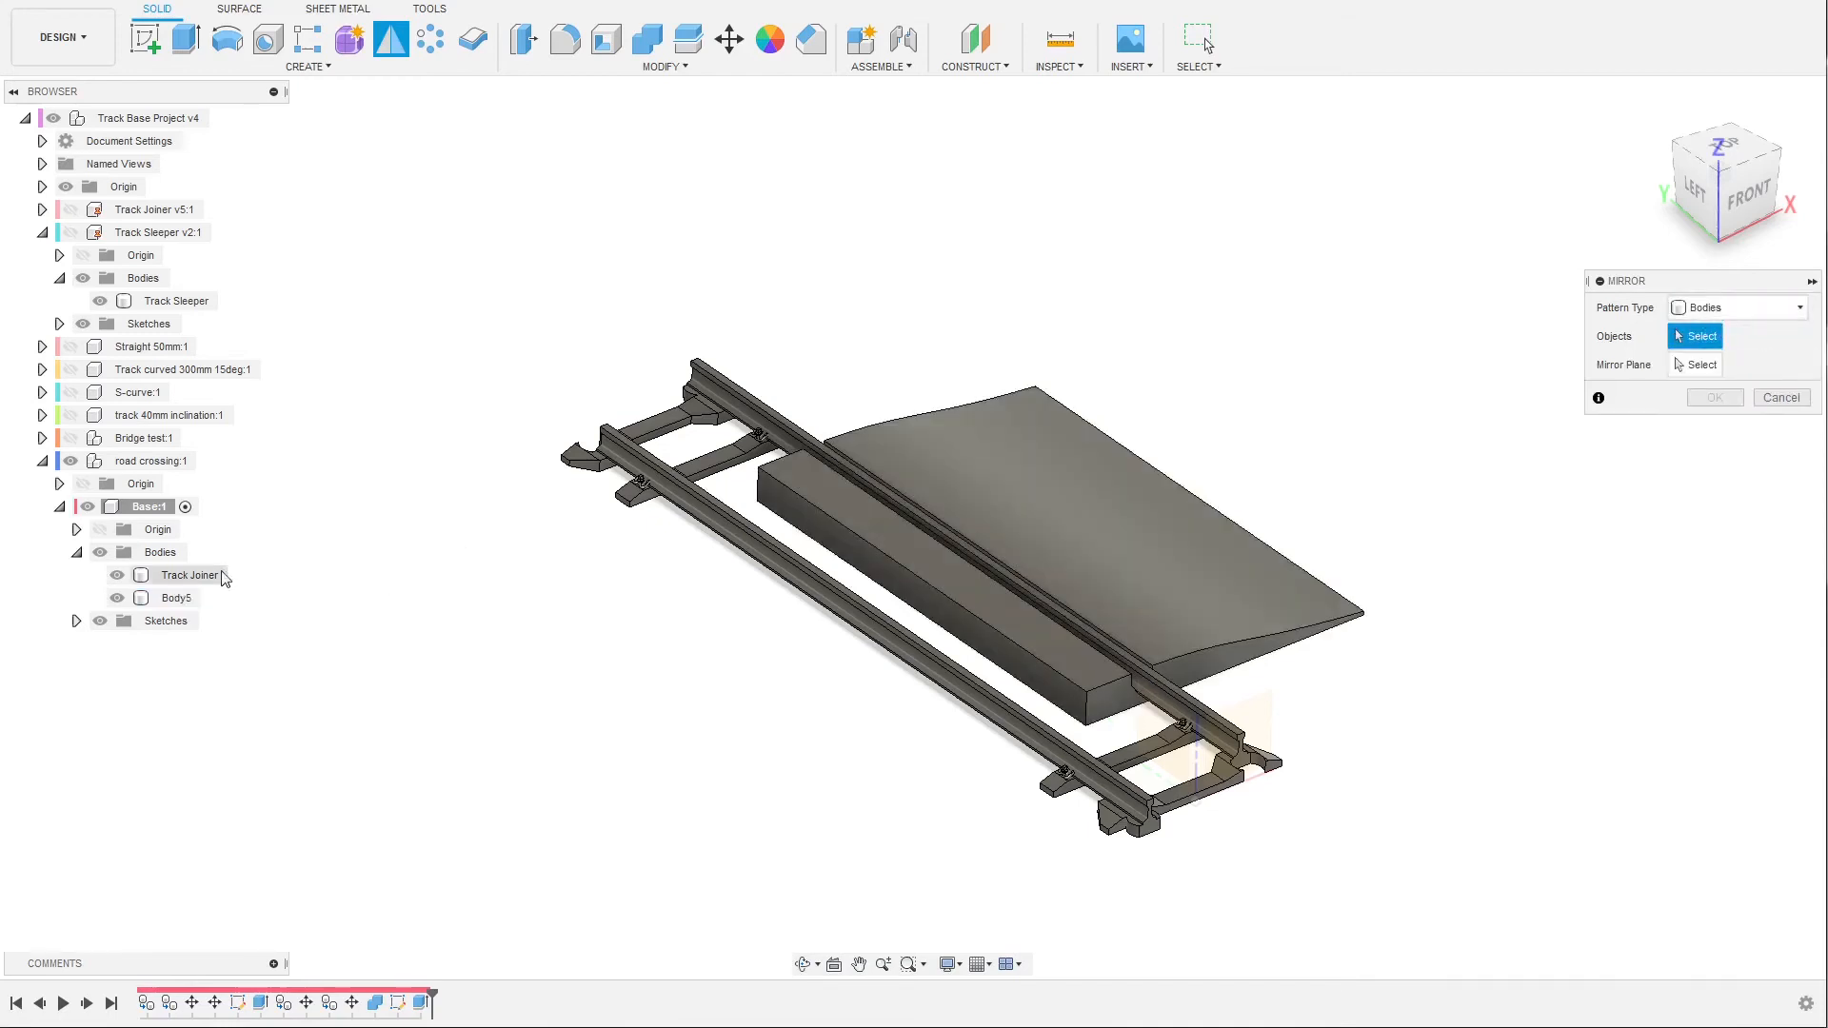
left_click(176, 597)
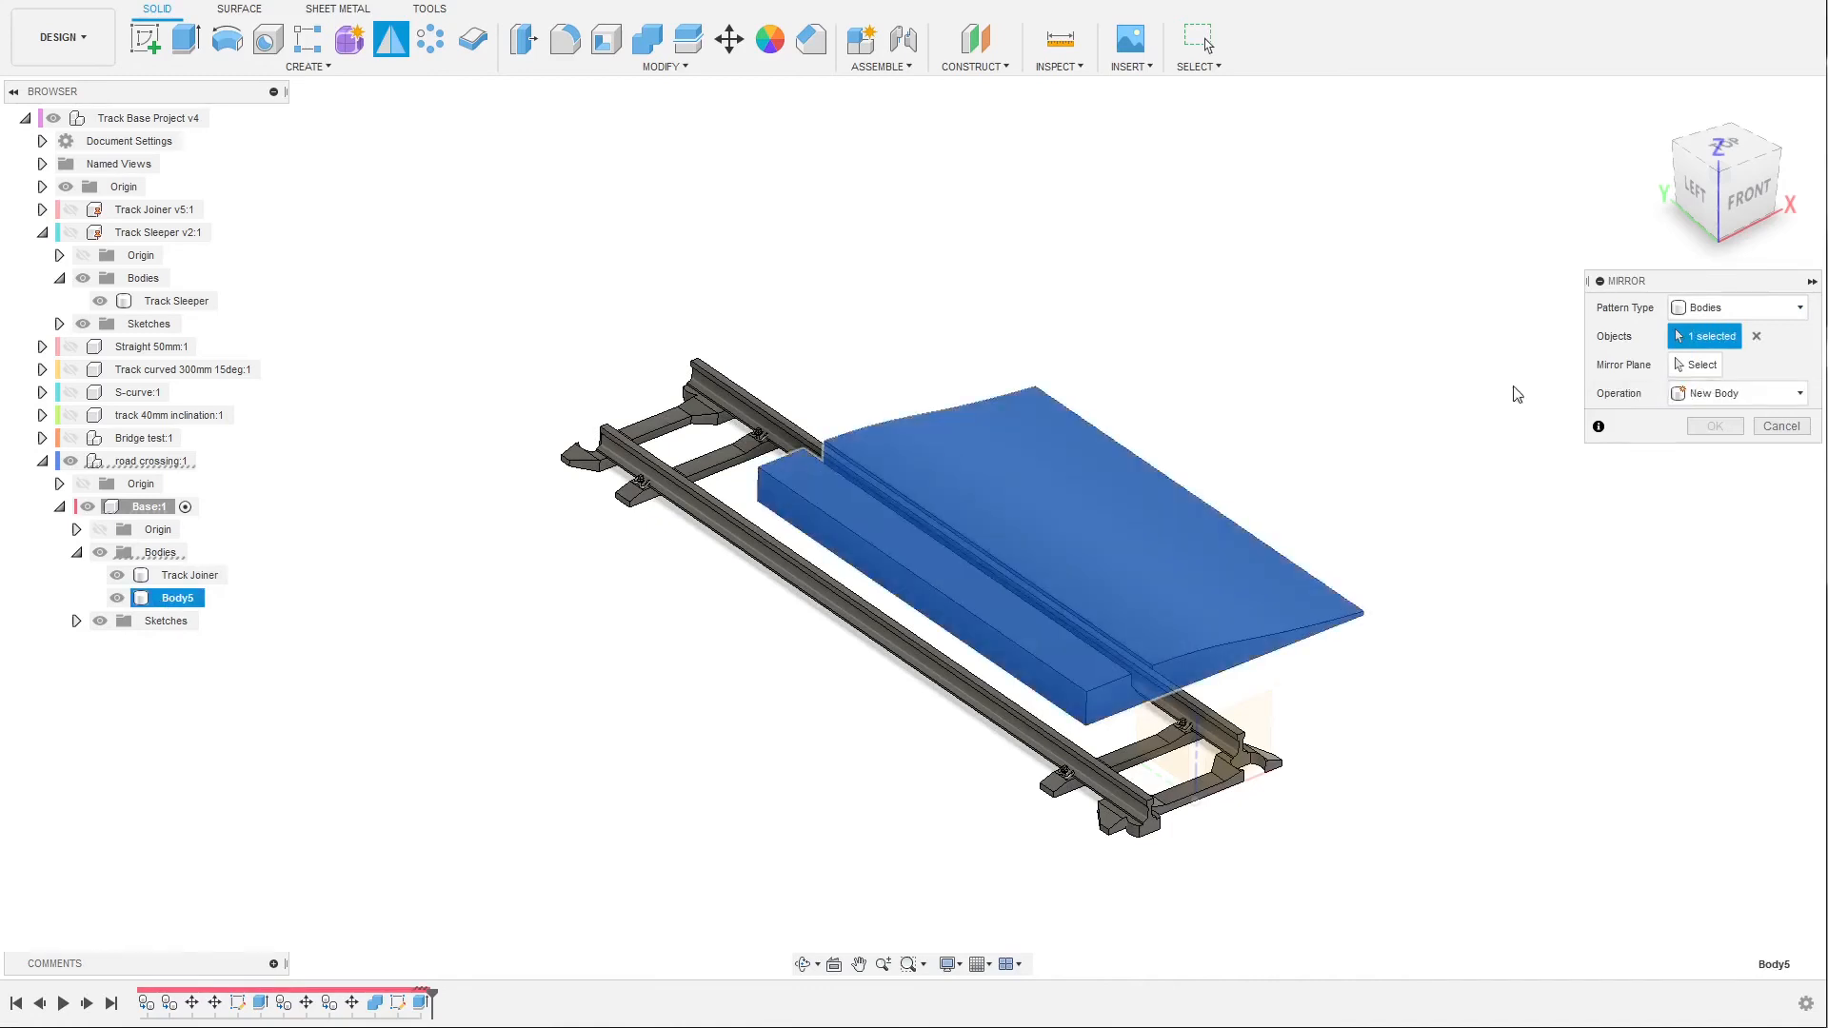
left_click(1702, 364)
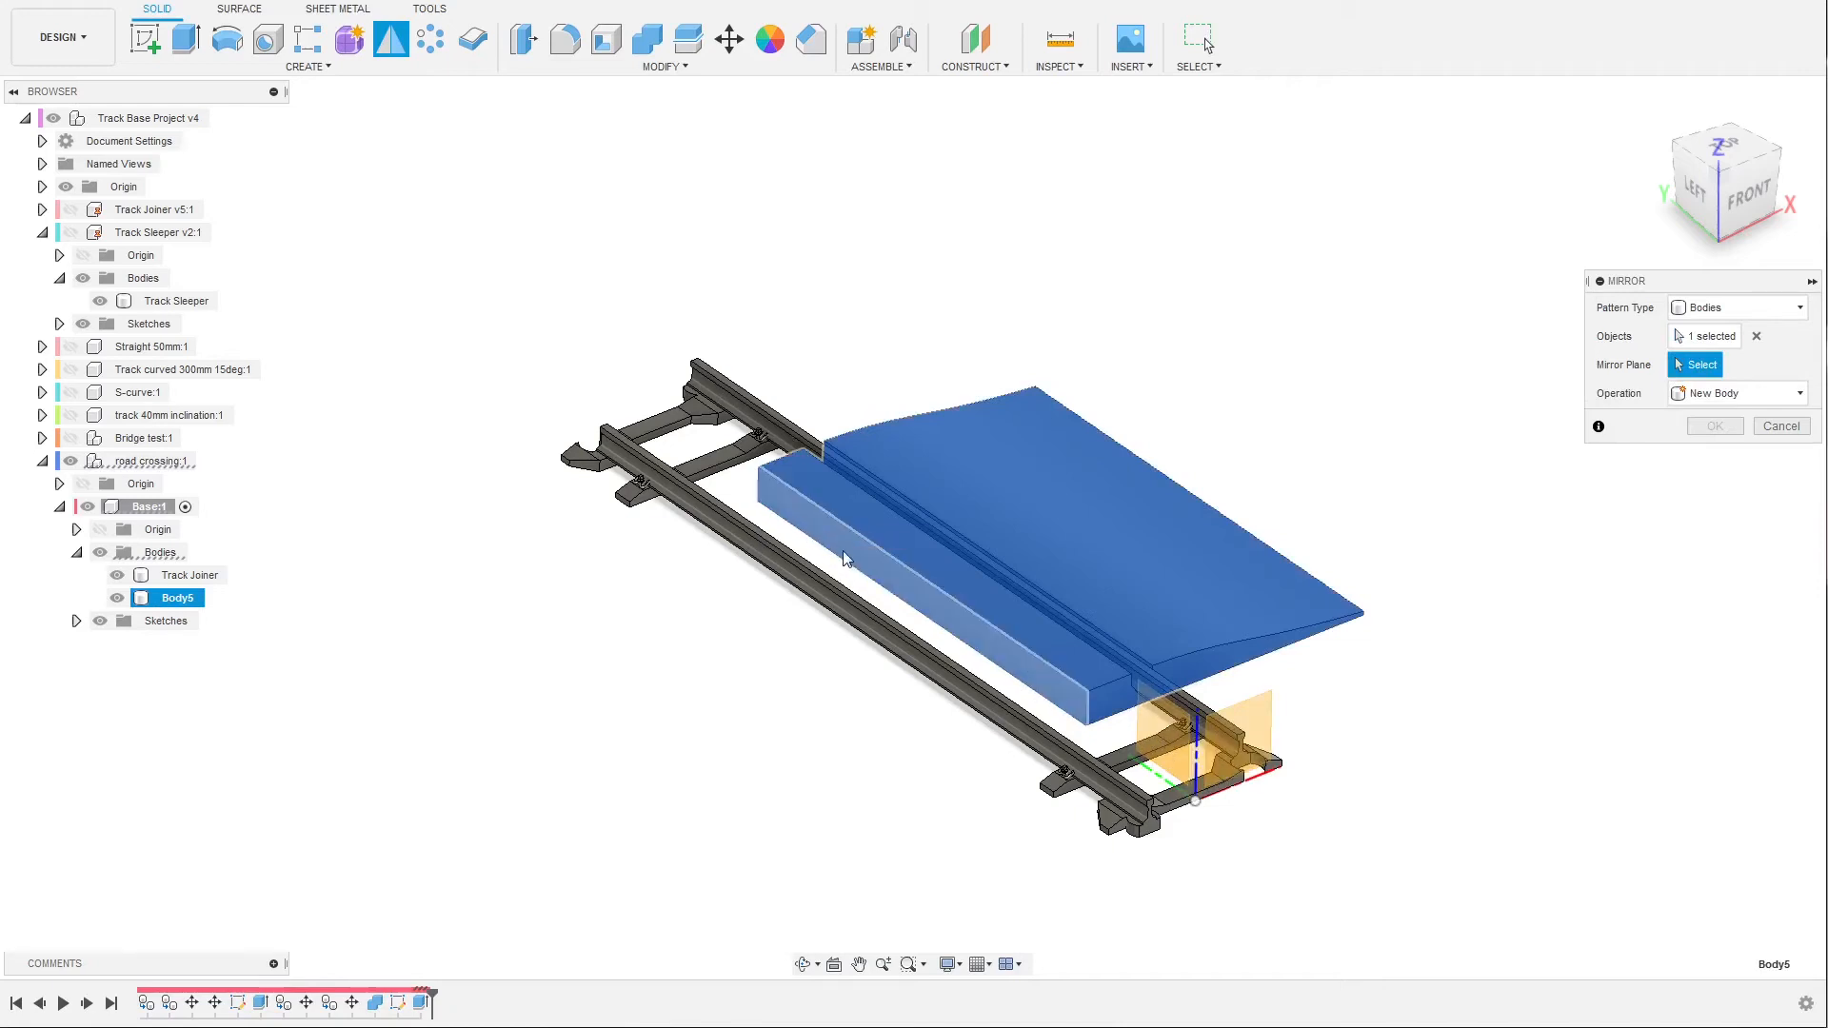
left_click(898, 560)
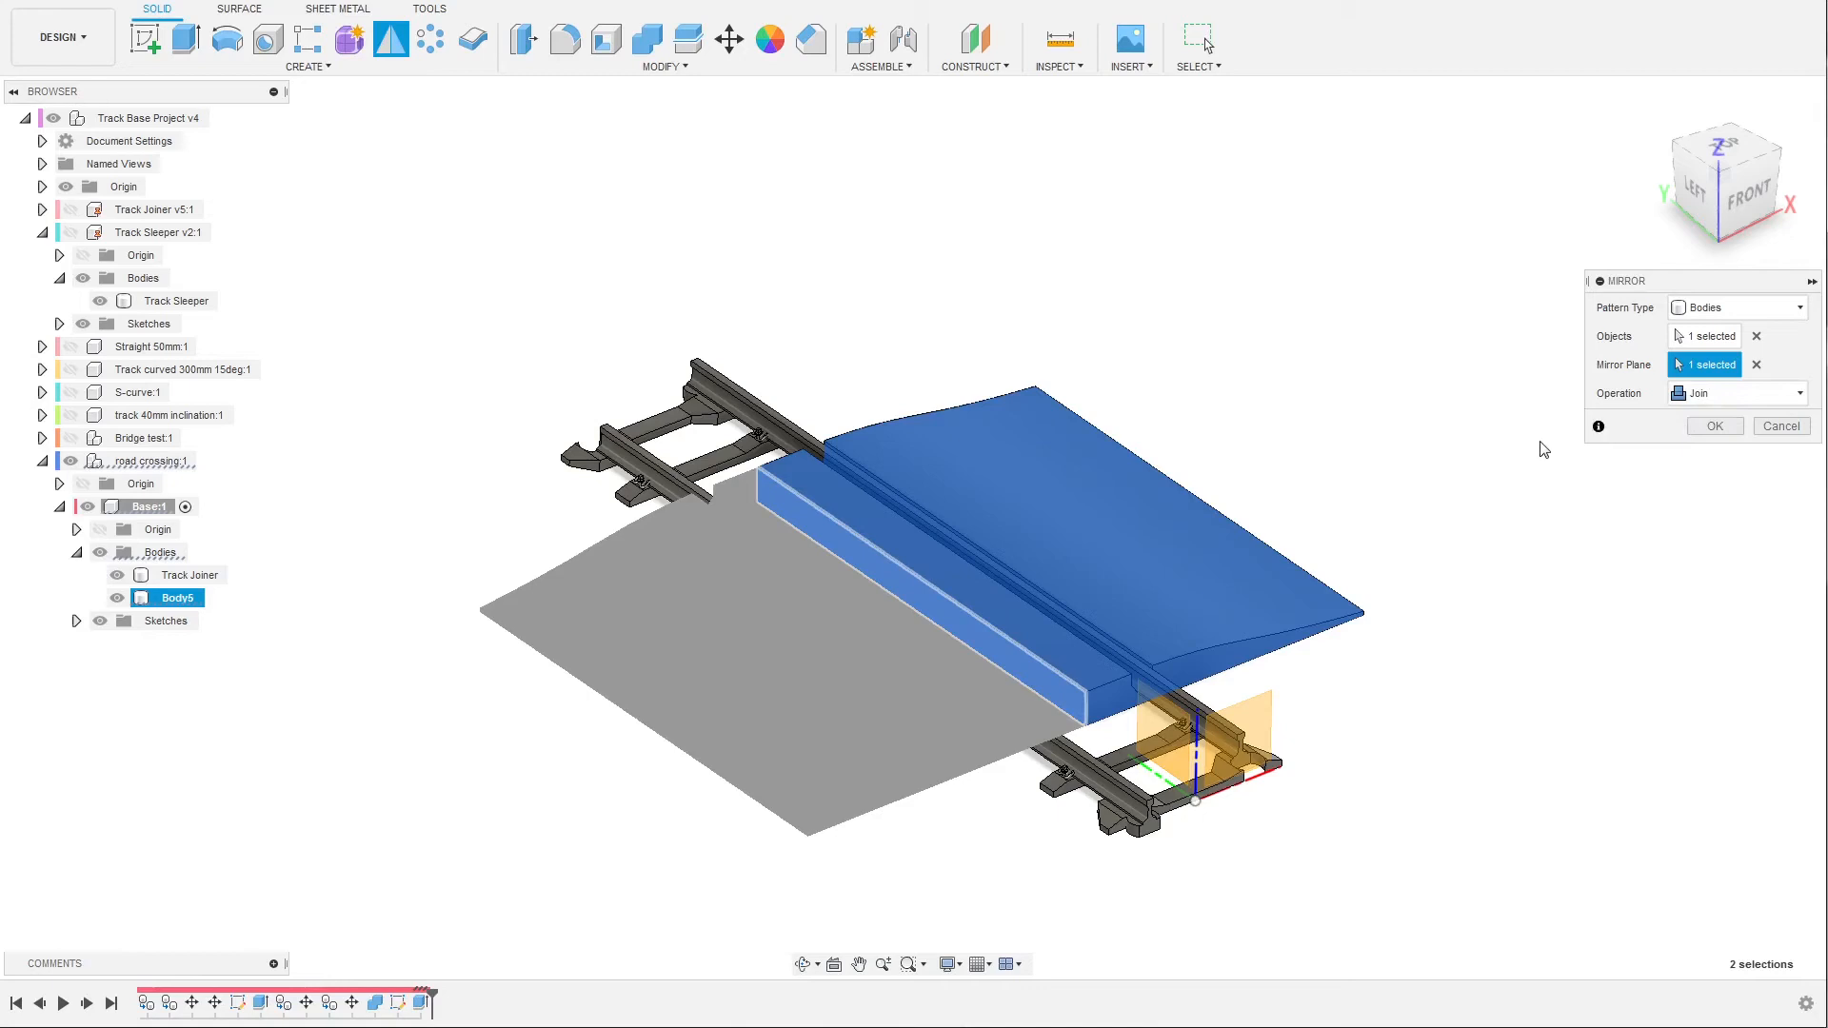
mouse_move(1303, 570)
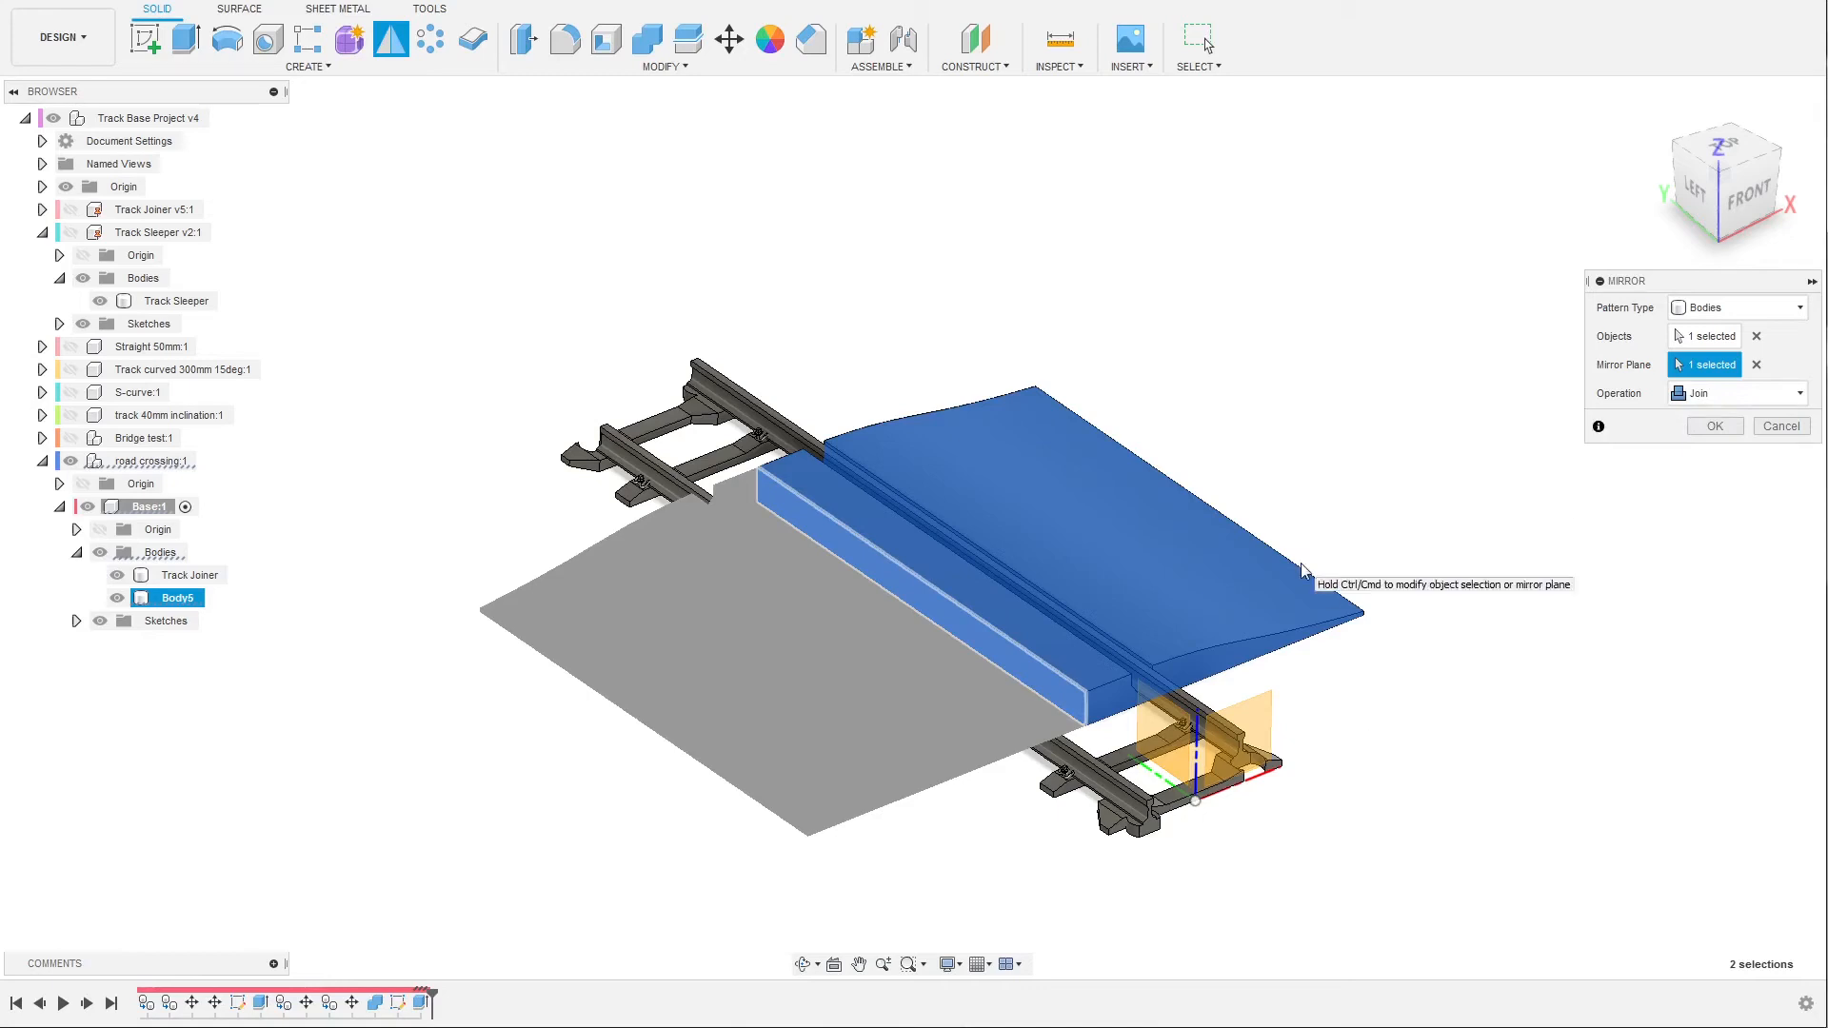
mouse_move(1077, 597)
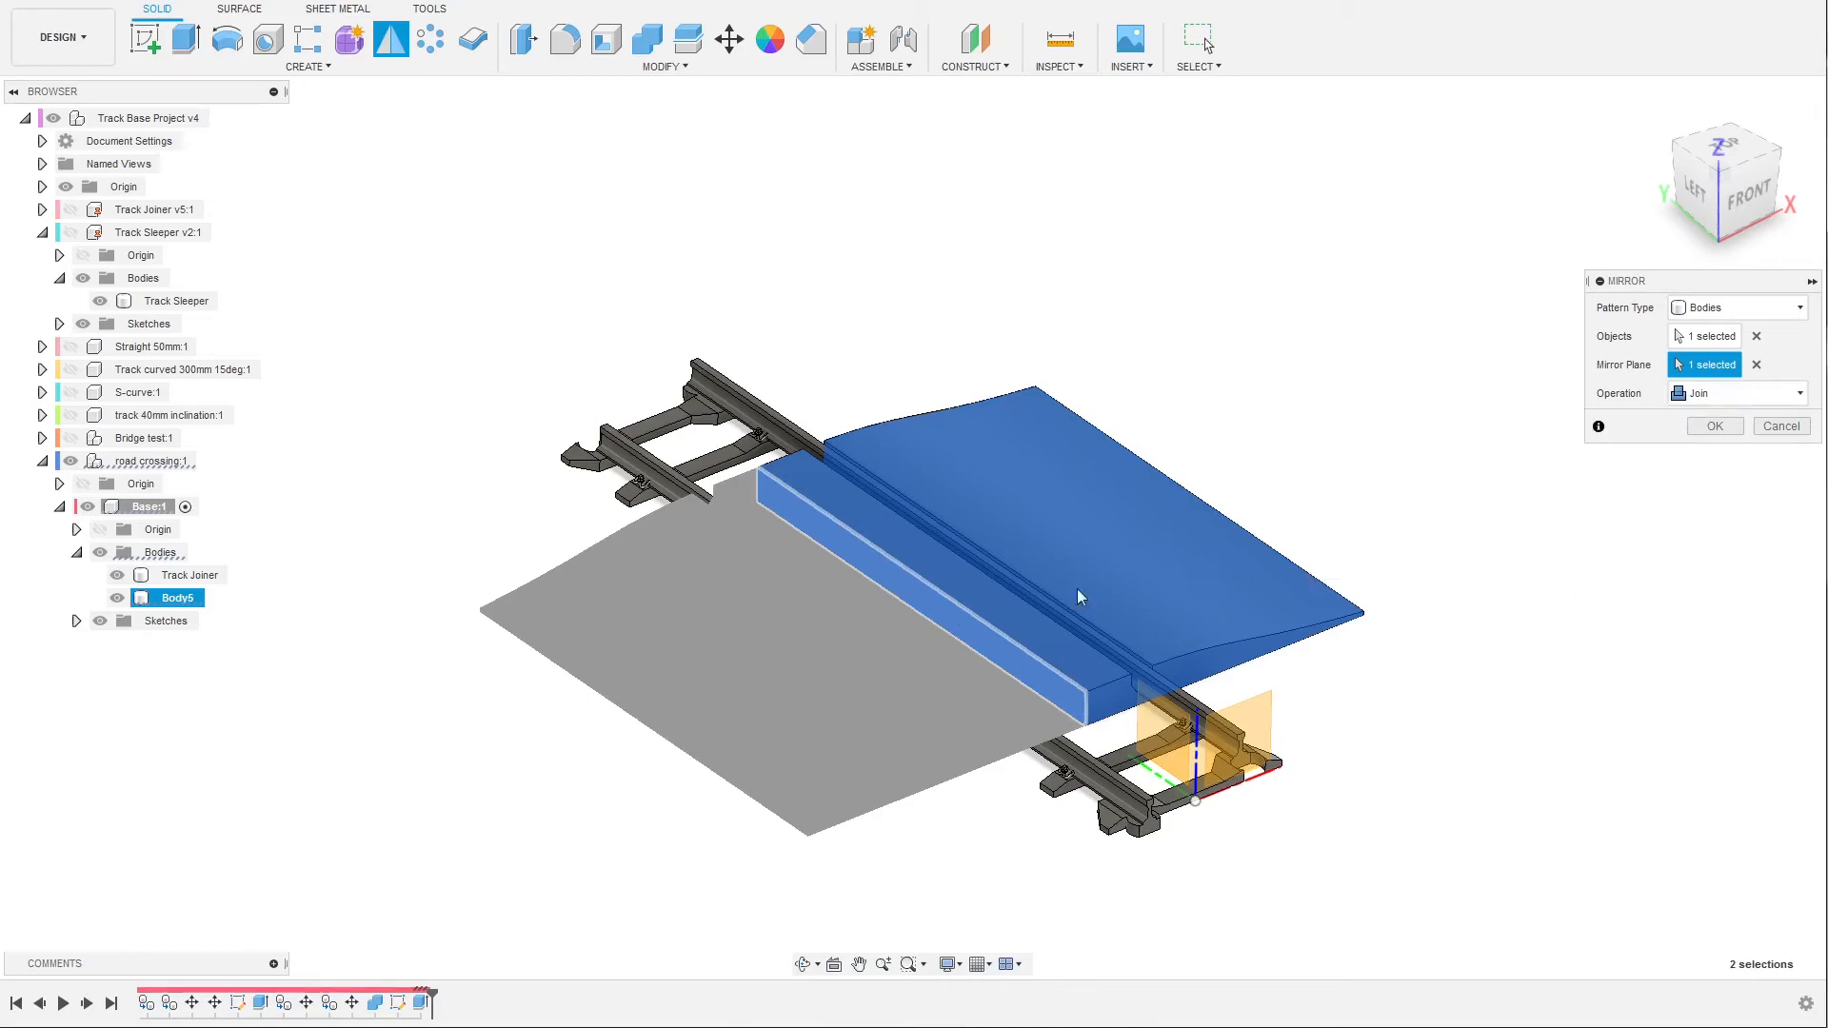
mouse_move(1737, 400)
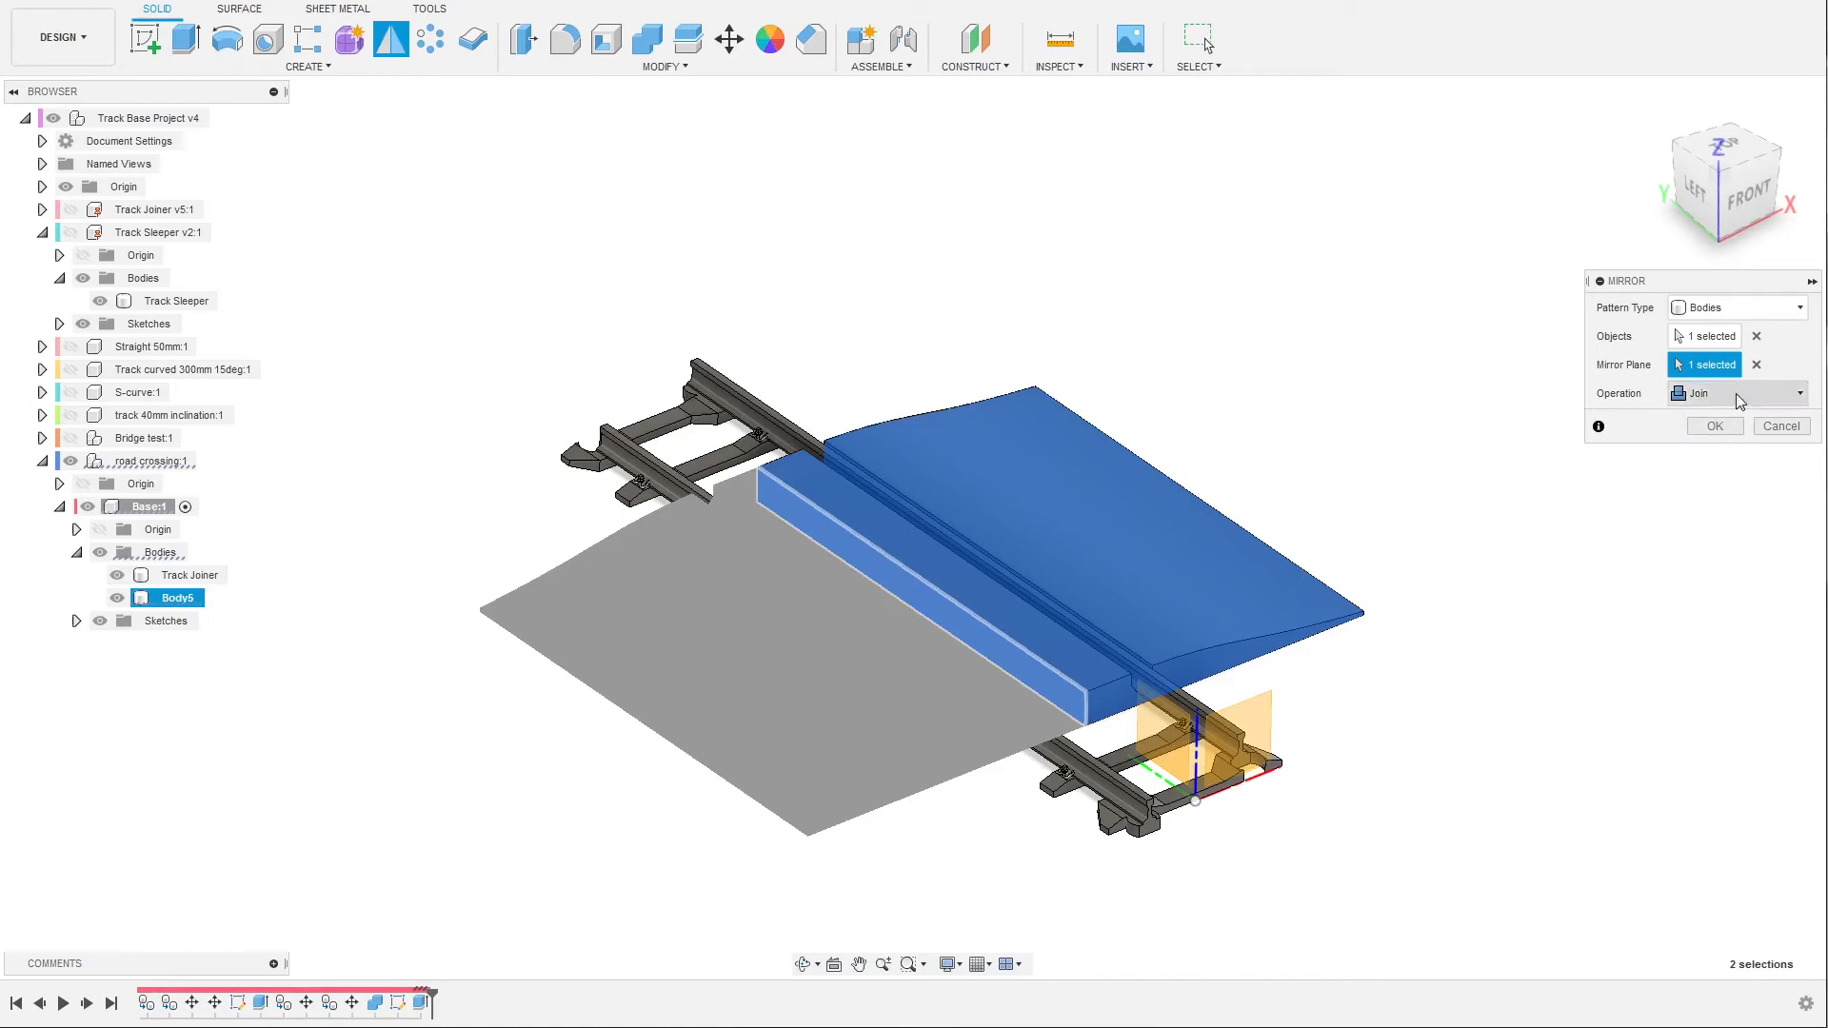
left_click(1737, 393)
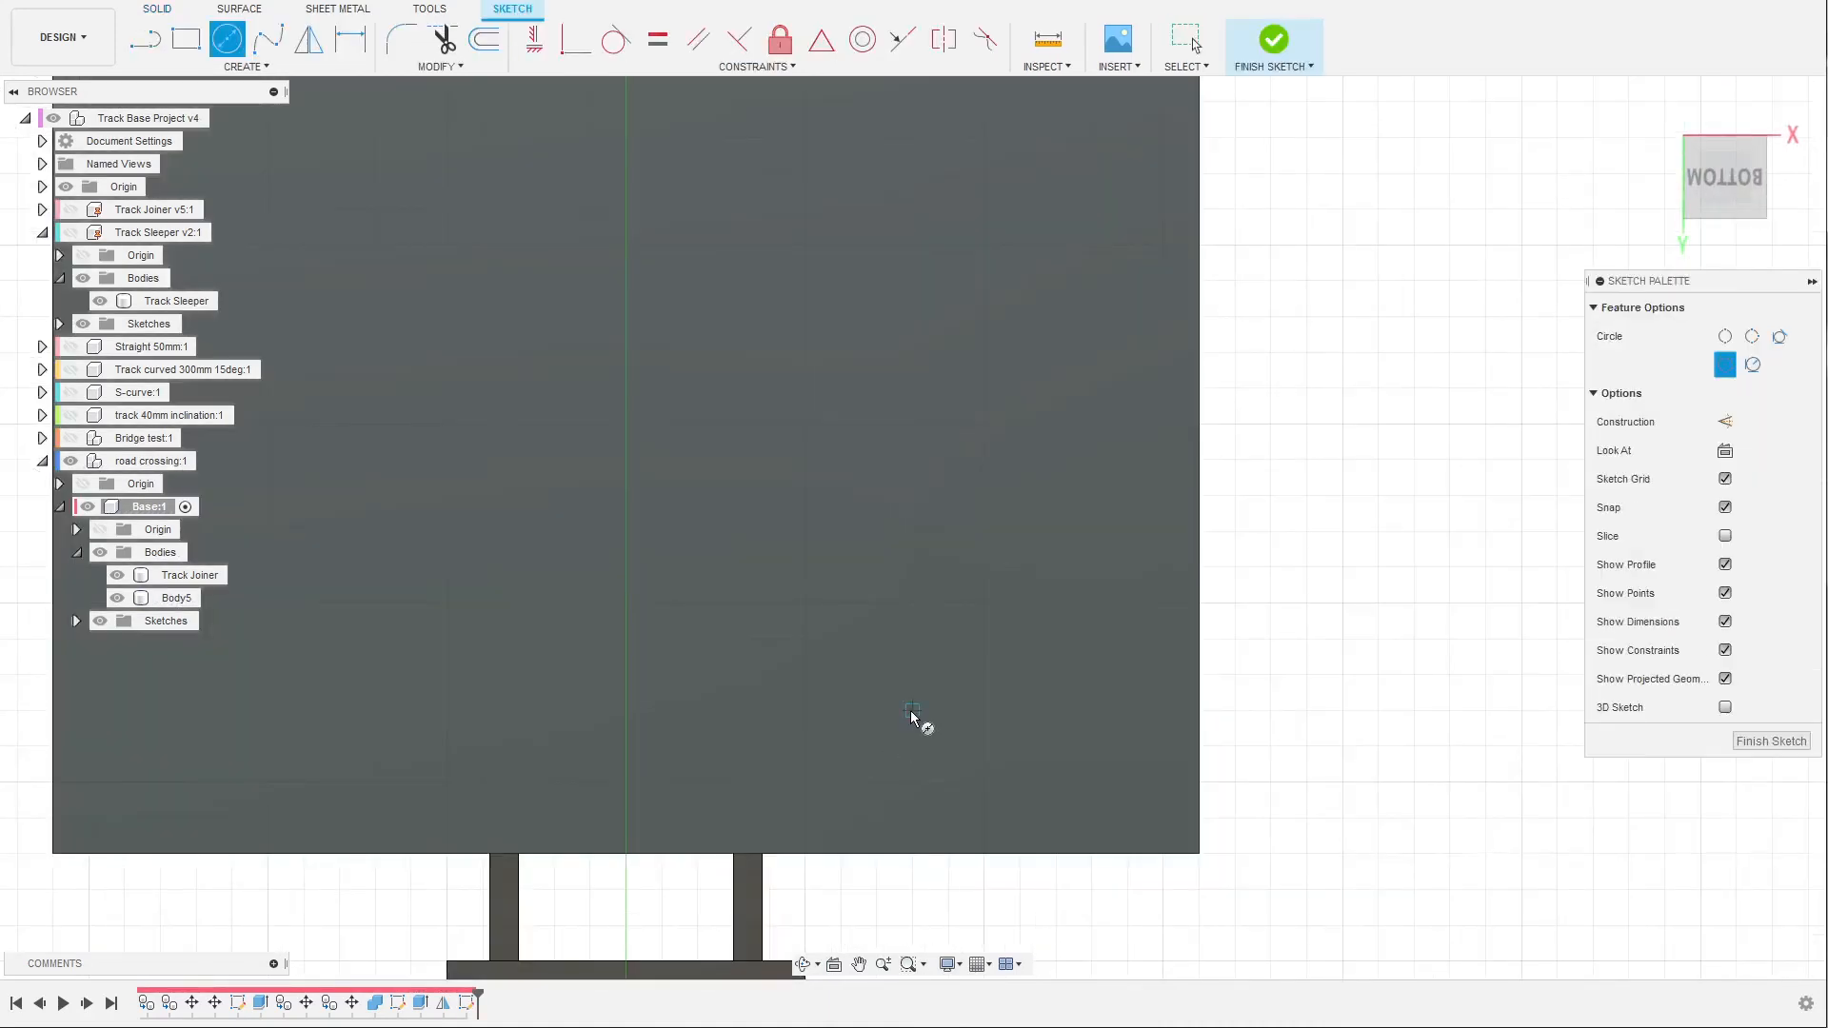
Place a 3 mm diameter circle on the underside of the road crossing.
left_click(913, 710)
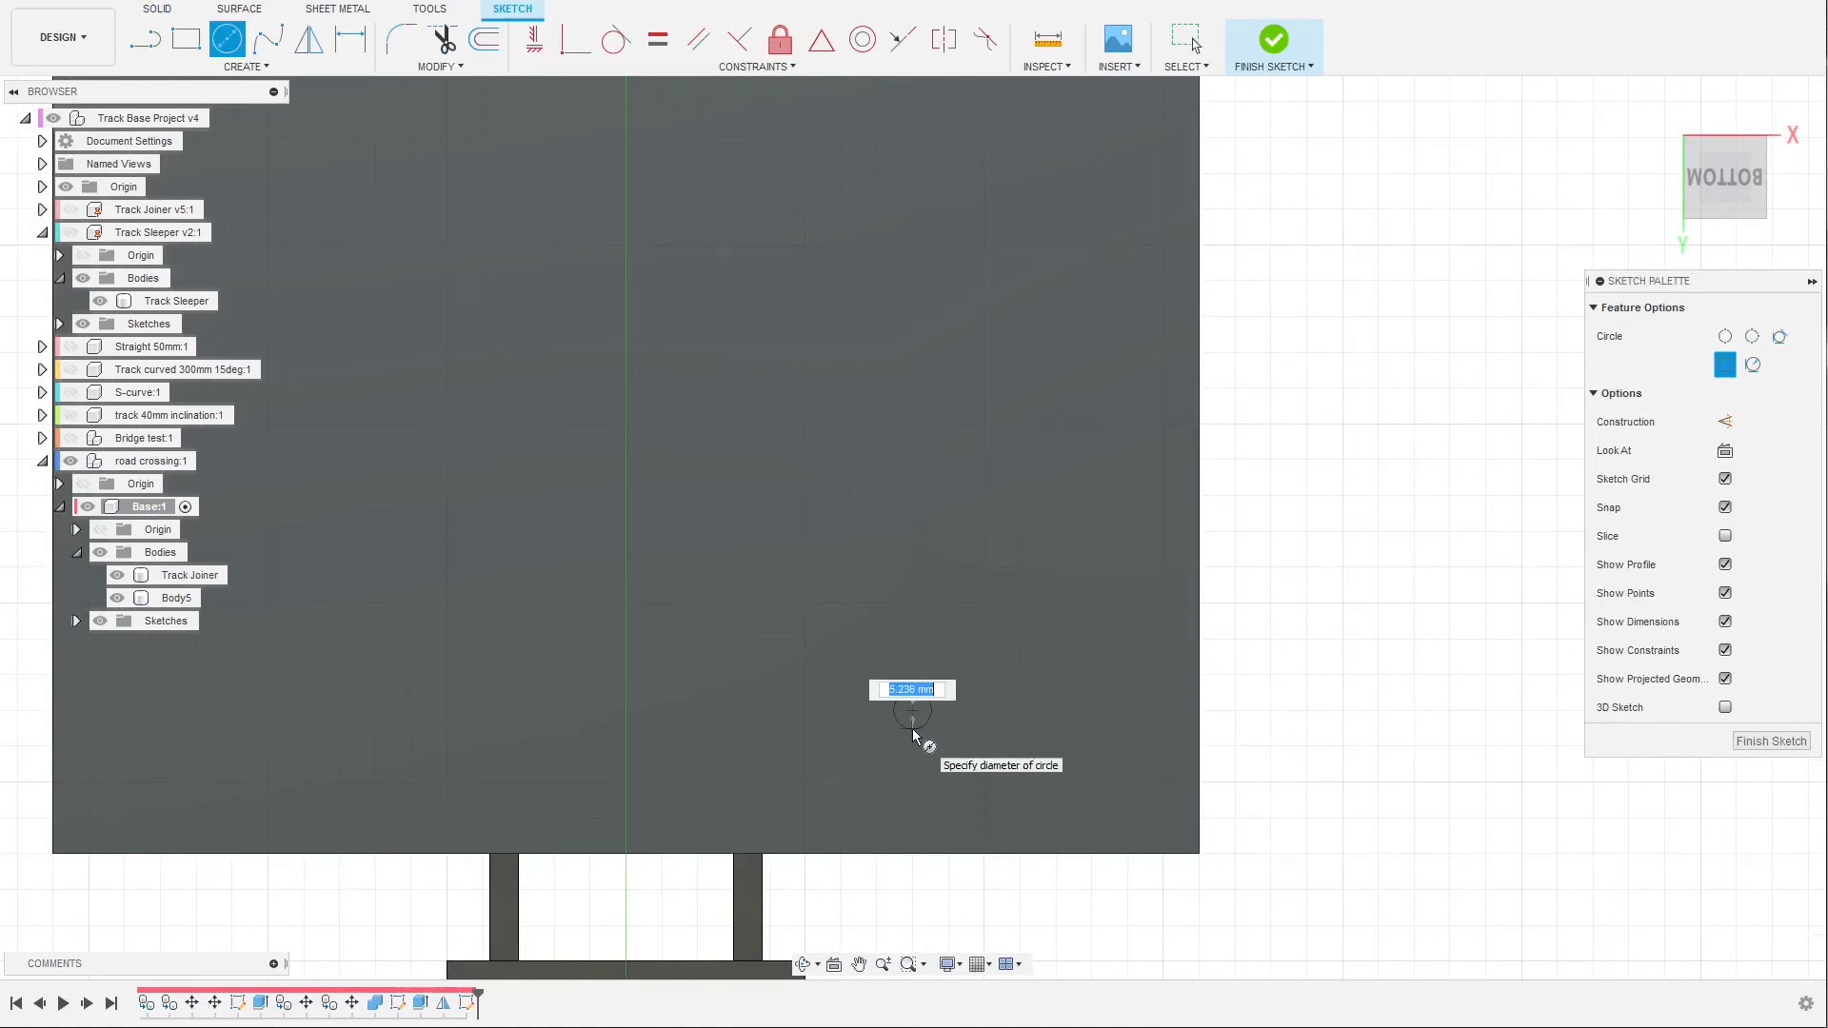
type("3")
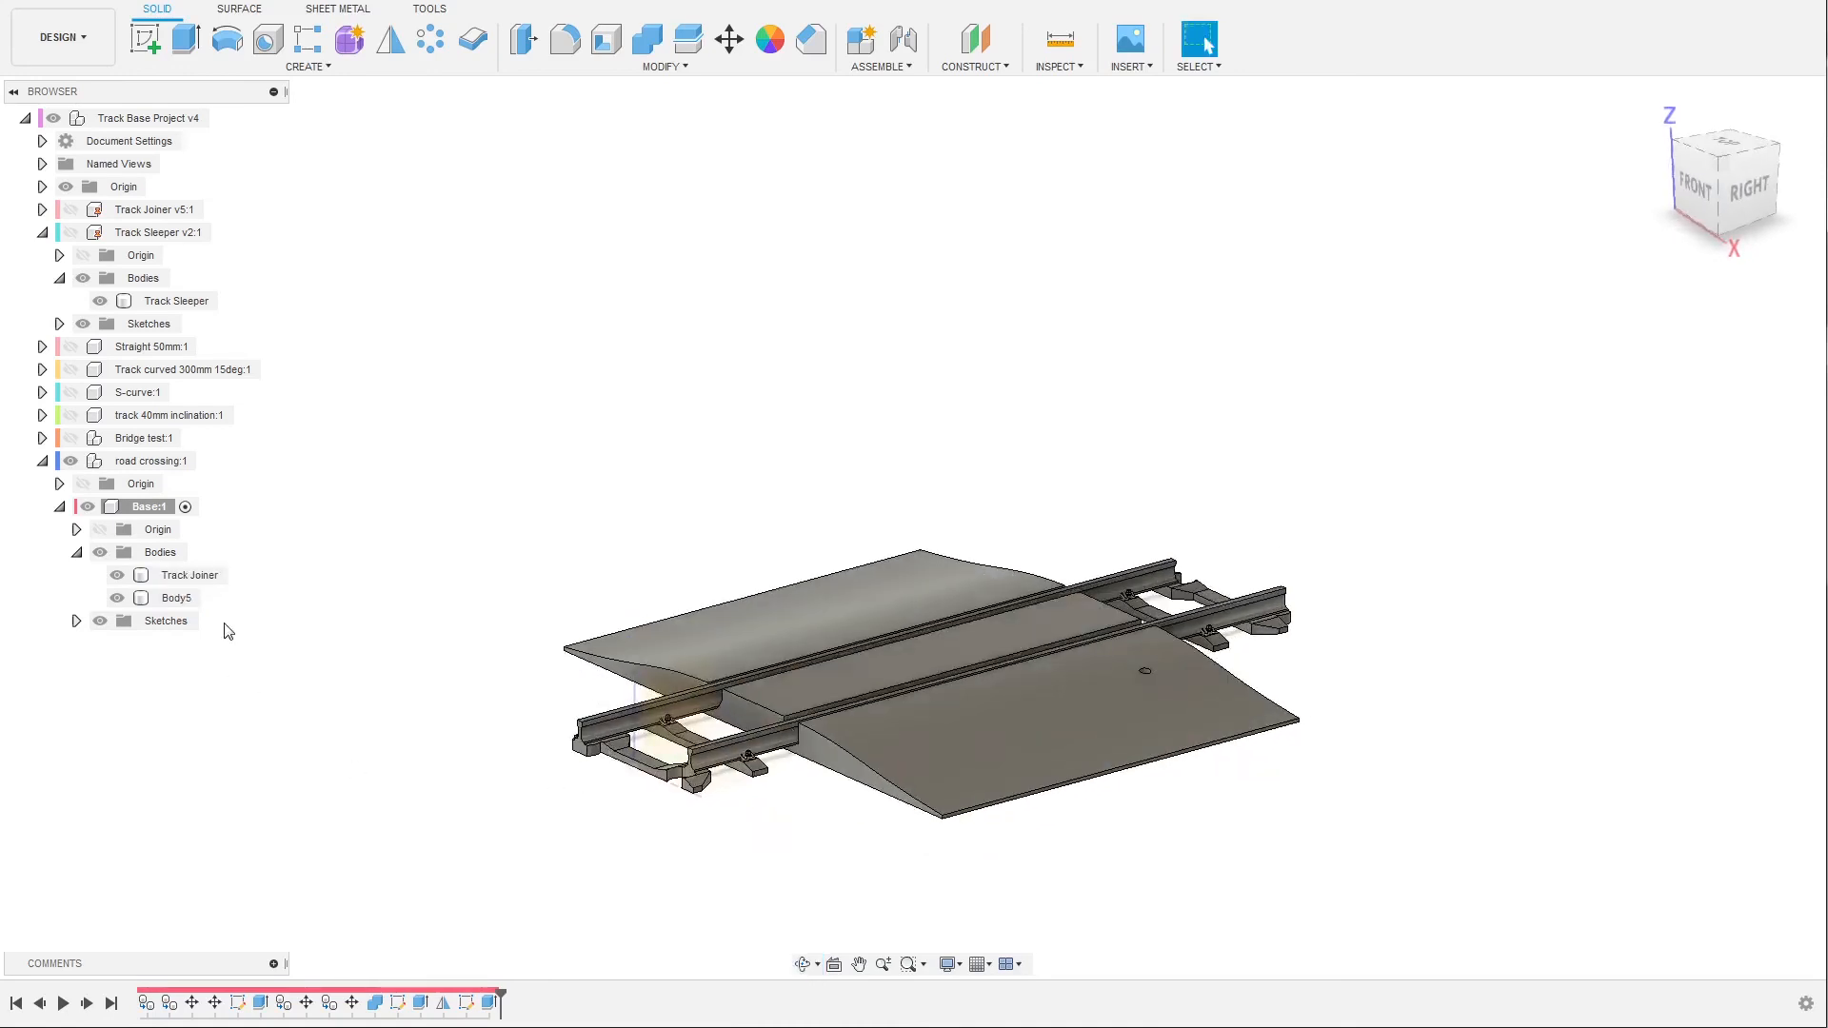
Delete the small-circle Sketch3 from the road crossing component in the browser.
left_click(77, 619)
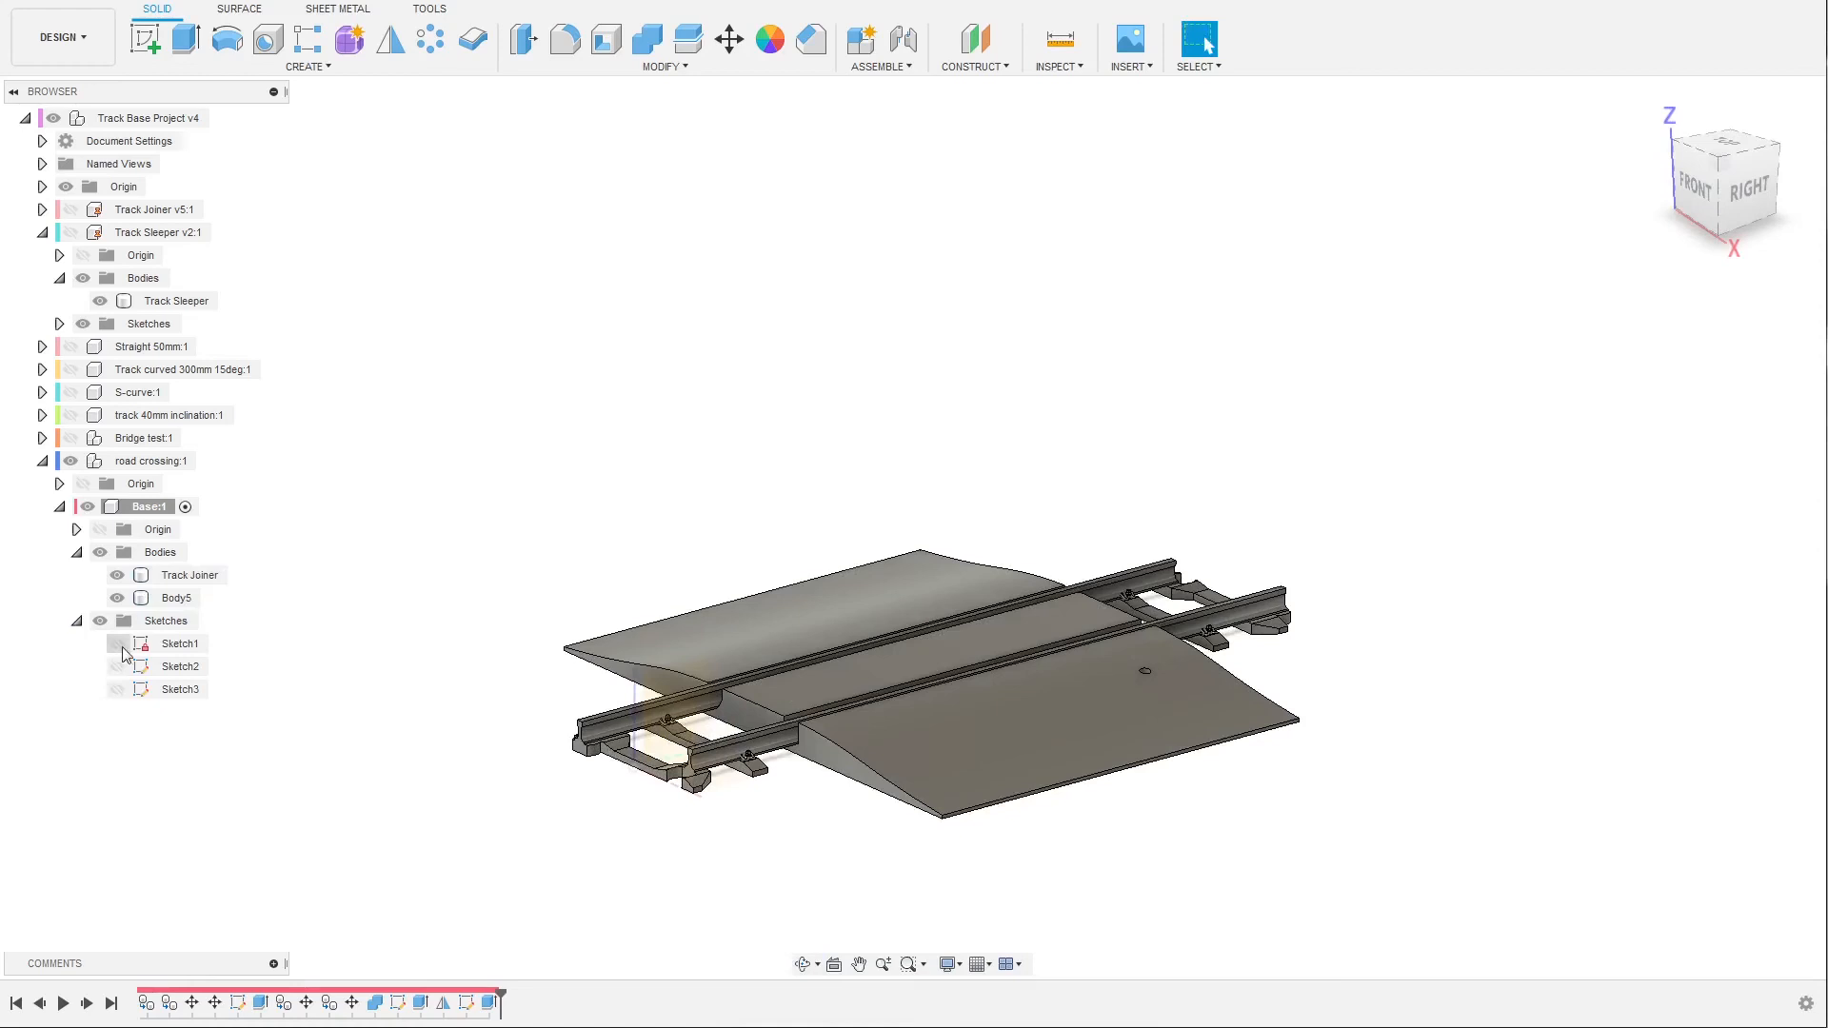
left_click(77, 619)
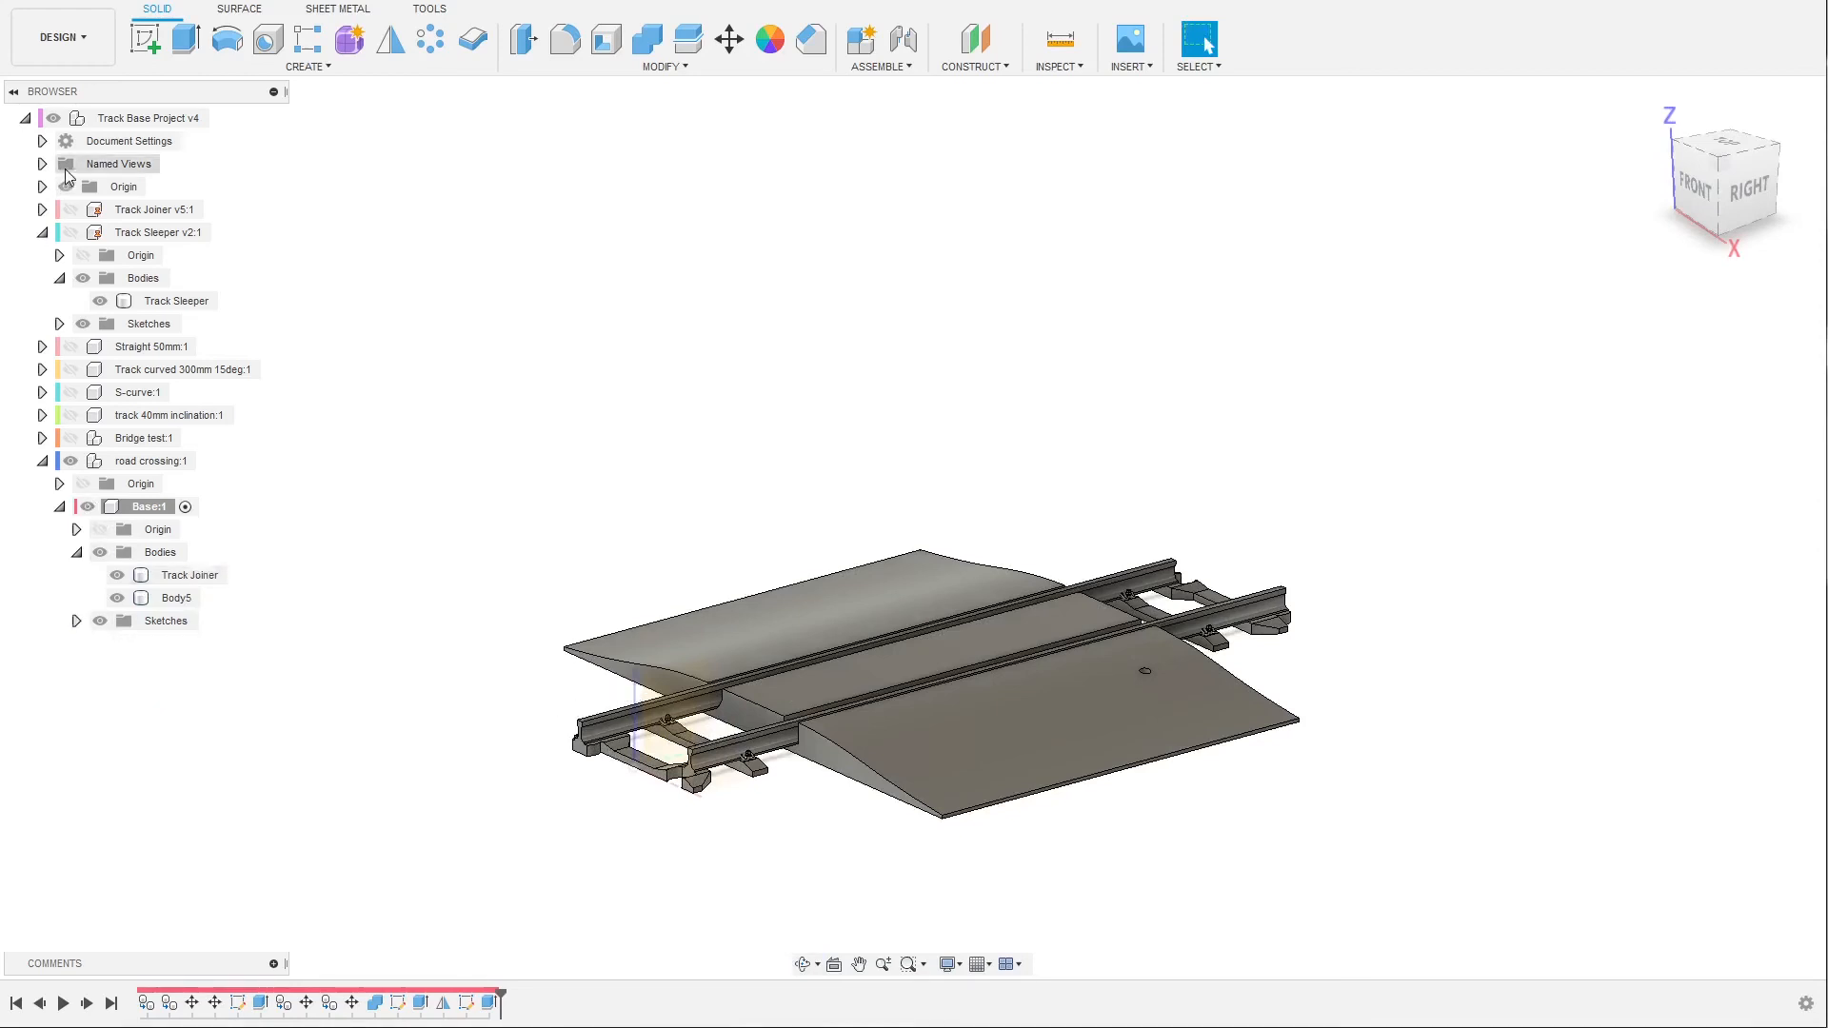
left_click(175, 597)
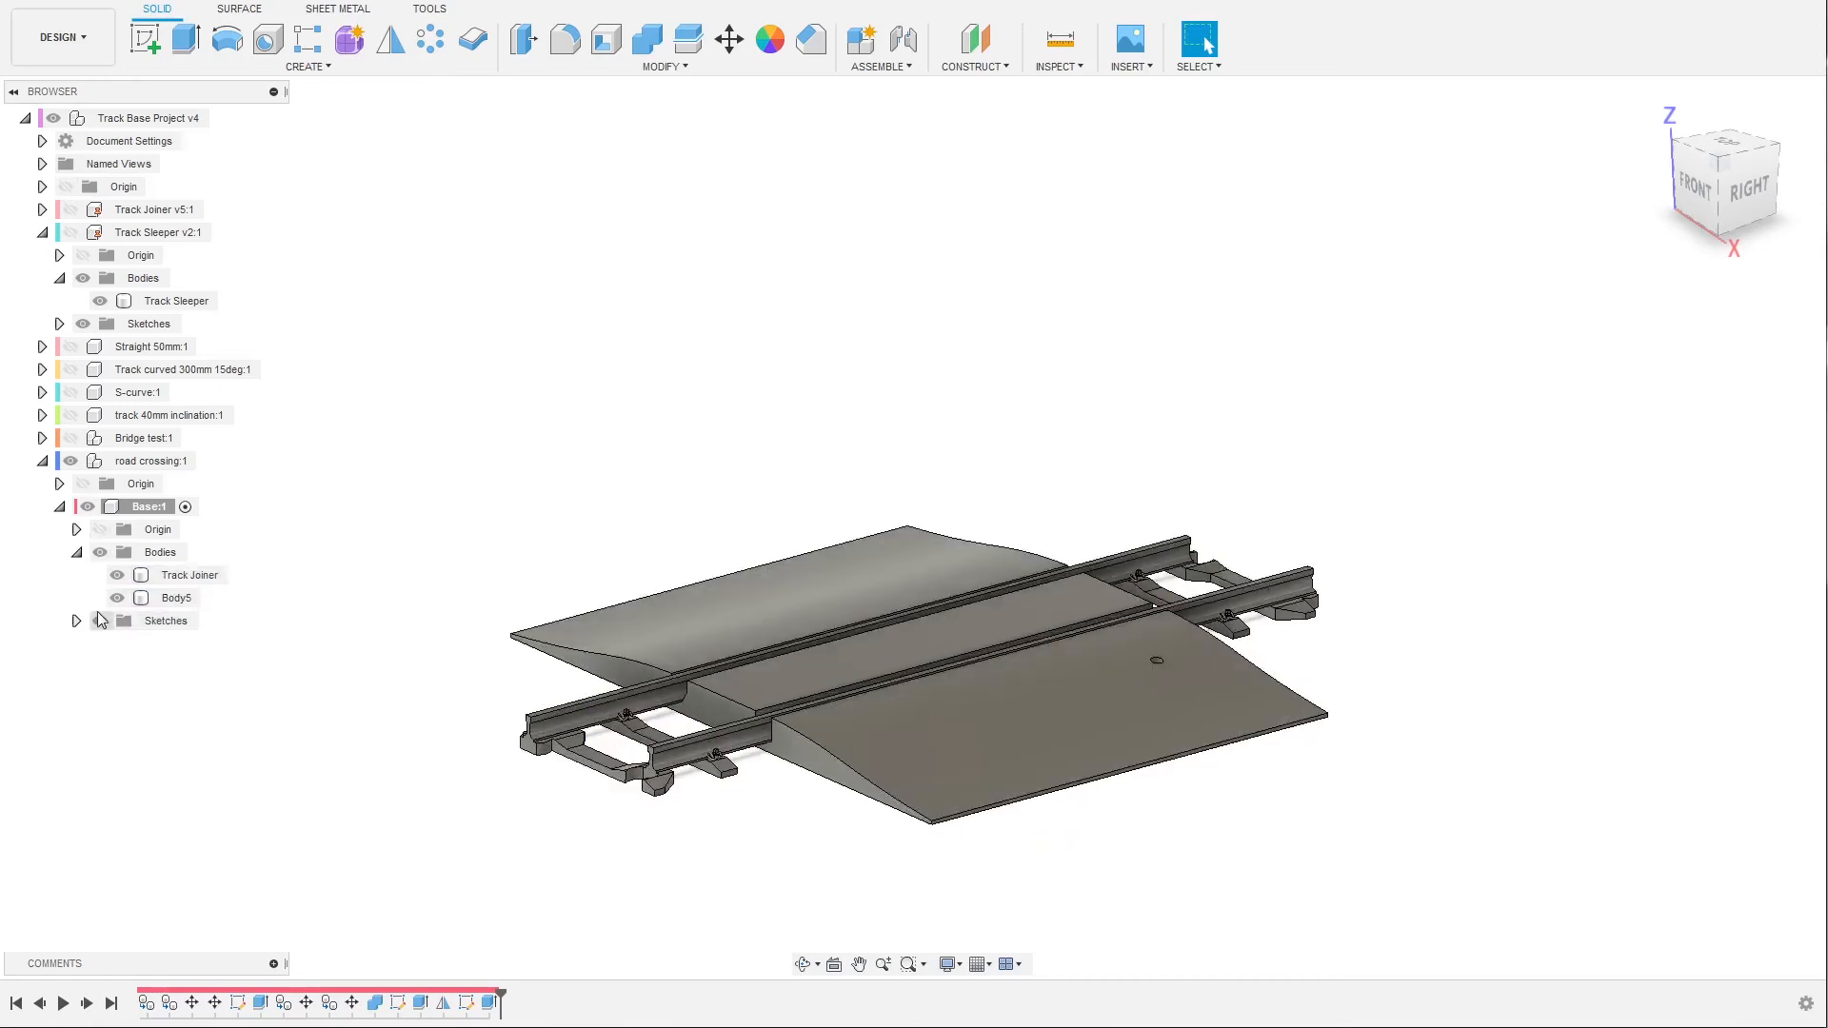
left_click(77, 620)
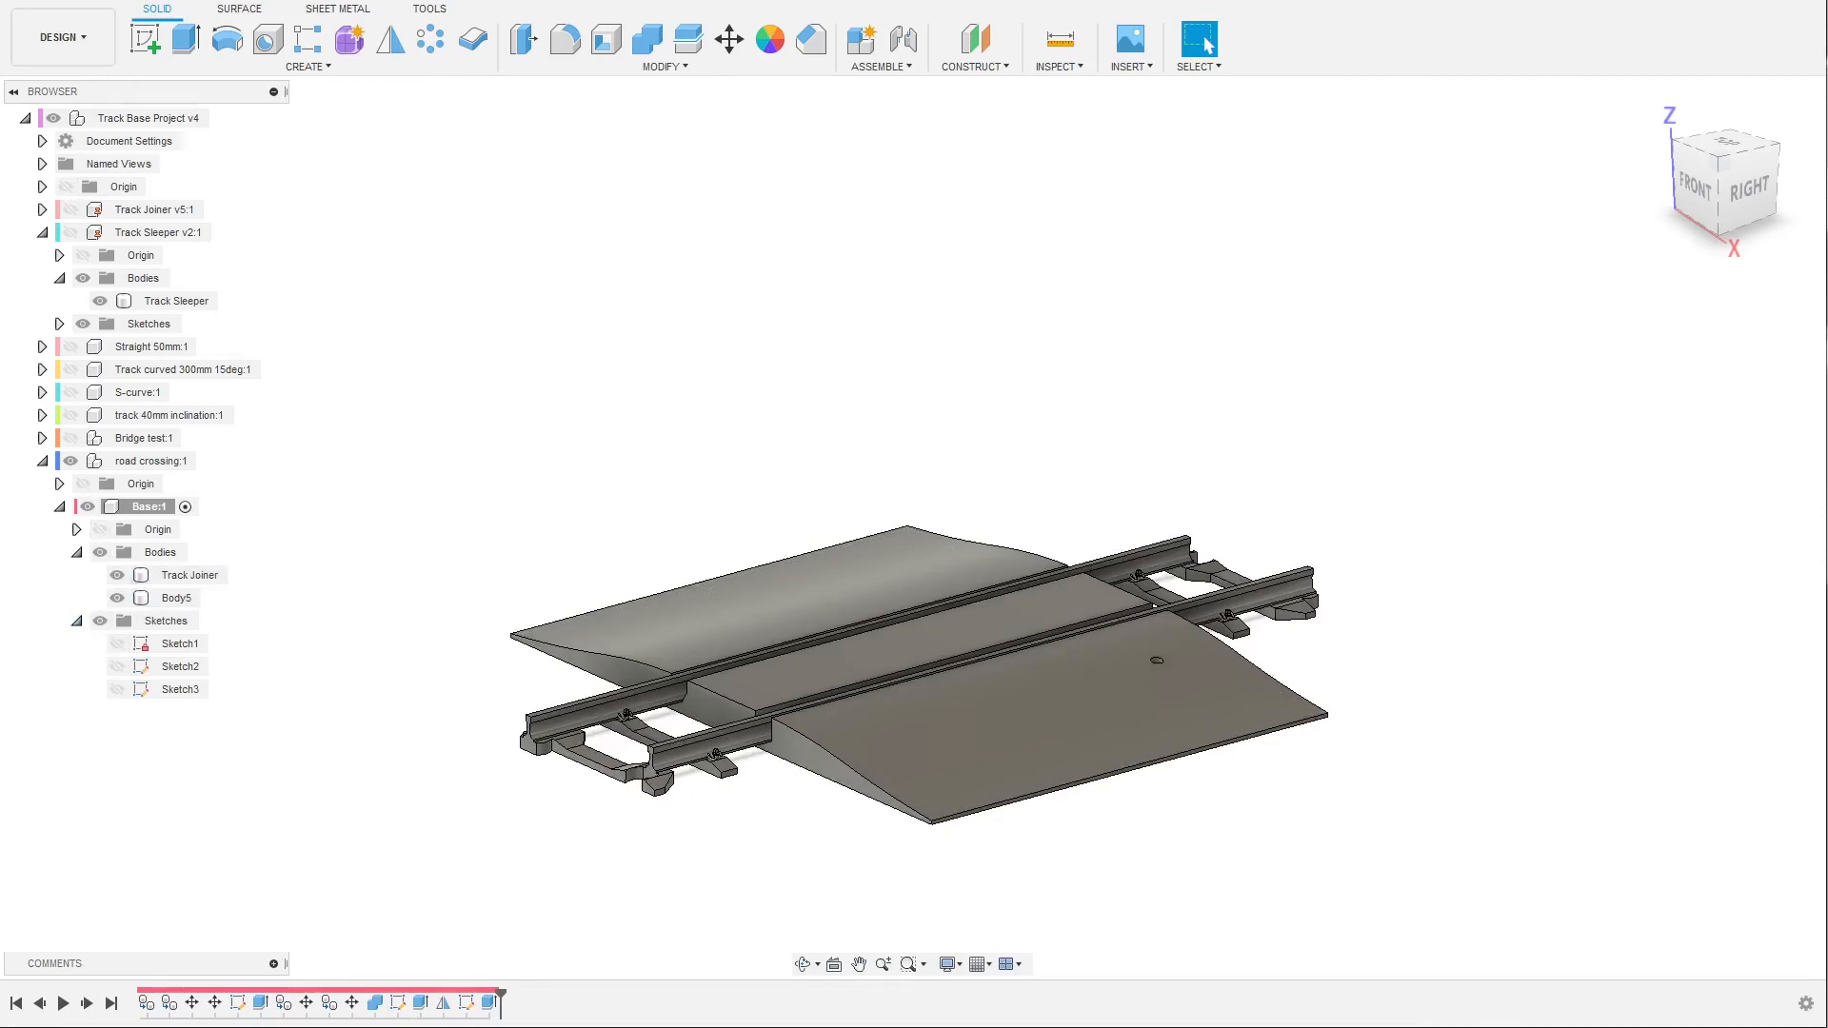
left_click(467, 1003)
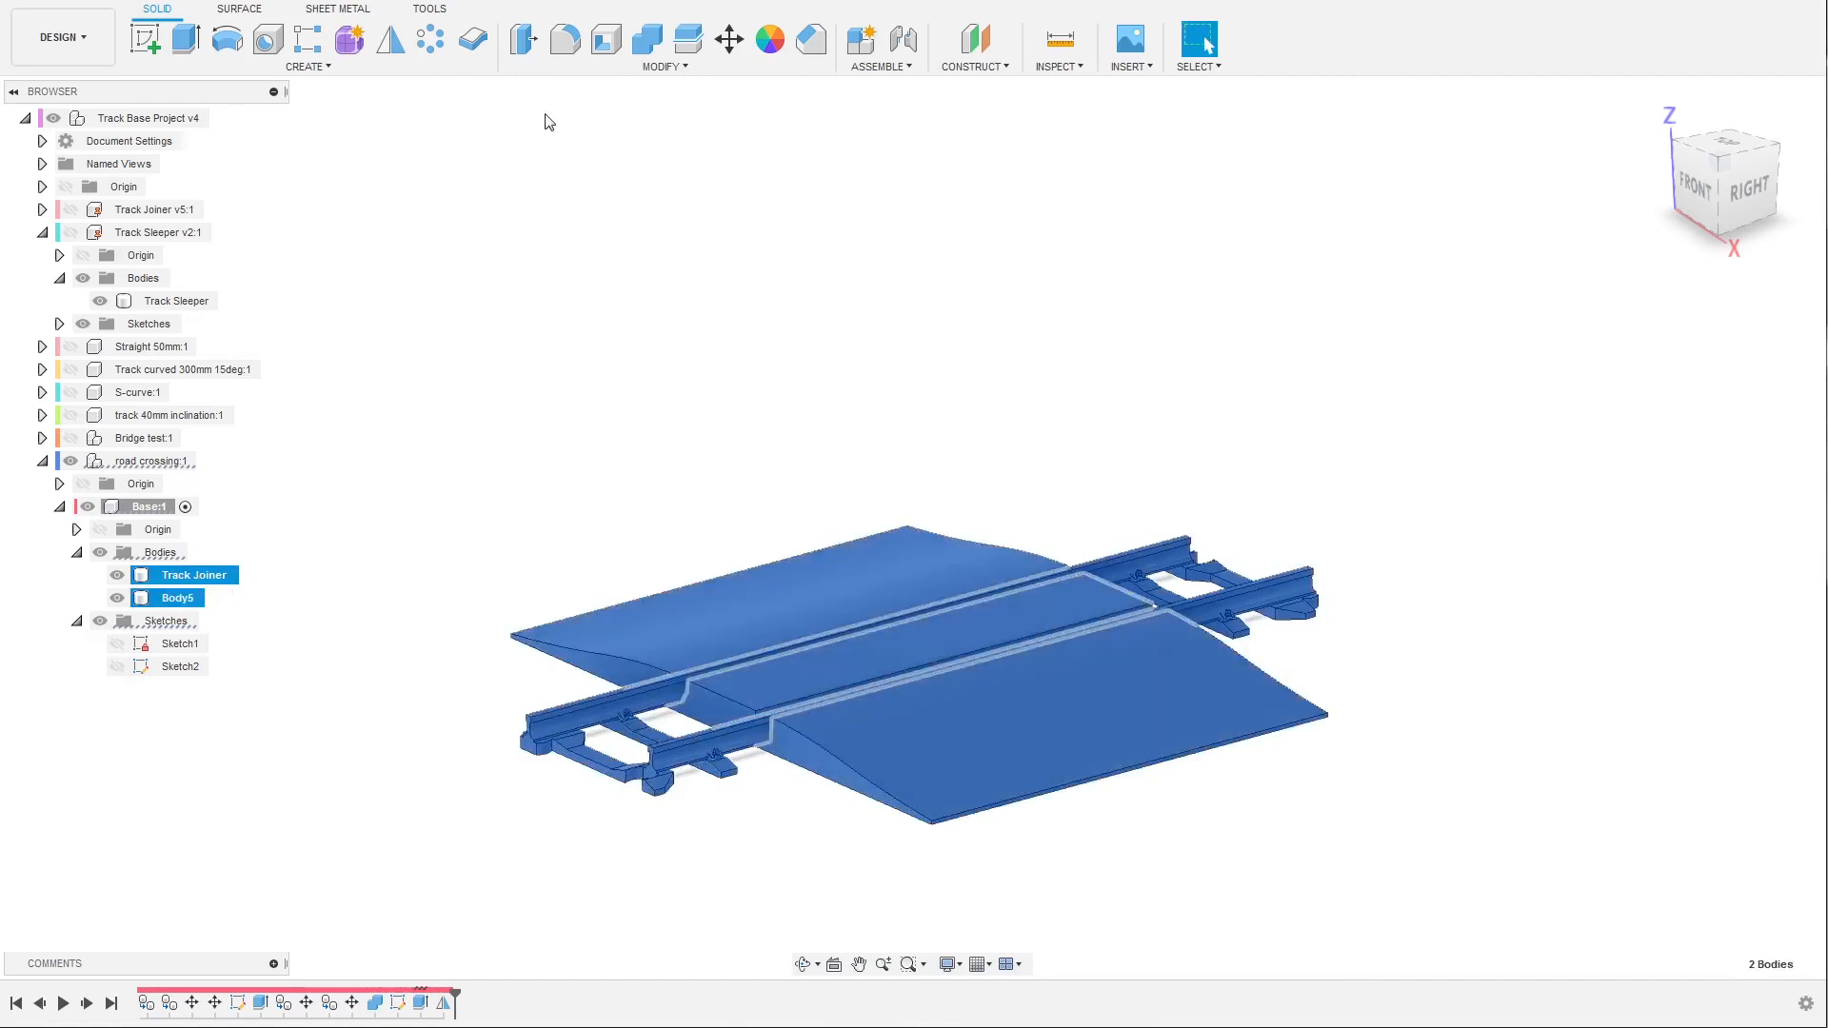
Join the track and road bodies into a single body.
left_click(645, 38)
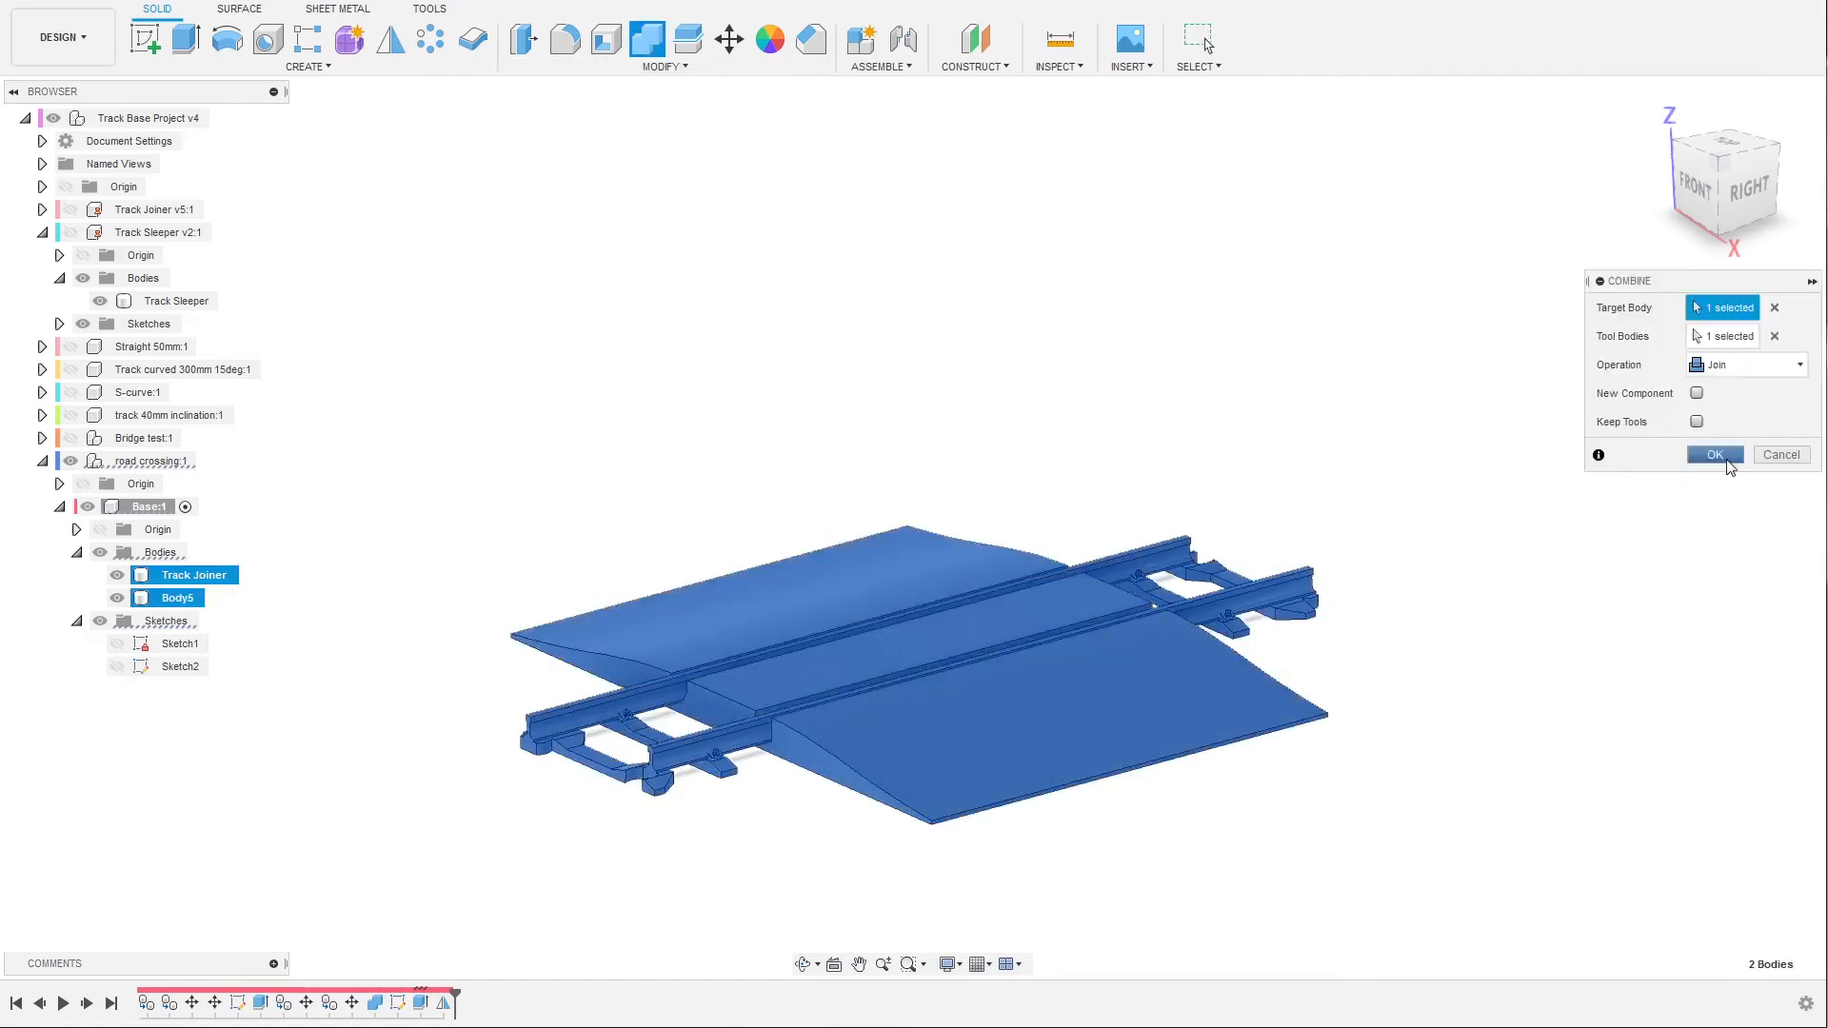
left_click(1713, 455)
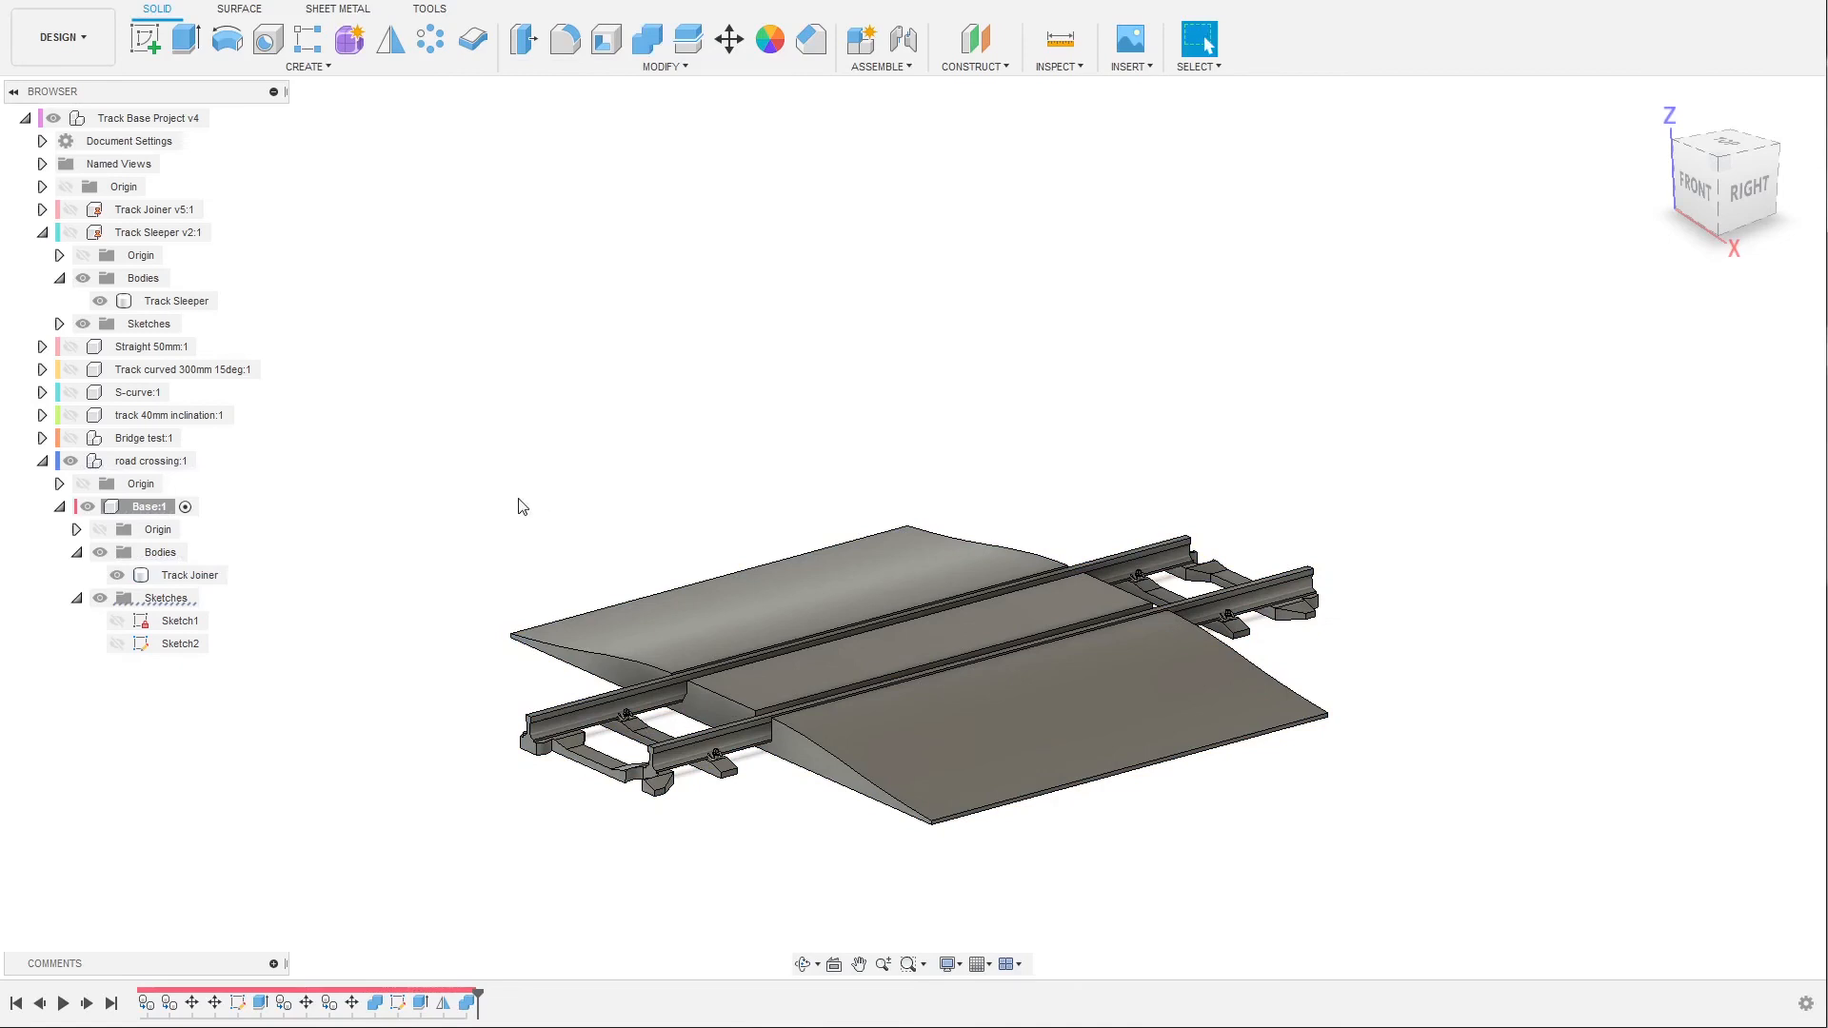
left_click(194, 575)
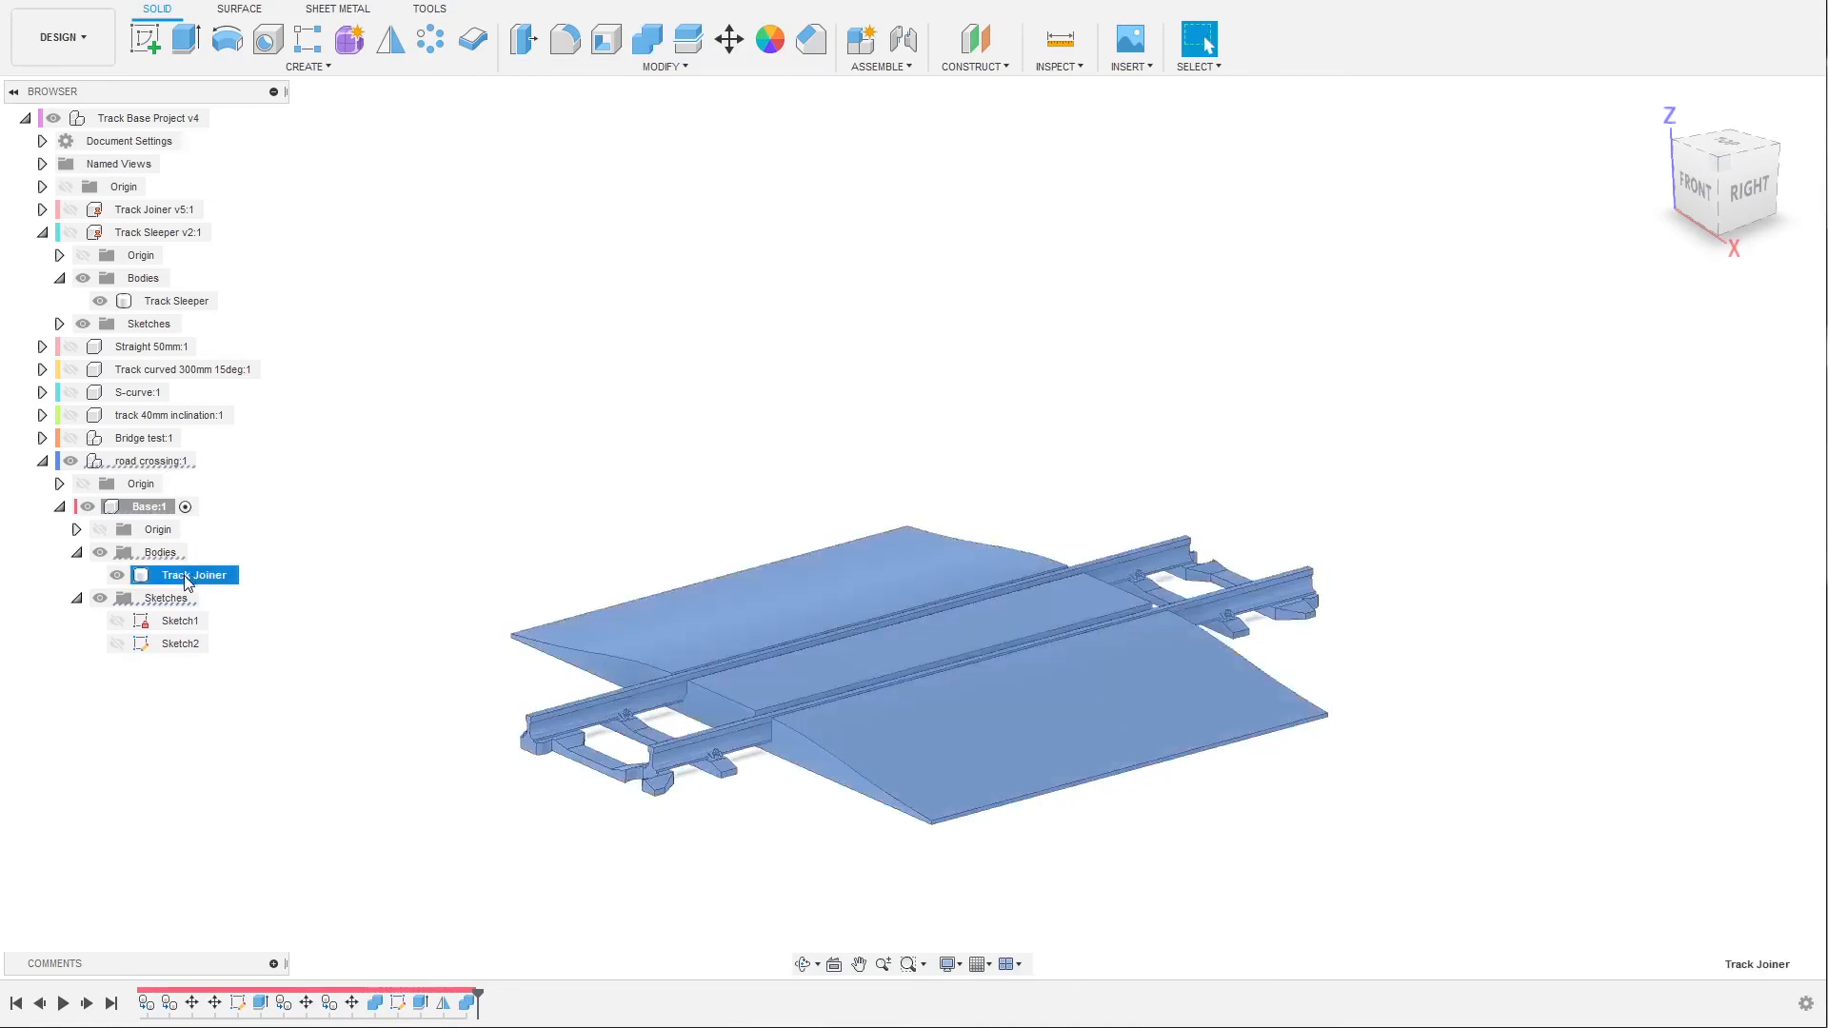
Rename the merged body 'Track Road Crossing'.
double_click(194, 575)
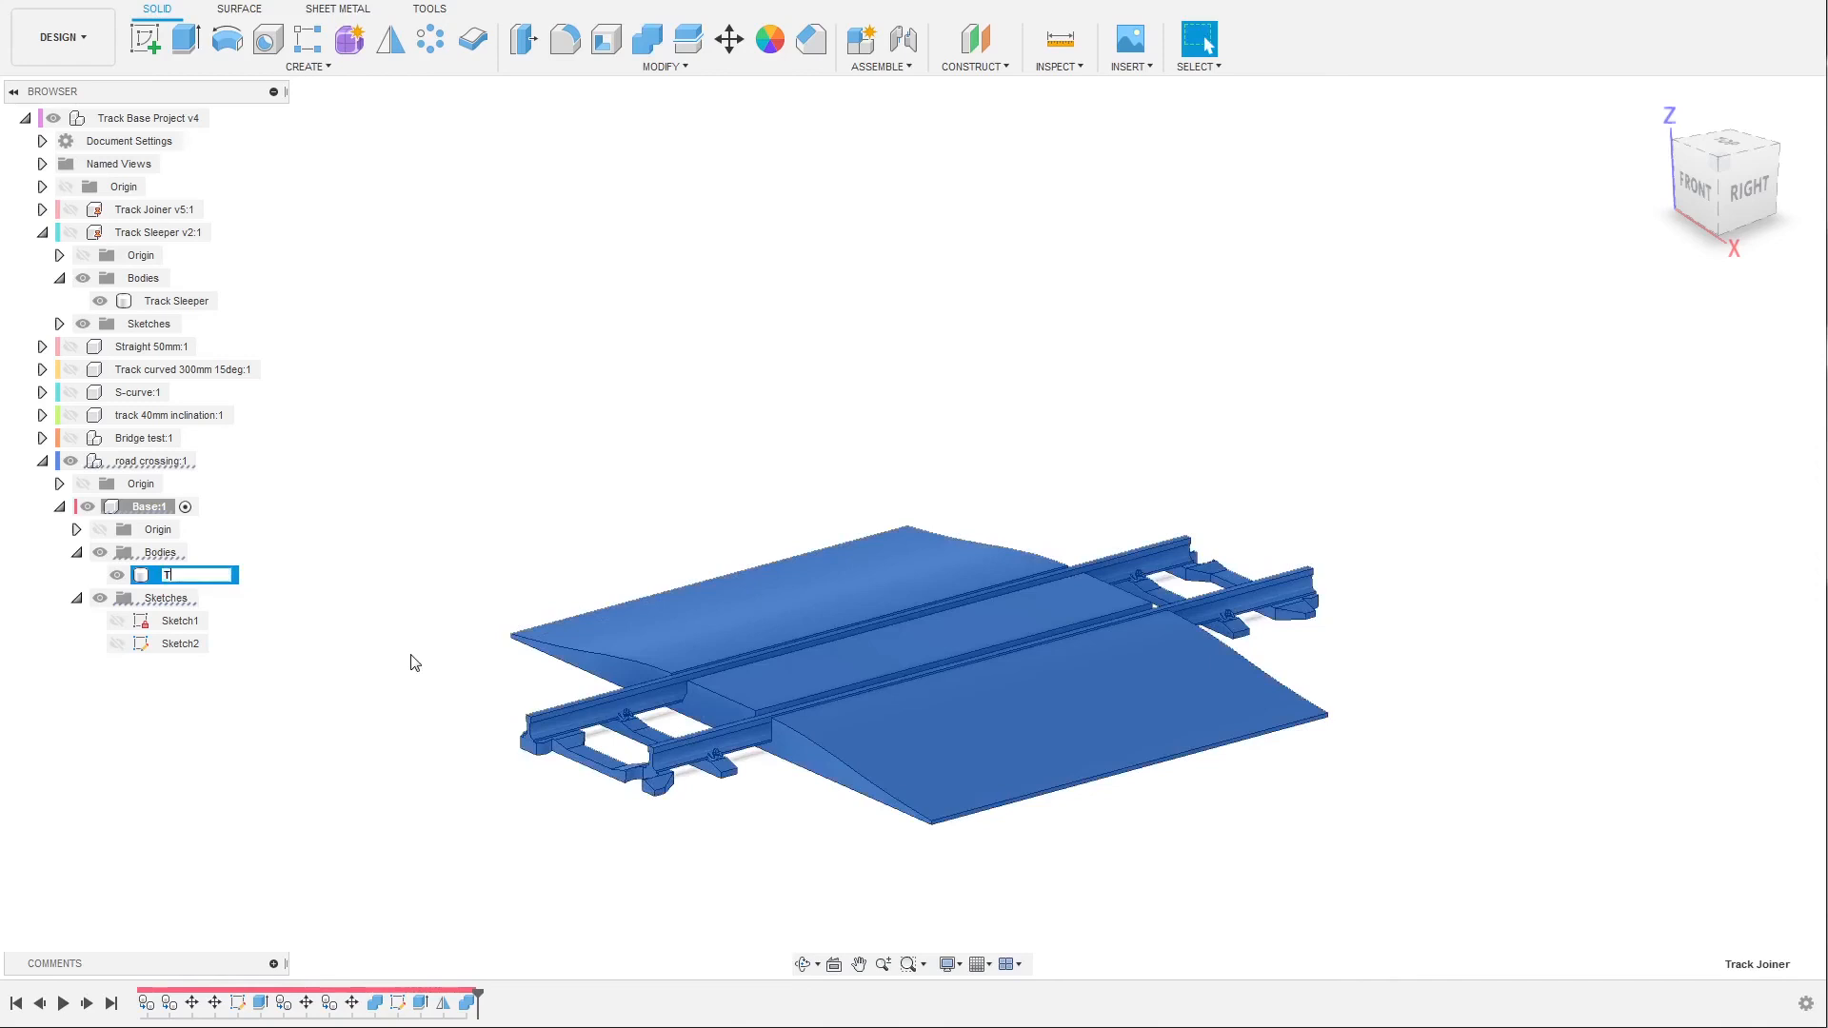
type("rack Ro")
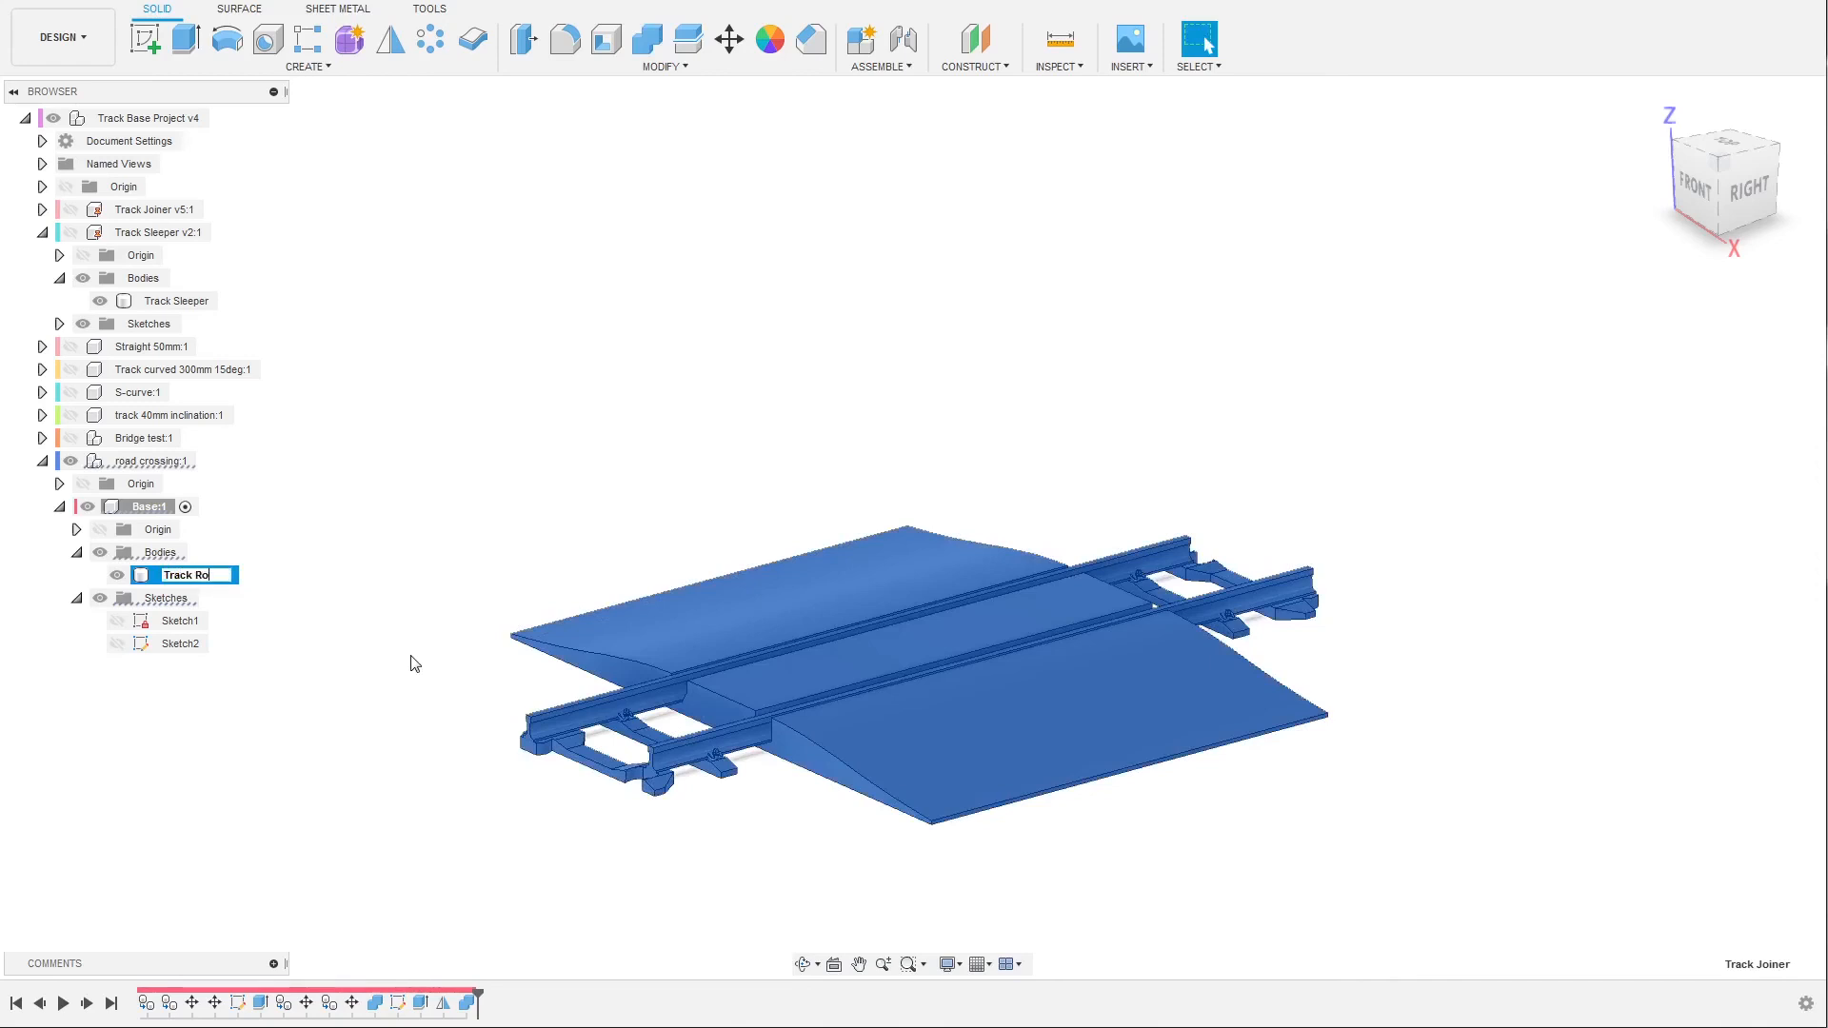
type("Track Road Crossing")
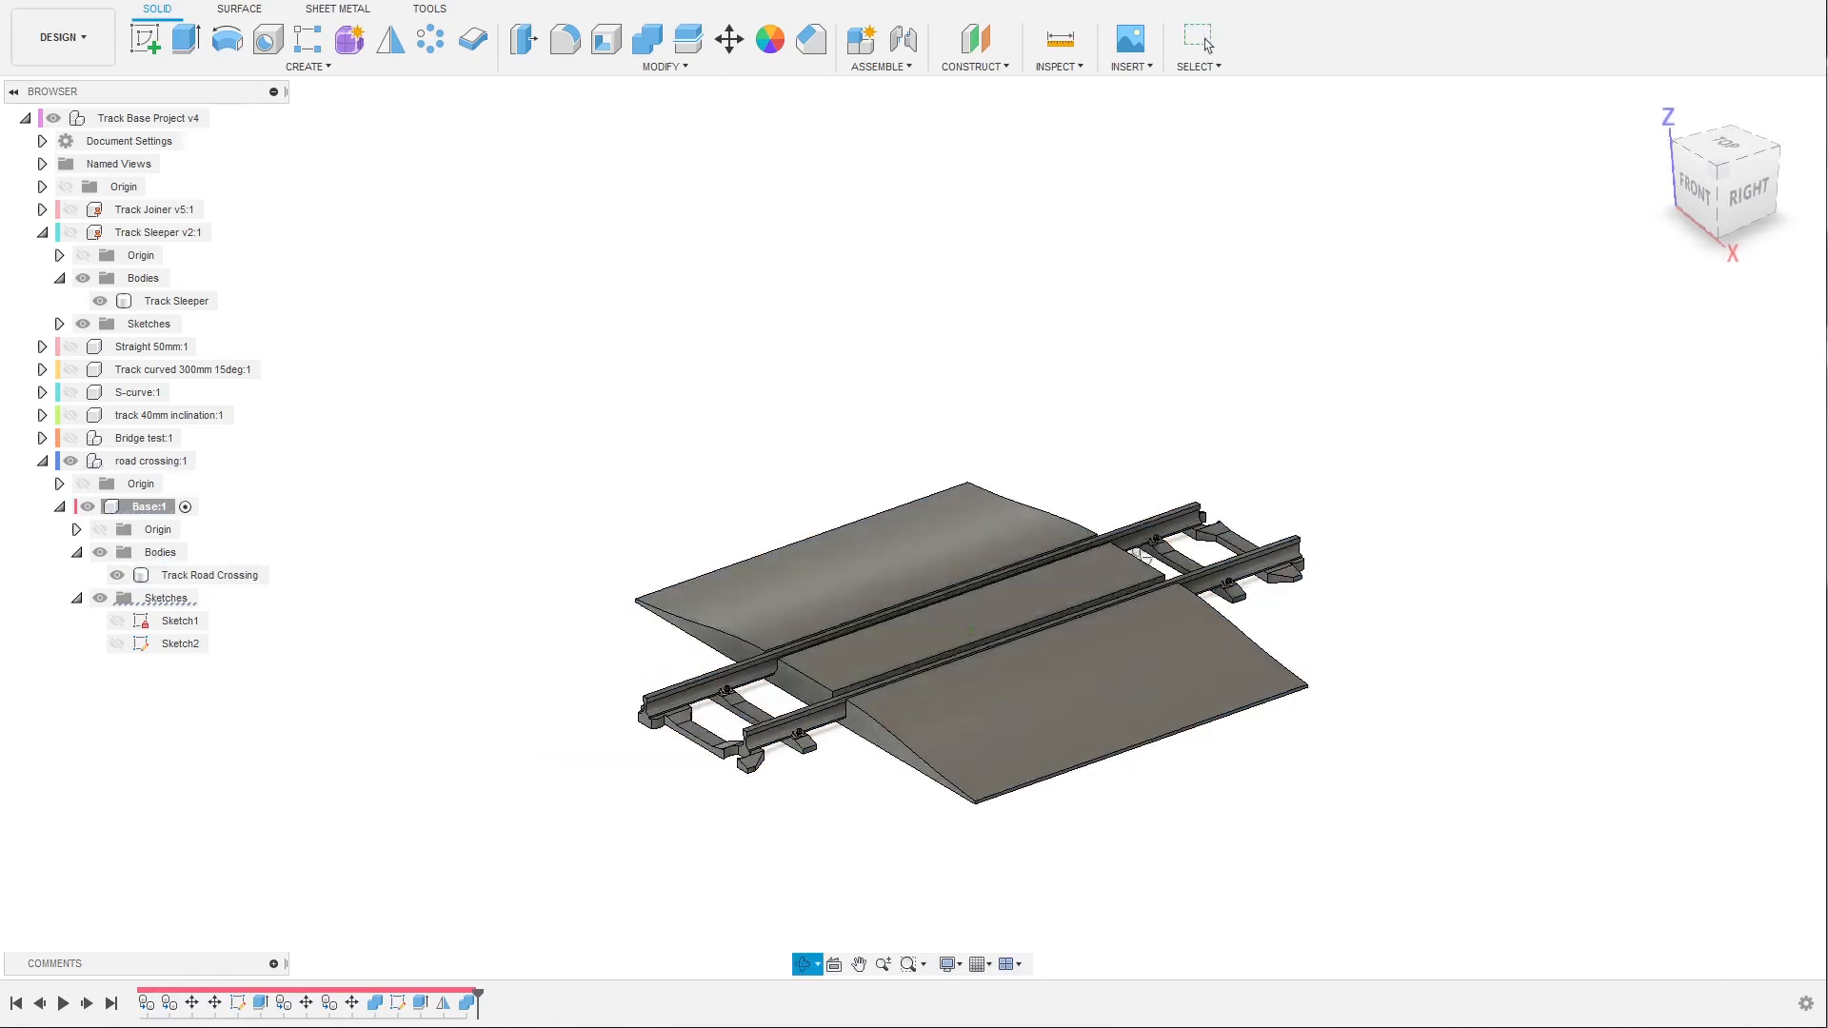
left_click(209, 575)
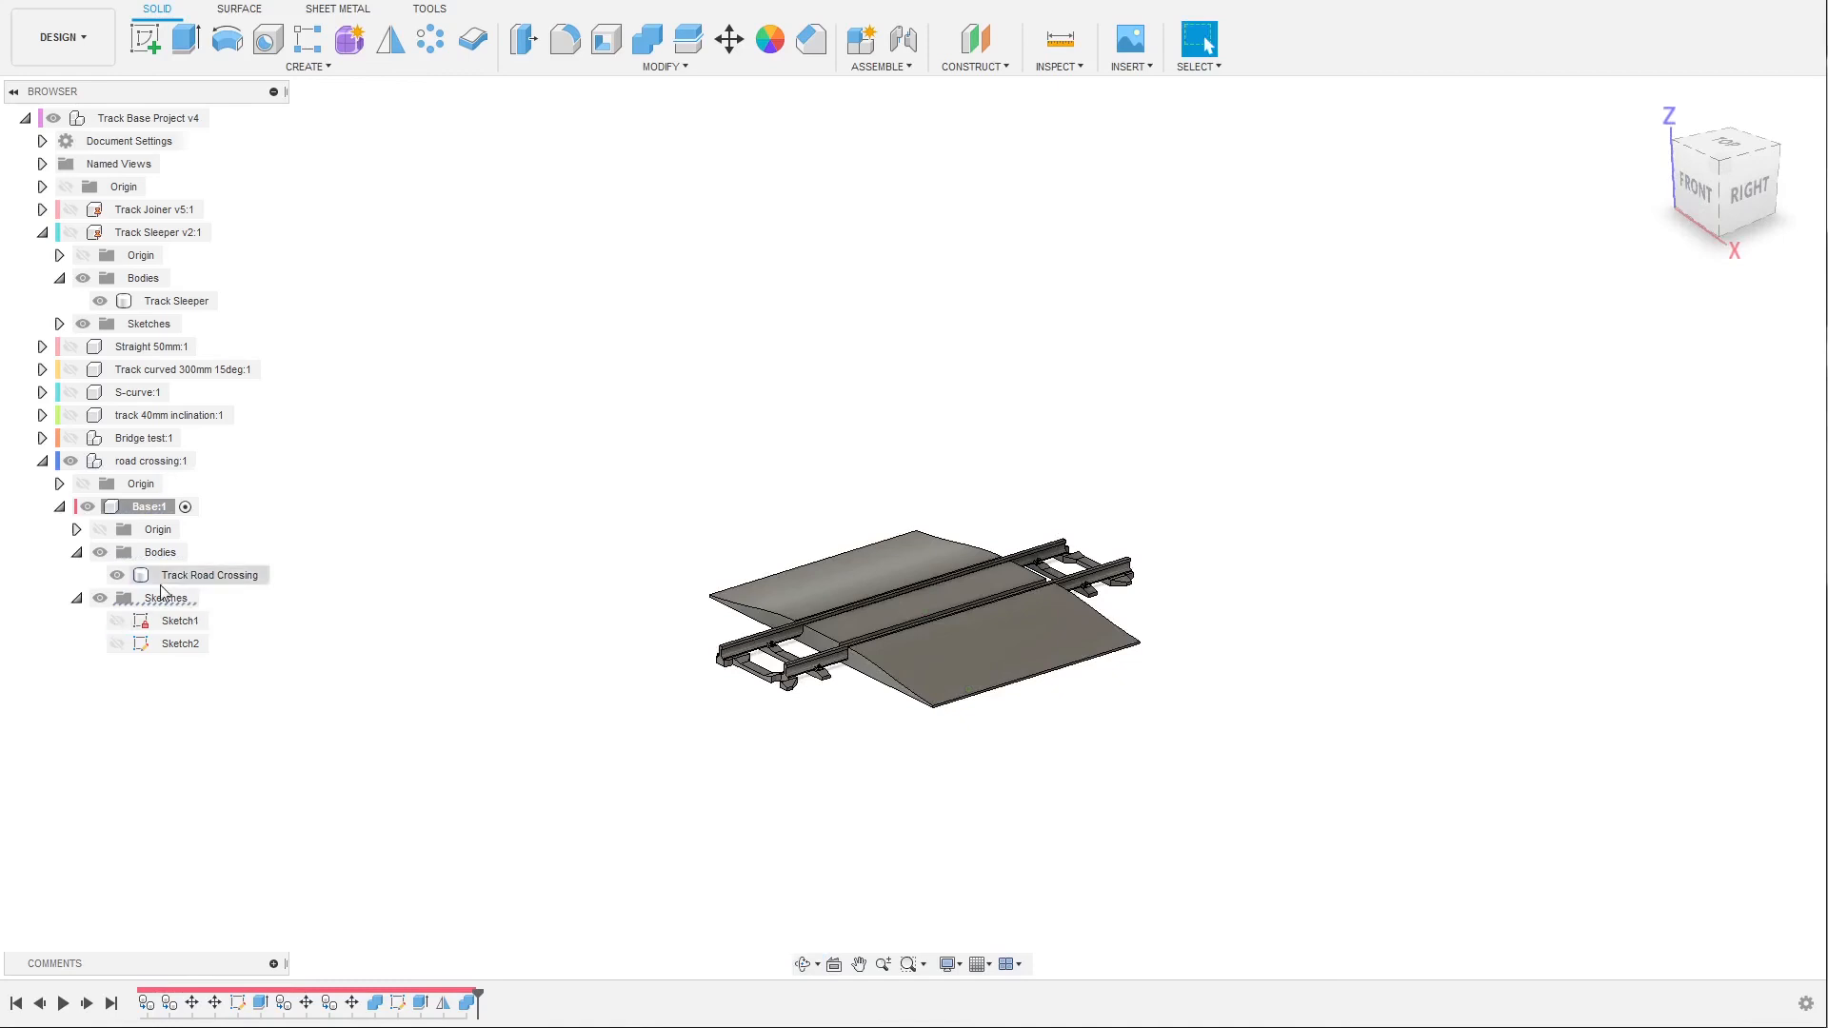
left_click(41, 461)
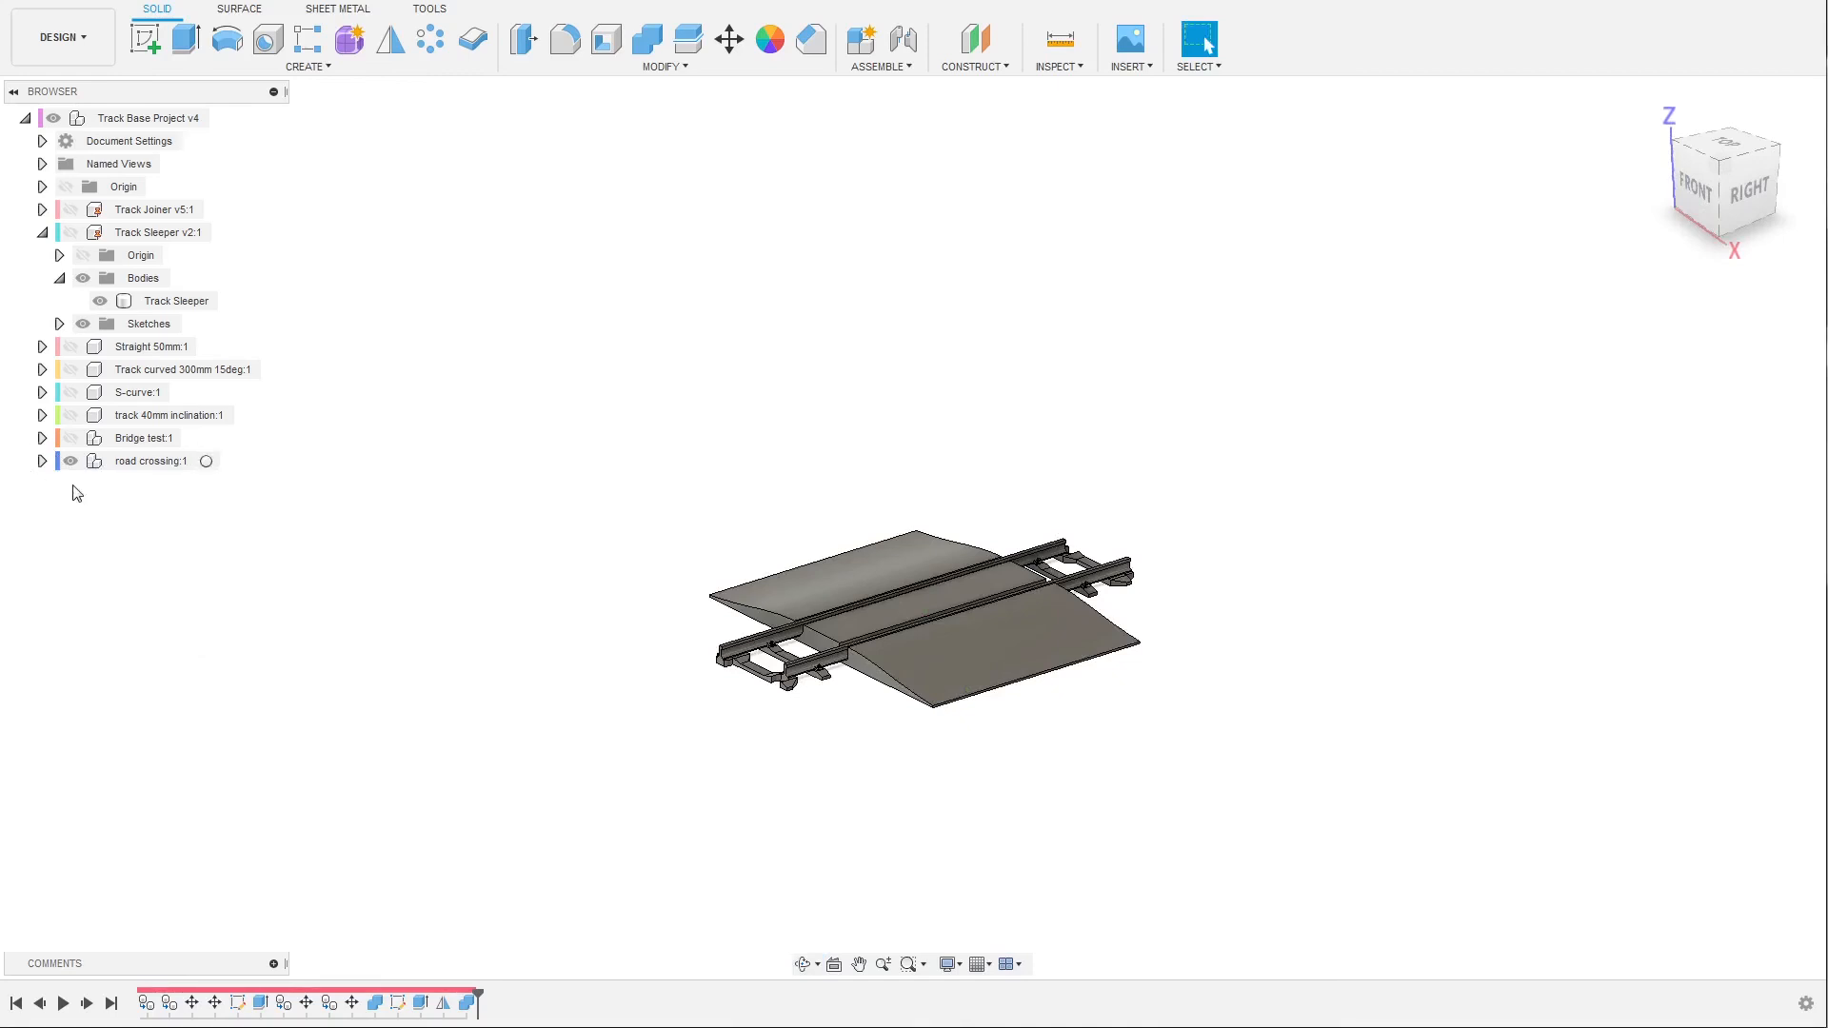
Hide road crossing:1, collapse Track Sleeper, and activate the Straight 50mm component.
left_click(68, 461)
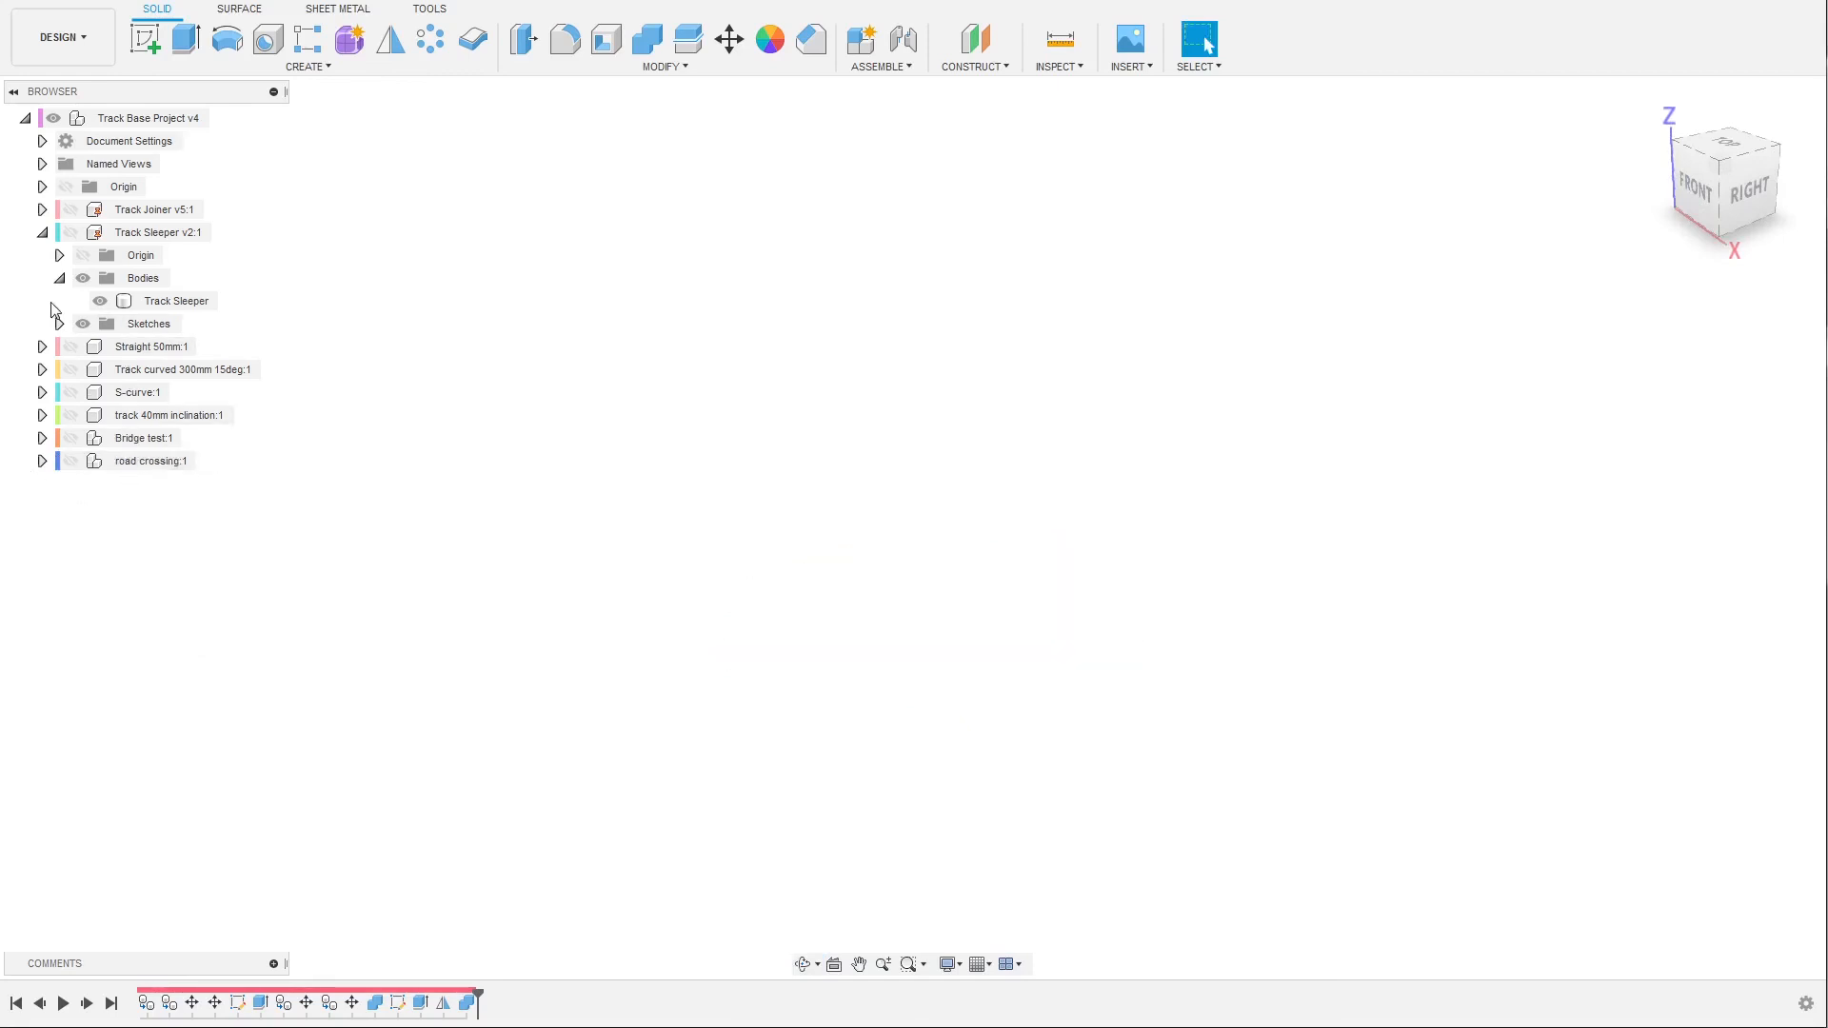
left_click(27, 233)
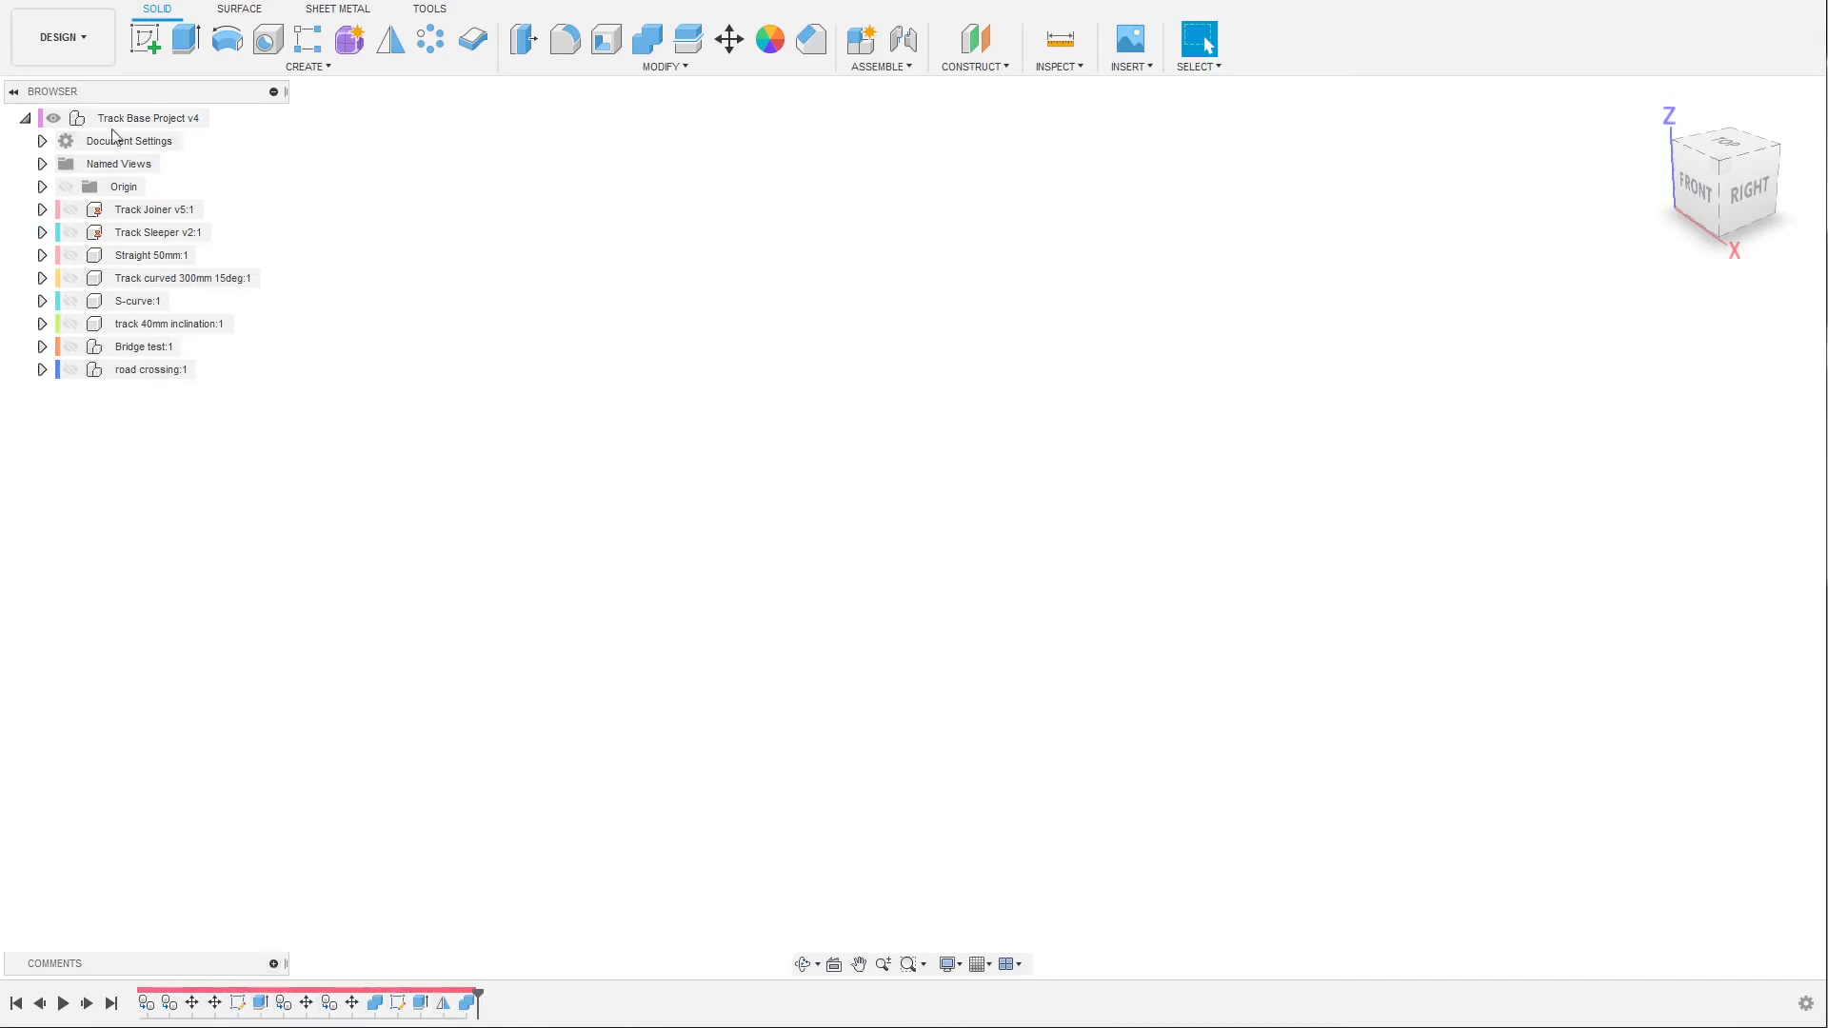
left_click(142, 346)
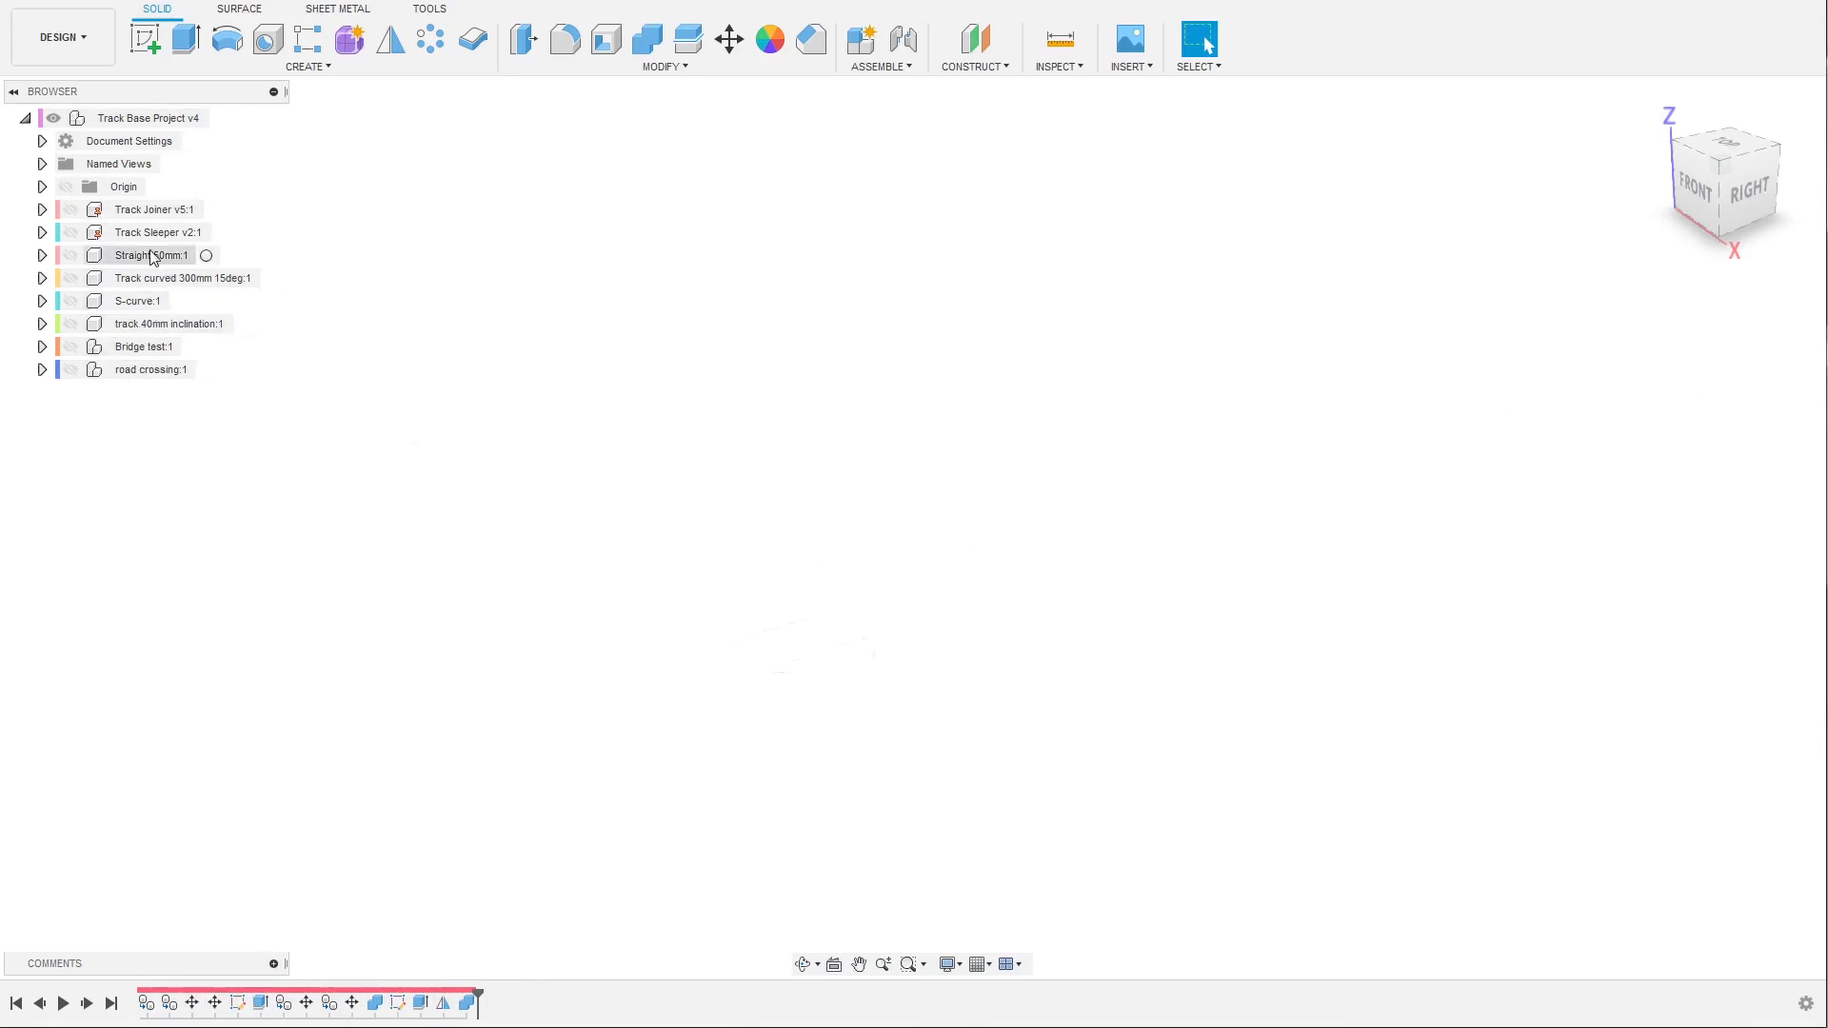
right_click(149, 256)
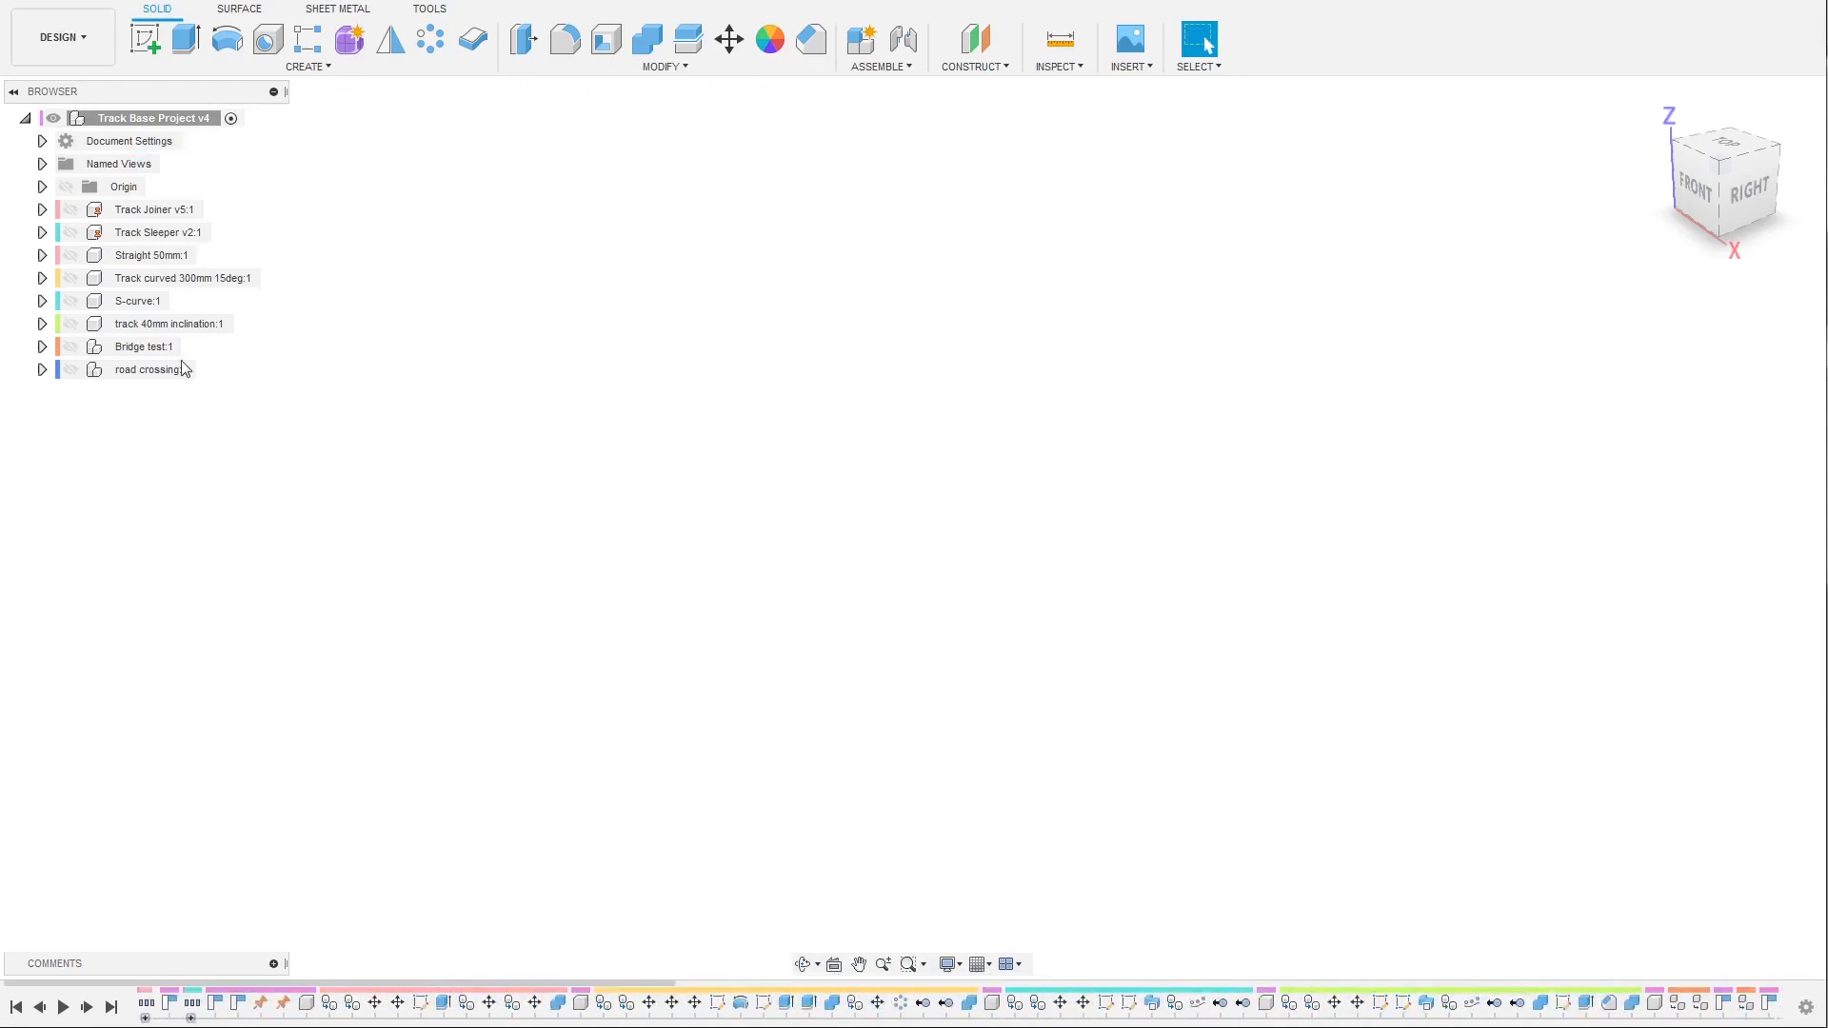
right_click(151, 254)
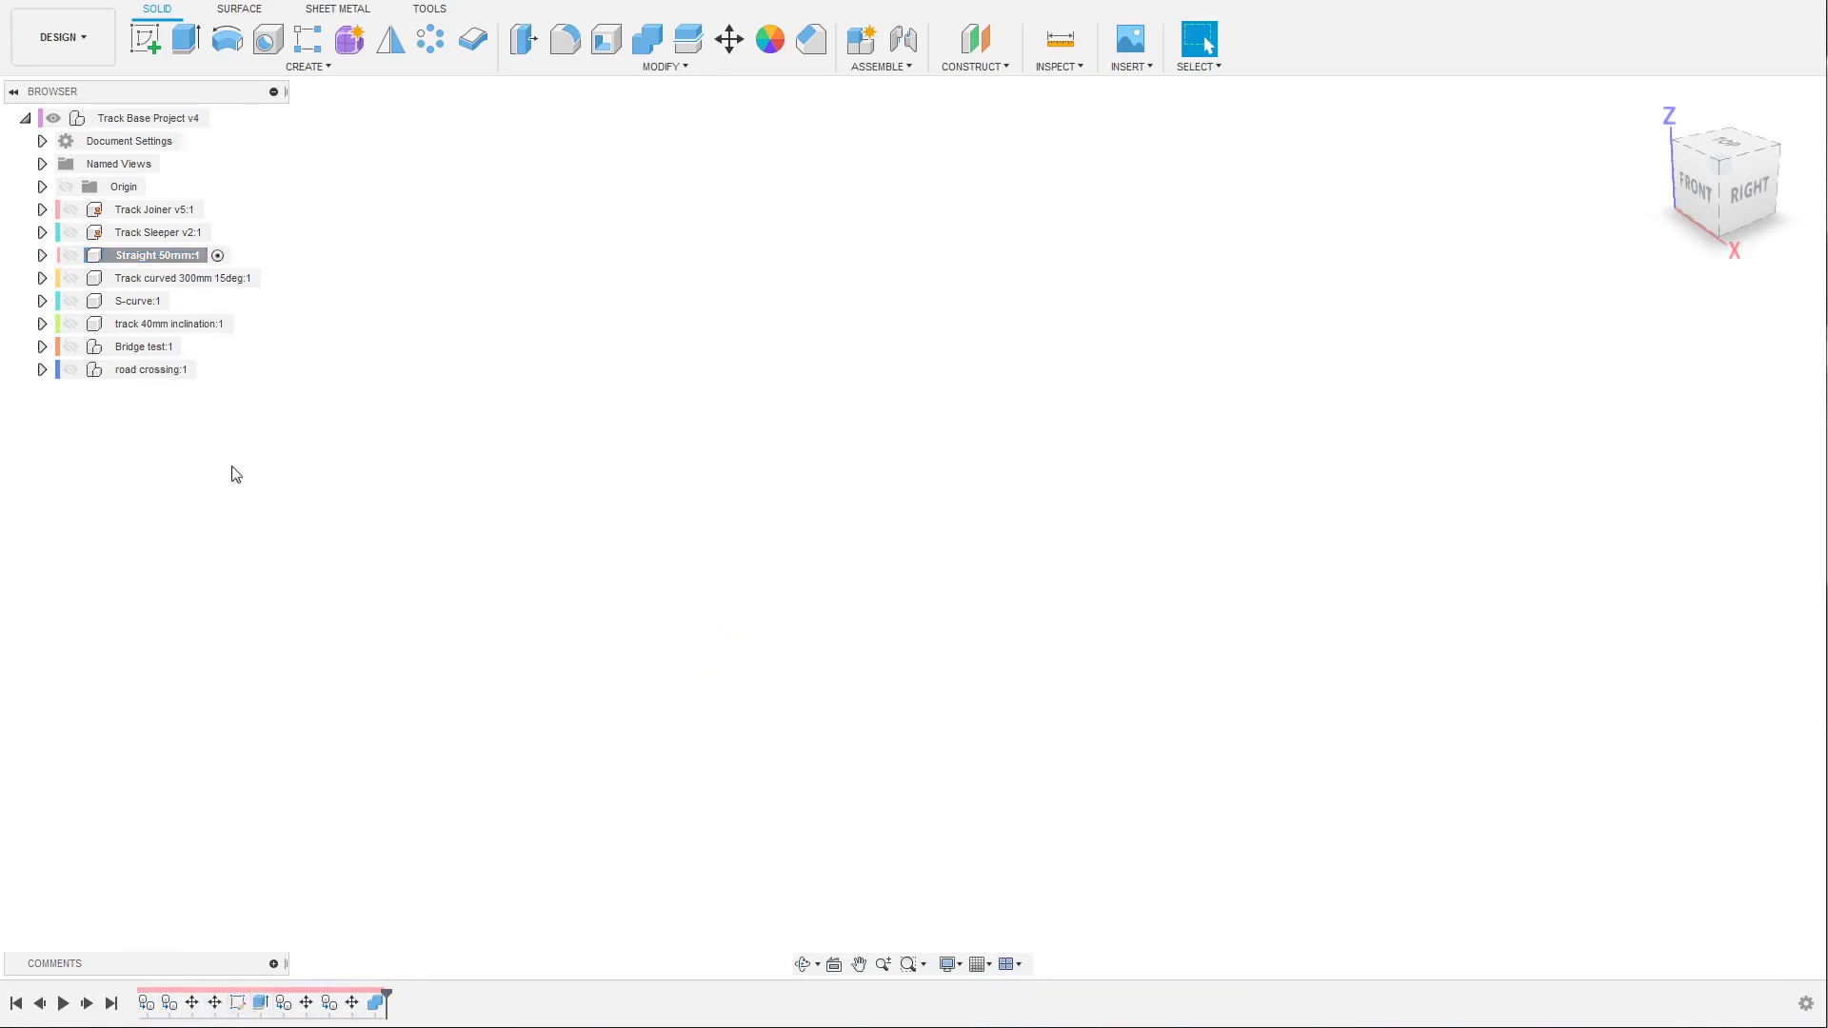
Show the Straight 50mm track piece, fit it to view, and inspect it.
left_click(69, 256)
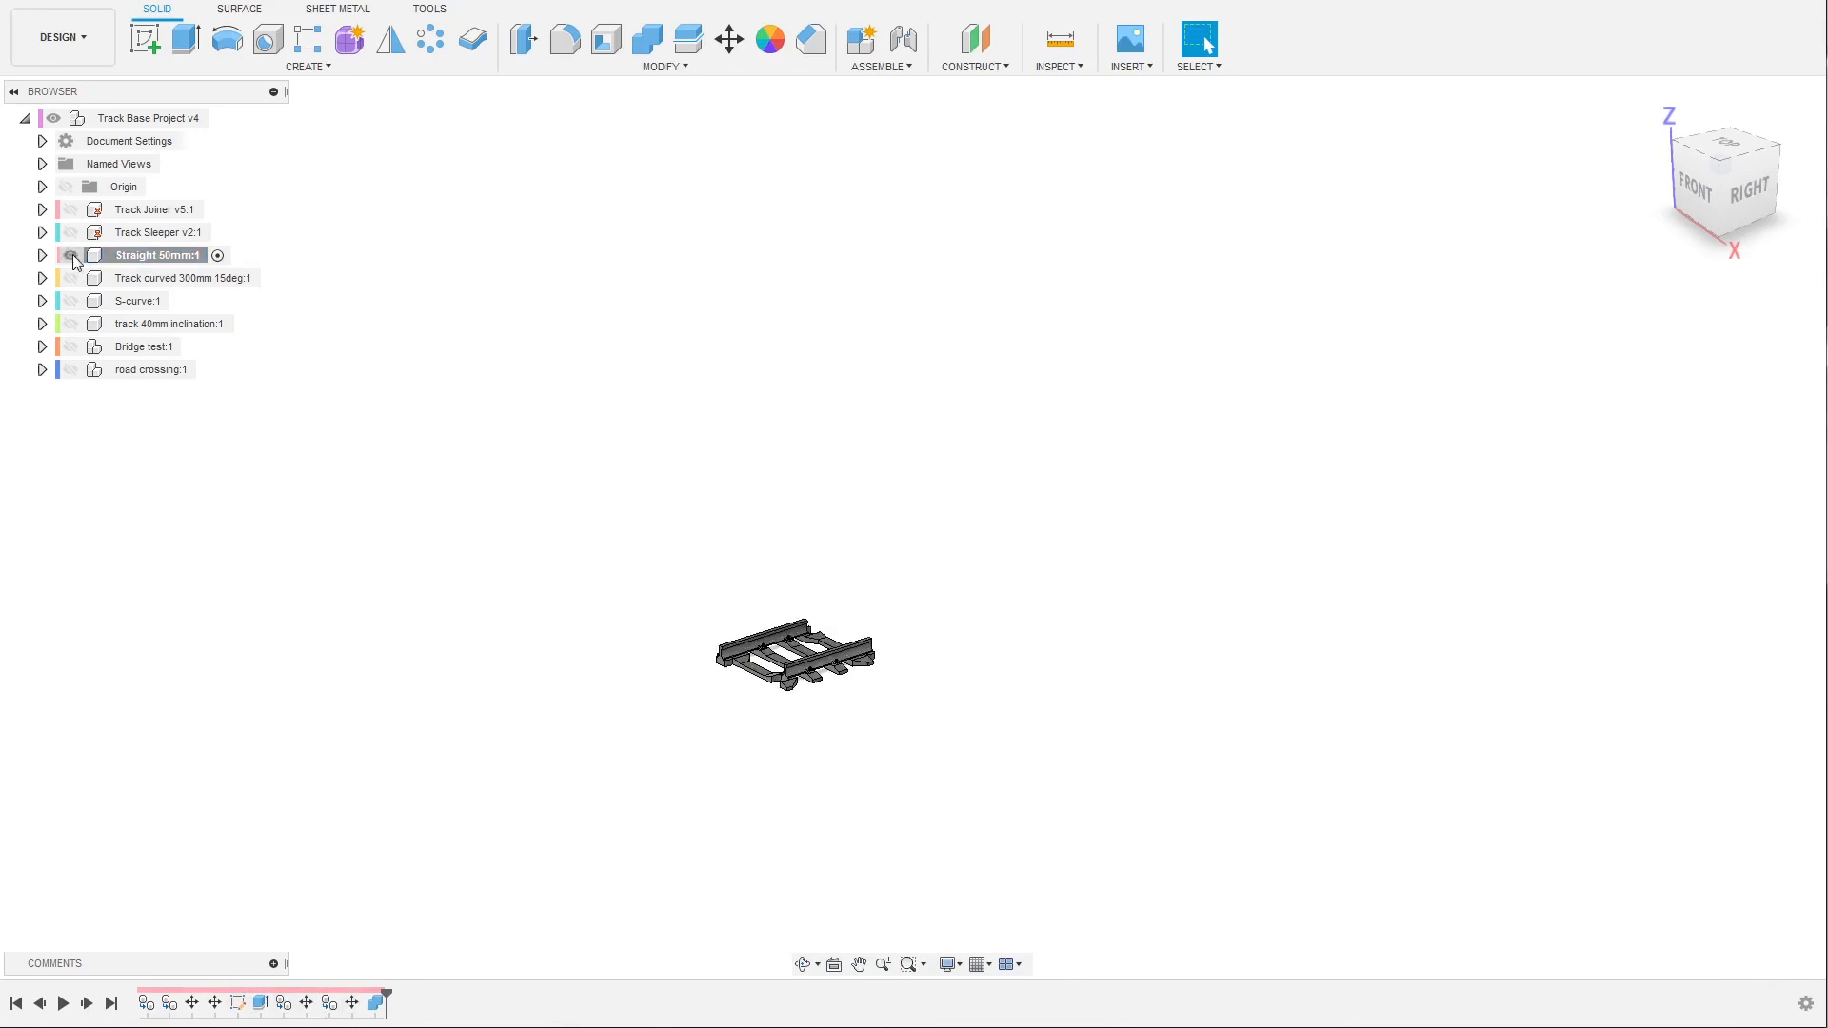
left_click(70, 255)
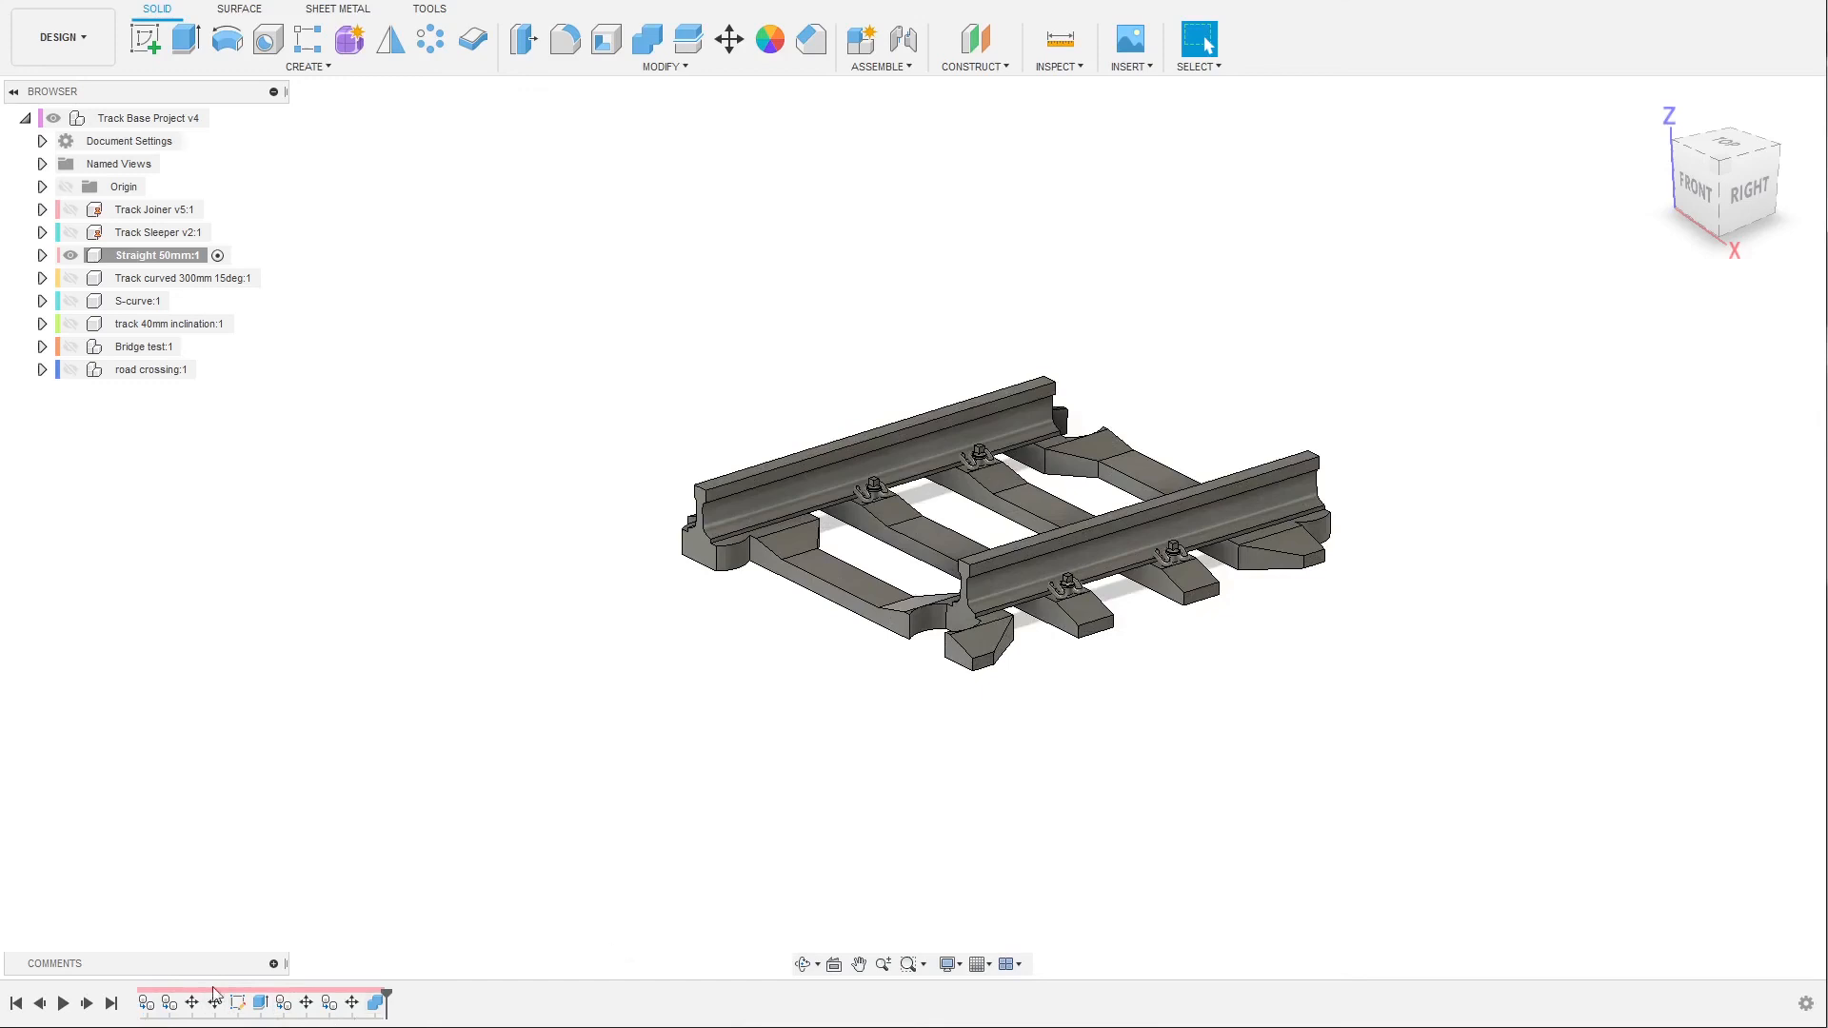
mouse_move(665, 947)
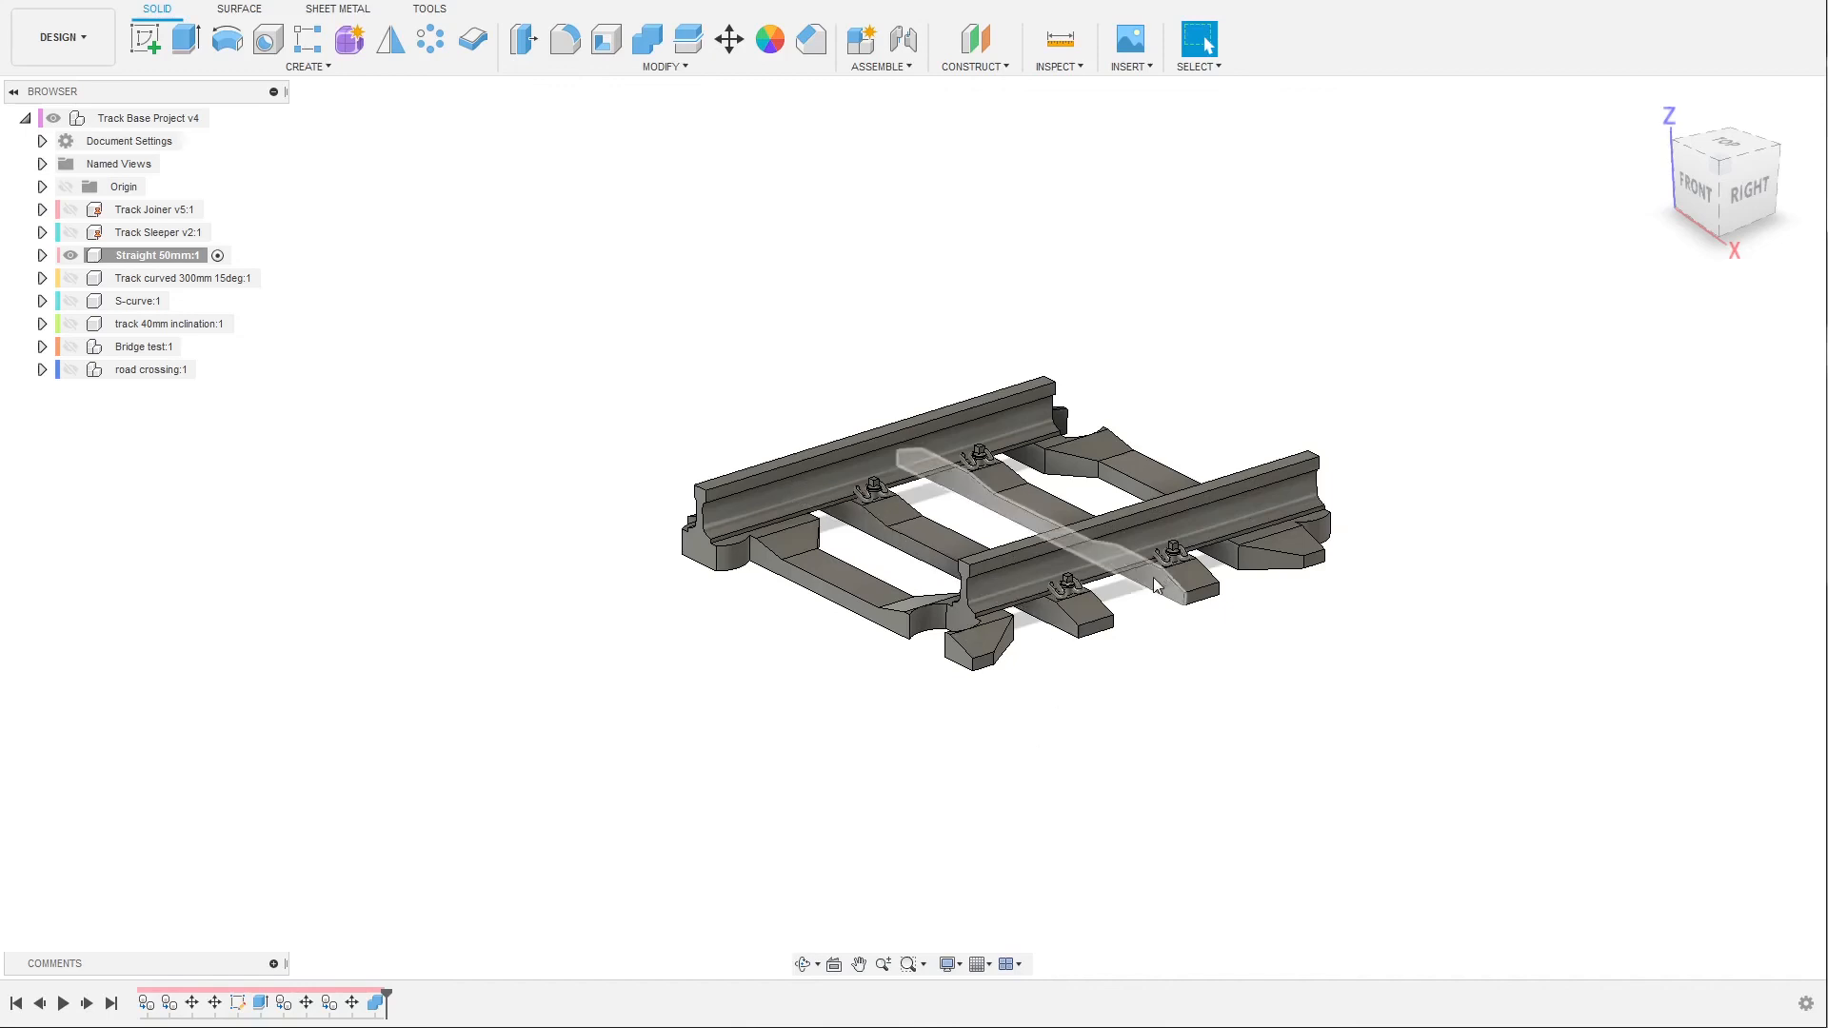
left_click(1154, 586)
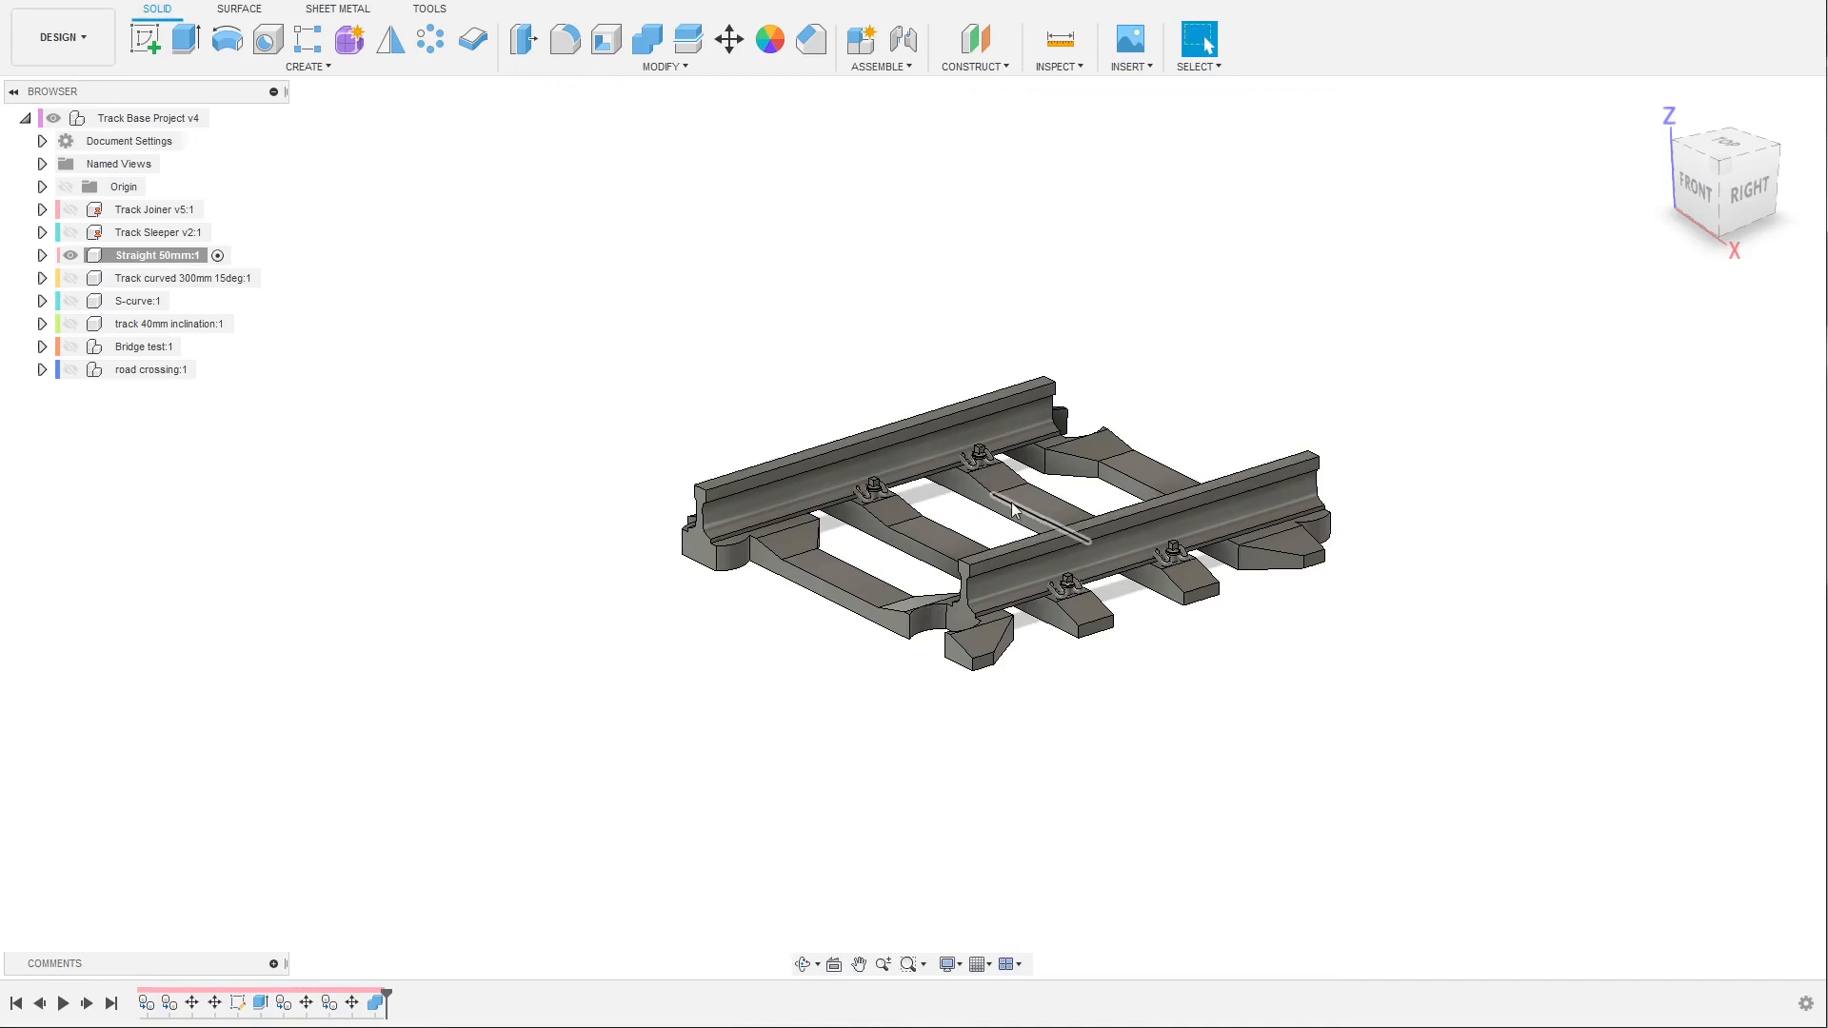
mouse_move(284, 1003)
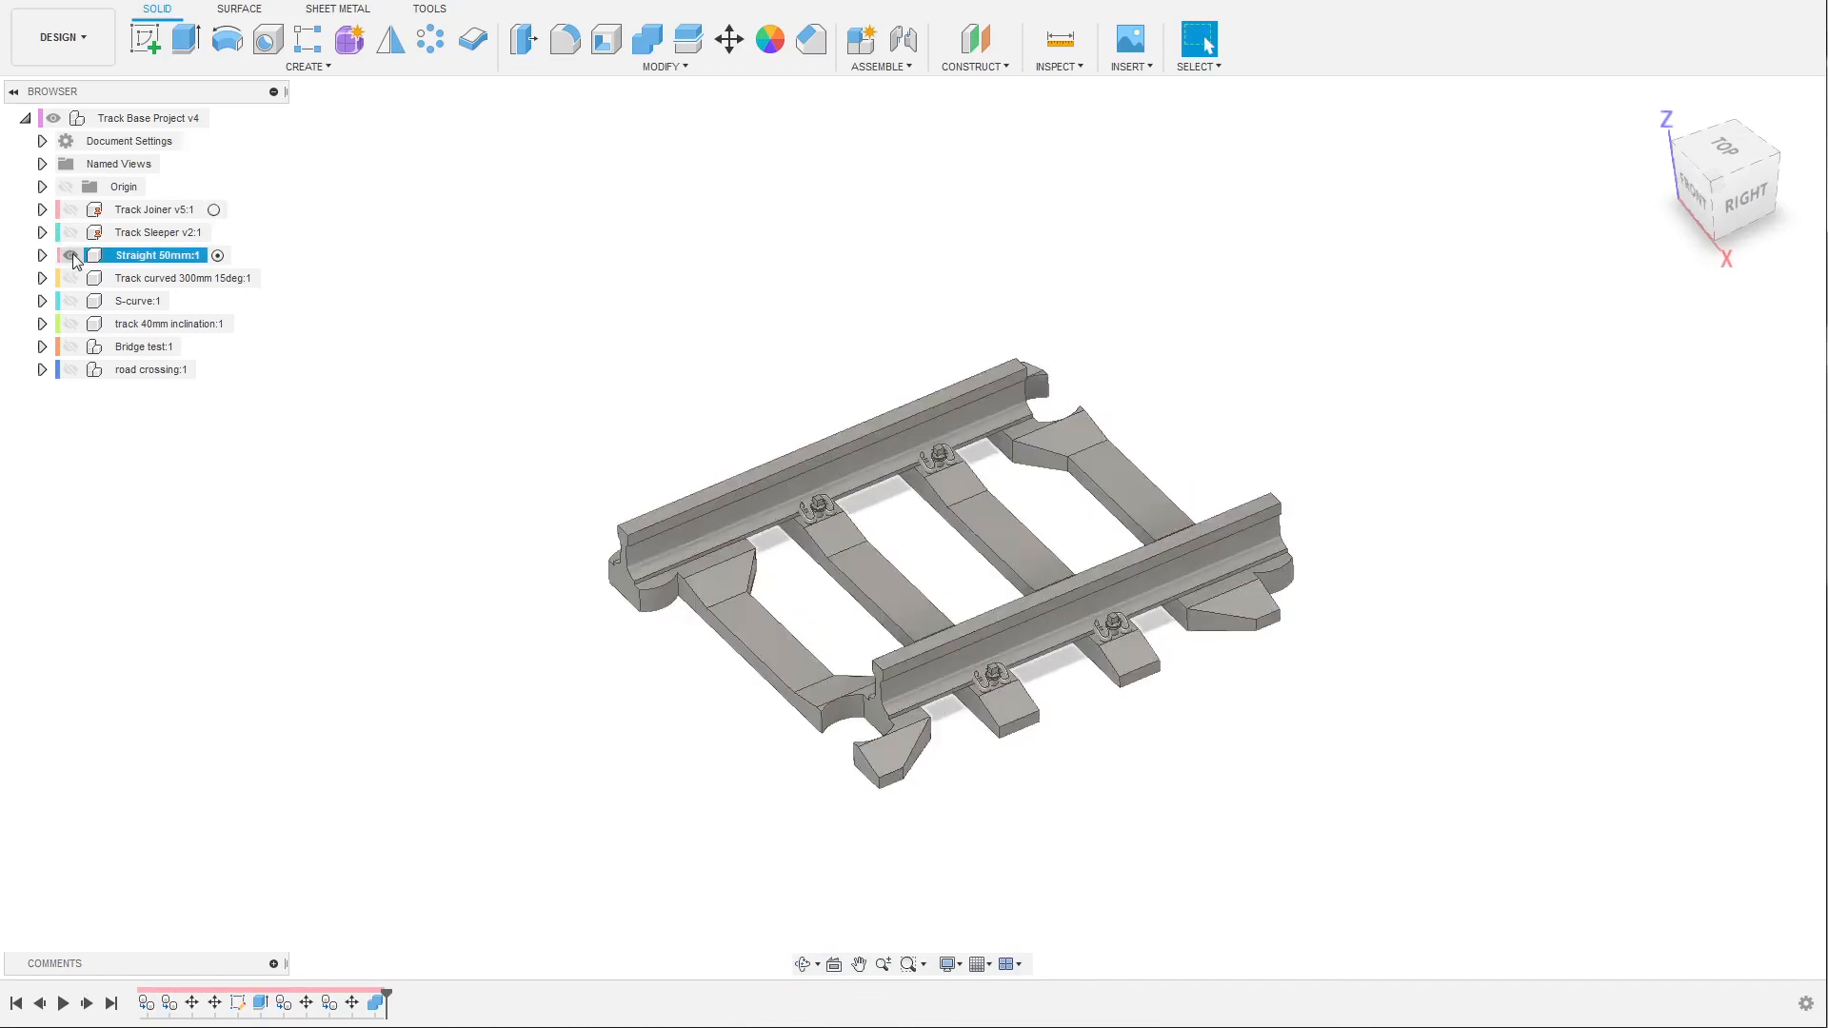
left_click(71, 255)
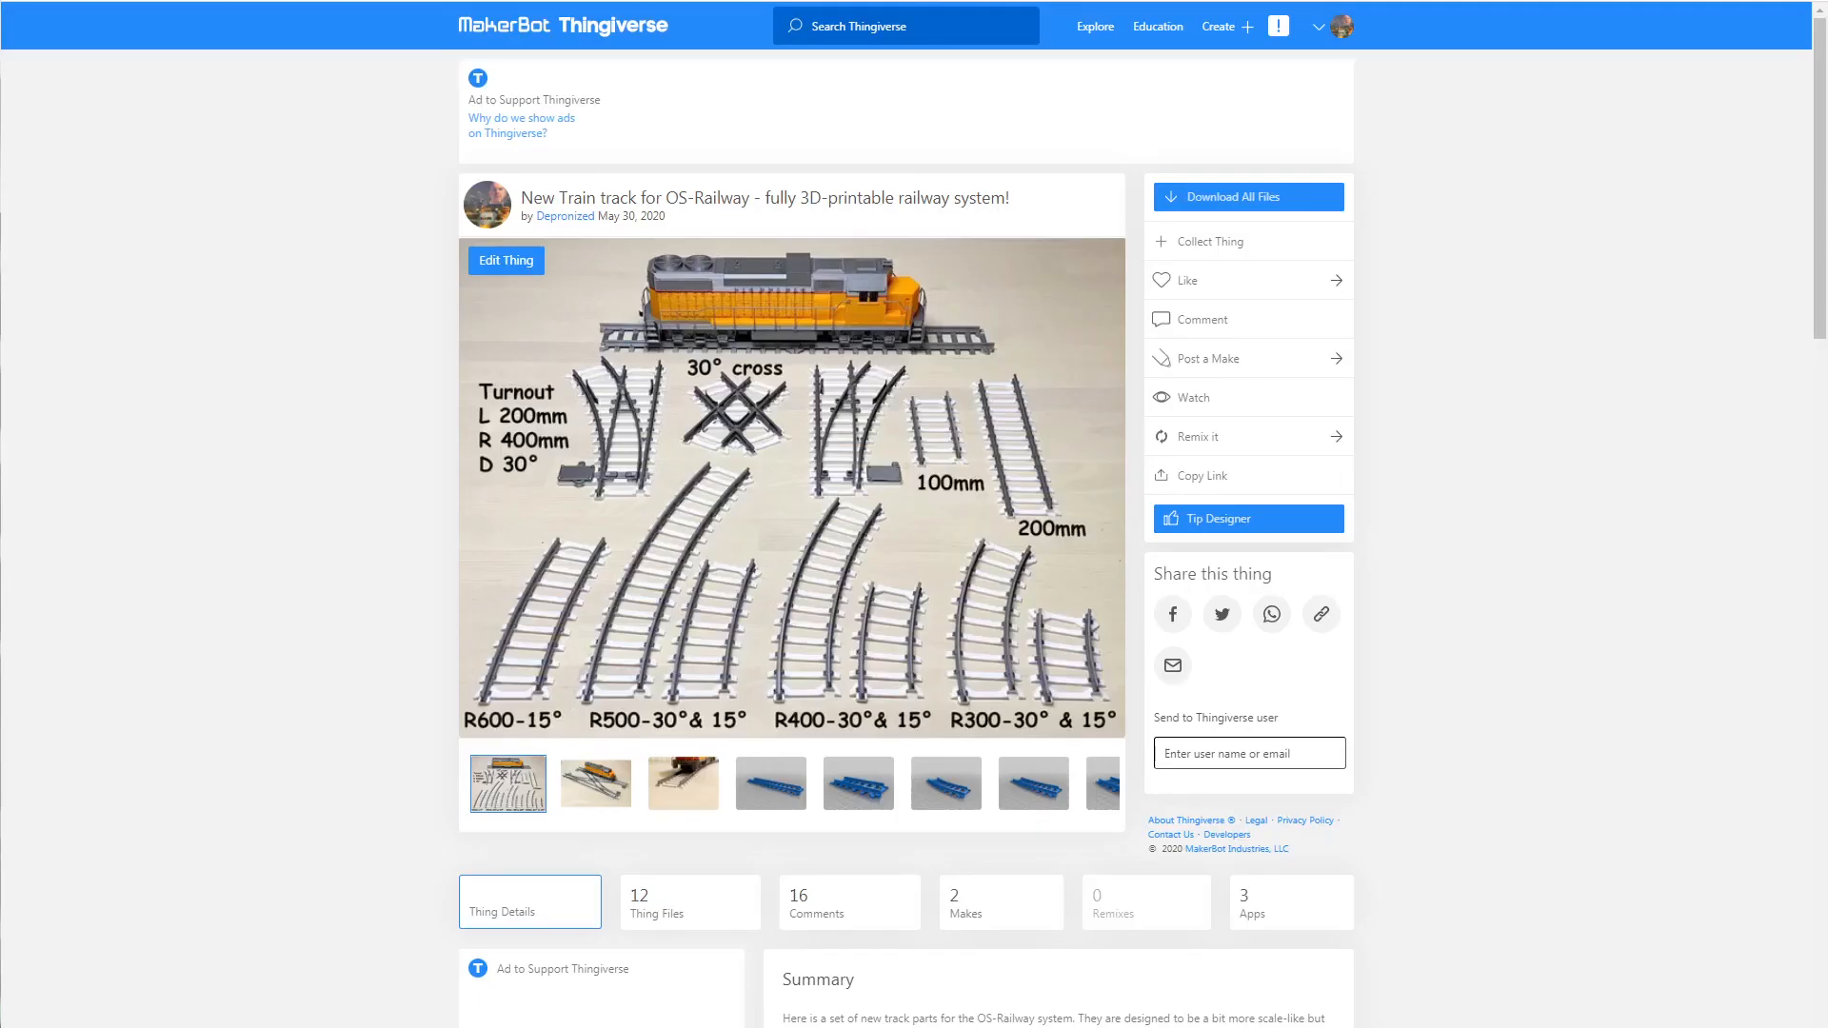
mouse_move(728, 284)
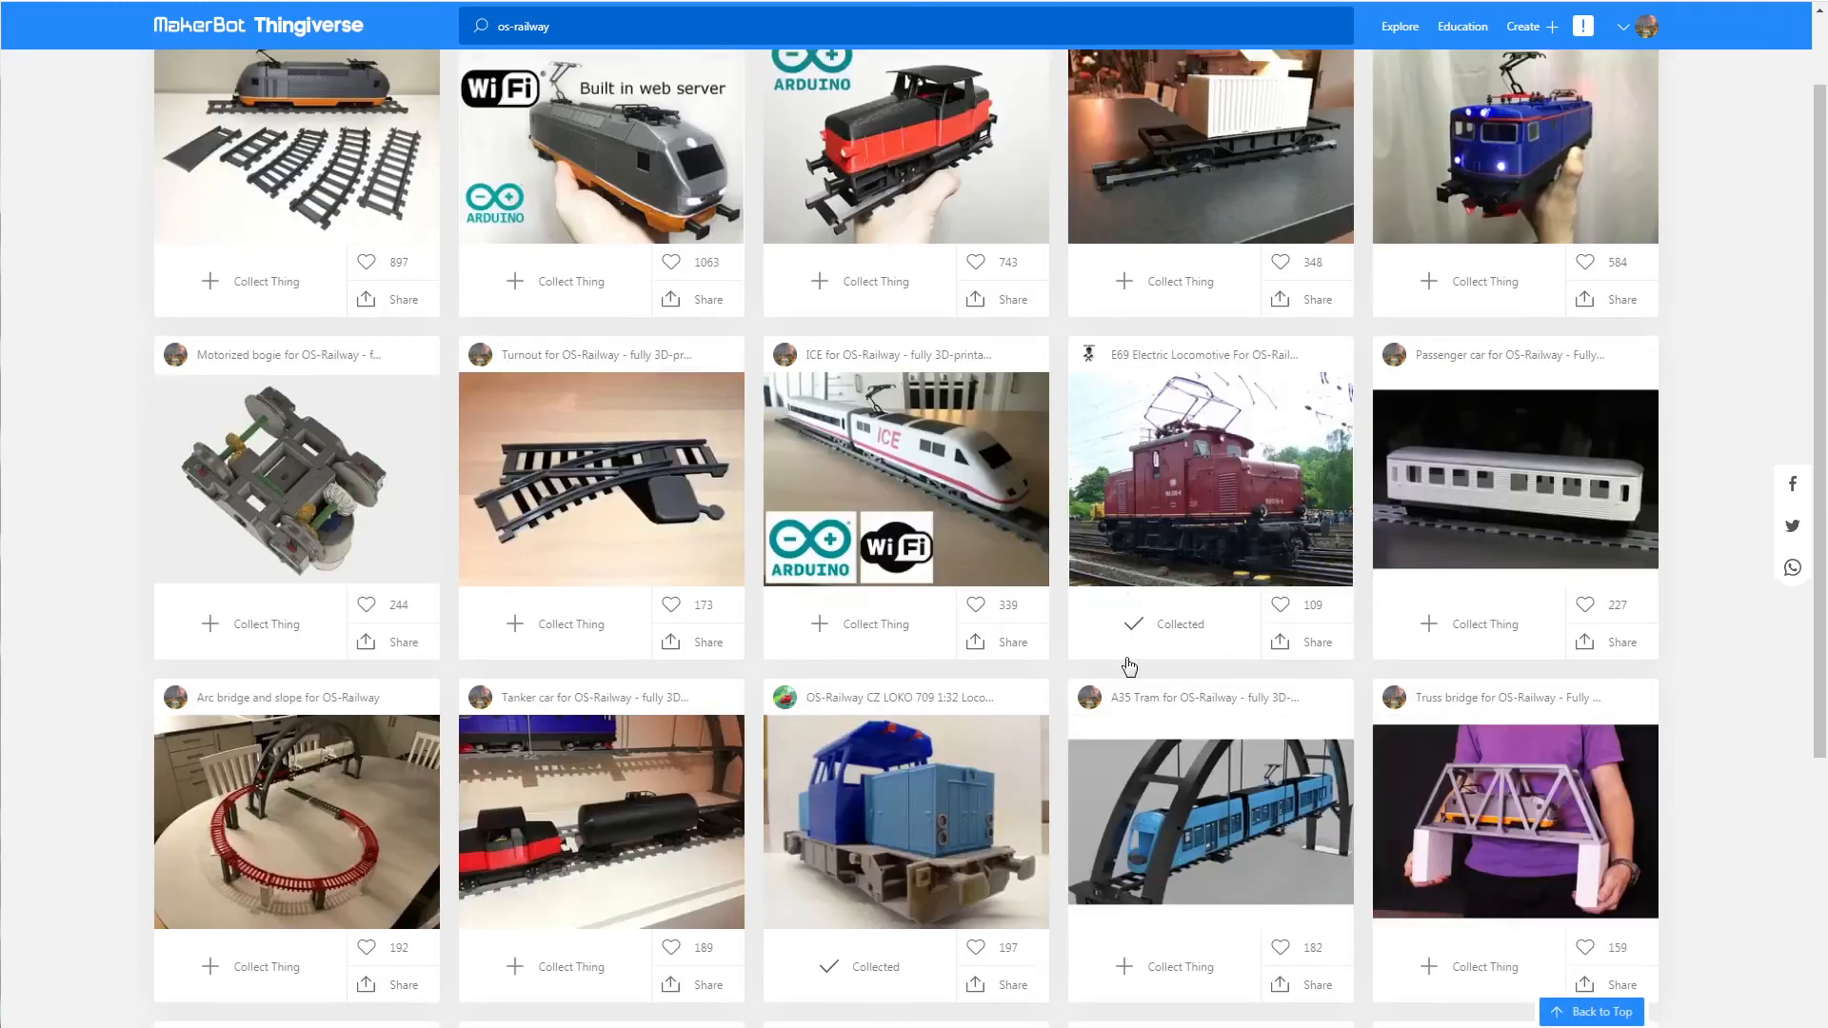
Scroll down through the os-railway search results on Thingiverse.
scroll("down", 3)
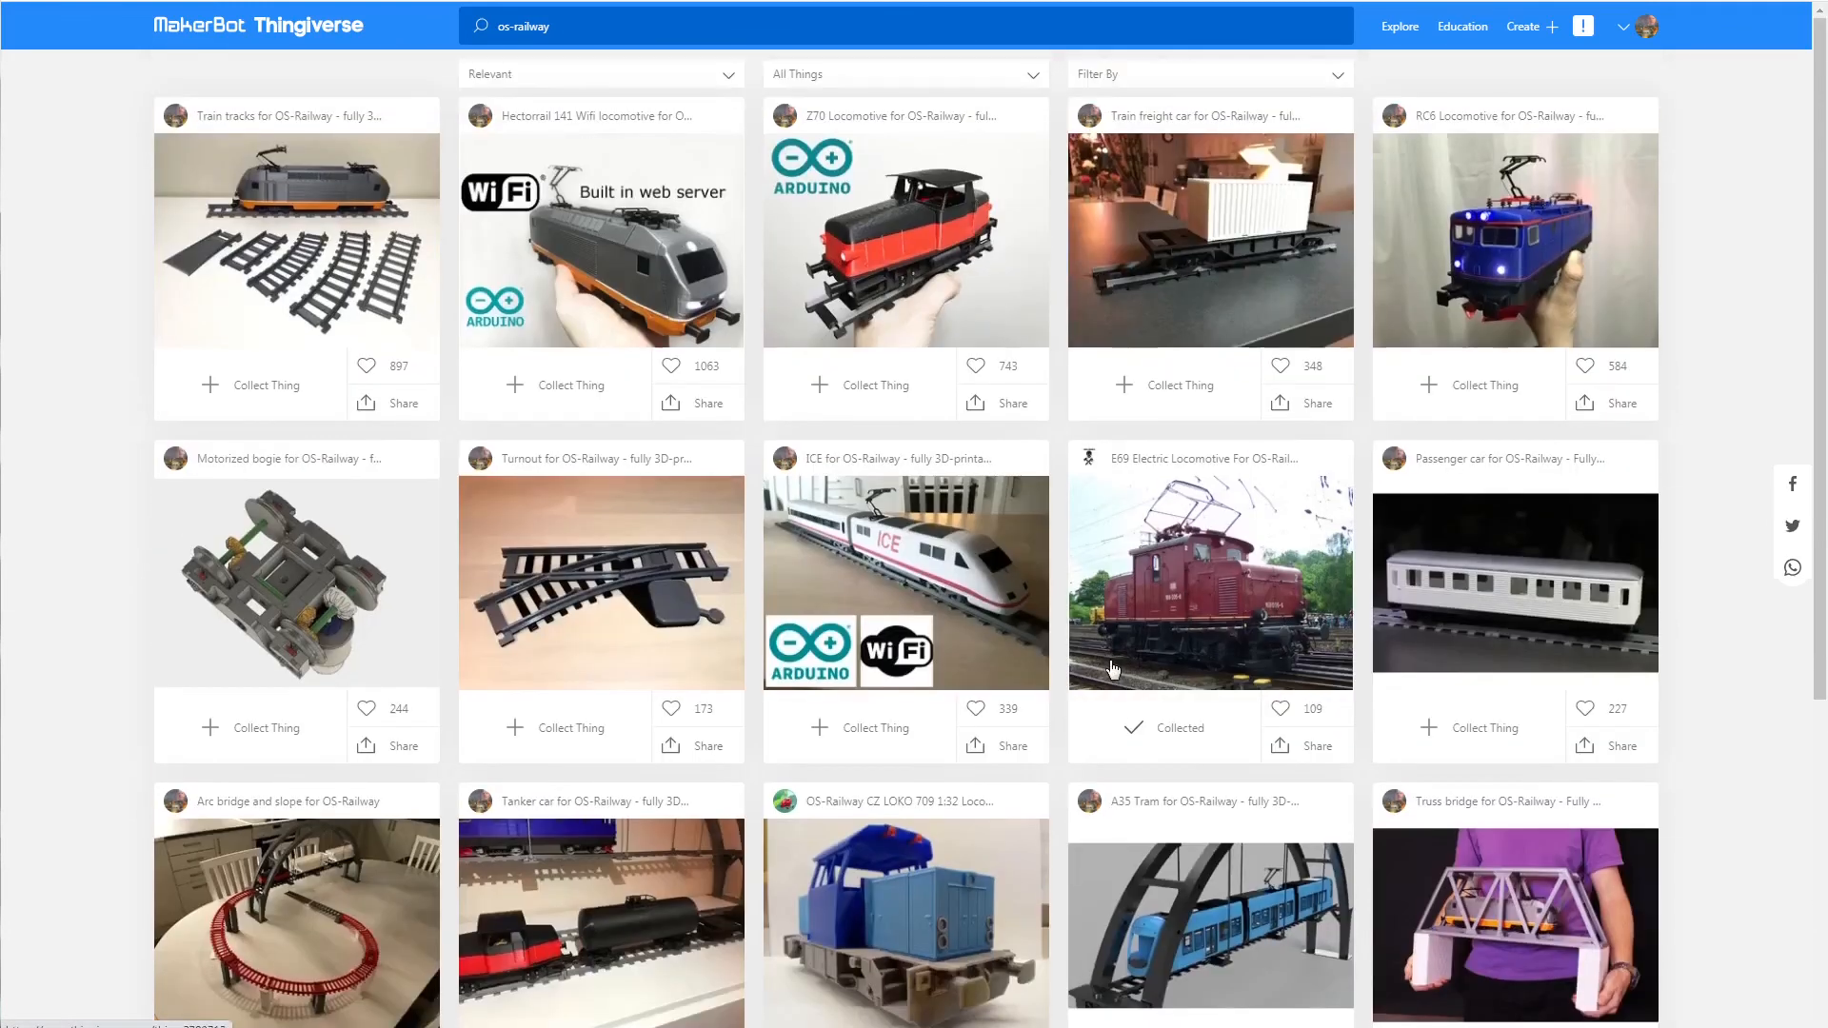
scroll("down", 3)
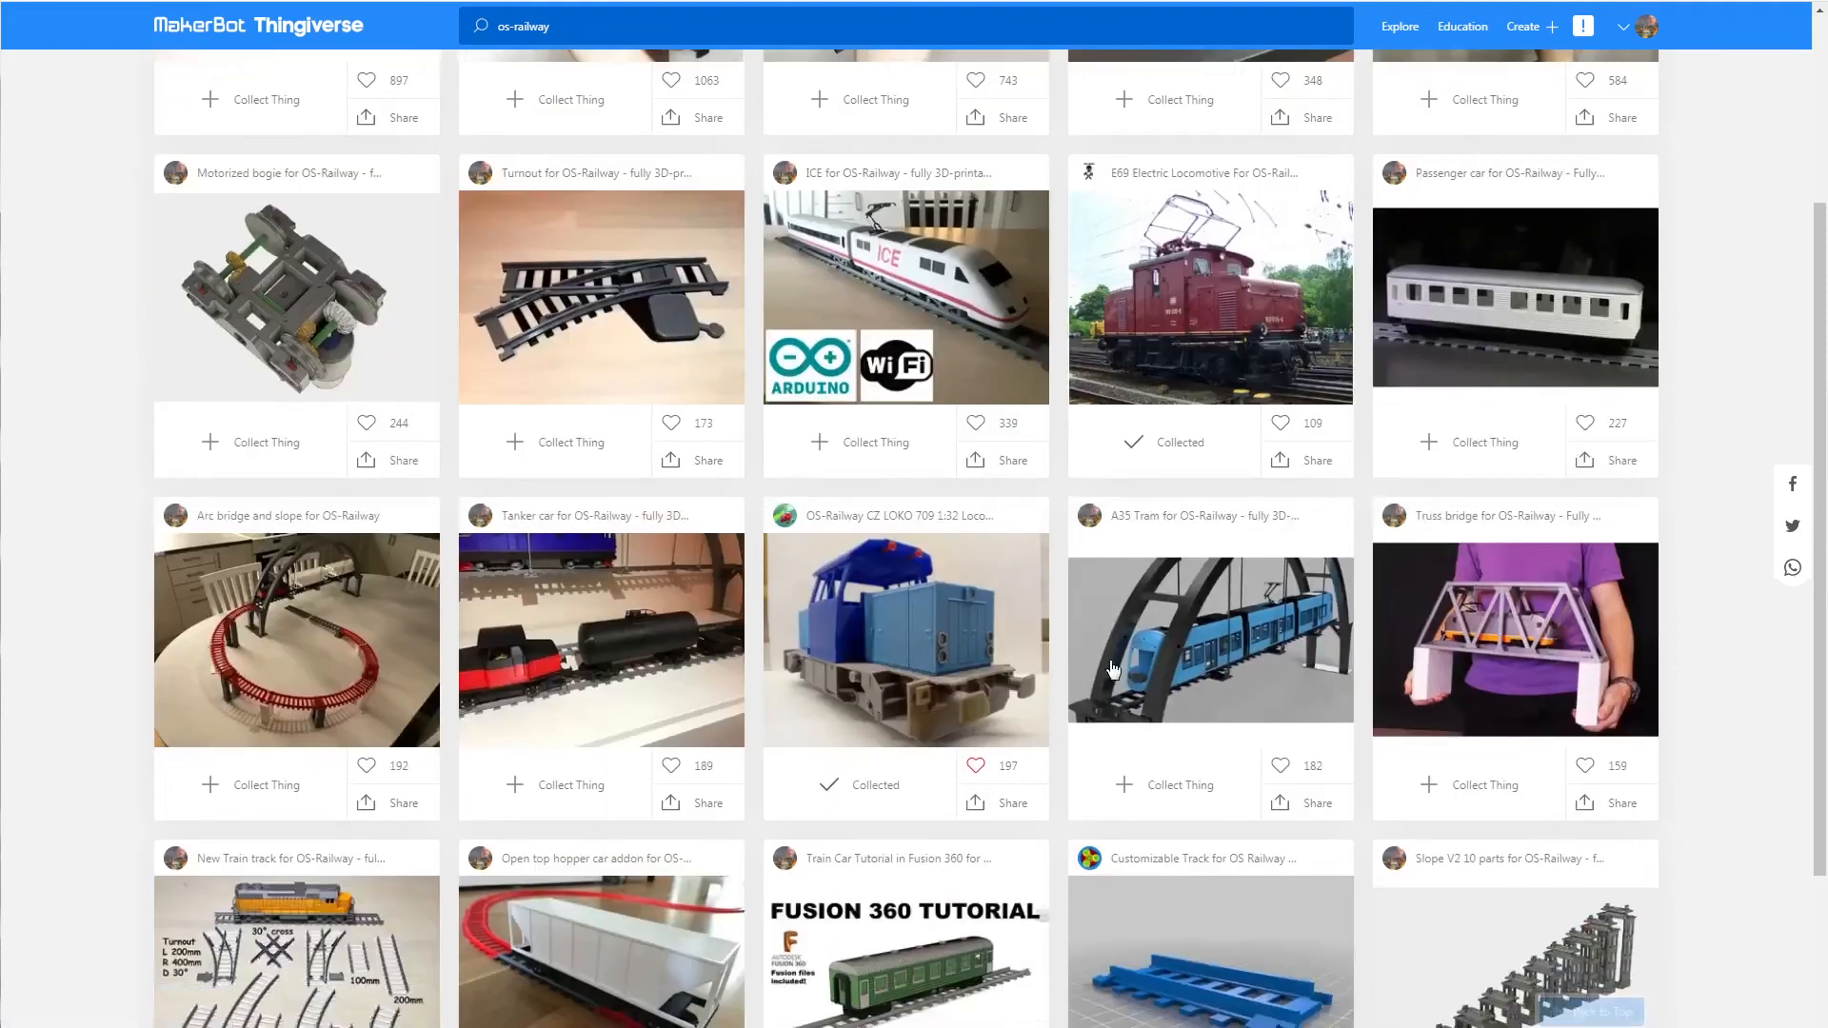
scroll("down", 3)
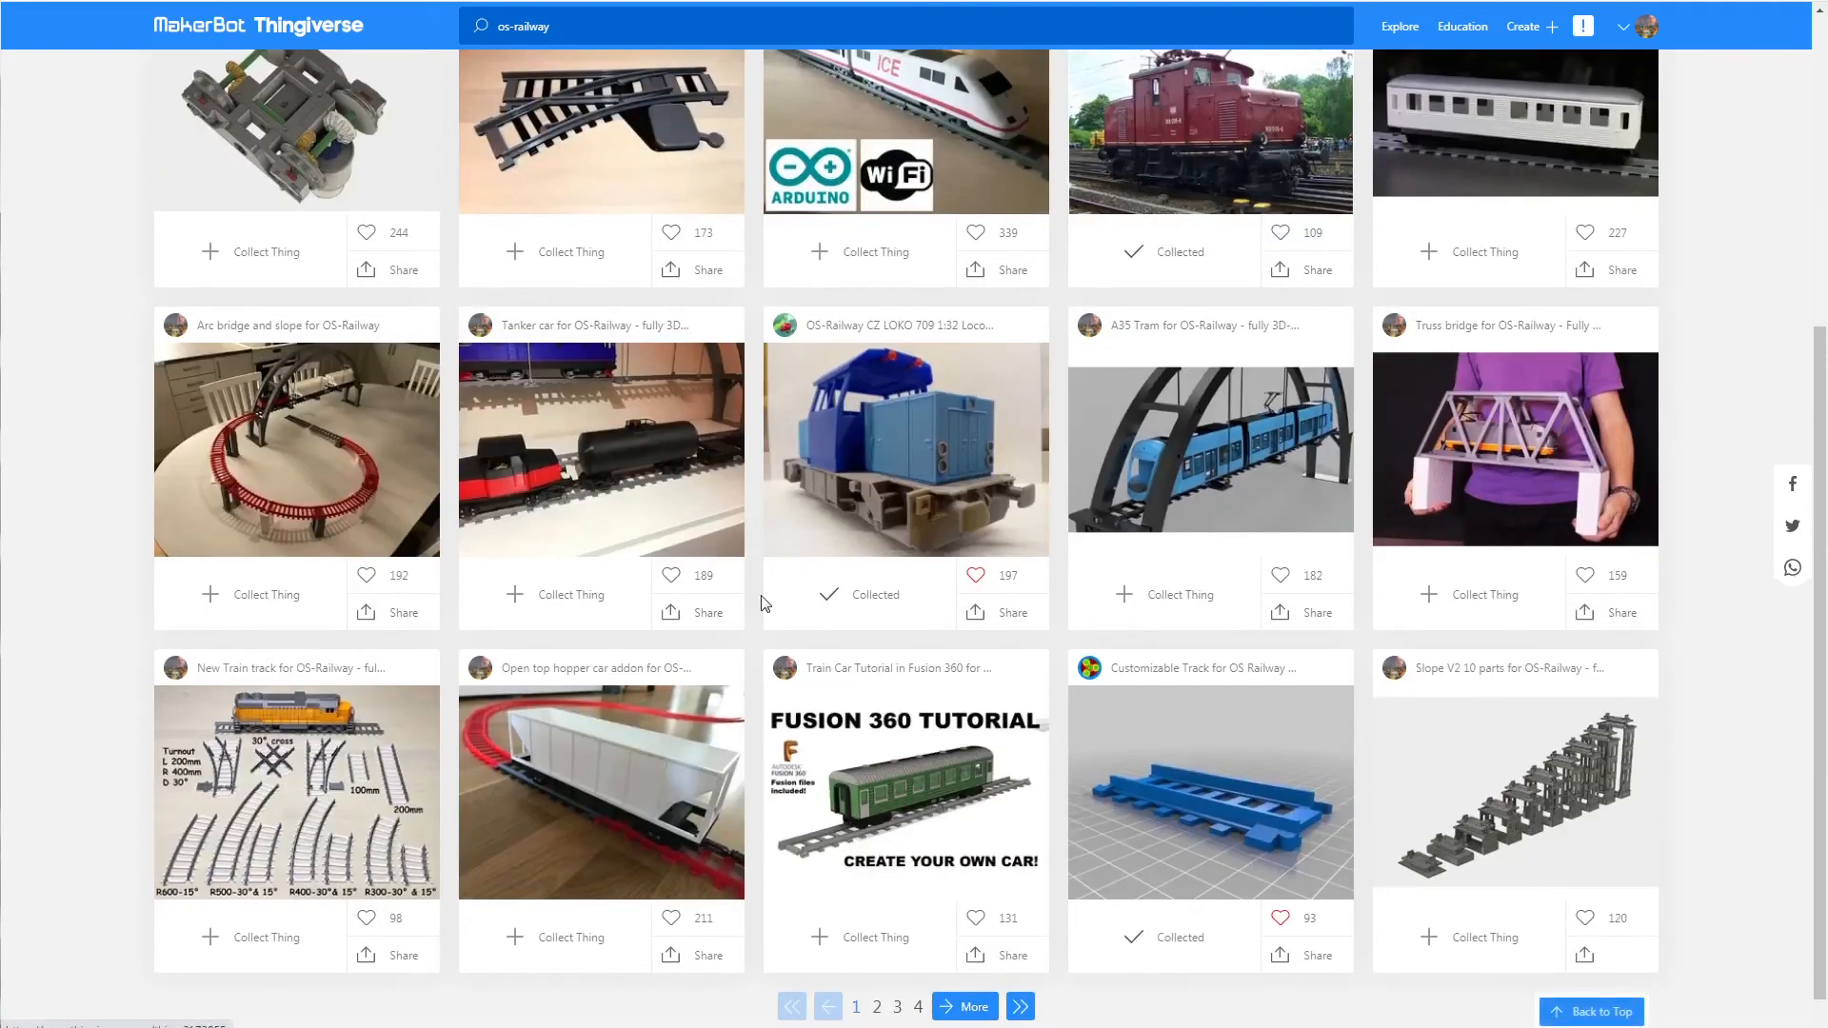
mouse_move(1220, 884)
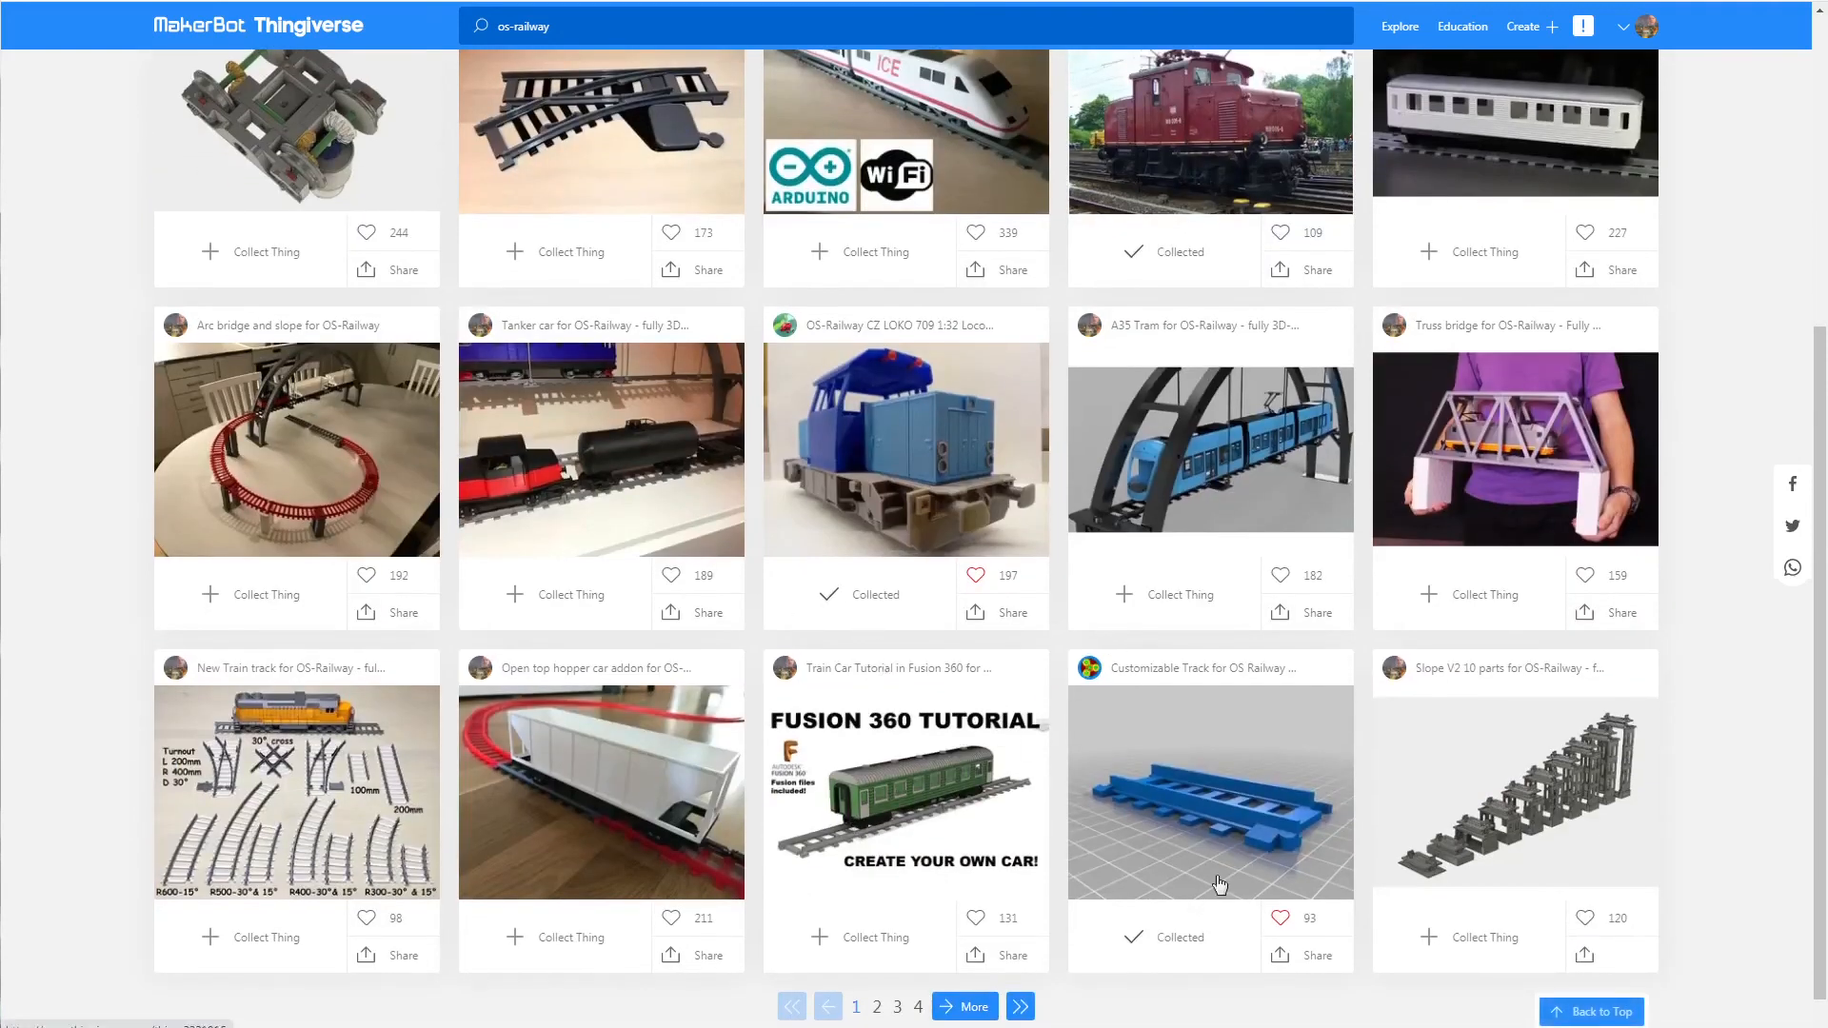